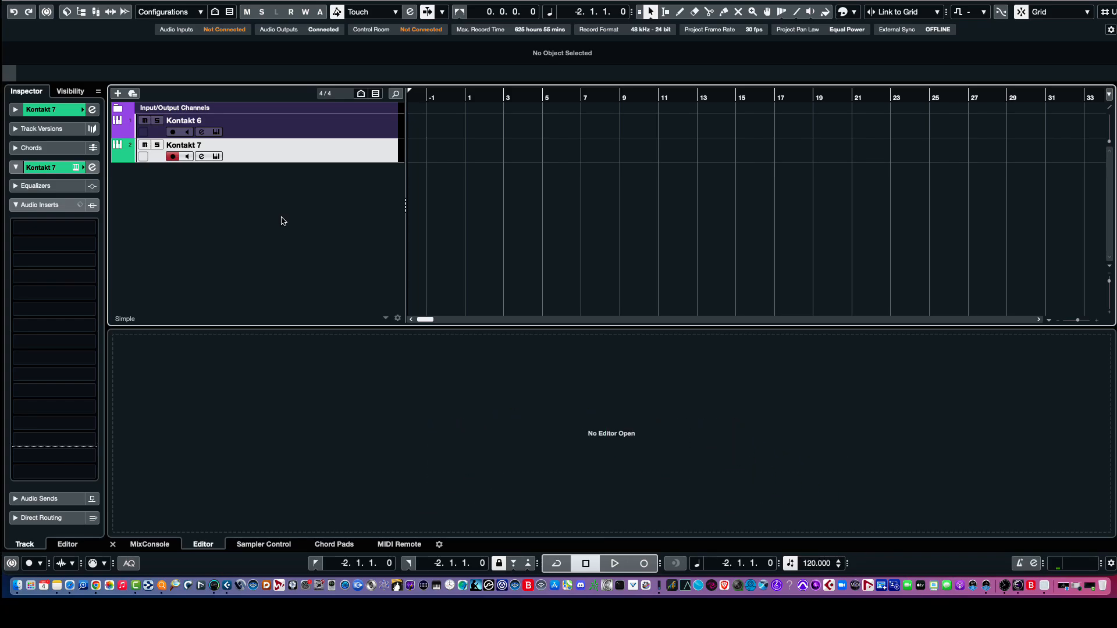
{"action": "mouse_move", "coordinate": [312, 153]}
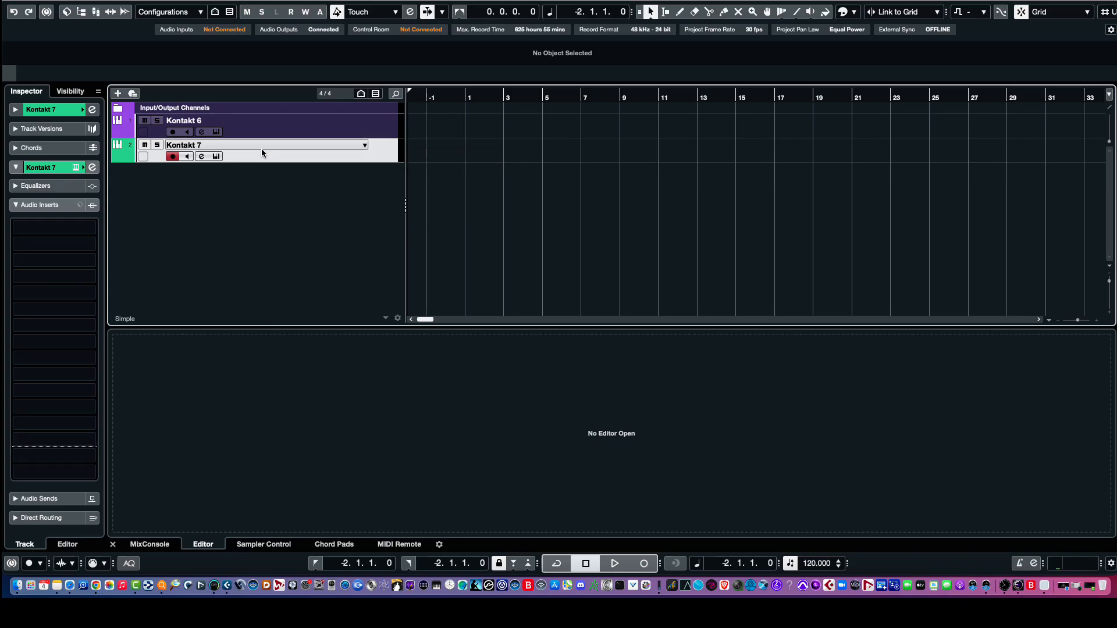
Add a new instrument track with Kontakt 7 chosen as its instrument
{"action": "right_click", "coordinate": [264, 153]}
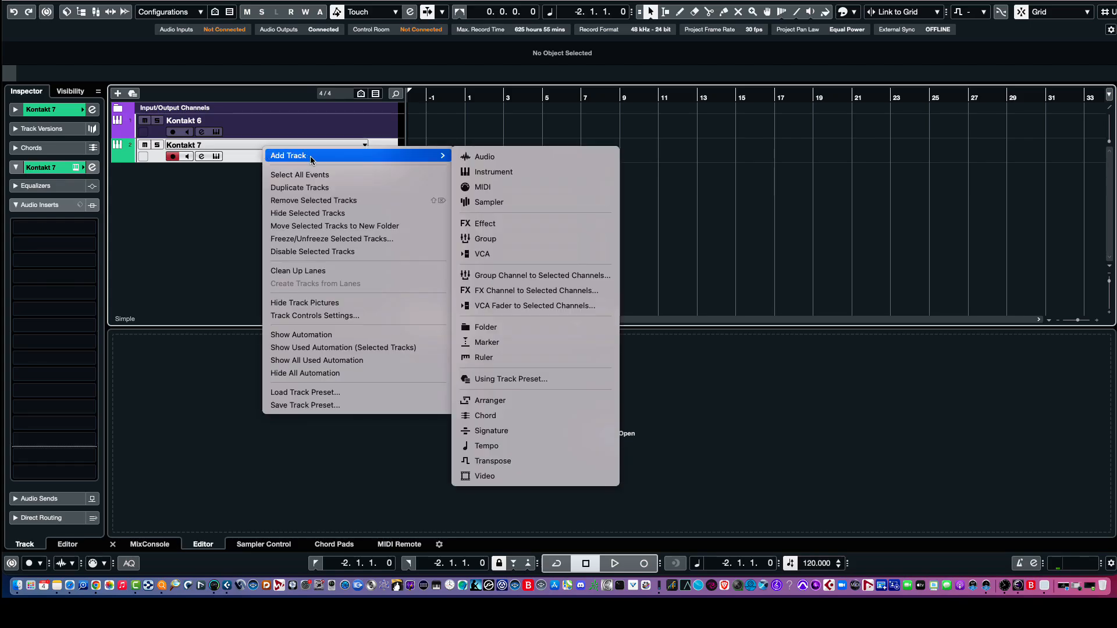
{"action": "left_click", "coordinate": [493, 172]}
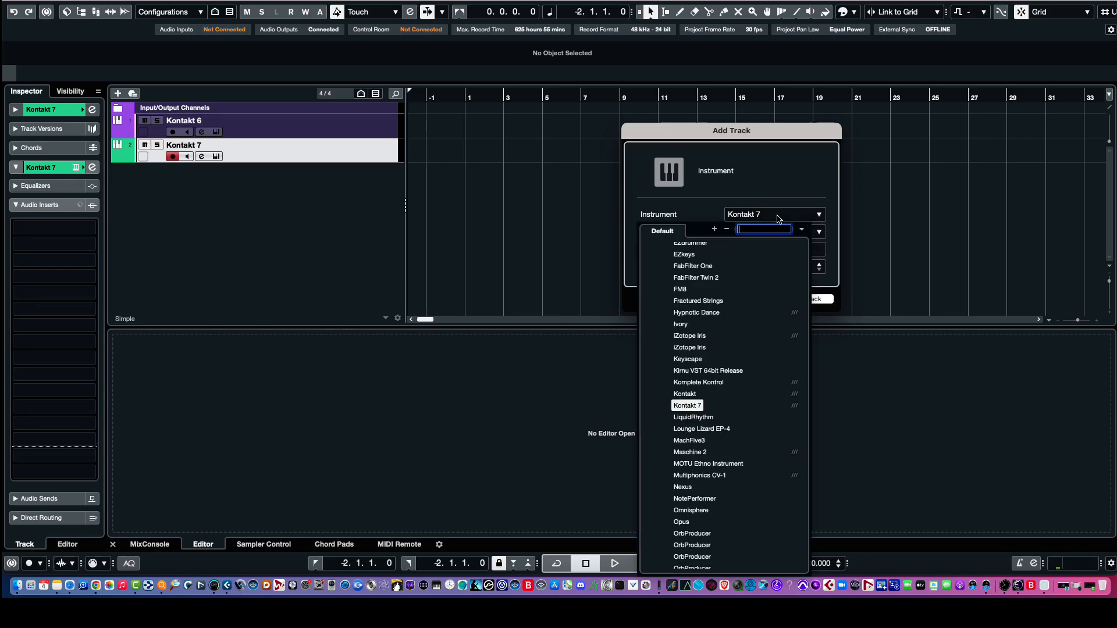
{"action": "mouse_move", "coordinate": [694, 416]}
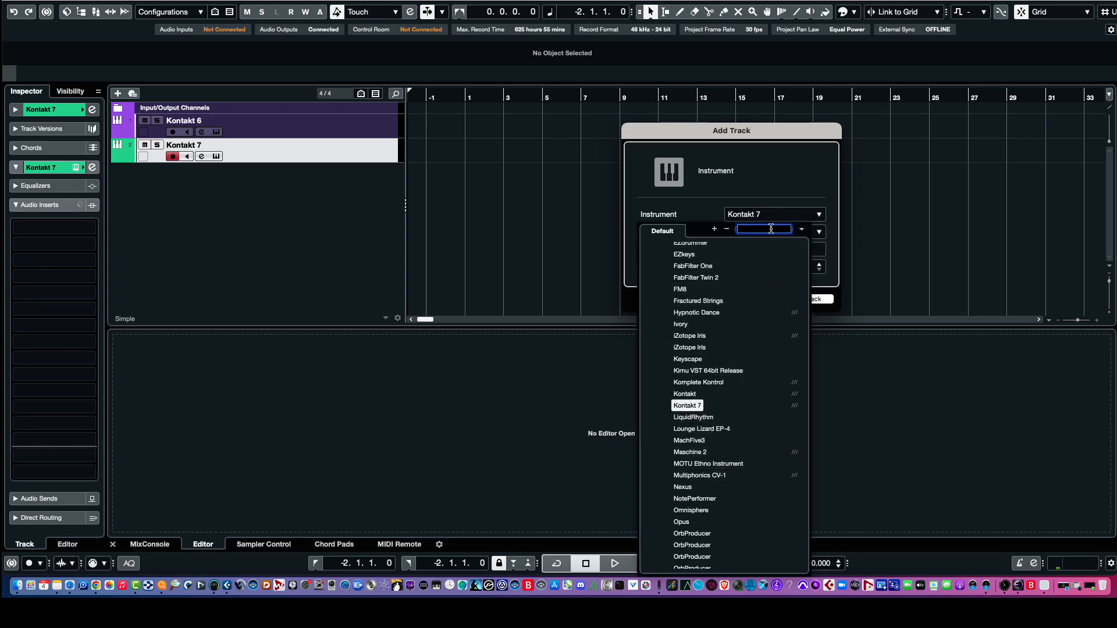
{"action": "left_click", "coordinate": [686, 405]}
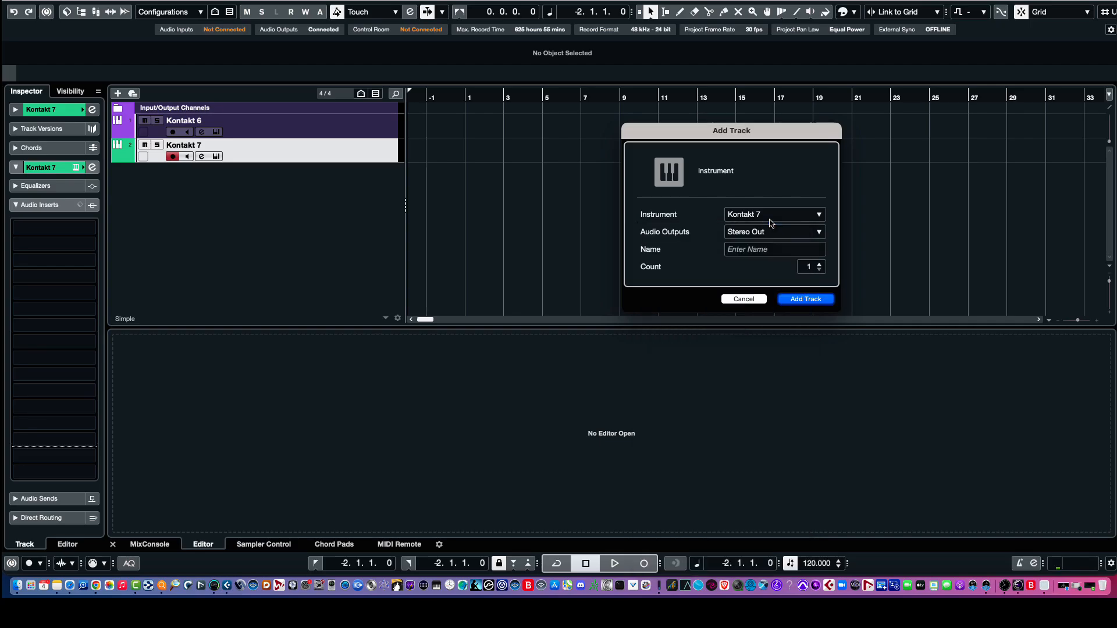
{"action": "left_click", "coordinate": [805, 299]}
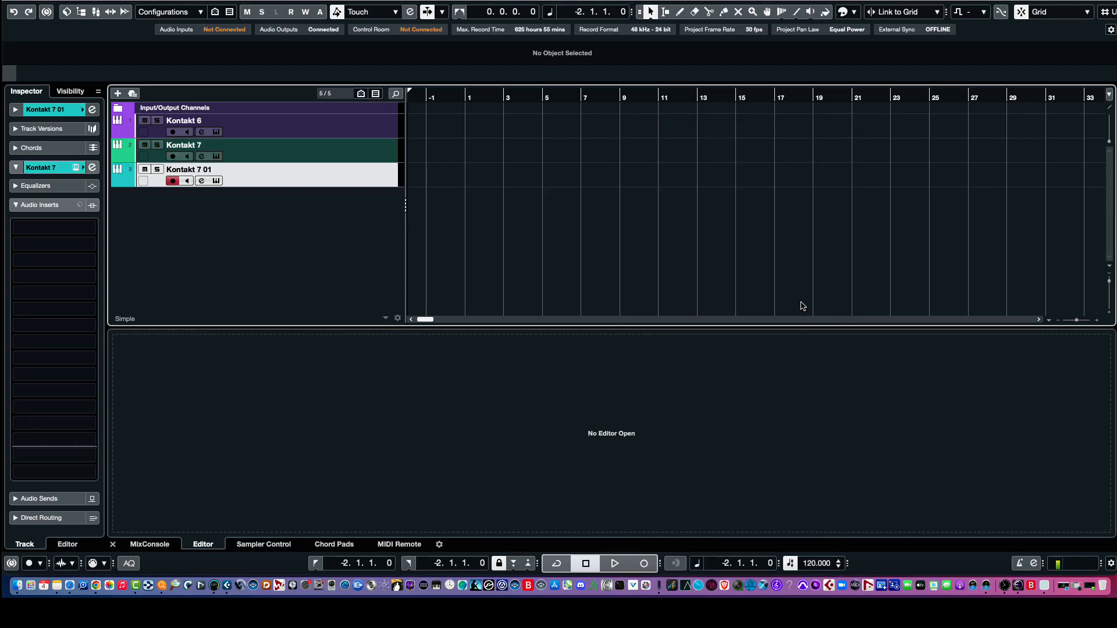
{"action": "mouse_move", "coordinate": [216, 181]}
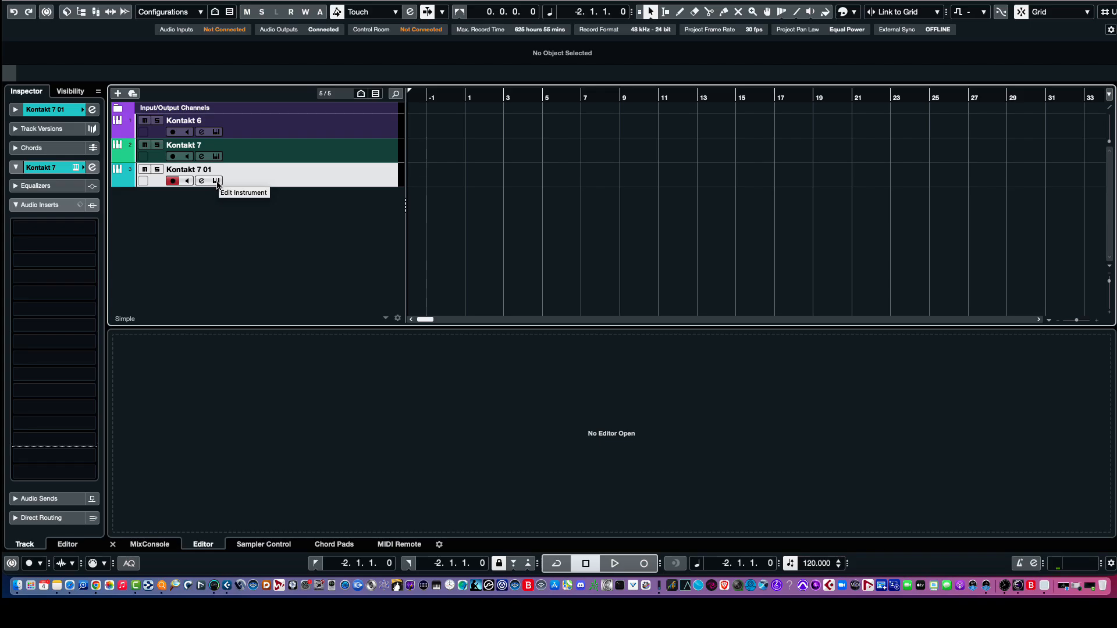
Open the Kontakt 7 plug-in window of the new Kontakt 7 01 track
{"action": "left_click", "coordinate": [217, 180]}
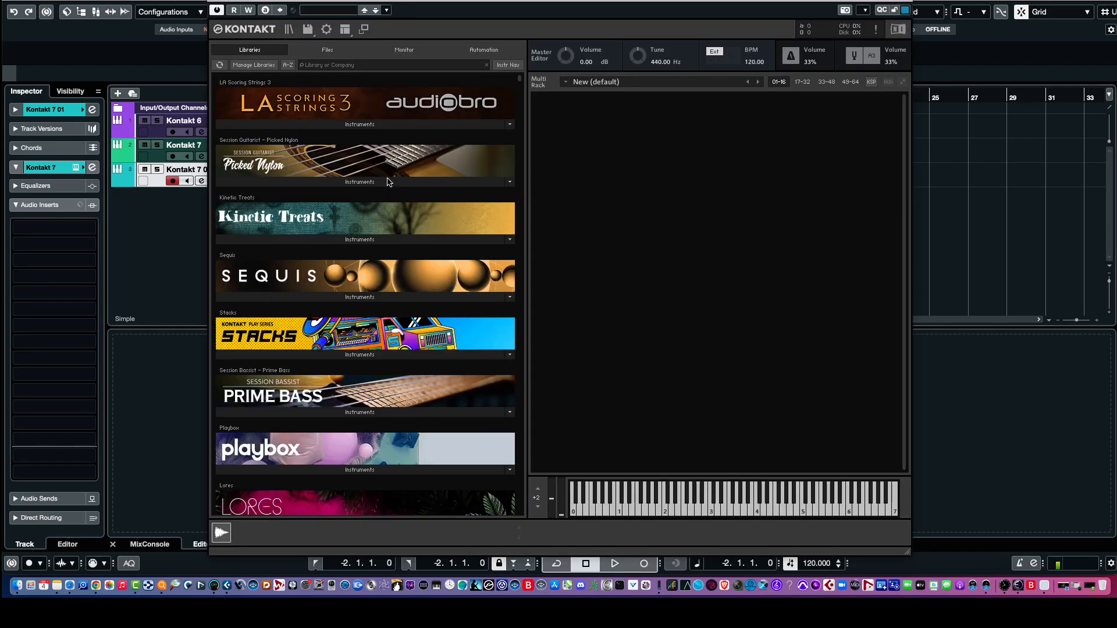
{"action": "mouse_move", "coordinate": [636, 198]}
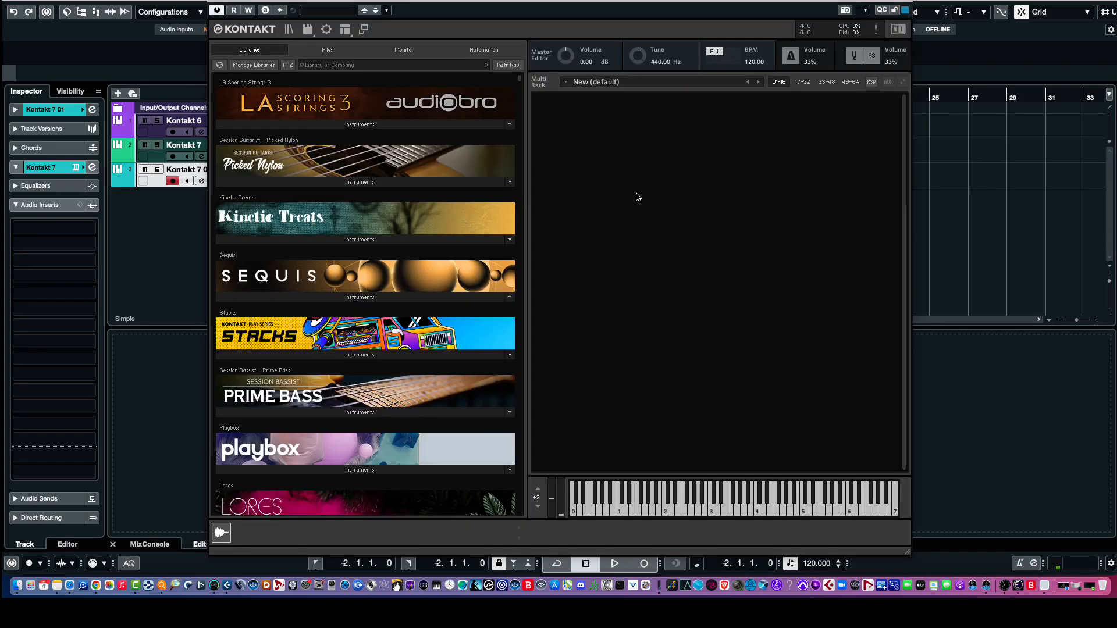
{"action": "mouse_move", "coordinate": [289, 29]}
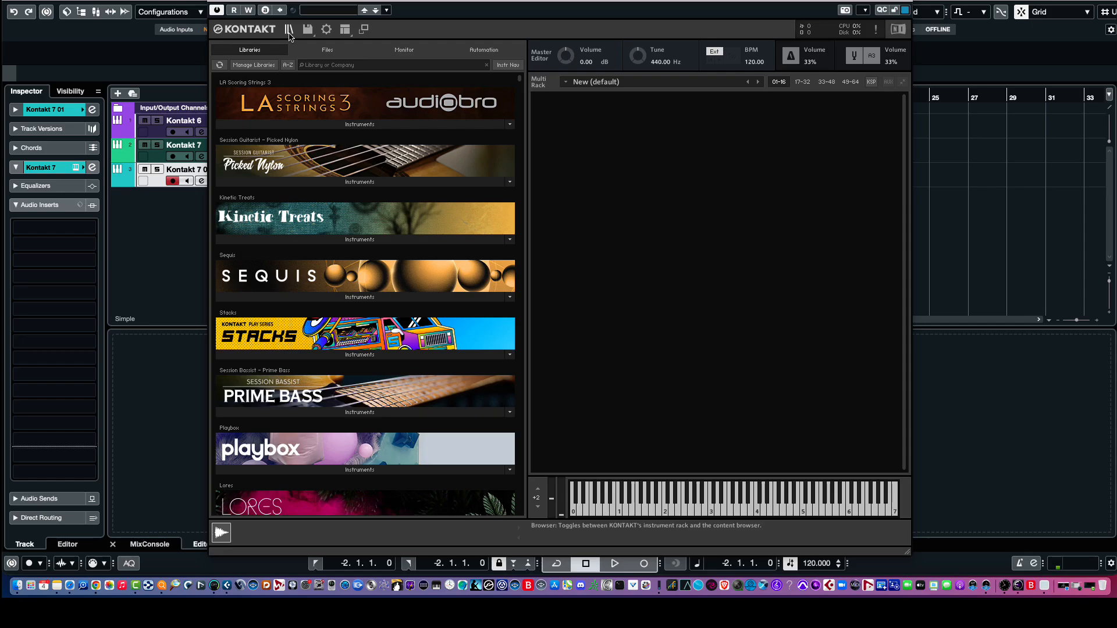
Switch Kontakt from the rack to the content browser and scroll through the installed libraries
{"action": "left_click", "coordinate": [290, 29]}
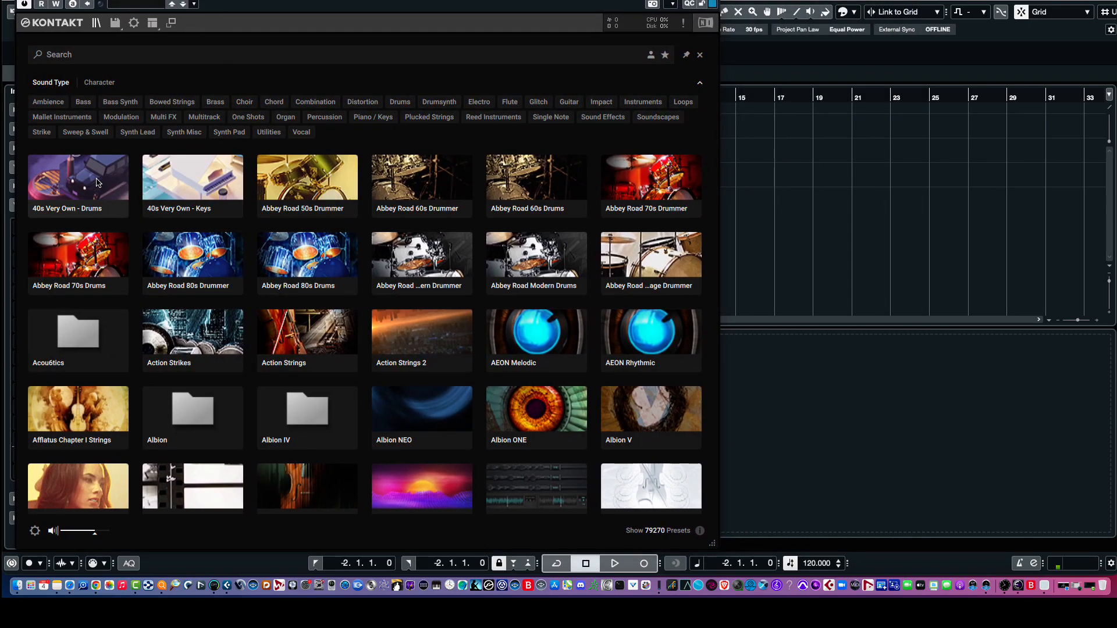
{"action": "mouse_move", "coordinate": [105, 238]}
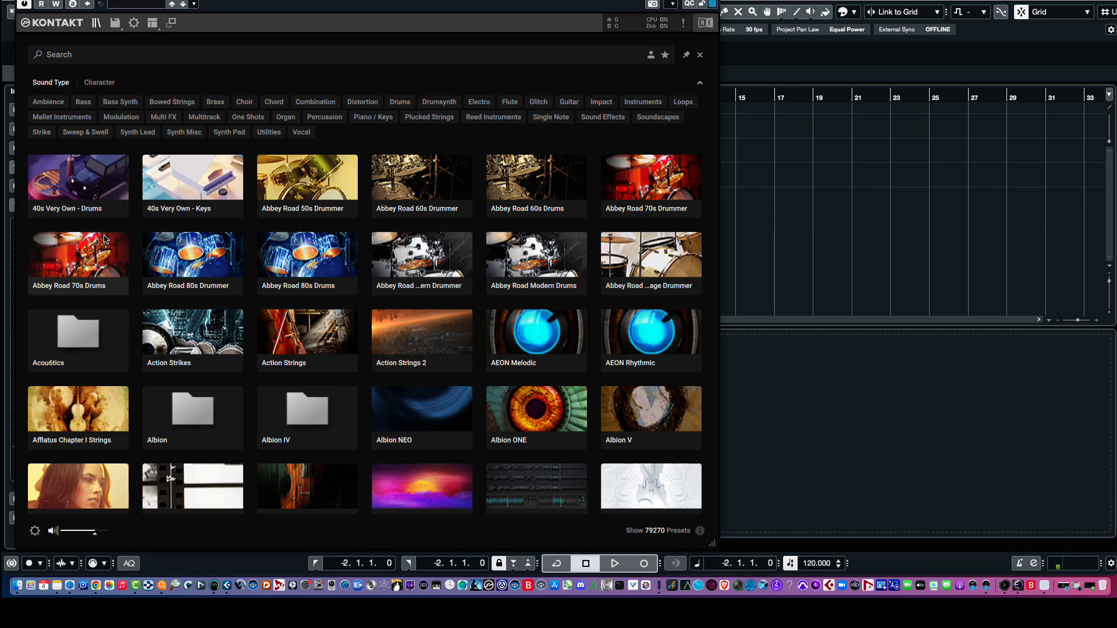
{"action": "mouse_move", "coordinate": [453, 209]}
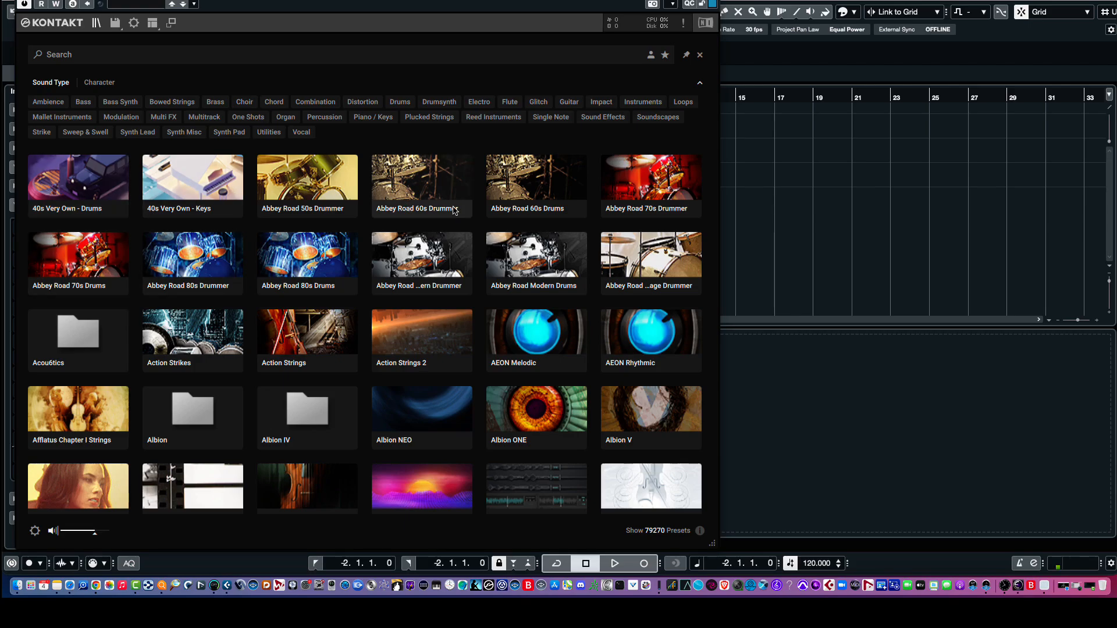
{"action": "mouse_move", "coordinate": [421, 264]}
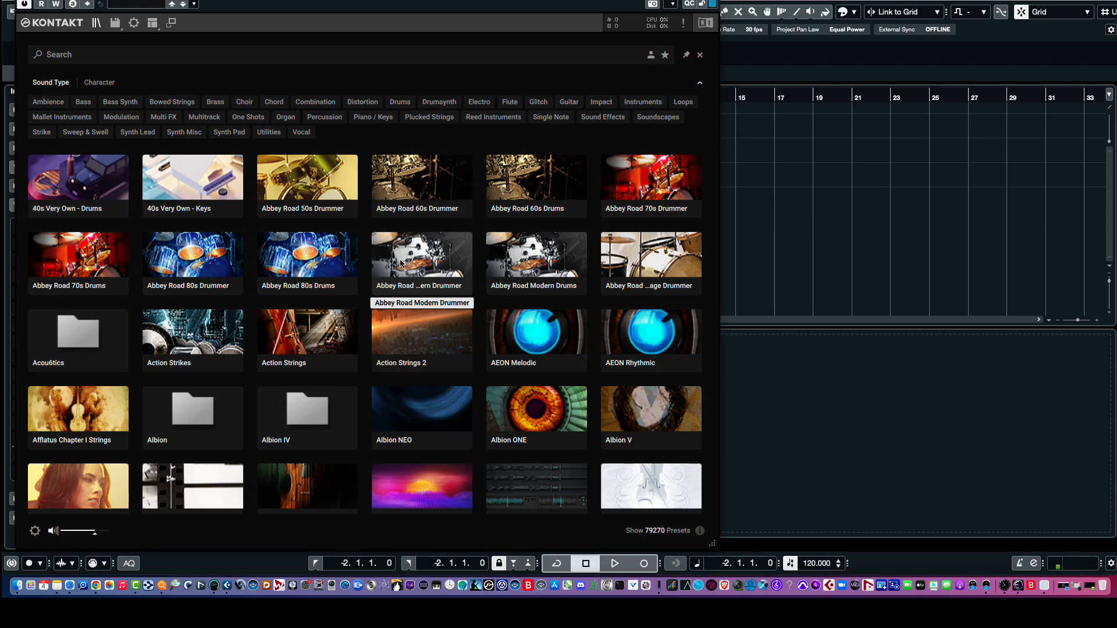
{"action": "scroll", "scroll_direction": "down", "scroll_amount": 3}
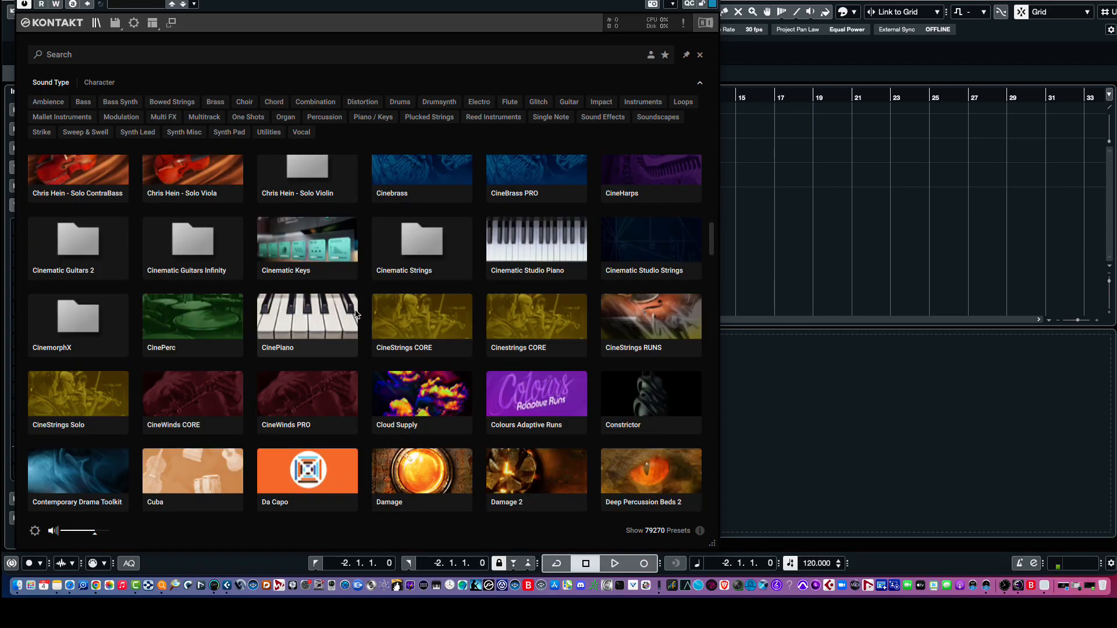
{"action": "scroll", "scroll_direction": "down", "scroll_amount": 3}
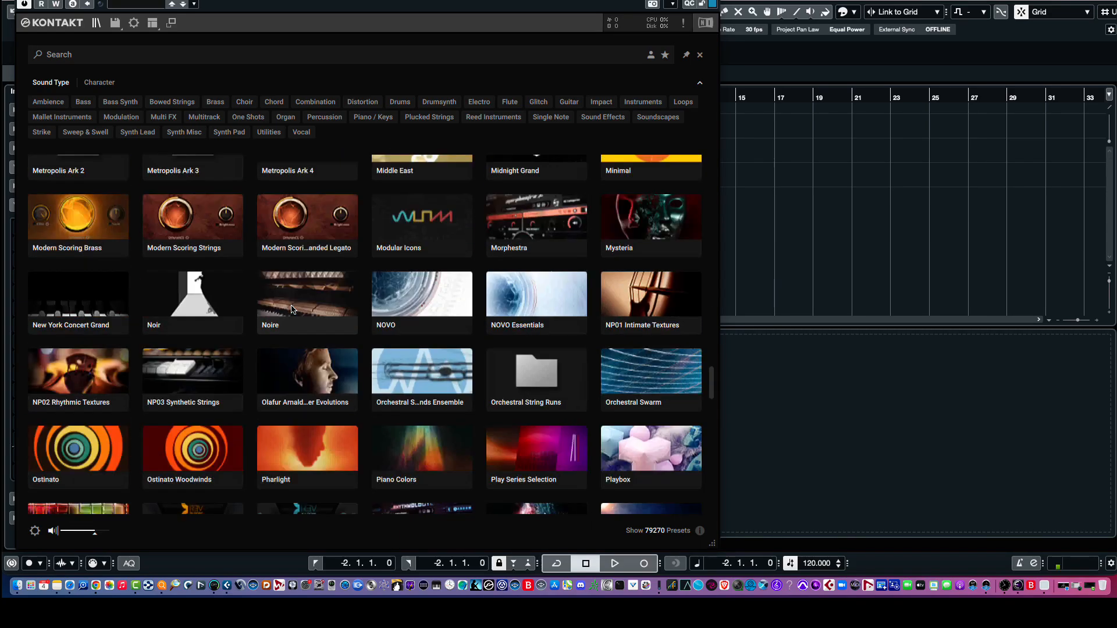
{"action": "scroll", "scroll_direction": "down", "scroll_amount": 3}
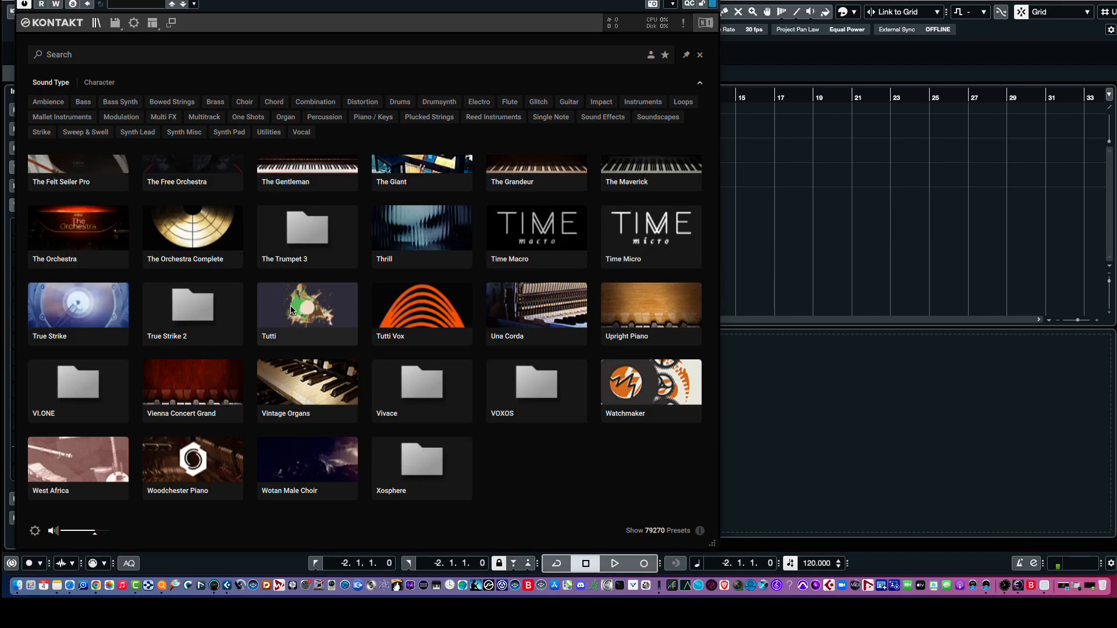
{"action": "mouse_move", "coordinate": [445, 322]}
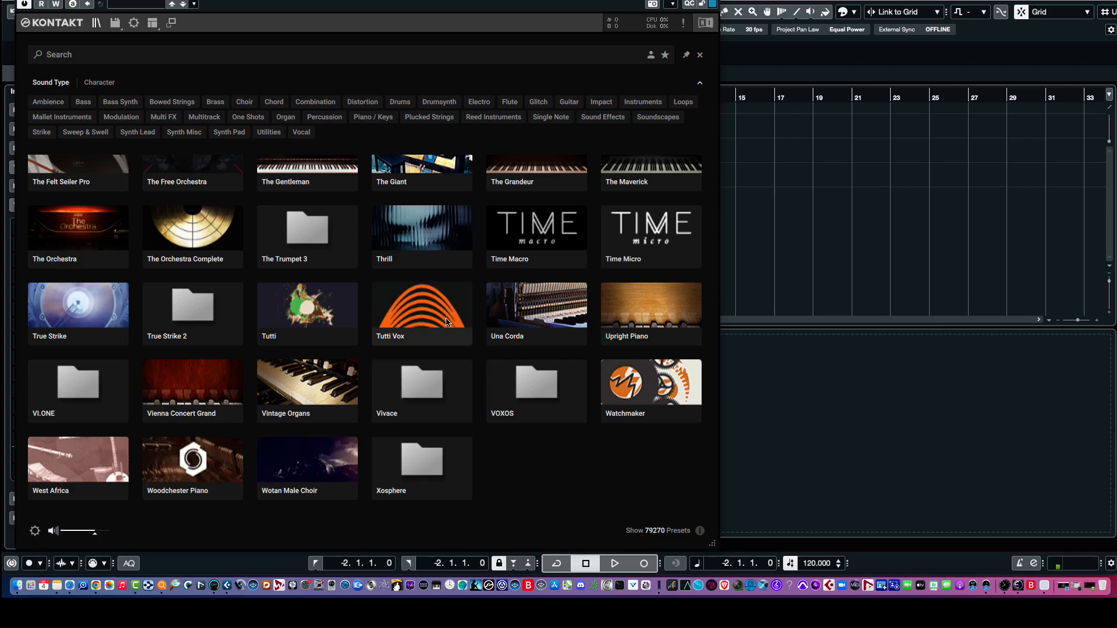
{"action": "scroll", "scroll_direction": "down", "scroll_amount": 3}
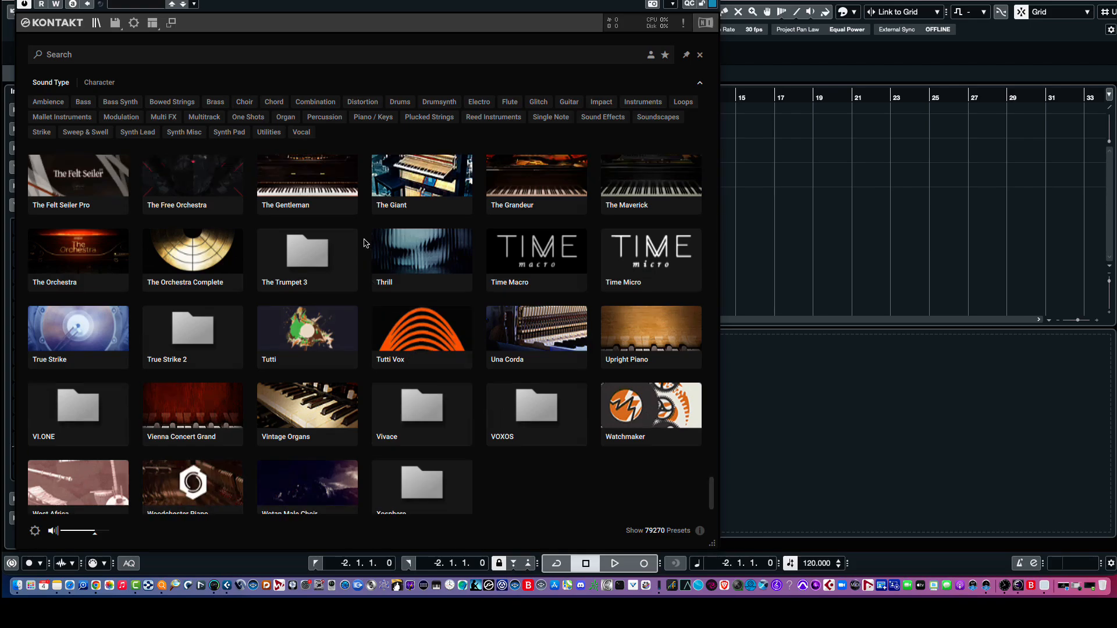
{"action": "scroll", "scroll_direction": "up", "scroll_amount": 3}
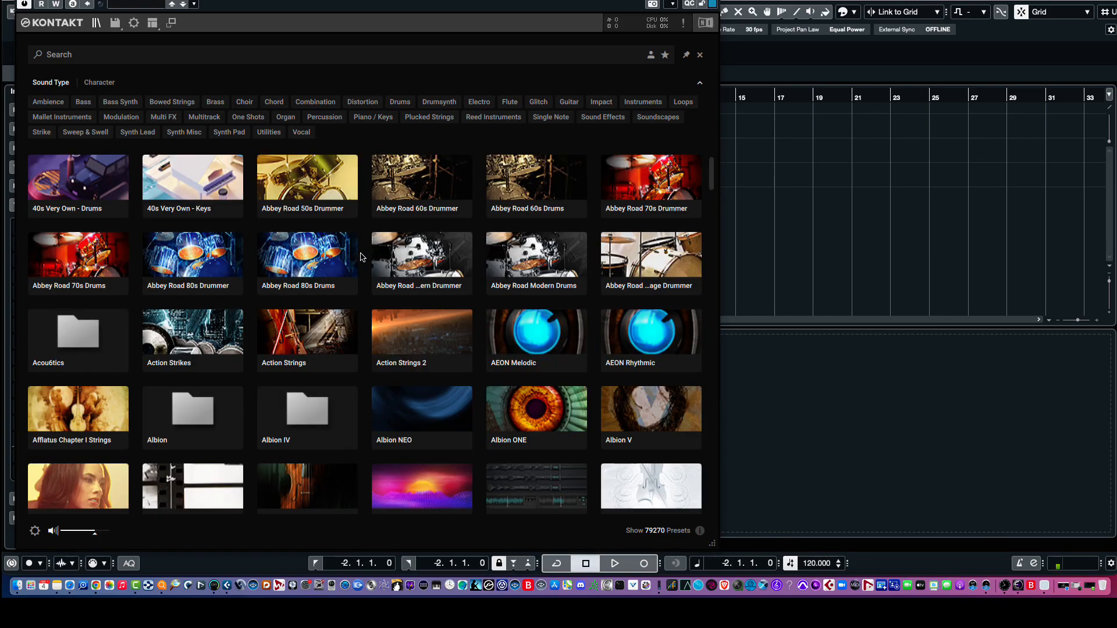
{"action": "mouse_move", "coordinate": [105, 59]}
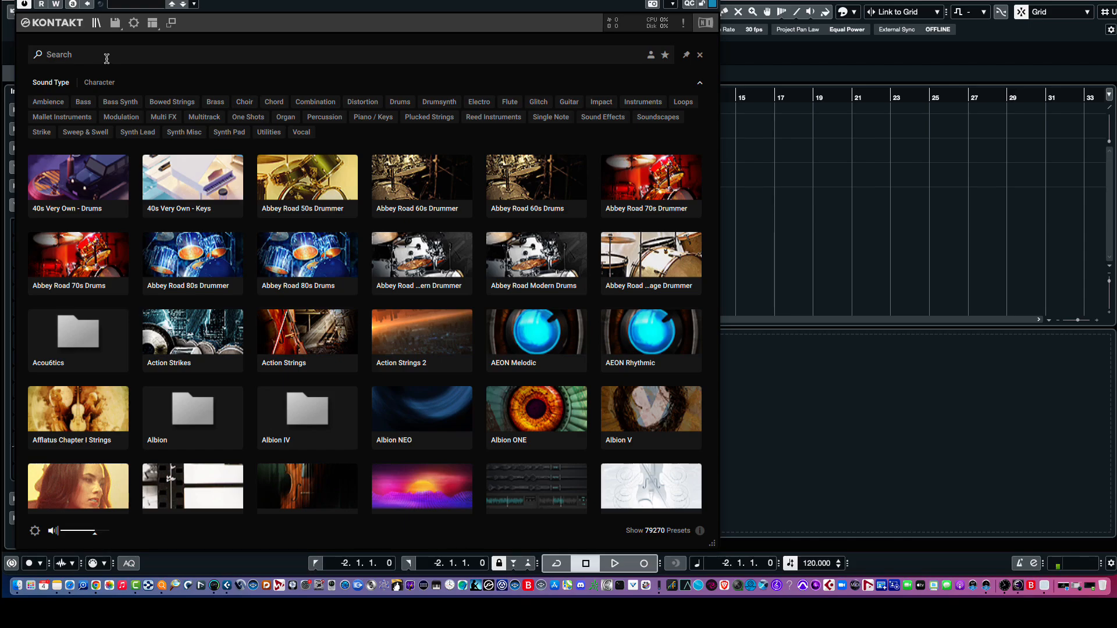
{"action": "mouse_move", "coordinate": [632, 268]}
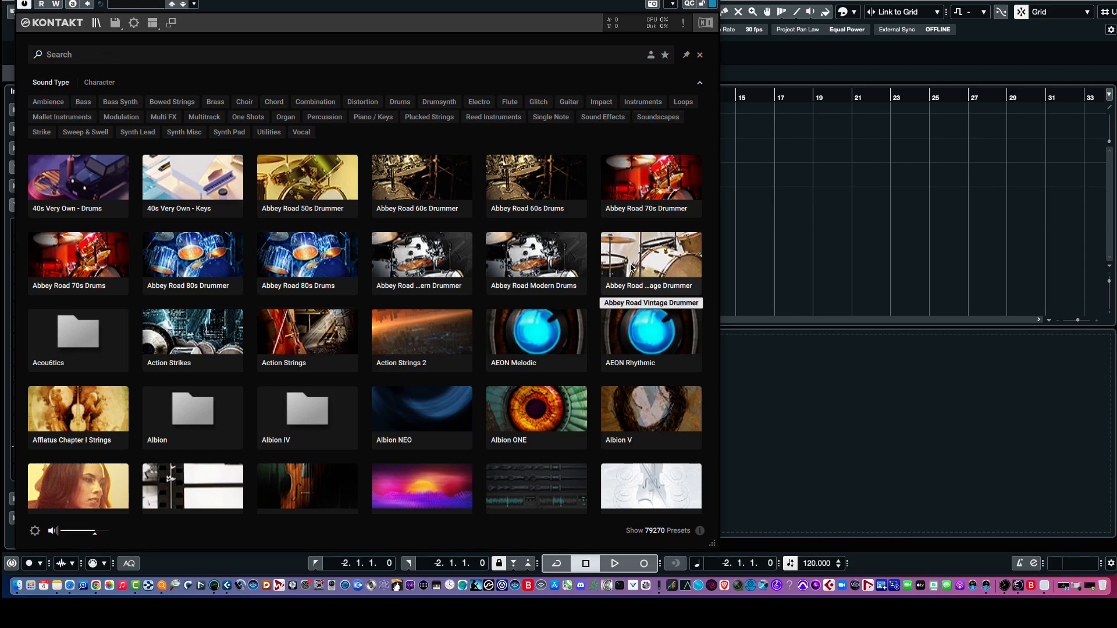
{"action": "mouse_move", "coordinate": [456, 194]}
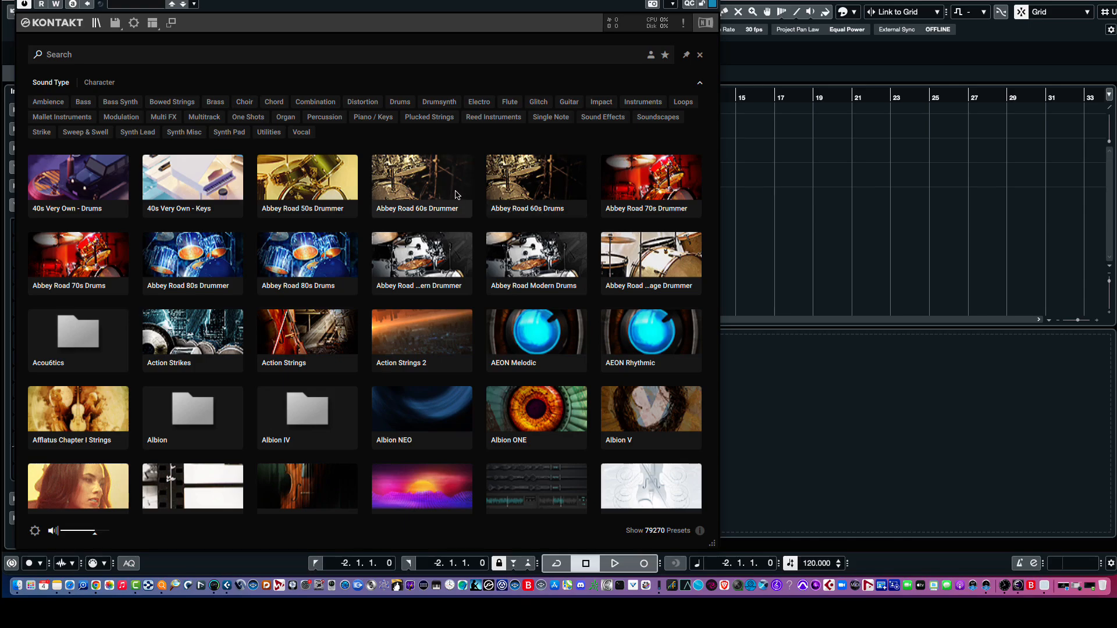
{"action": "mouse_move", "coordinate": [407, 201]}
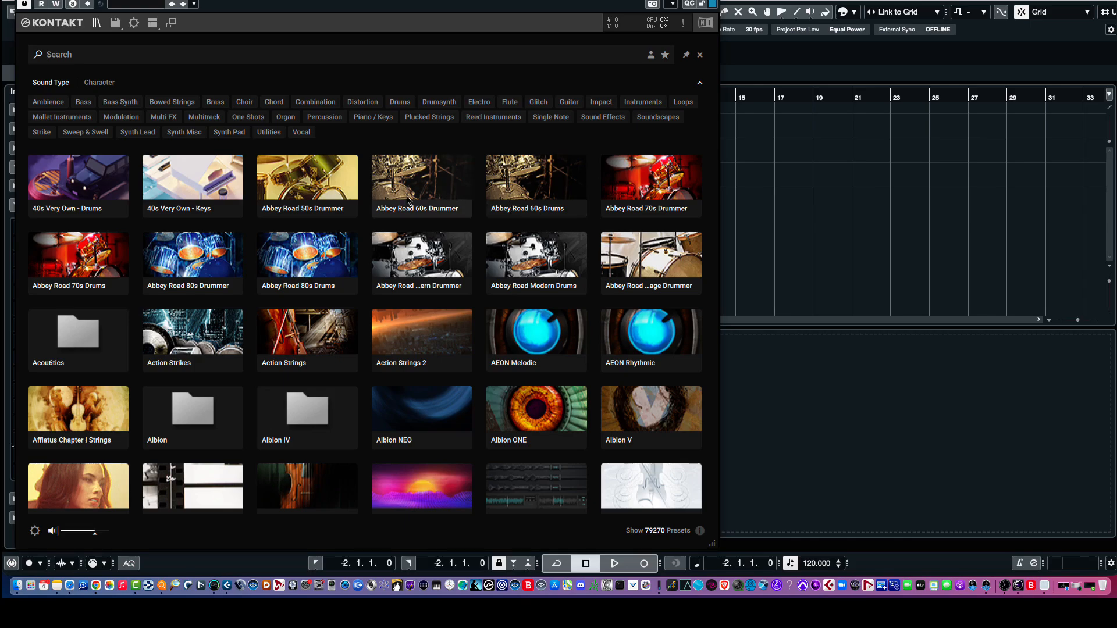
Preview the 40s Very Own - Drums presets (DFA Kit, Fuller Park Drums), then hide the preset list
{"action": "left_click", "coordinate": [77, 178]}
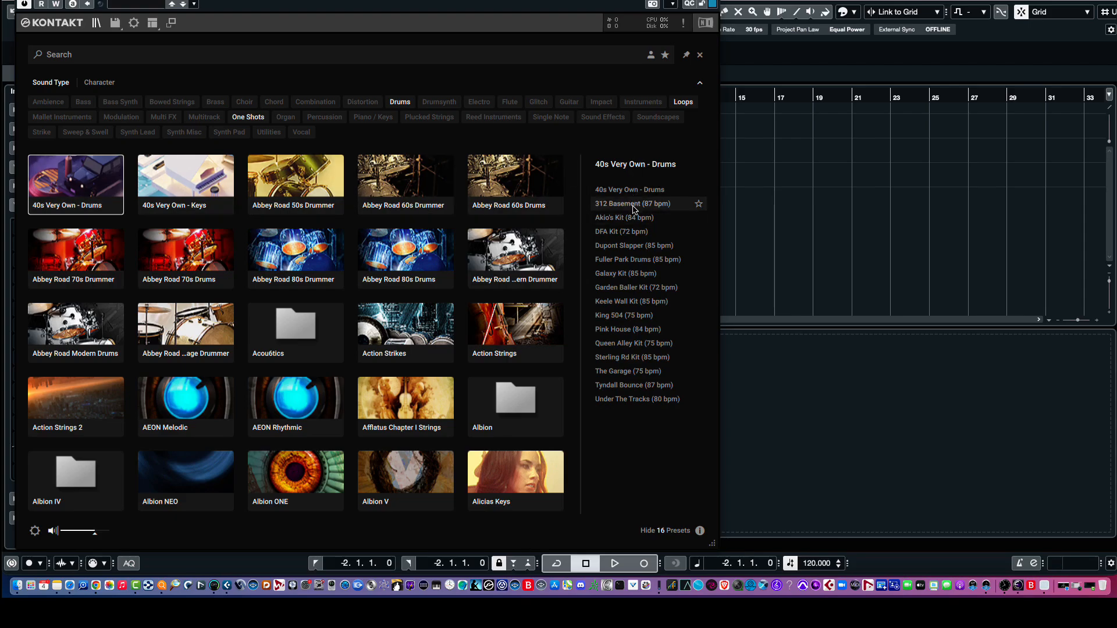
{"action": "mouse_move", "coordinate": [629, 190]}
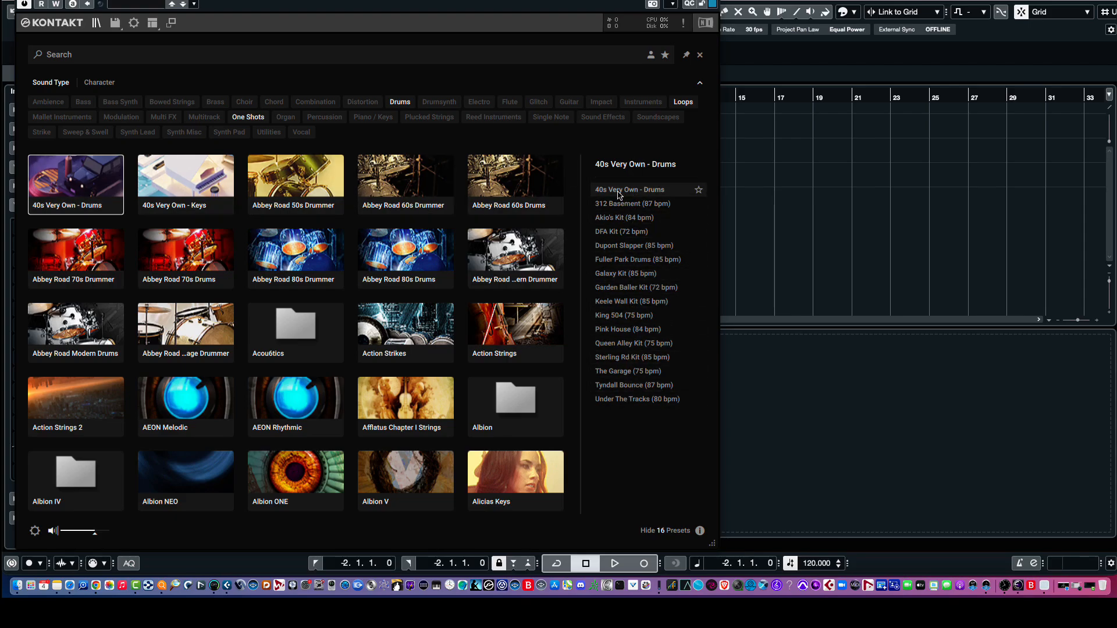
{"action": "mouse_move", "coordinate": [629, 198]}
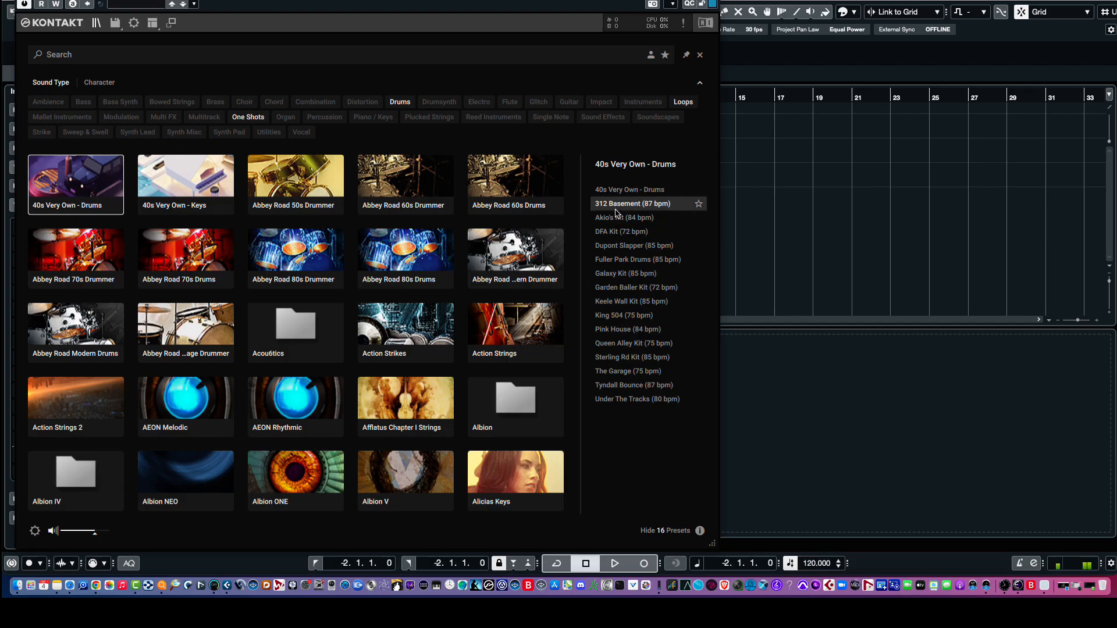
{"action": "mouse_move", "coordinate": [620, 232]}
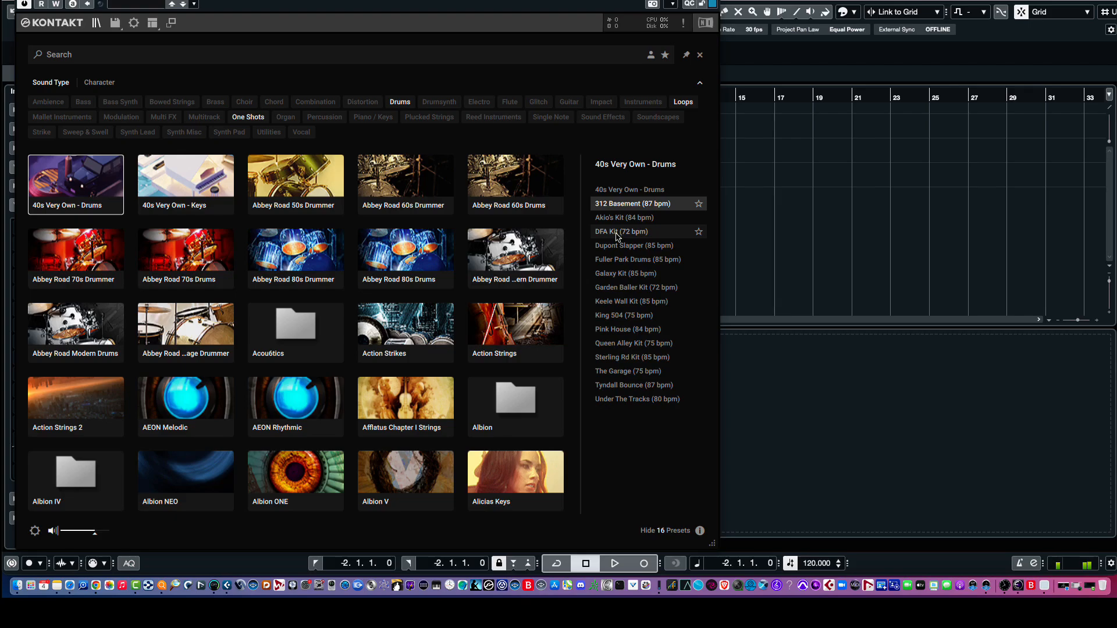
{"action": "left_click", "coordinate": [620, 231]}
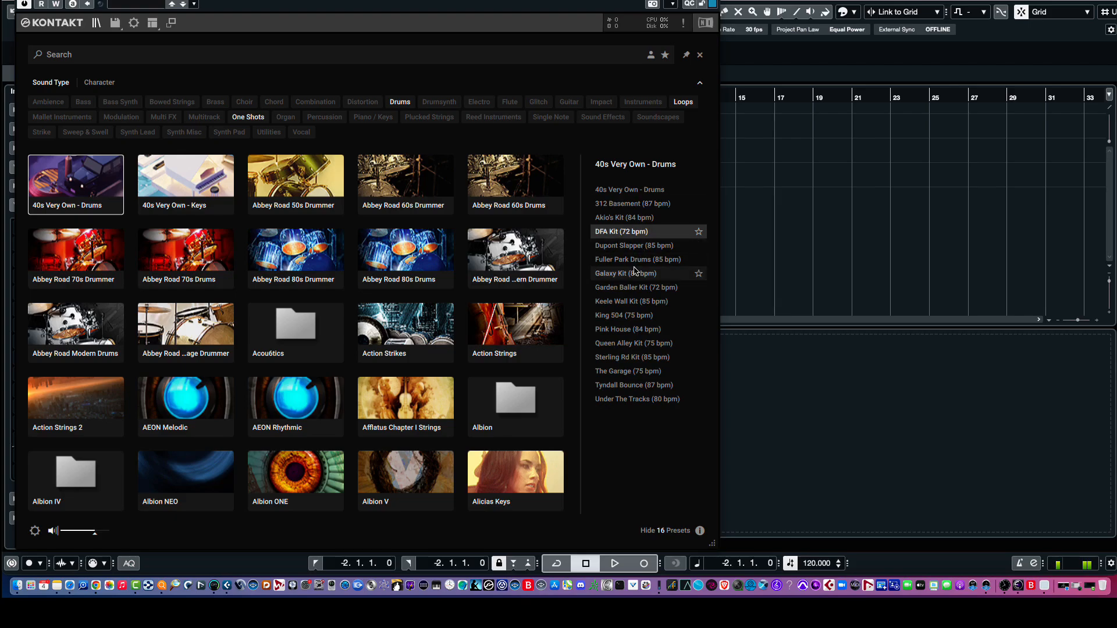
{"action": "mouse_move", "coordinate": [633, 266]}
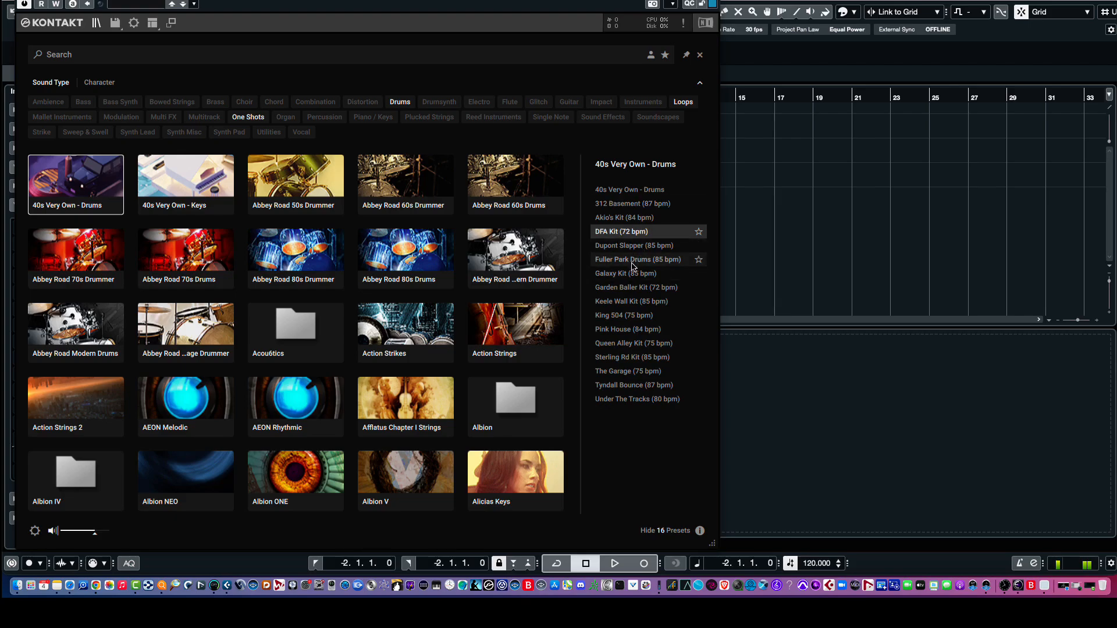
{"action": "left_click", "coordinate": [638, 259]}
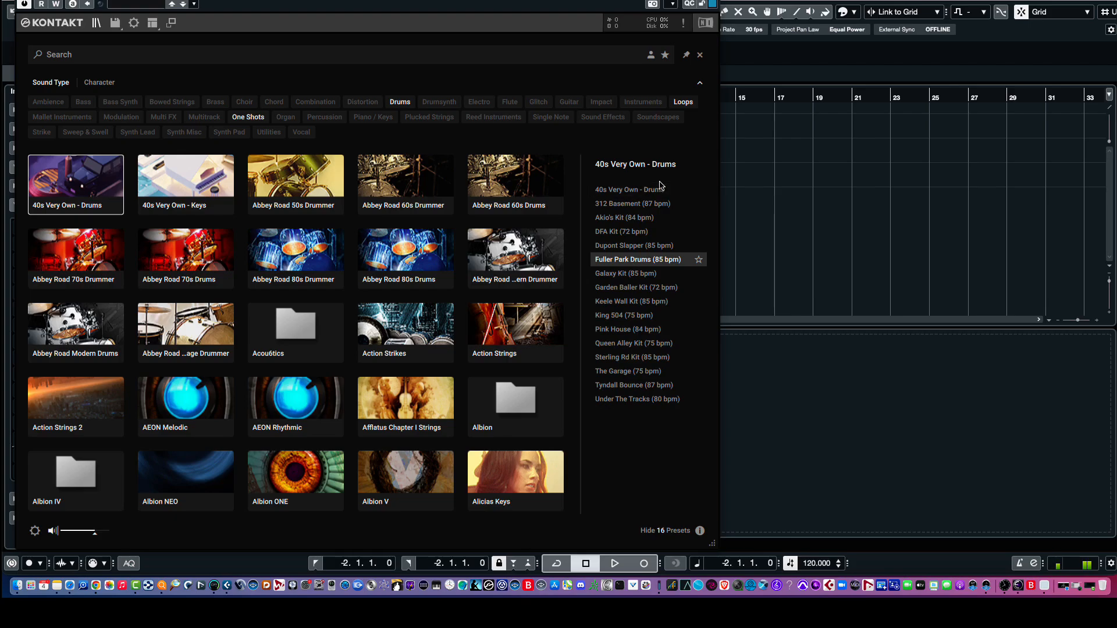
{"action": "mouse_move", "coordinate": [677, 538]}
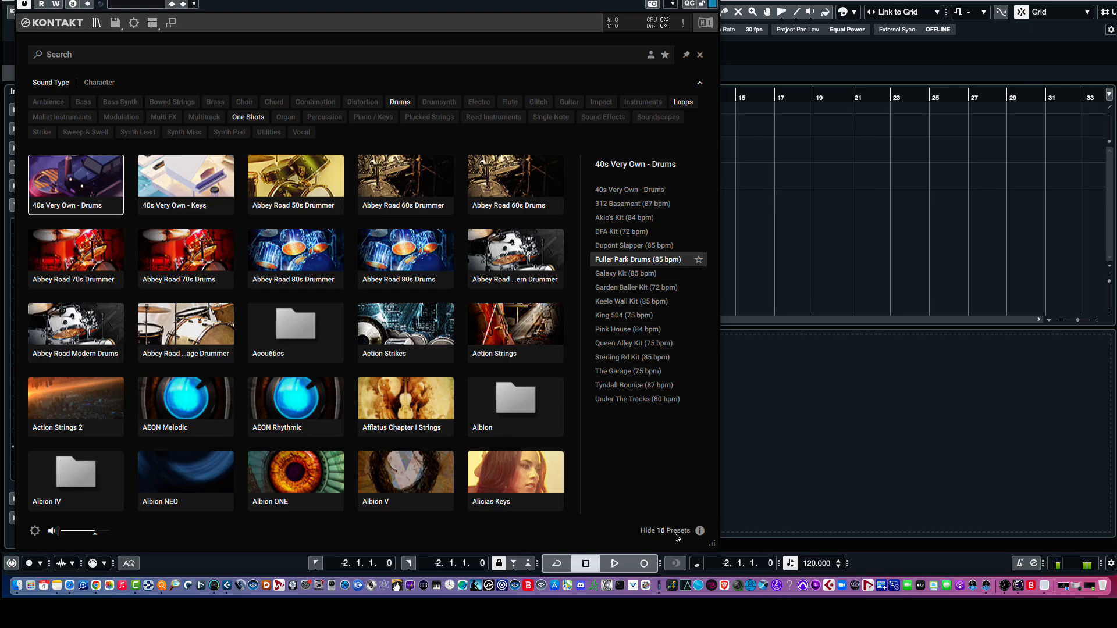
{"action": "left_click", "coordinate": [664, 530]}
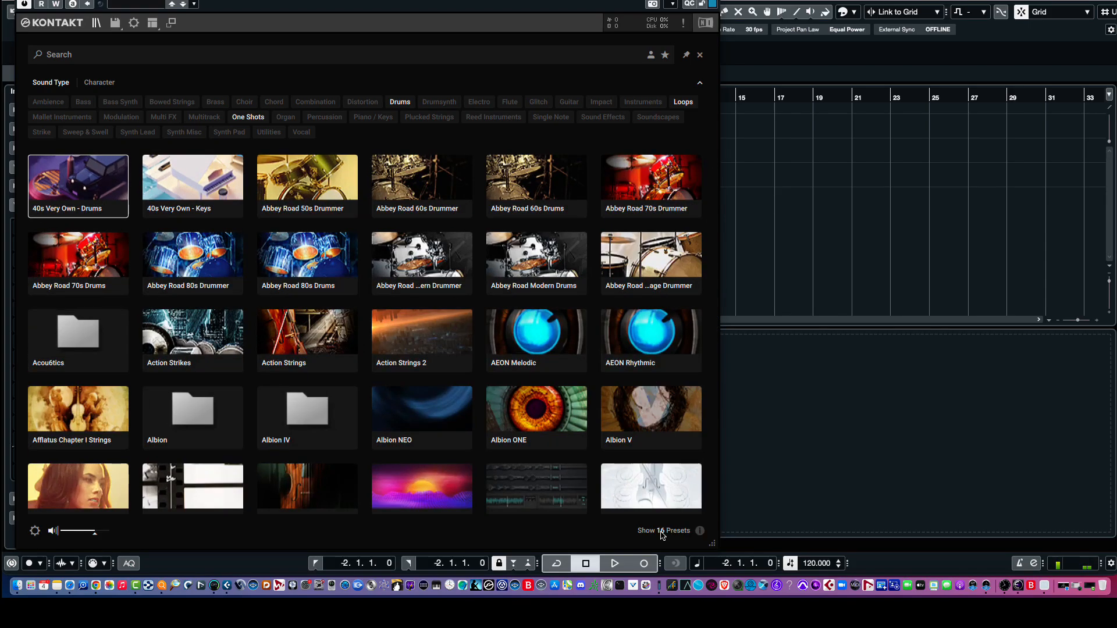
{"action": "mouse_move", "coordinate": [428, 254]}
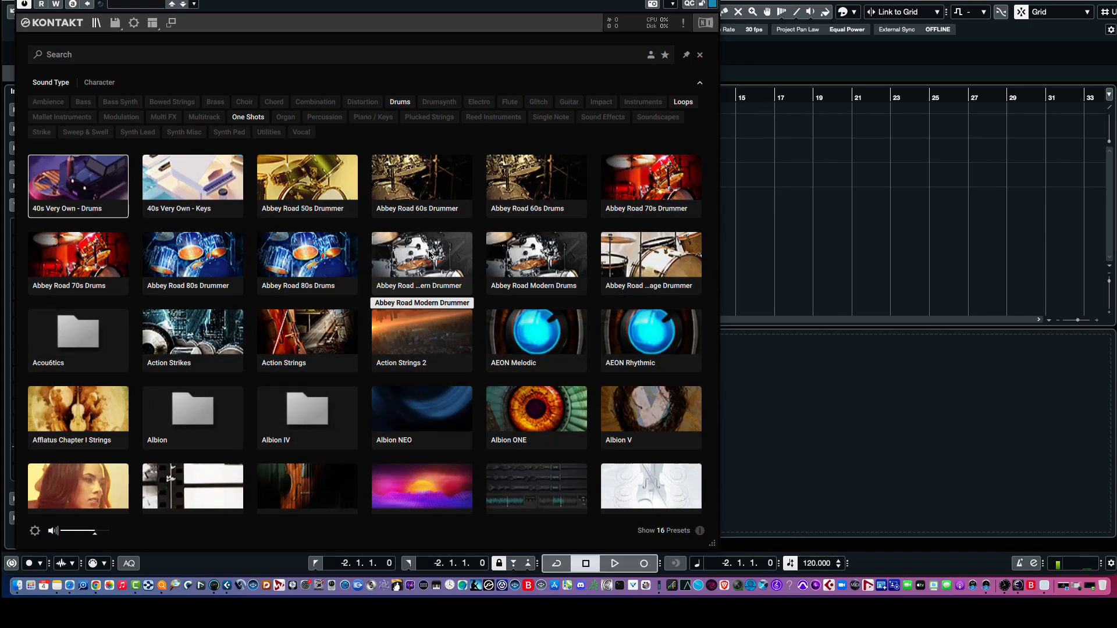
{"action": "mouse_move", "coordinate": [392, 364]}
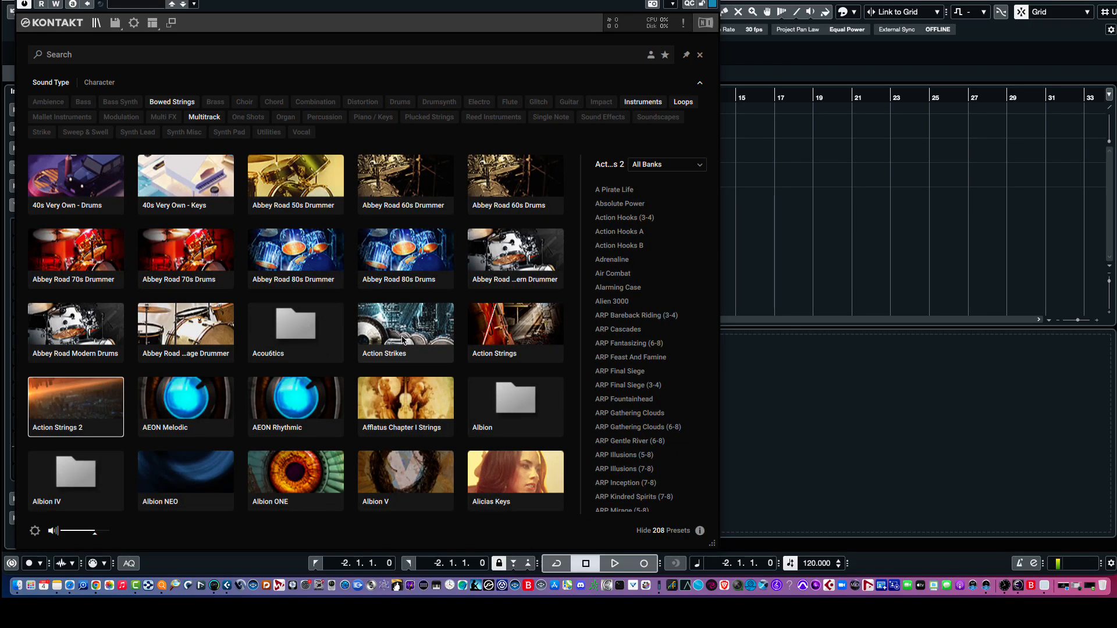
{"action": "mouse_move", "coordinate": [648, 413]}
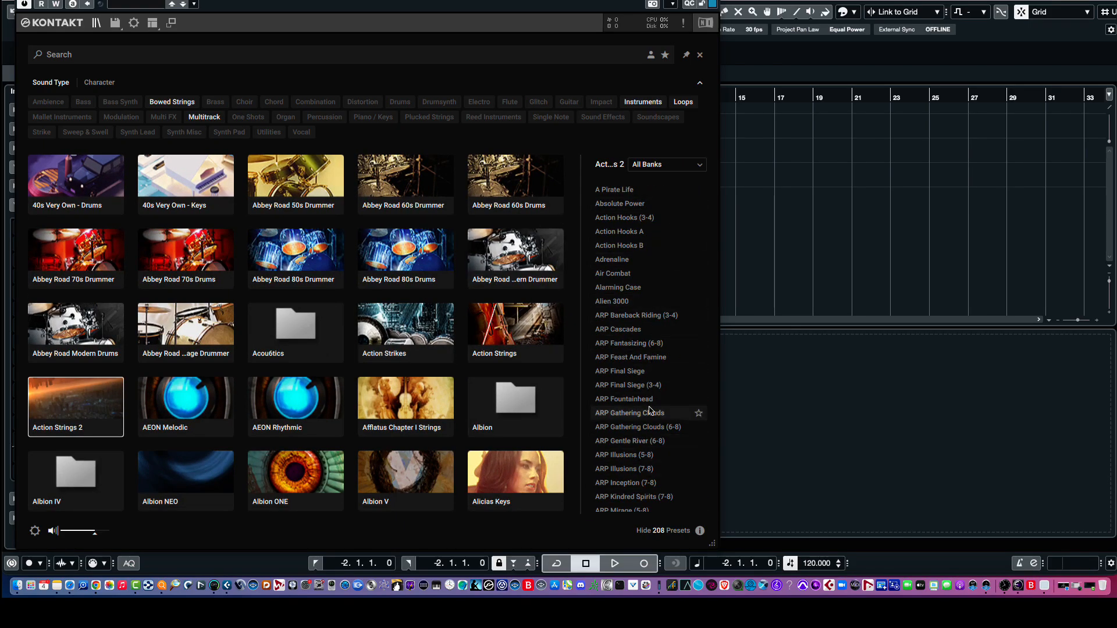
{"action": "mouse_move", "coordinate": [649, 316]}
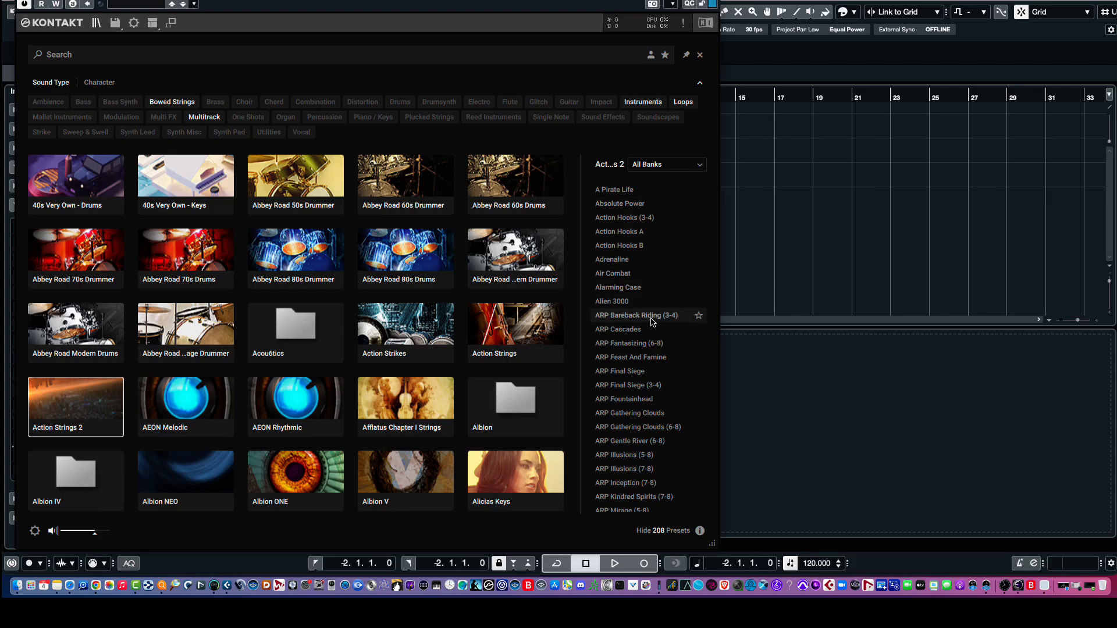
Filter the Action Strings 2 presets to the Basic bank via the All Banks dropdown
{"action": "scroll", "scroll_direction": "down", "scroll_amount": 3}
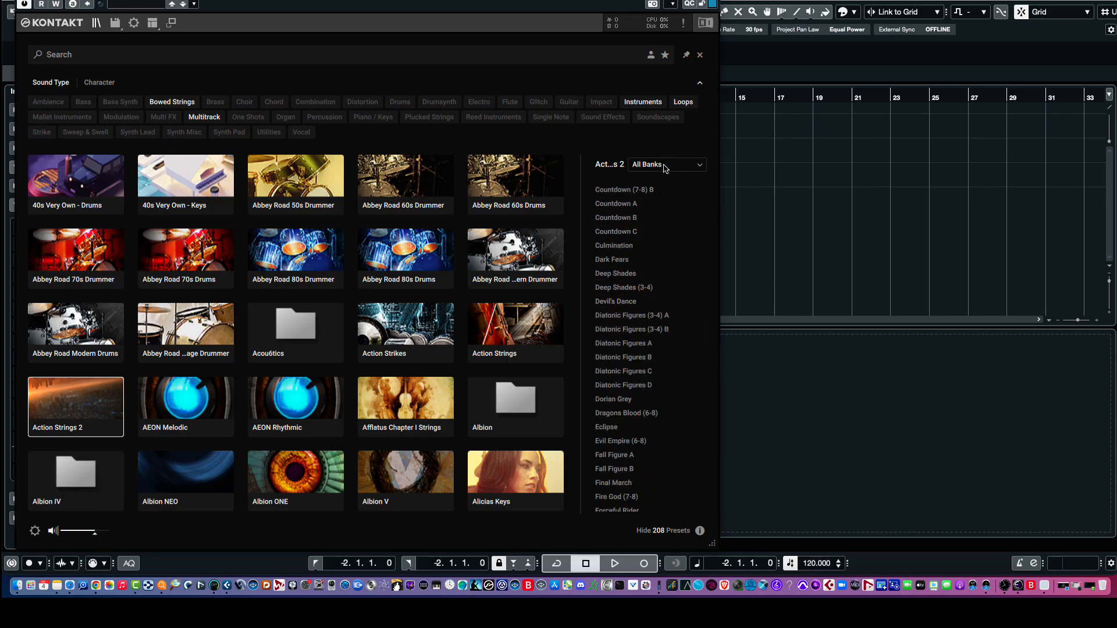
{"action": "left_click", "coordinate": [665, 164]}
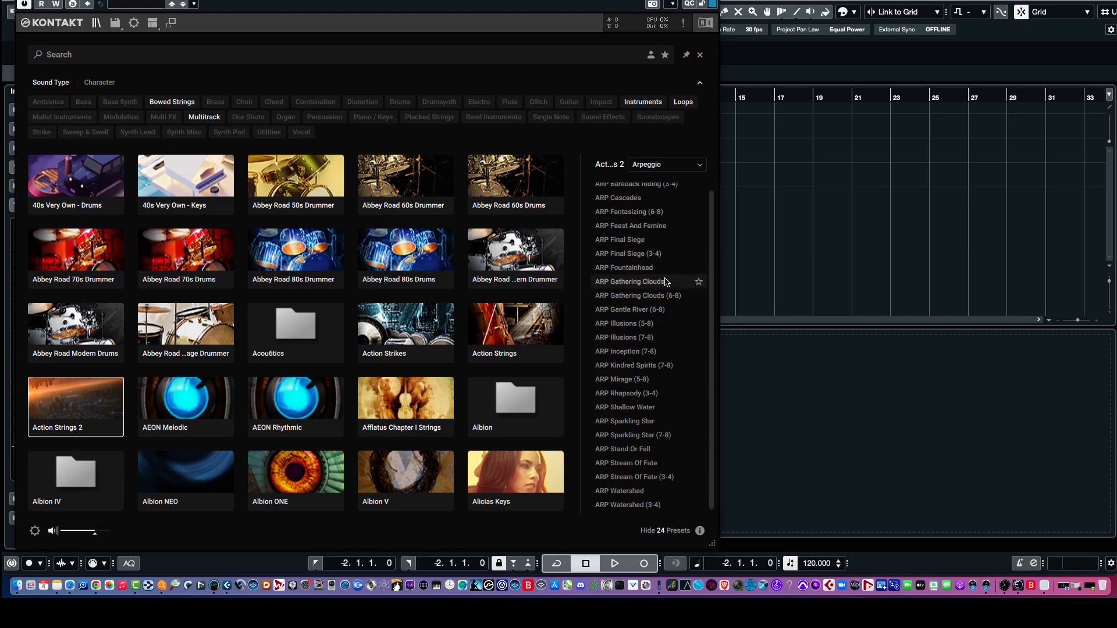
{"action": "mouse_move", "coordinate": [661, 282]}
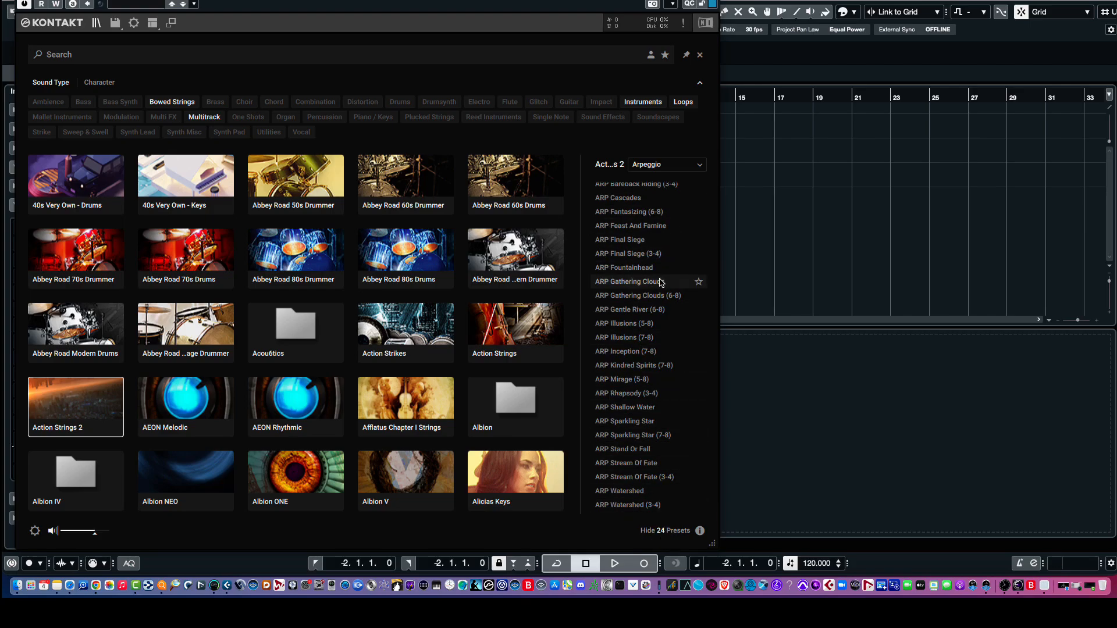
{"action": "left_click", "coordinate": [665, 164]}
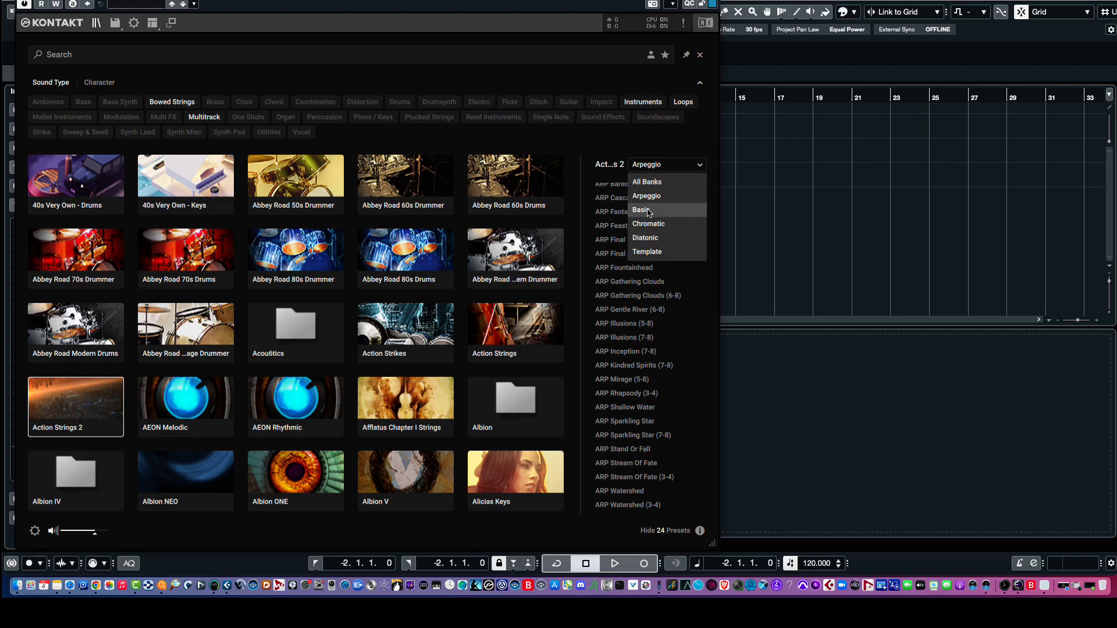
{"action": "left_click", "coordinate": [641, 210]}
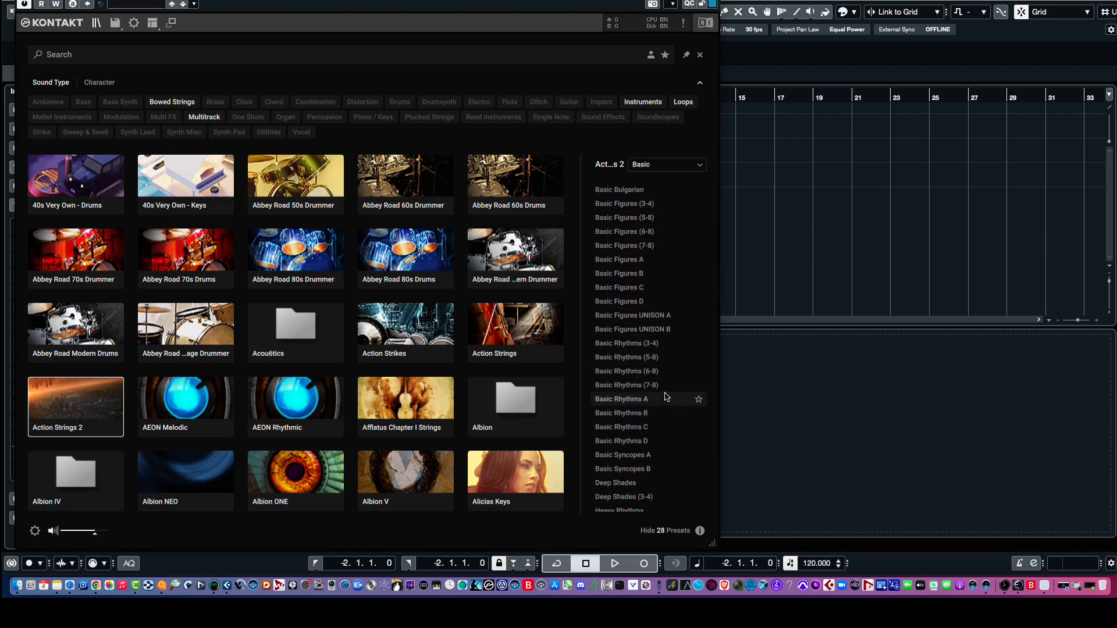
{"action": "mouse_move", "coordinate": [624, 260]}
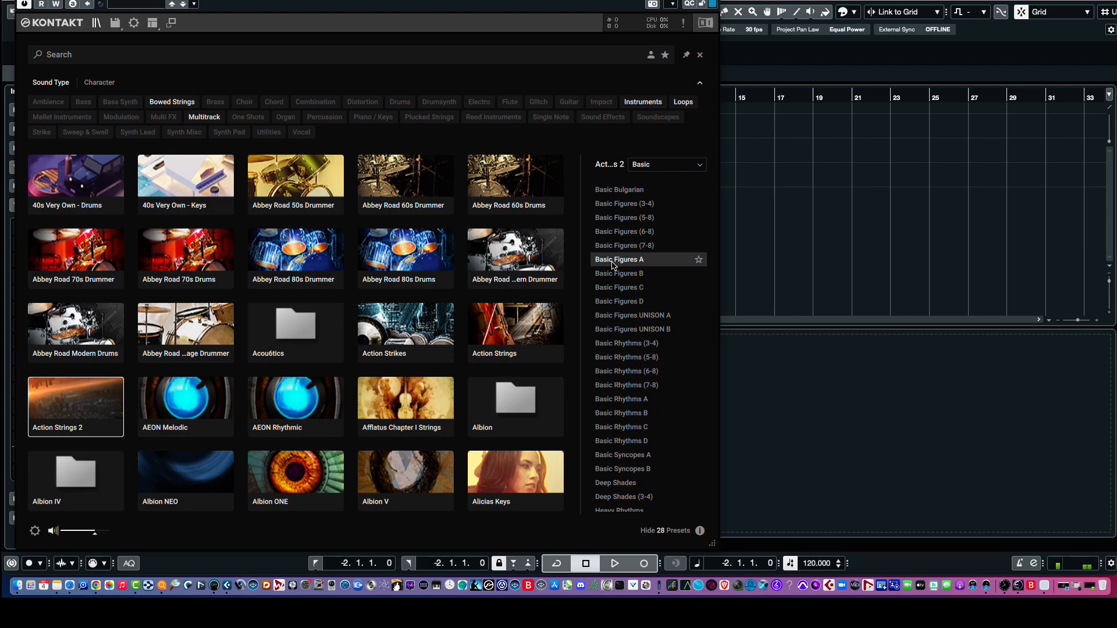
{"action": "mouse_move", "coordinate": [628, 343]}
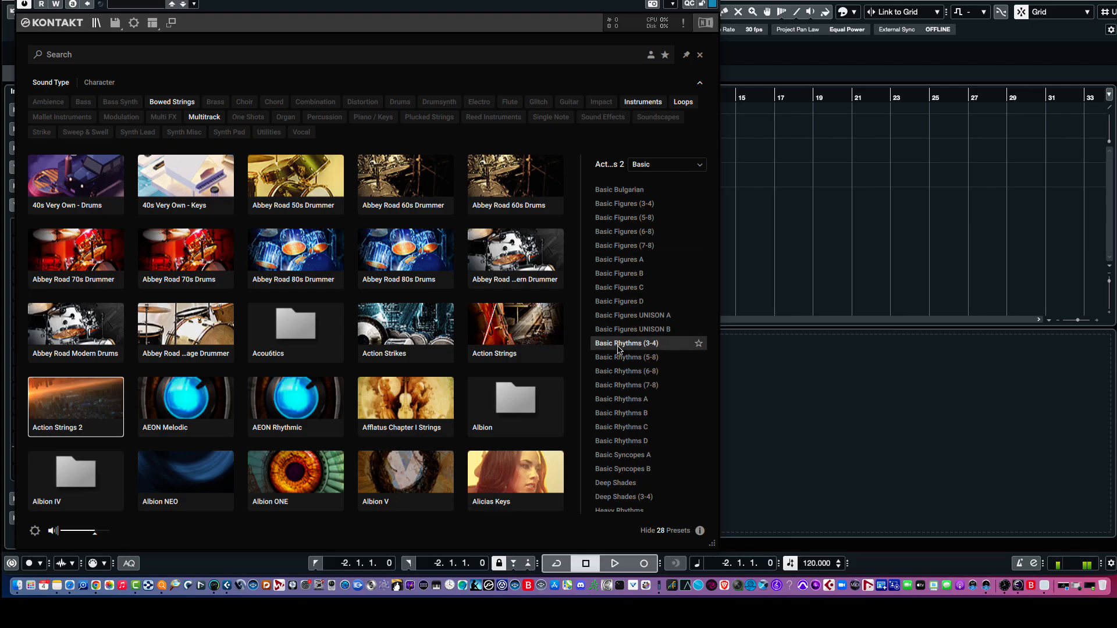
{"action": "mouse_move", "coordinate": [638, 274]}
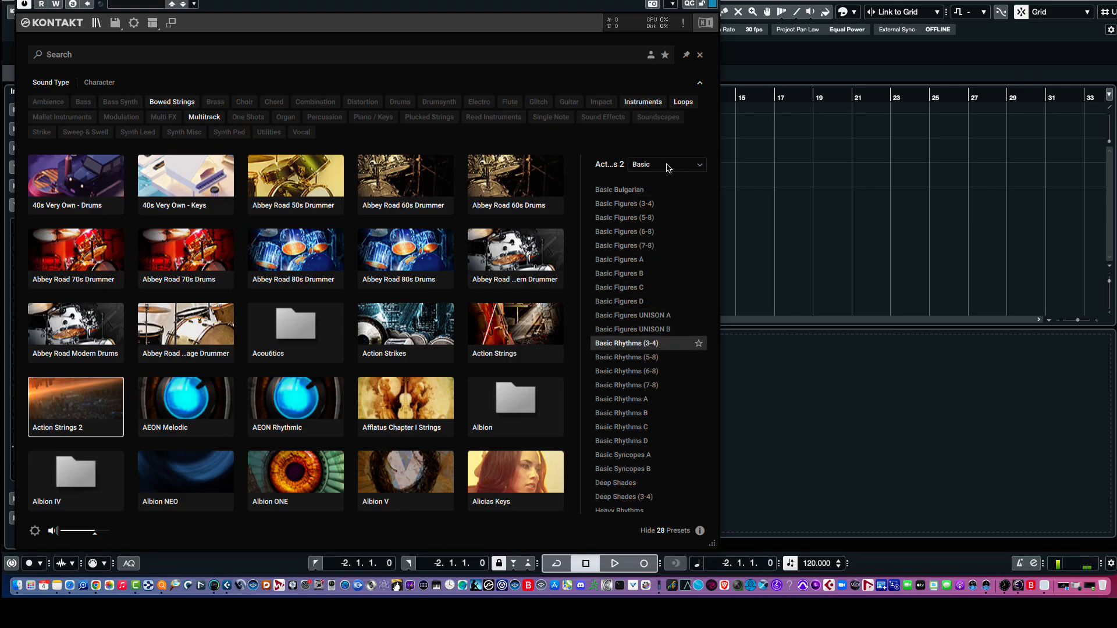
{"action": "mouse_move", "coordinate": [285, 116]}
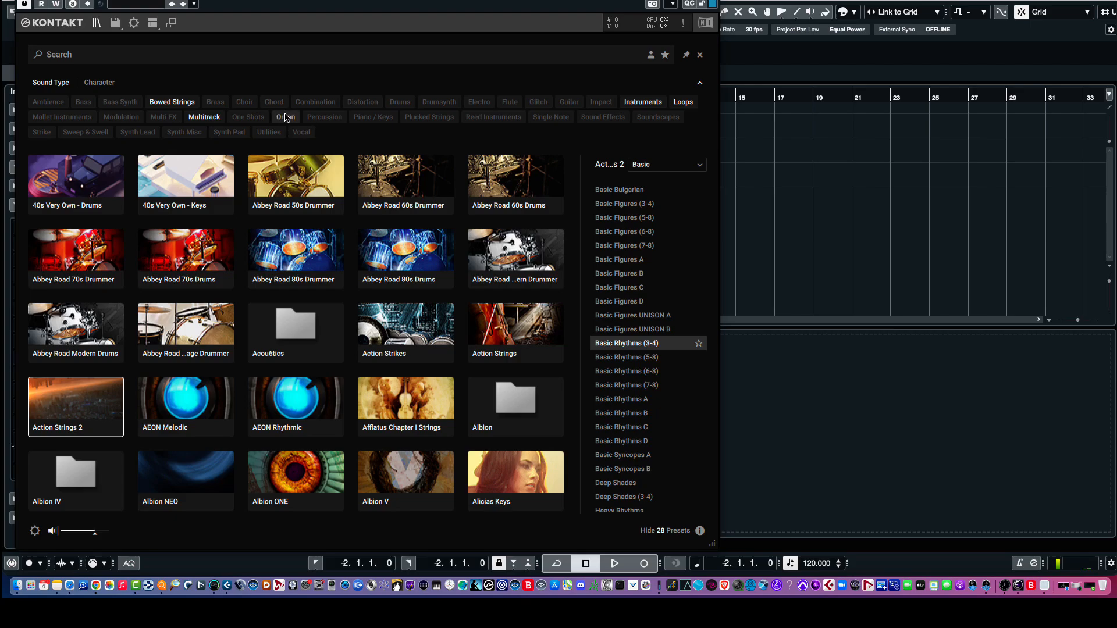
{"action": "mouse_move", "coordinate": [315, 151]}
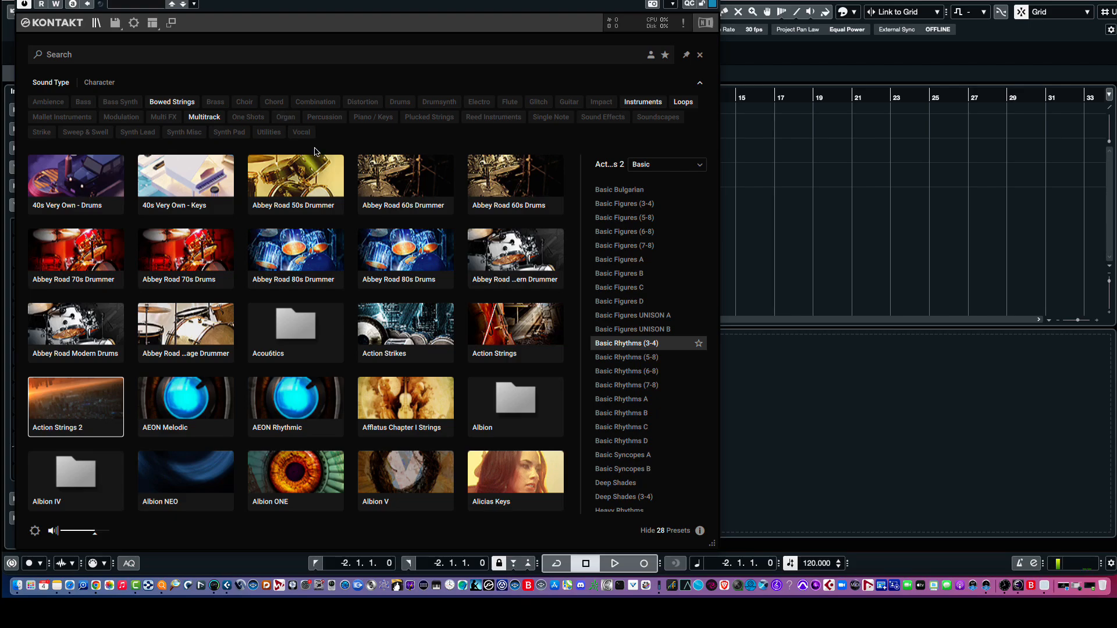
{"action": "mouse_move", "coordinate": [424, 171]}
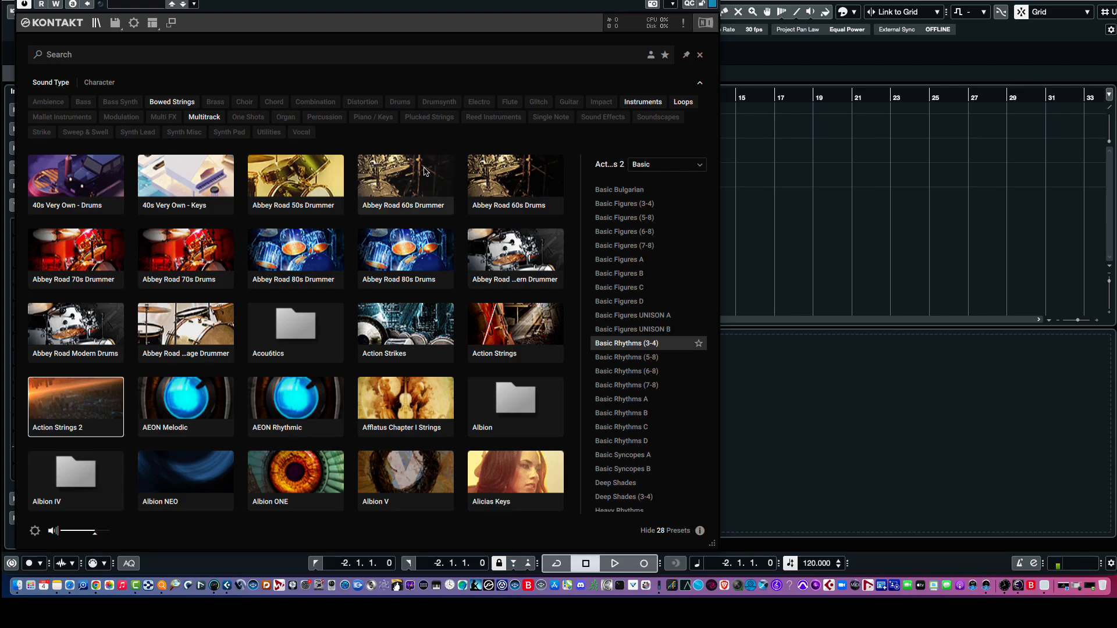
{"action": "mouse_move", "coordinate": [526, 177]}
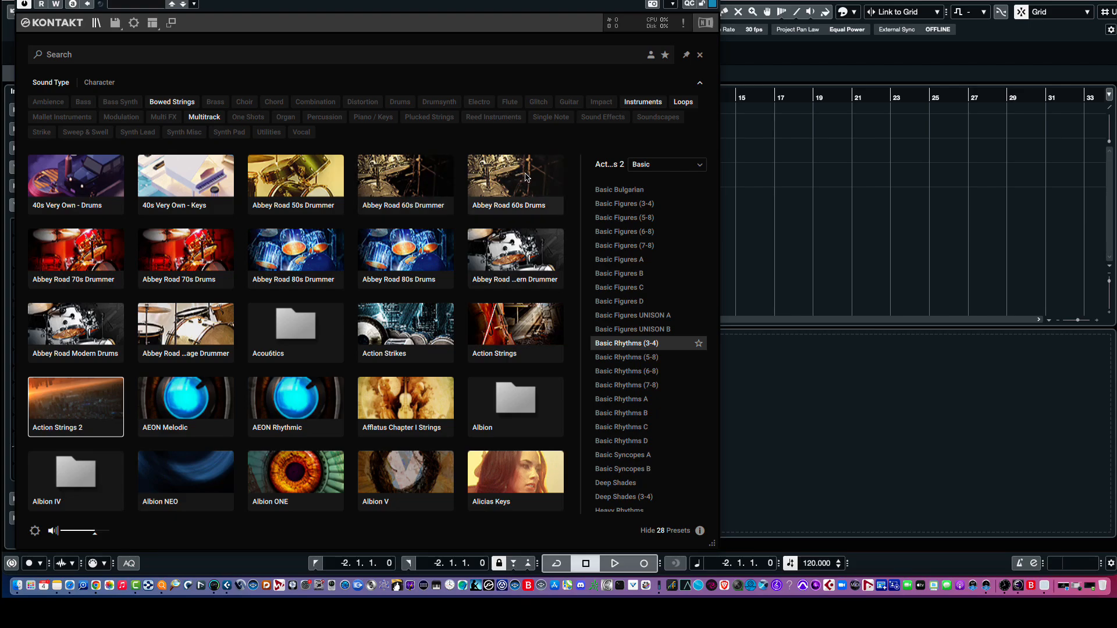
{"action": "mouse_move", "coordinate": [515, 183]}
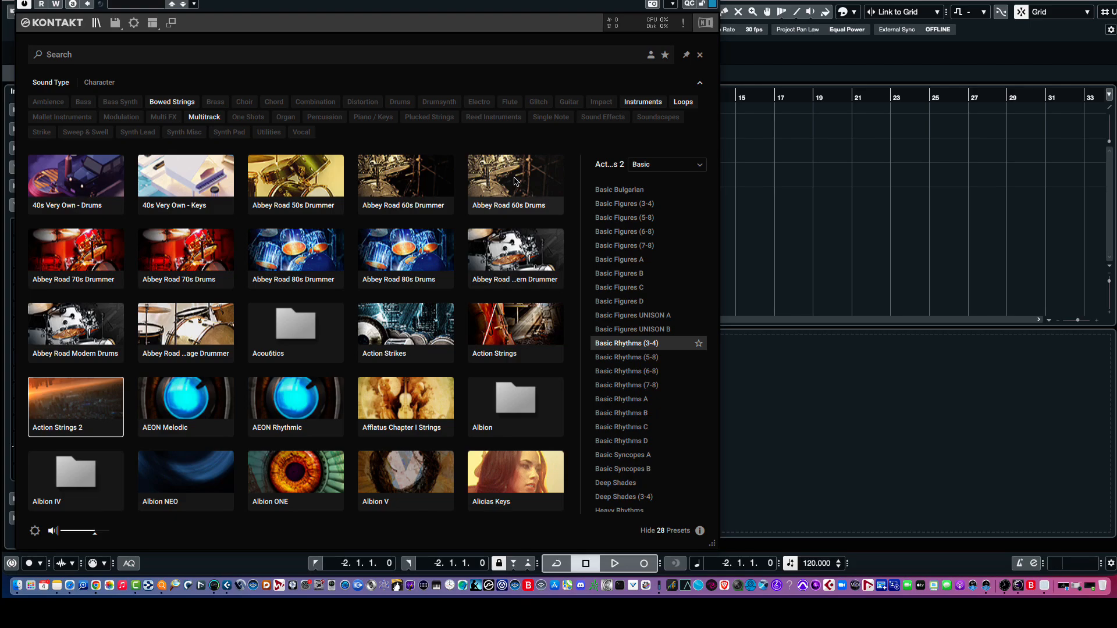
{"action": "mouse_move", "coordinate": [509, 170]}
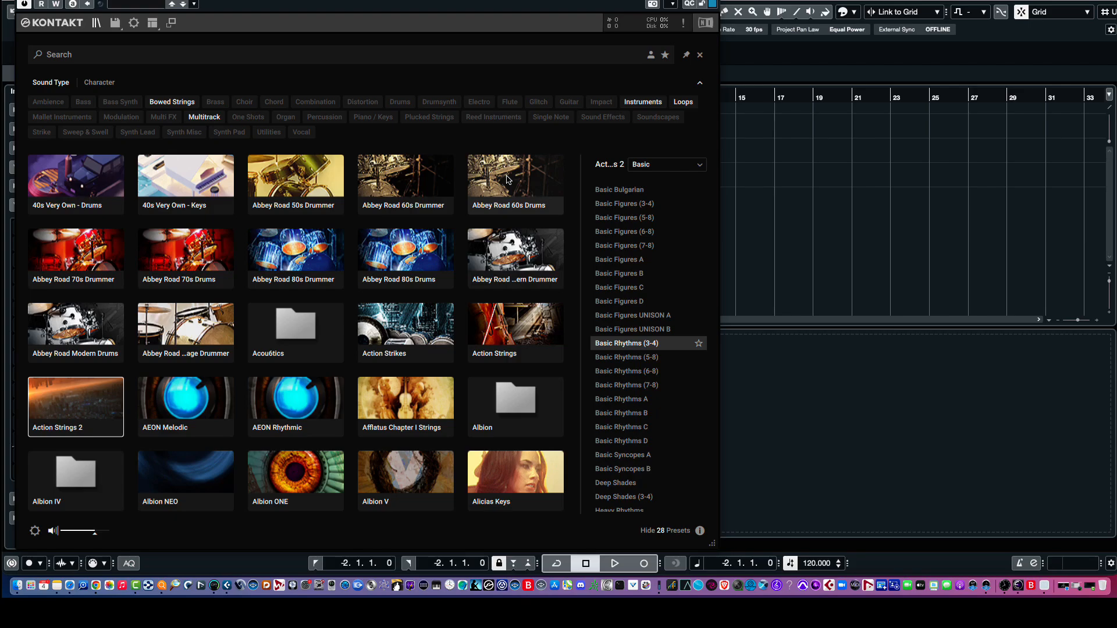
{"action": "mouse_move", "coordinate": [342, 281]}
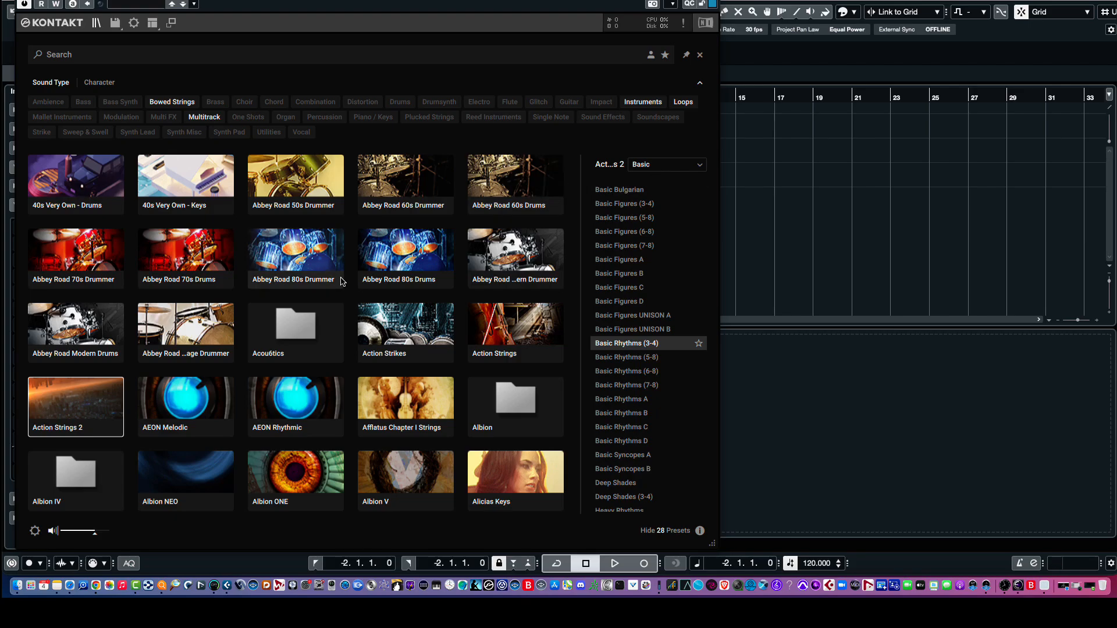
{"action": "mouse_move", "coordinate": [331, 280]}
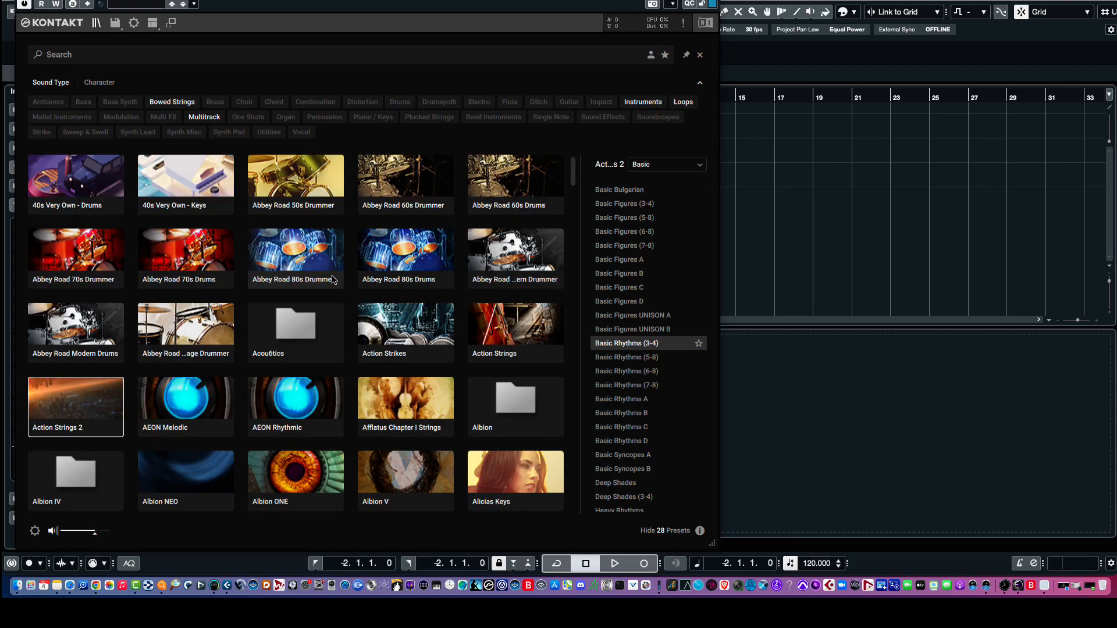
{"action": "mouse_move", "coordinate": [514, 252]}
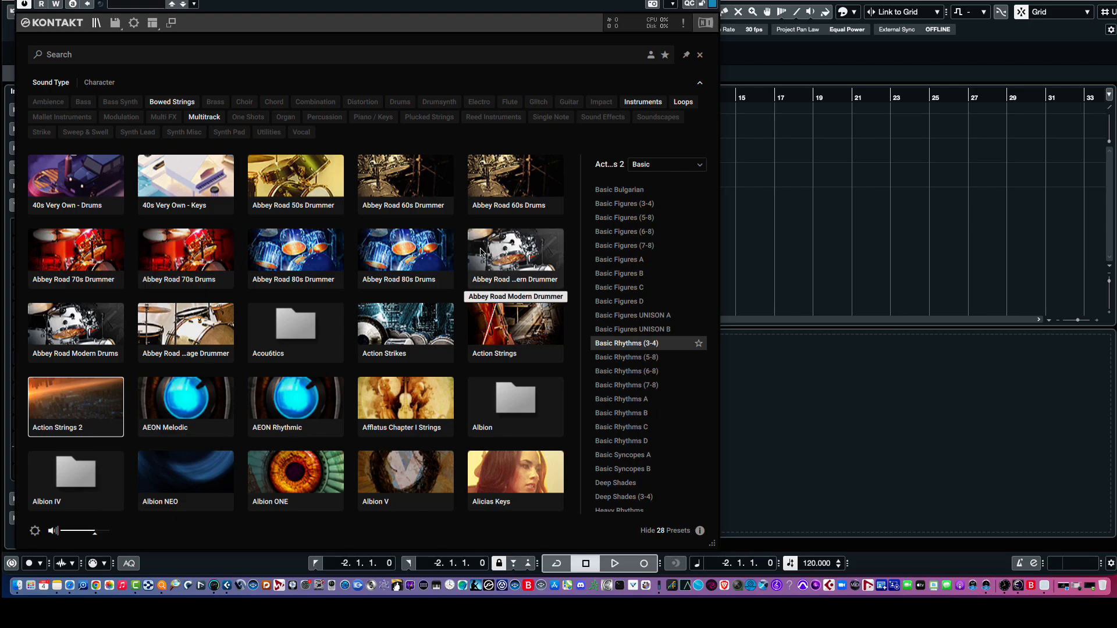
{"action": "mouse_move", "coordinate": [683, 539]}
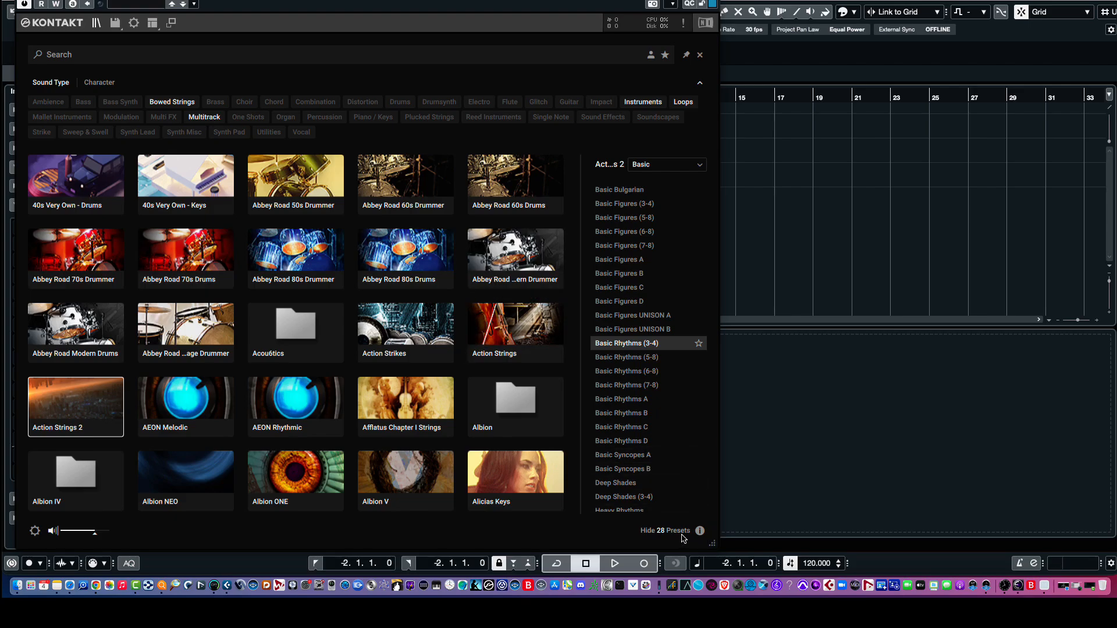
{"action": "mouse_move", "coordinate": [676, 535]}
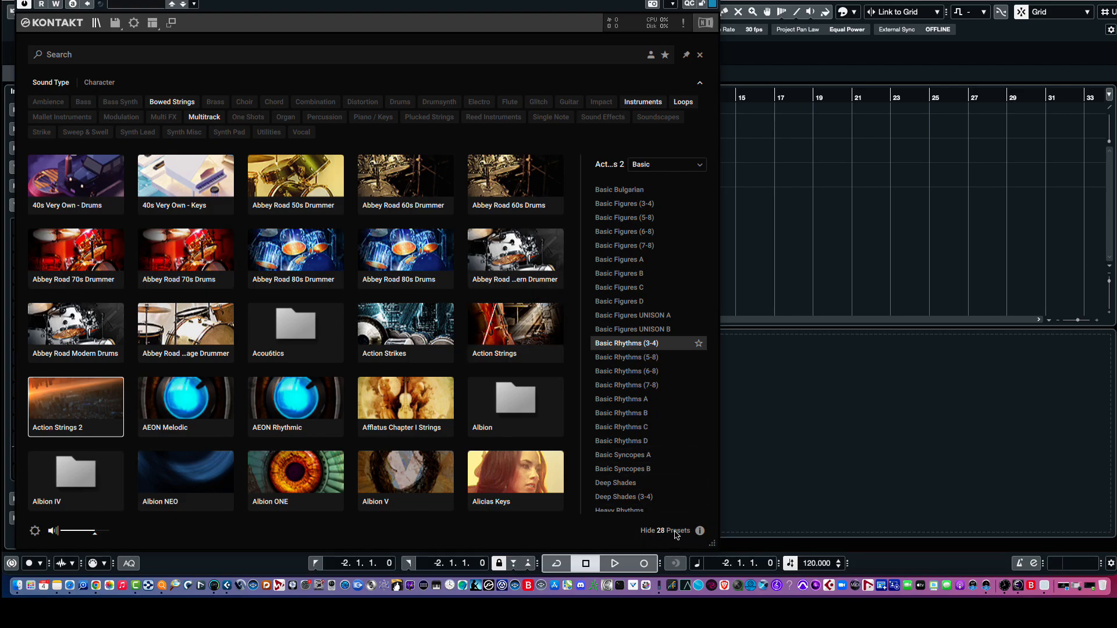
Hide the Action Strings 2 preset list and scroll down to Afflatus Chapter I Strings
{"action": "left_click", "coordinate": [663, 531]}
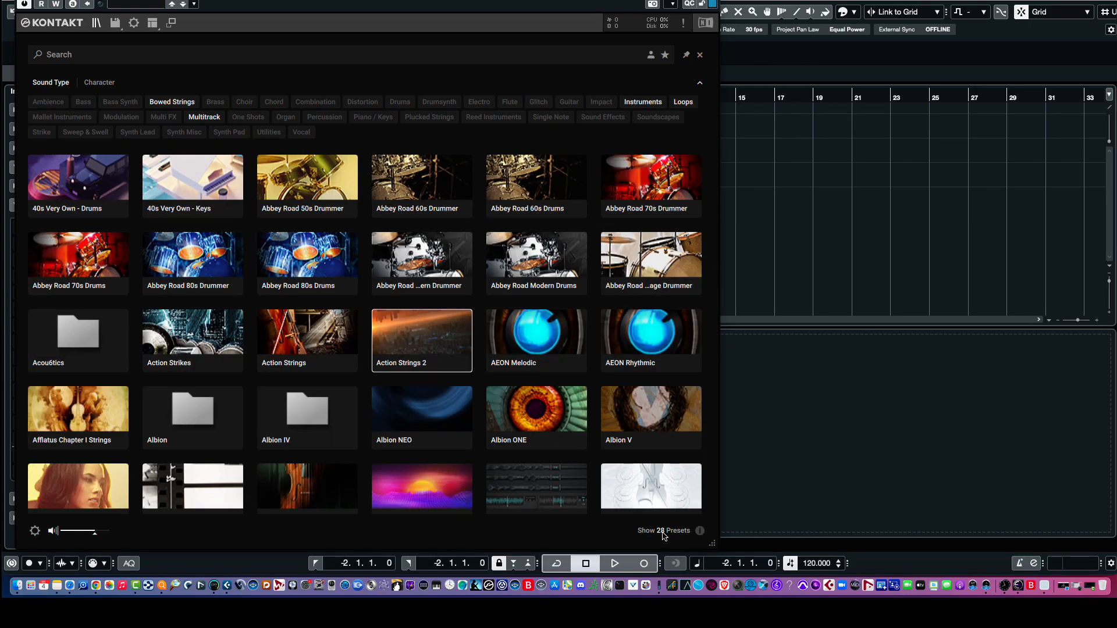
{"action": "mouse_move", "coordinate": [587, 344]}
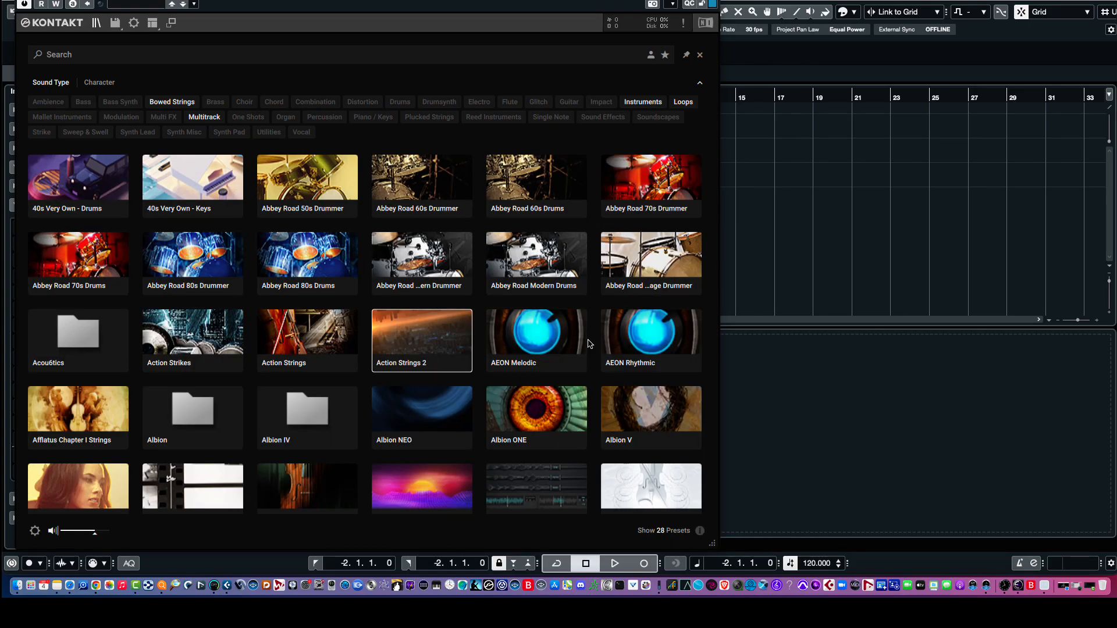
{"action": "scroll", "scroll_direction": "down", "scroll_amount": 3}
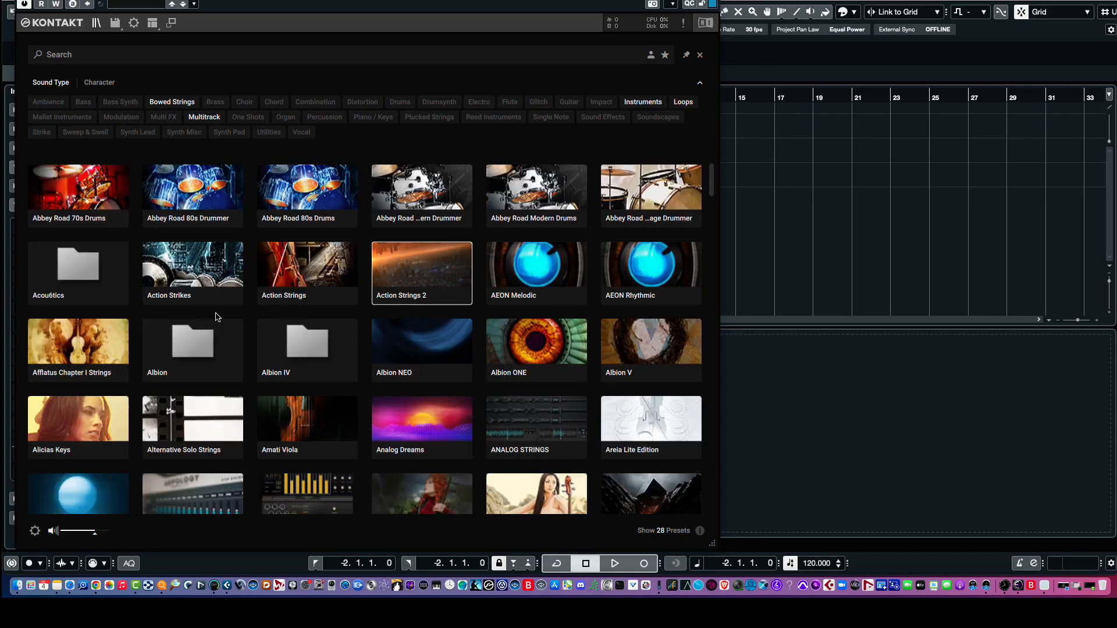
{"action": "scroll", "scroll_direction": "down", "scroll_amount": 3}
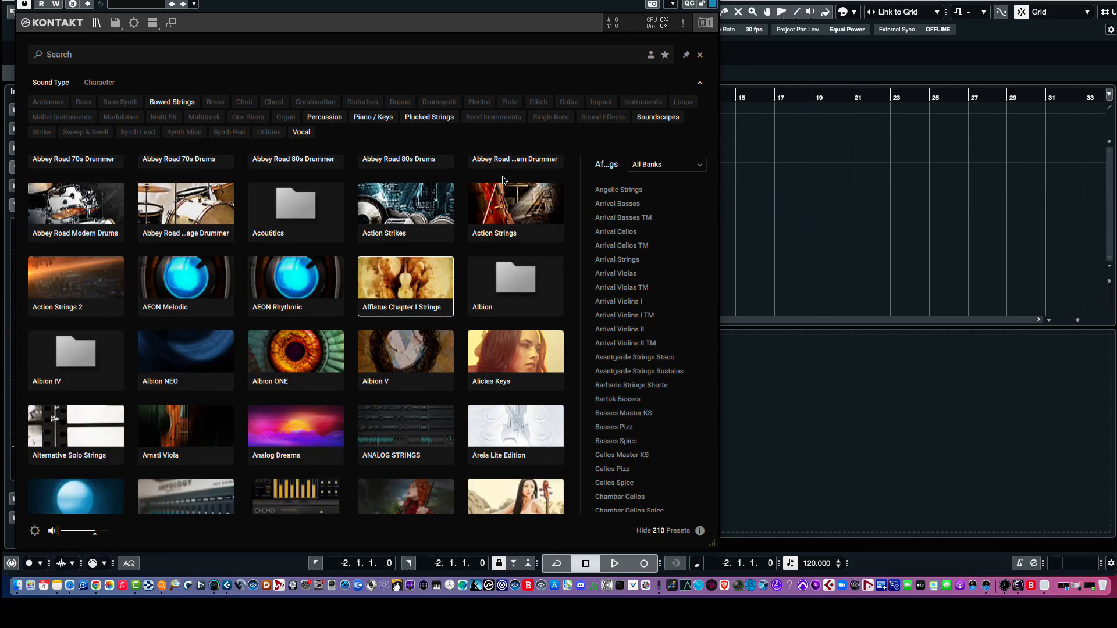
{"action": "scroll", "scroll_direction": "down", "scroll_amount": 3}
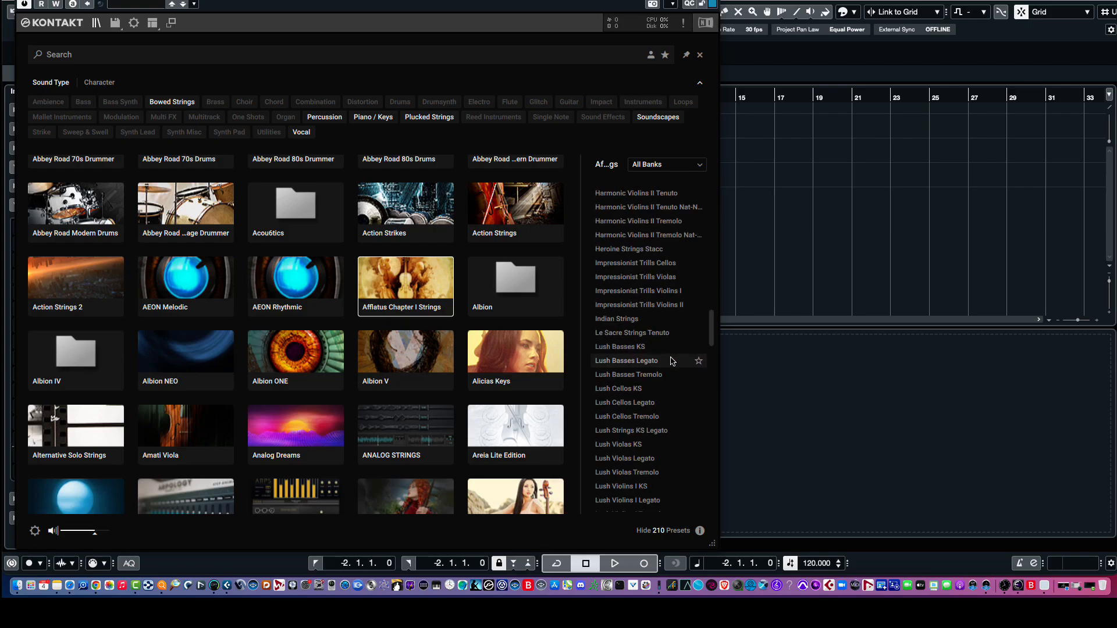
{"action": "scroll", "scroll_direction": "down", "scroll_amount": 3}
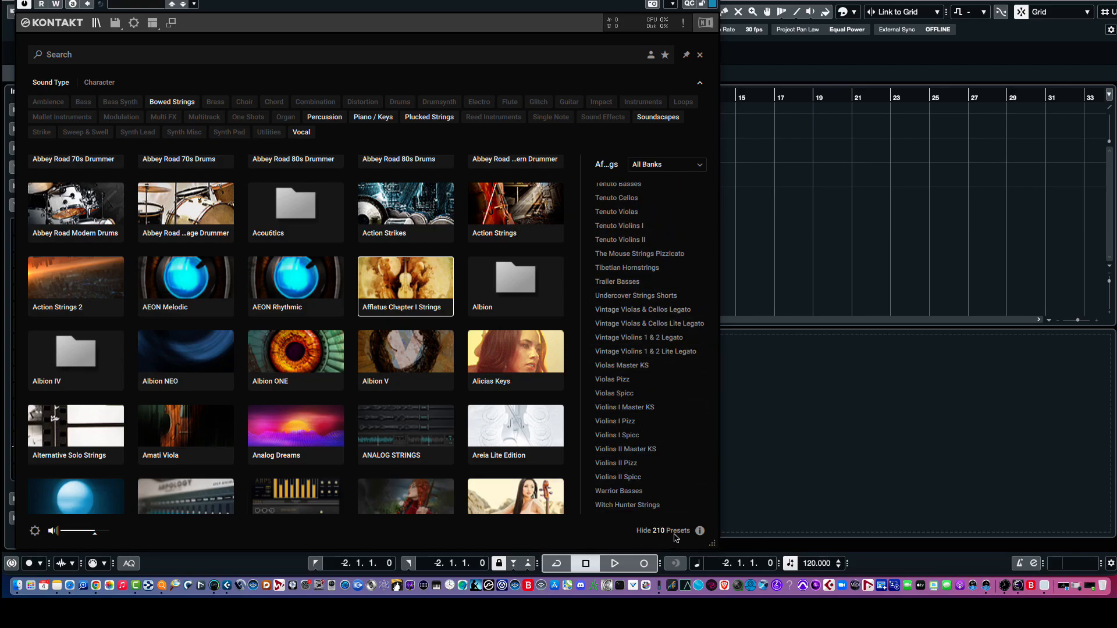
Return to the rack and remove the Tenuto Cellos instrument, choosing No to saving changes
{"action": "left_click", "coordinate": [665, 164]}
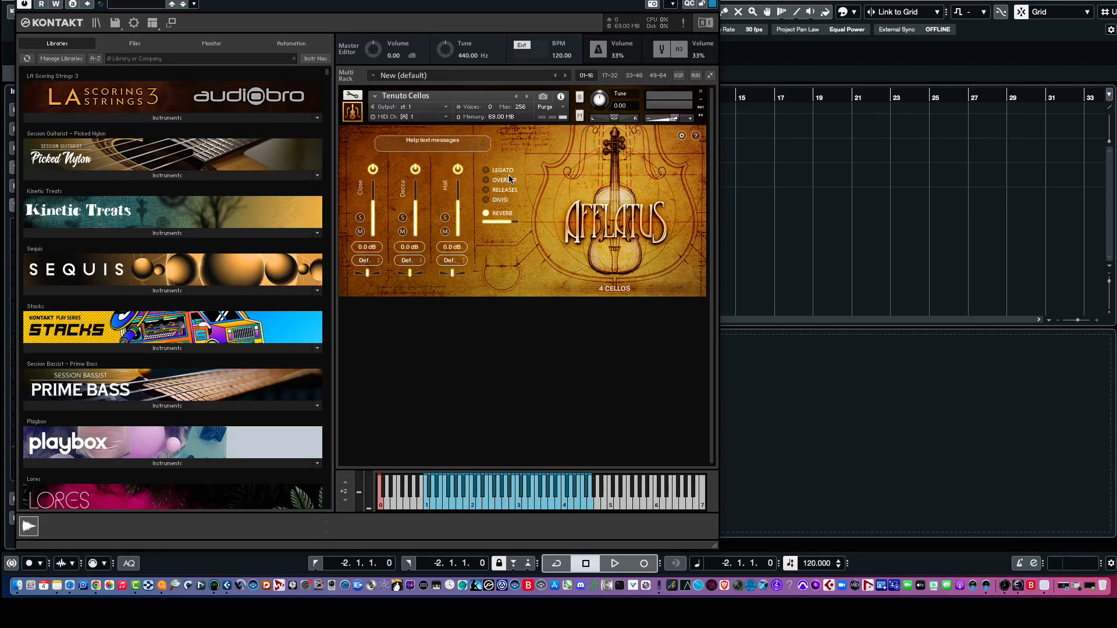
{"action": "mouse_move", "coordinate": [513, 427]}
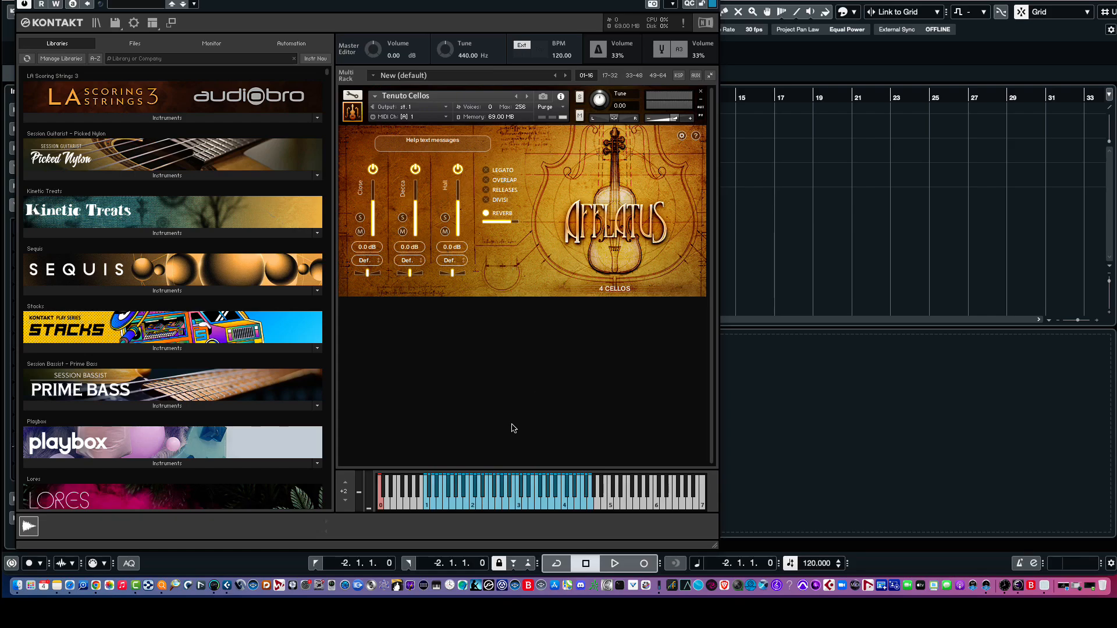
{"action": "left_click", "coordinate": [531, 481]}
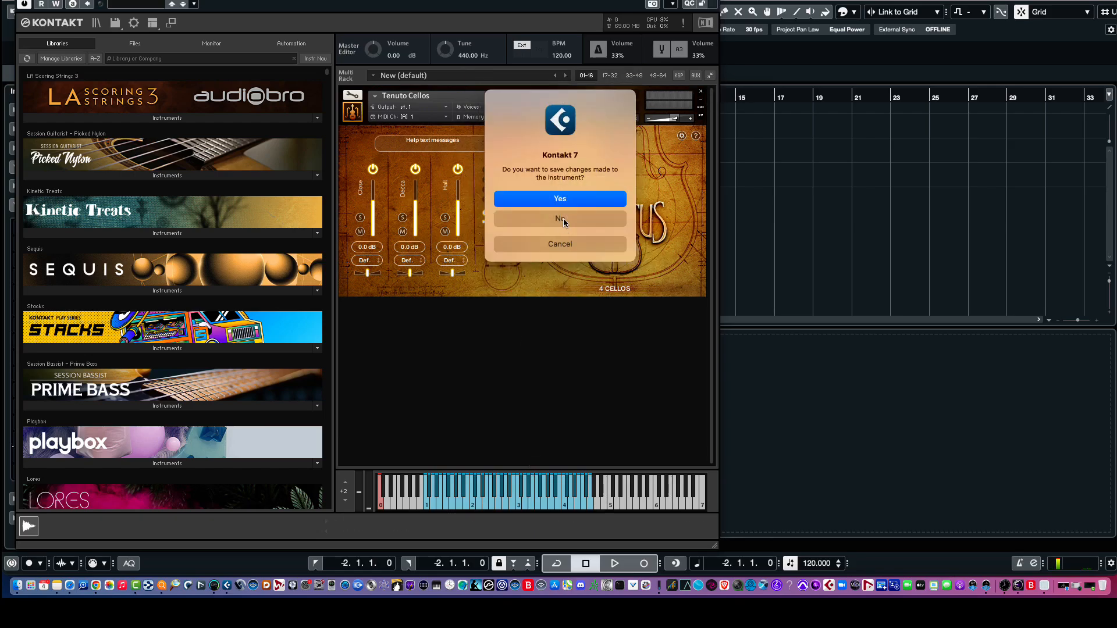
{"action": "left_click", "coordinate": [560, 219]}
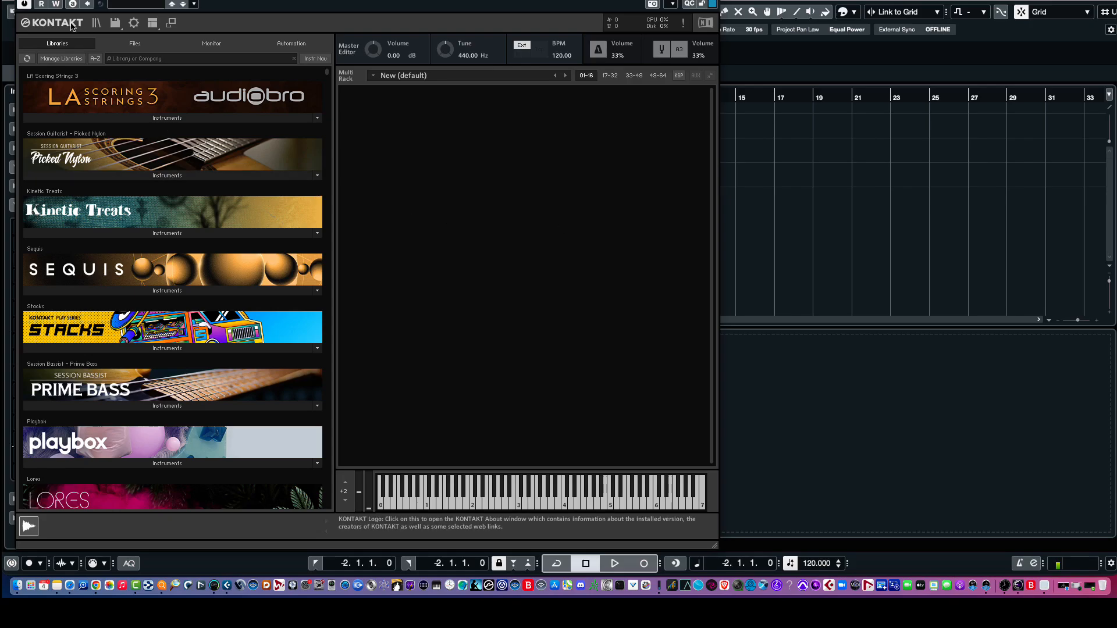
Reopen the Kontakt sound browser showing the Afflatus Chapter I Strings presets
{"action": "left_click", "coordinate": [97, 24]}
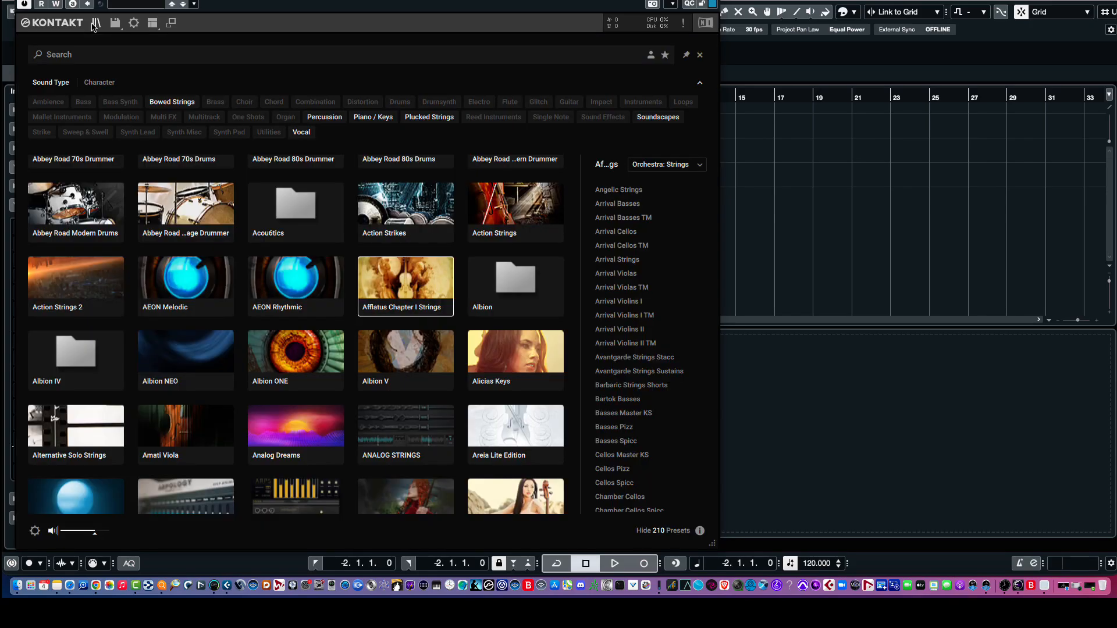
{"action": "mouse_move", "coordinate": [648, 497]}
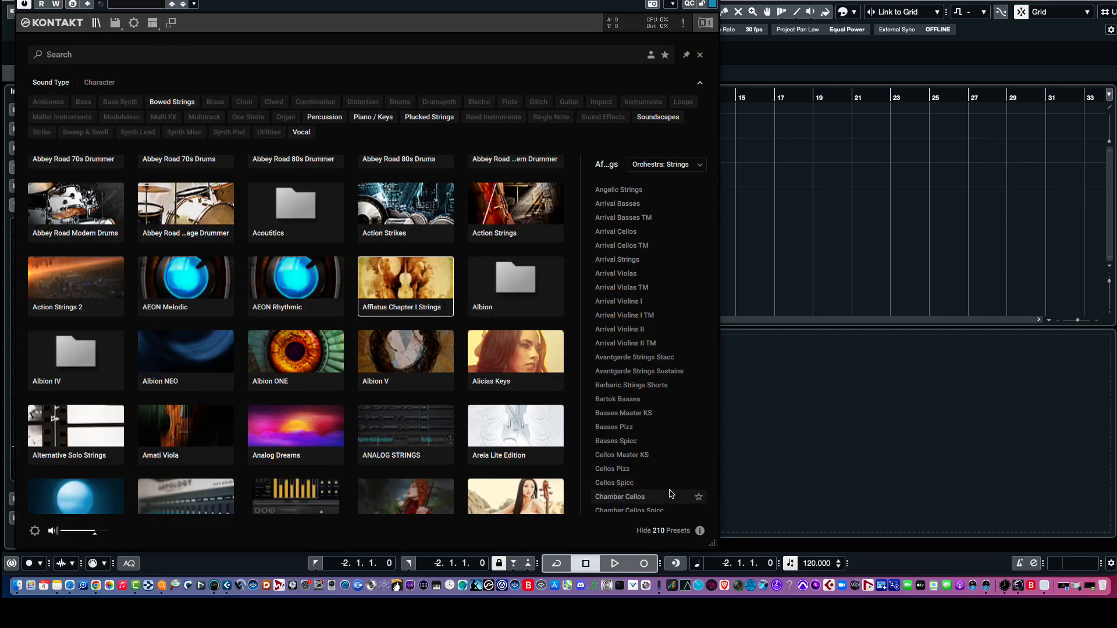
{"action": "mouse_move", "coordinate": [623, 273]}
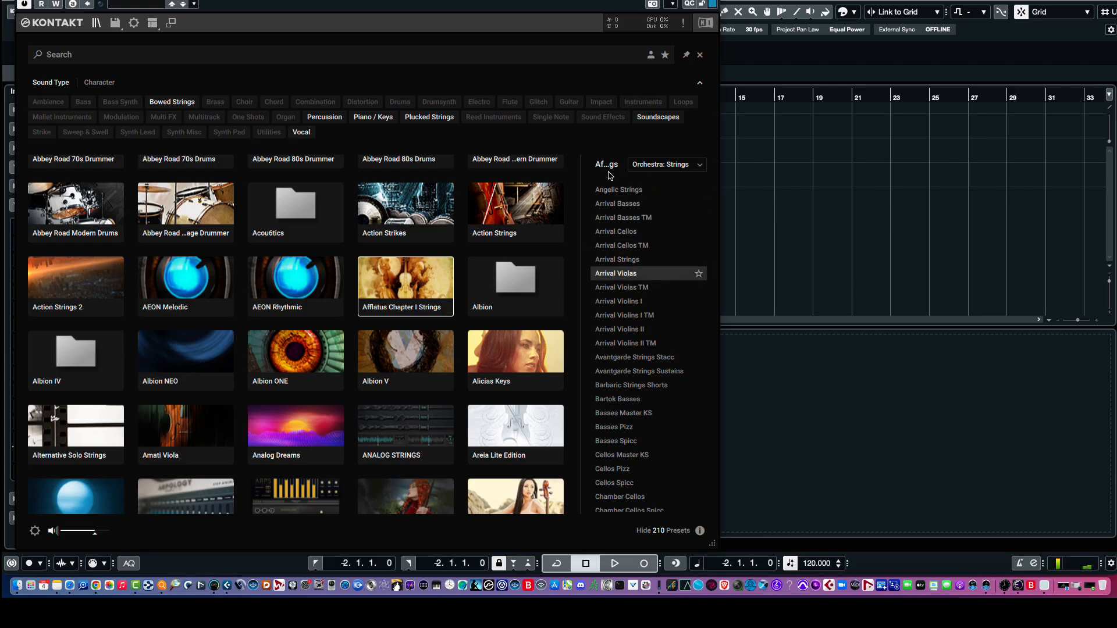
{"action": "mouse_move", "coordinate": [407, 285]}
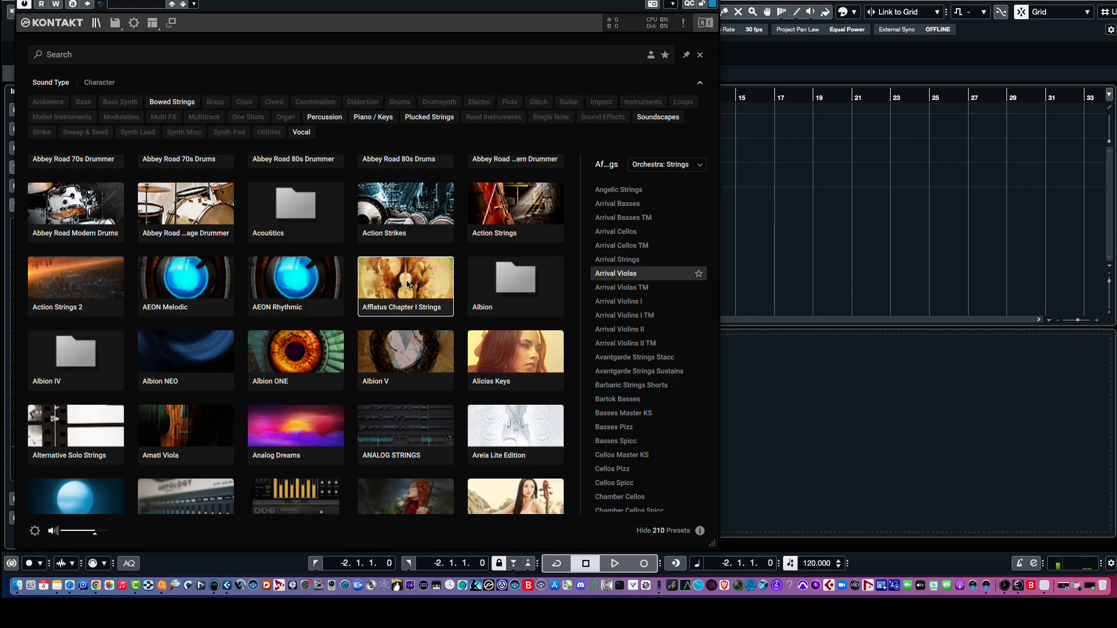
{"action": "mouse_move", "coordinate": [592, 168]}
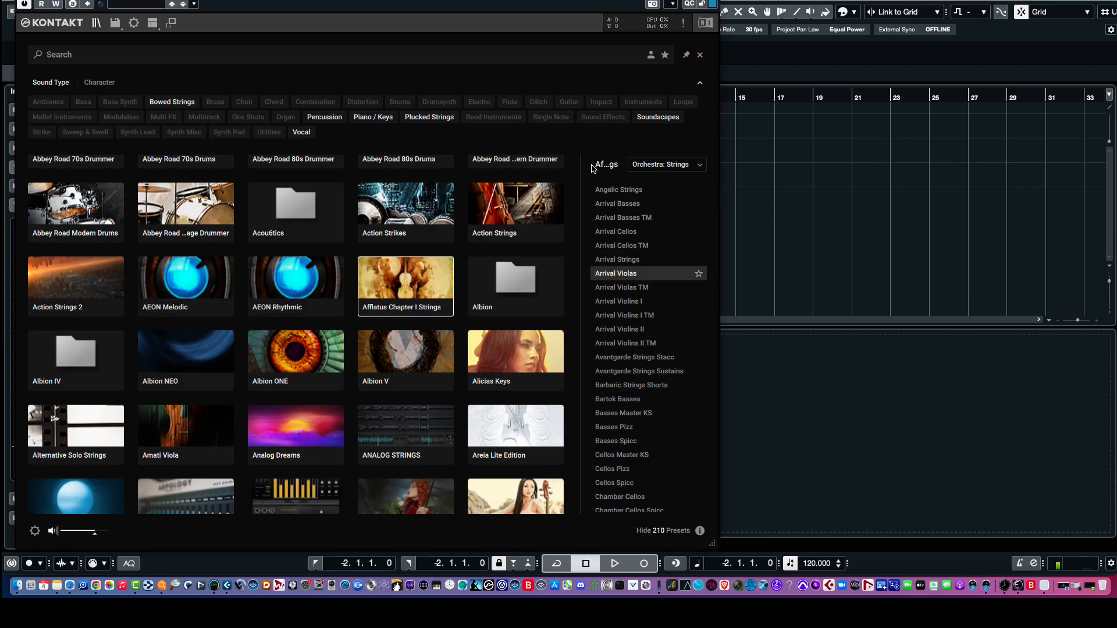
{"action": "mouse_move", "coordinate": [715, 548]}
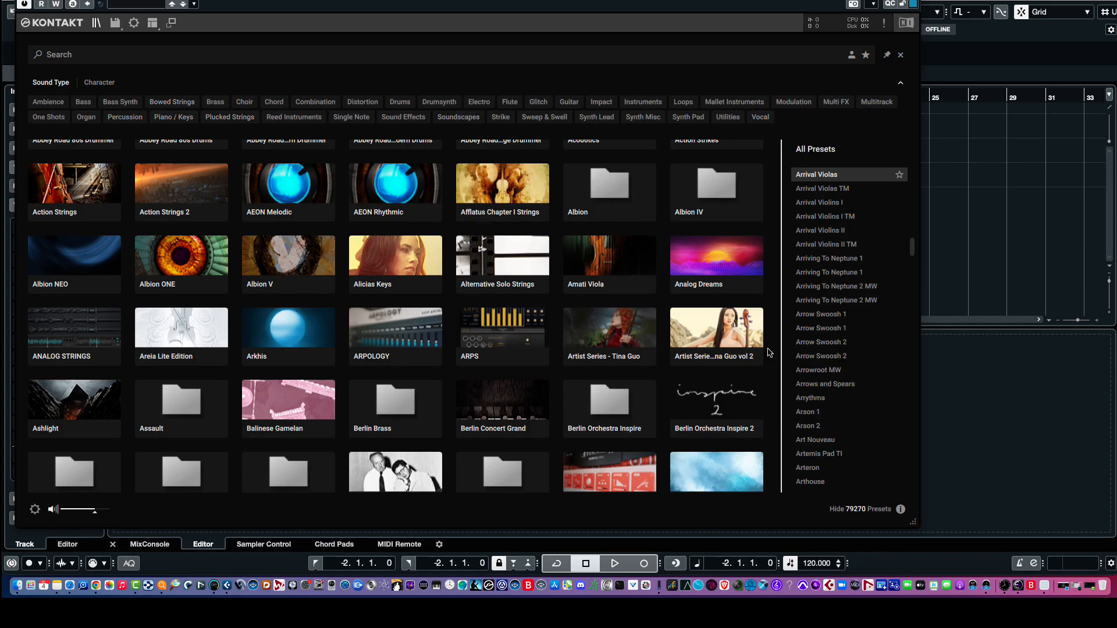
{"action": "mouse_move", "coordinate": [808, 521]}
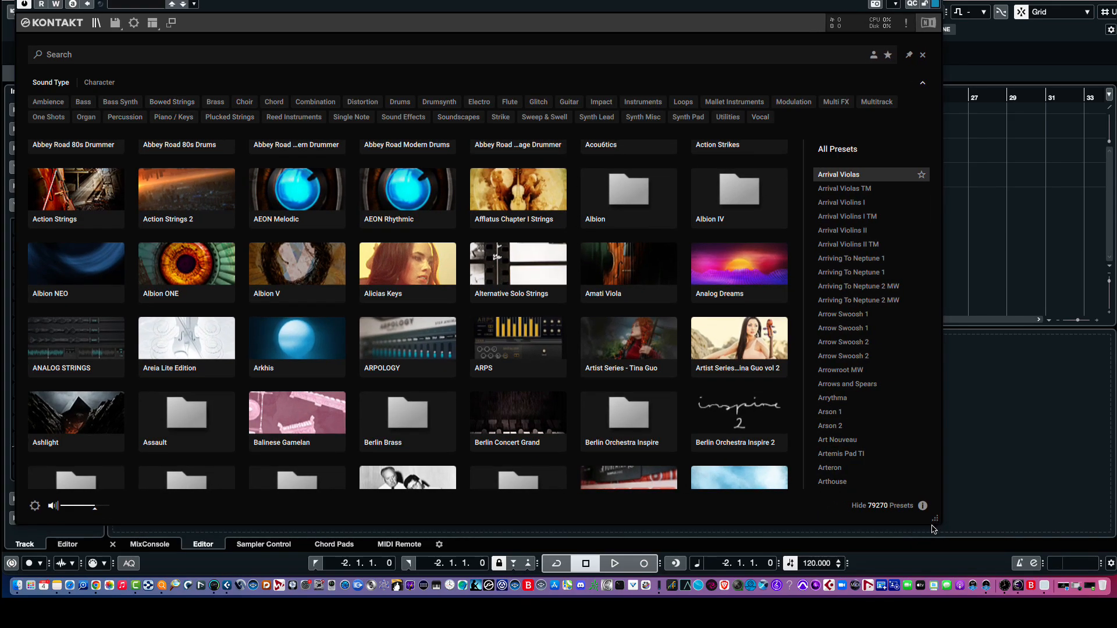
{"action": "mouse_move", "coordinate": [881, 518]}
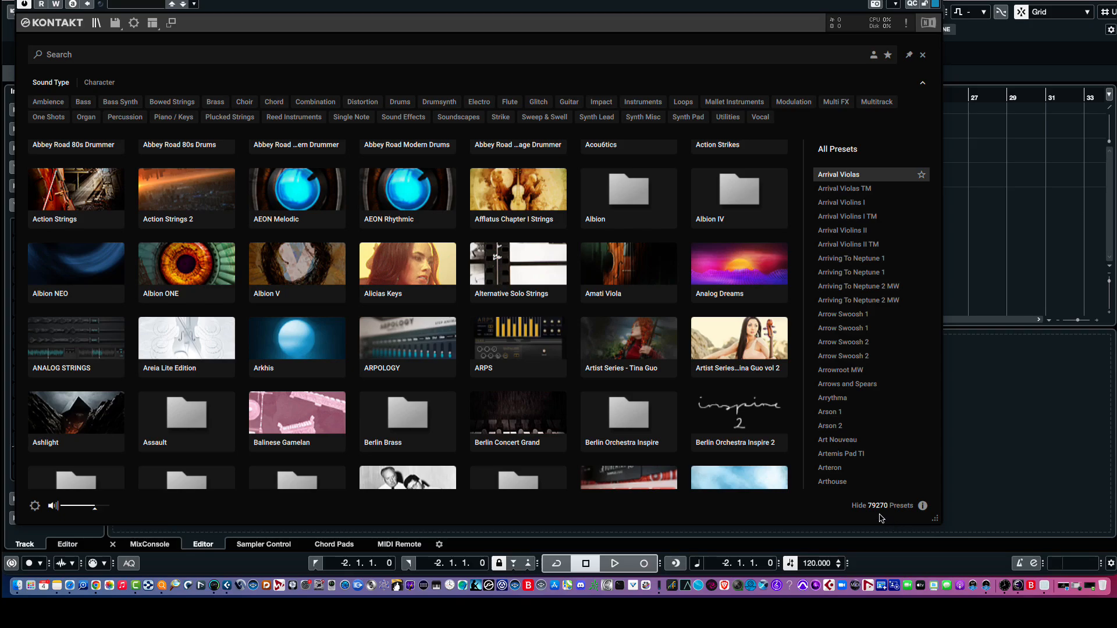
{"action": "mouse_move", "coordinate": [876, 515]}
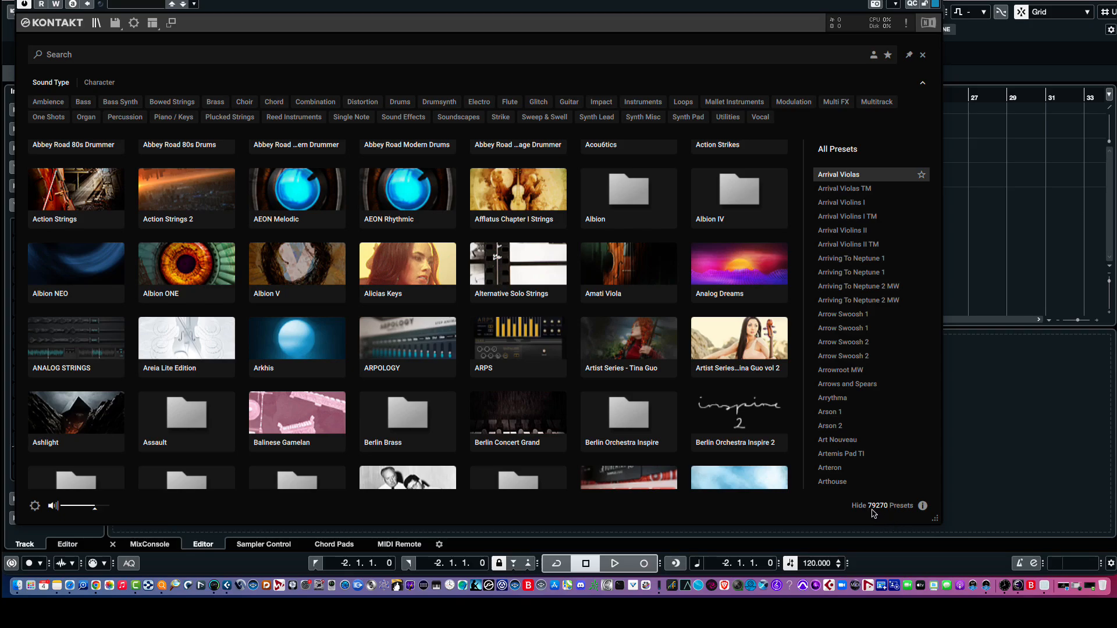
{"action": "mouse_move", "coordinate": [877, 512]}
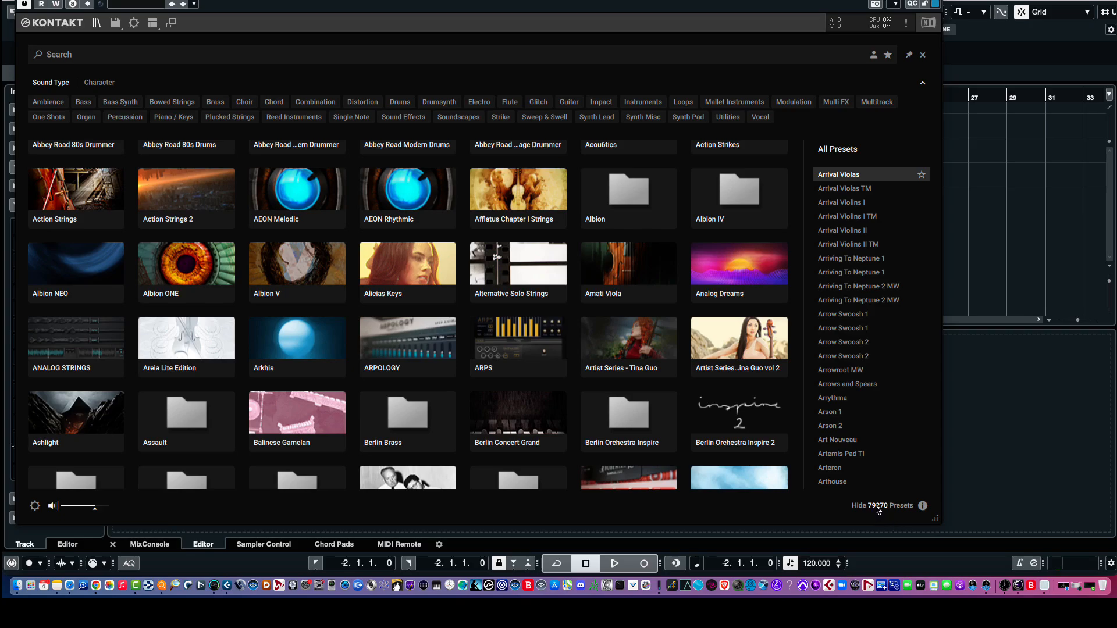
Hide the preset list so the library grid fills the enlarged browser, scrolling it top to bottom
{"action": "left_click", "coordinate": [862, 505]}
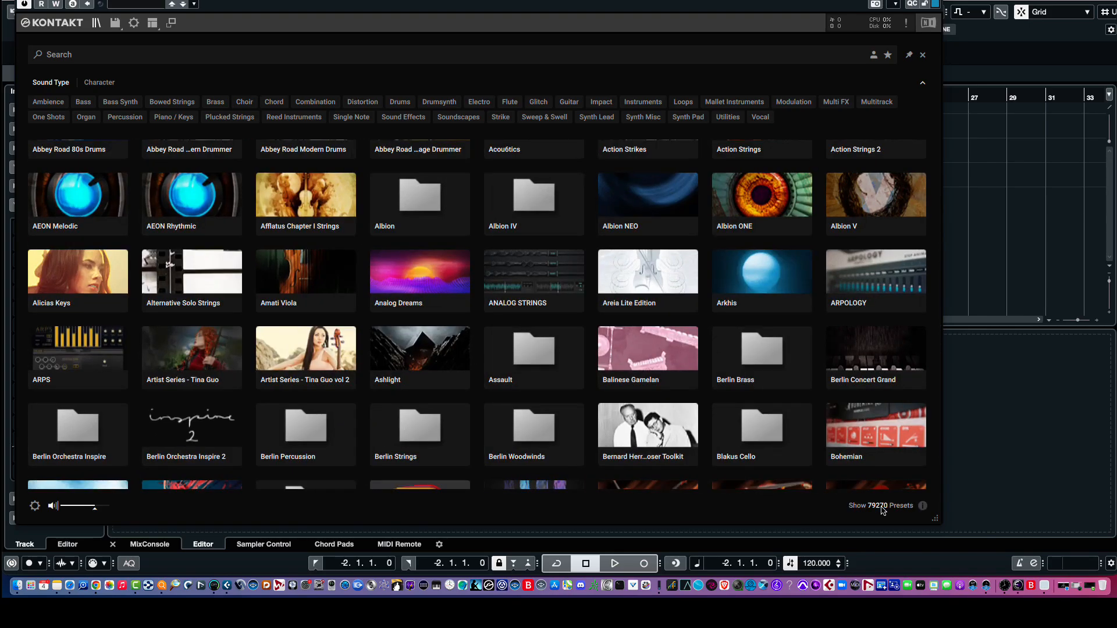
{"action": "mouse_move", "coordinate": [309, 222]}
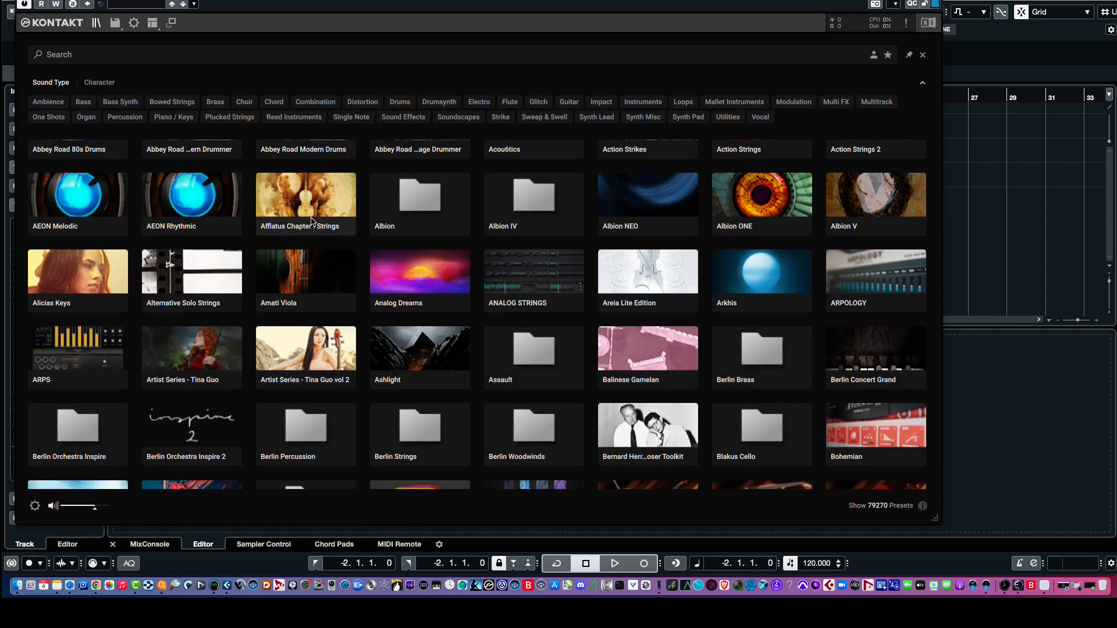
{"action": "scroll", "scroll_direction": "down", "scroll_amount": 3}
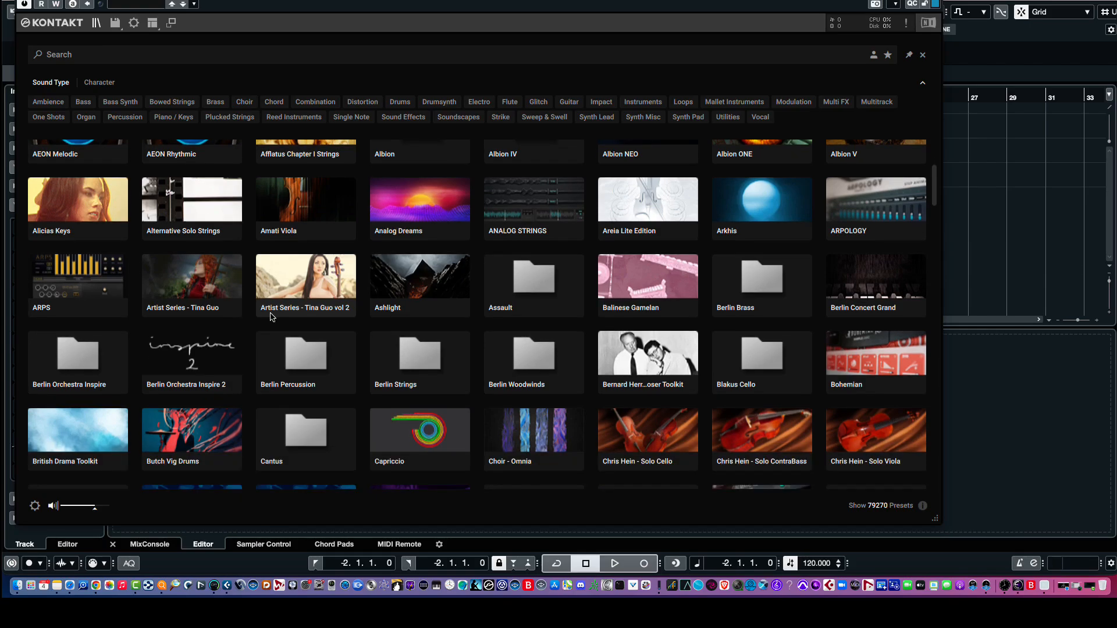
{"action": "scroll", "scroll_direction": "up", "scroll_amount": 3}
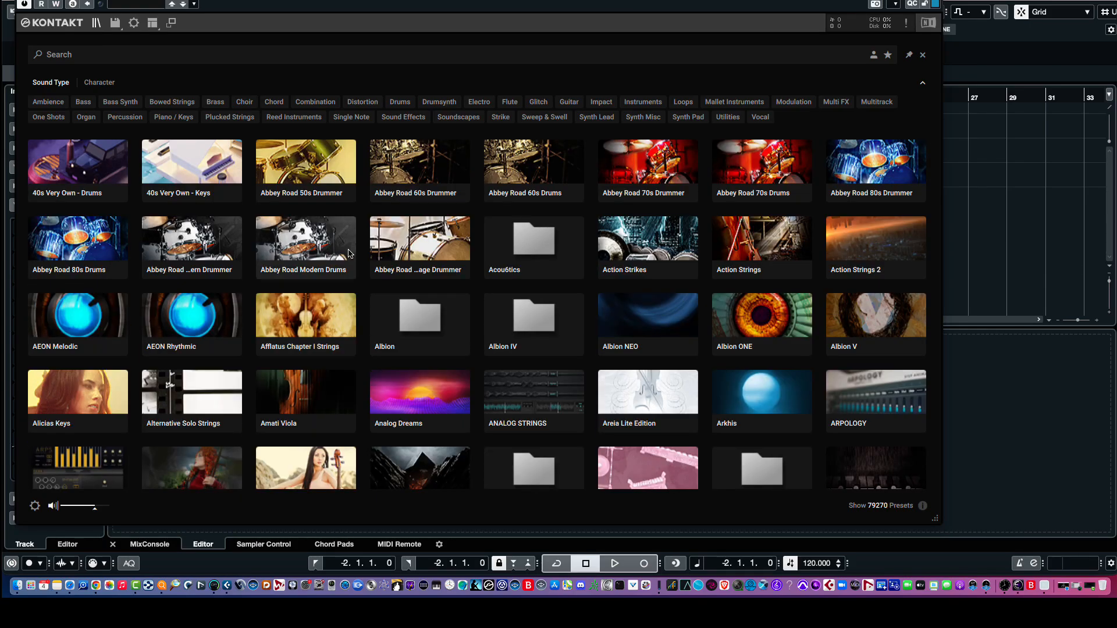
{"action": "mouse_move", "coordinate": [710, 149]}
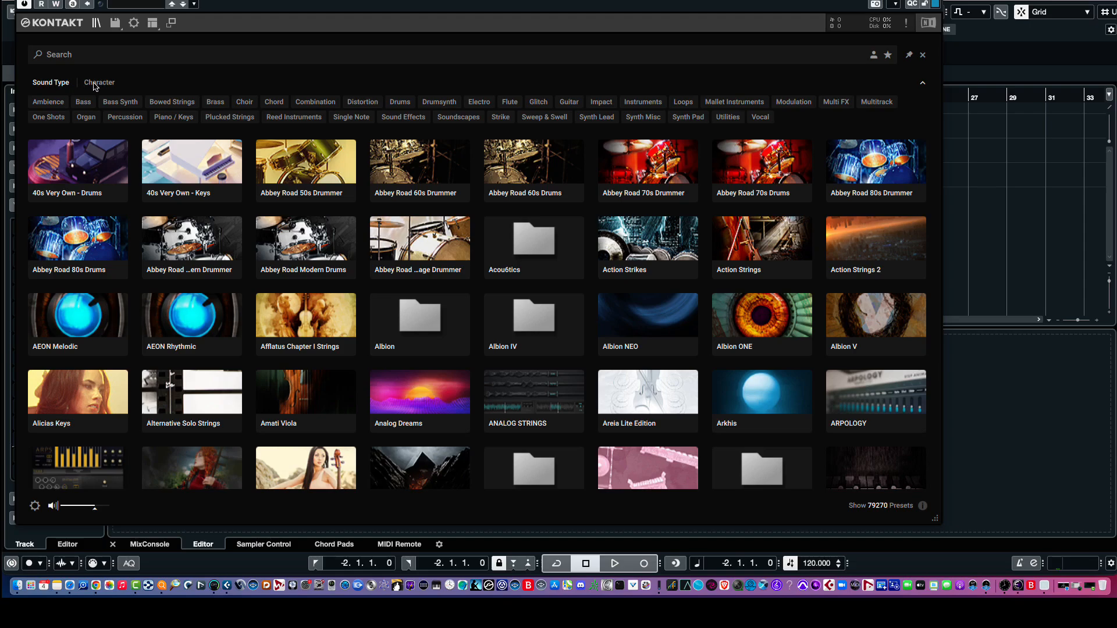
{"action": "mouse_move", "coordinate": [44, 94]}
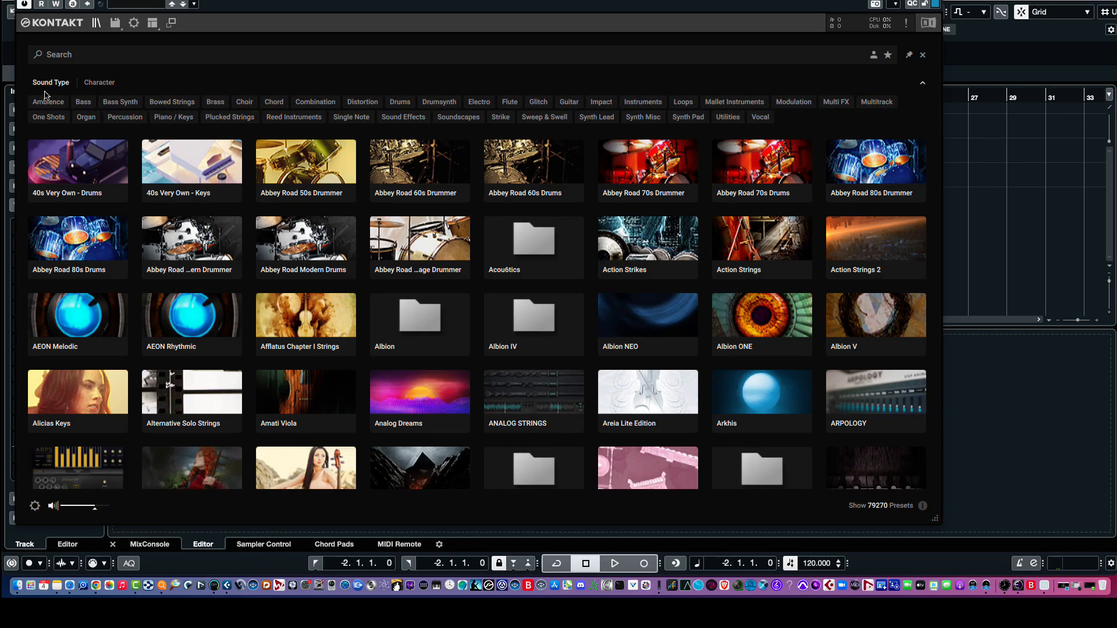
{"action": "mouse_move", "coordinate": [15, 89]}
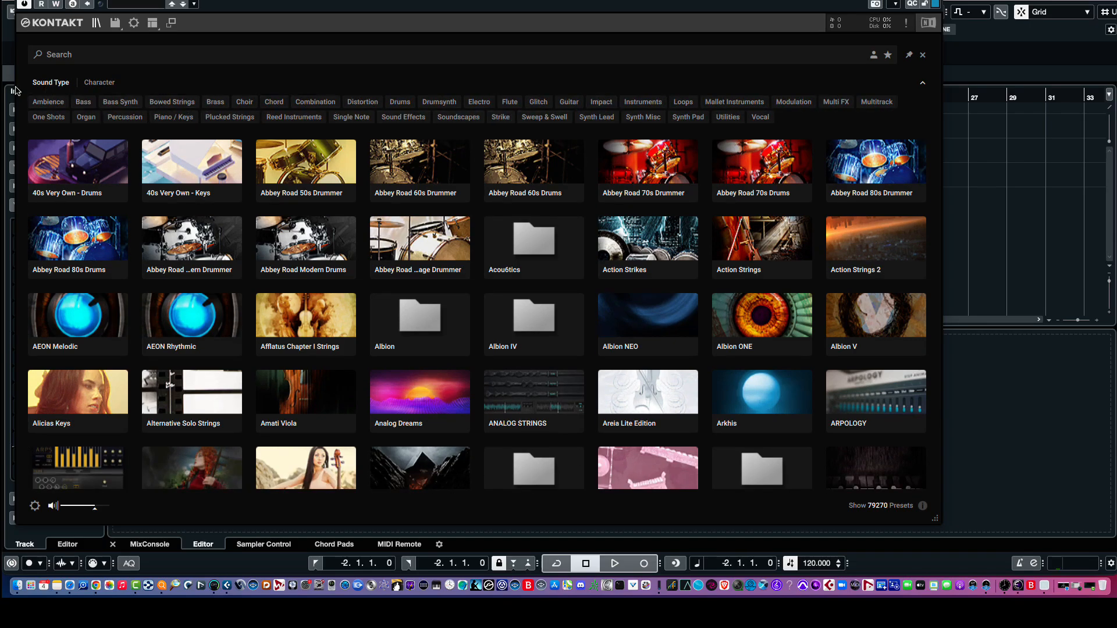
Filter libraries to the Ambience sound type, briefly showing its 255 presets before hiding the list
{"action": "left_click", "coordinate": [48, 103]}
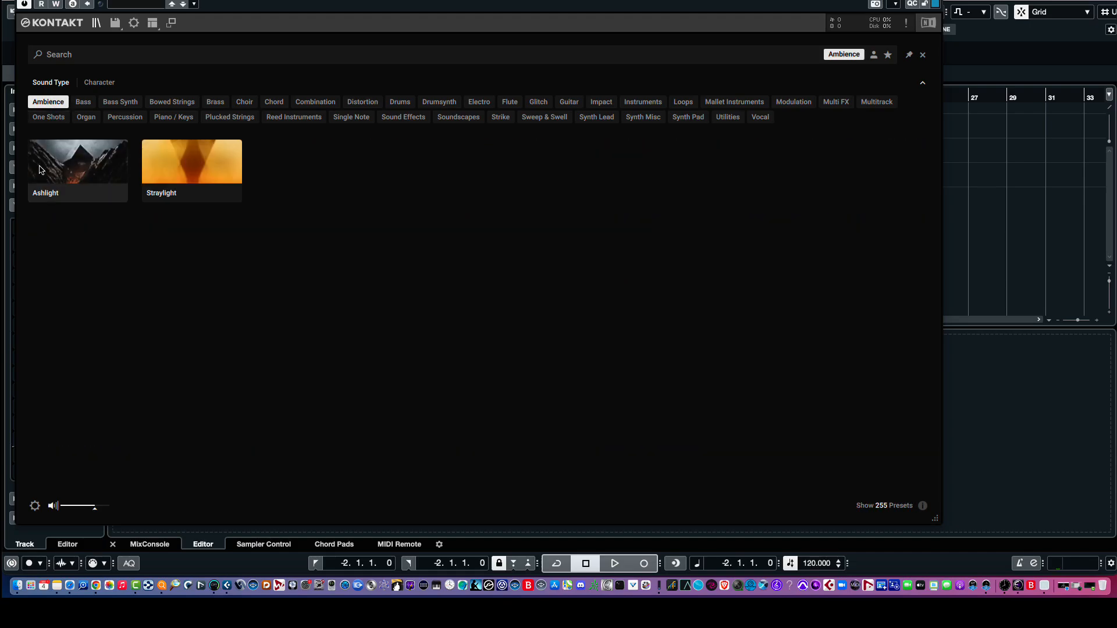
{"action": "mouse_move", "coordinate": [135, 279]}
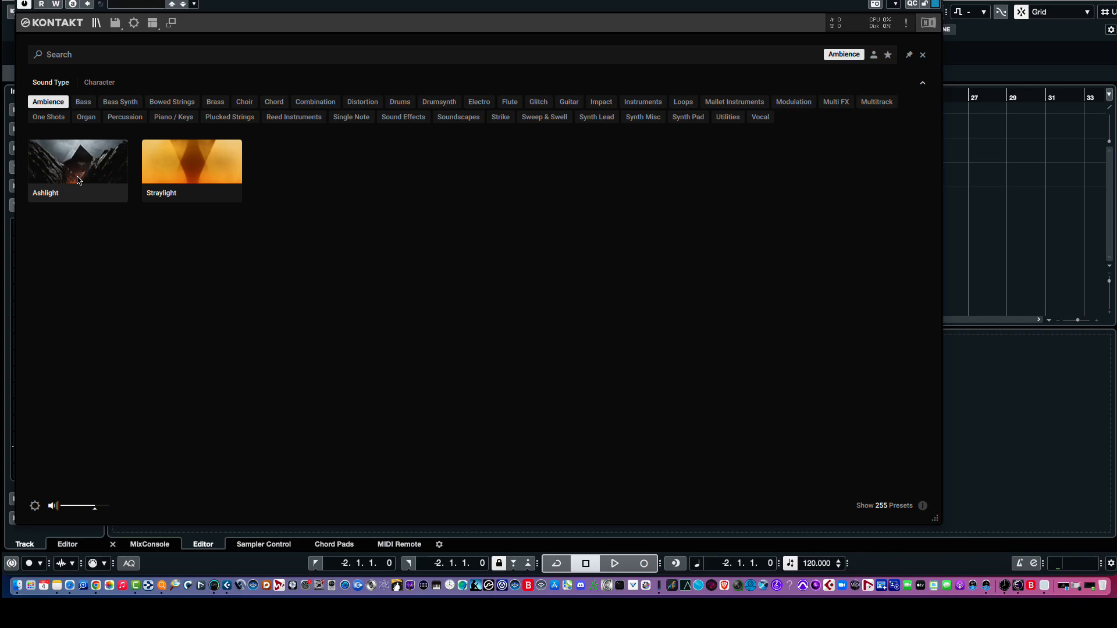
{"action": "left_click", "coordinate": [889, 505]}
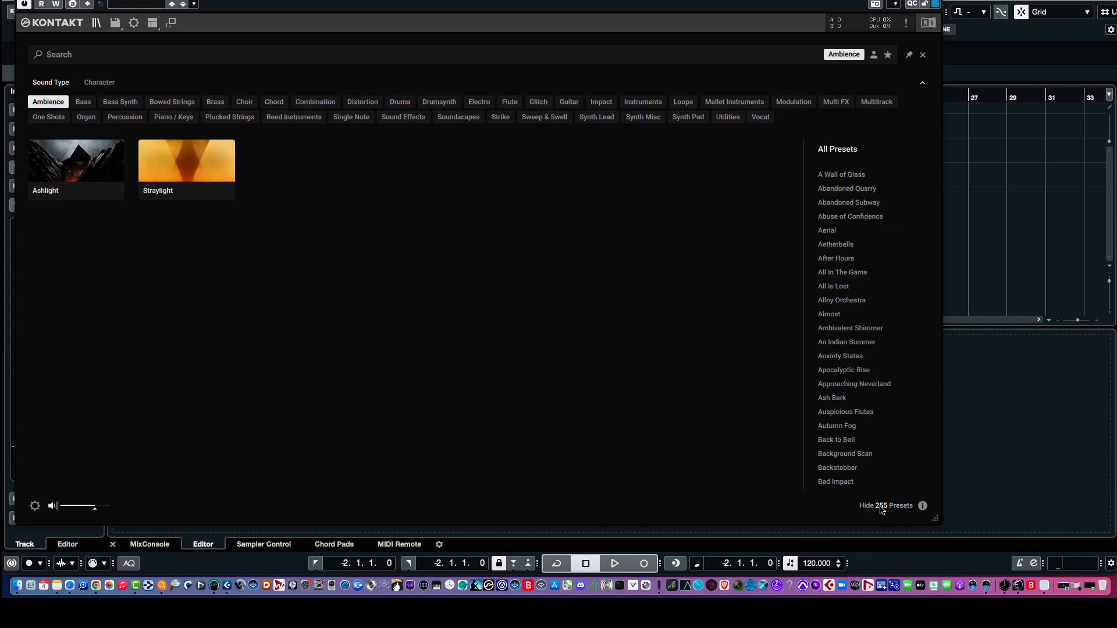
{"action": "mouse_move", "coordinate": [842, 174]}
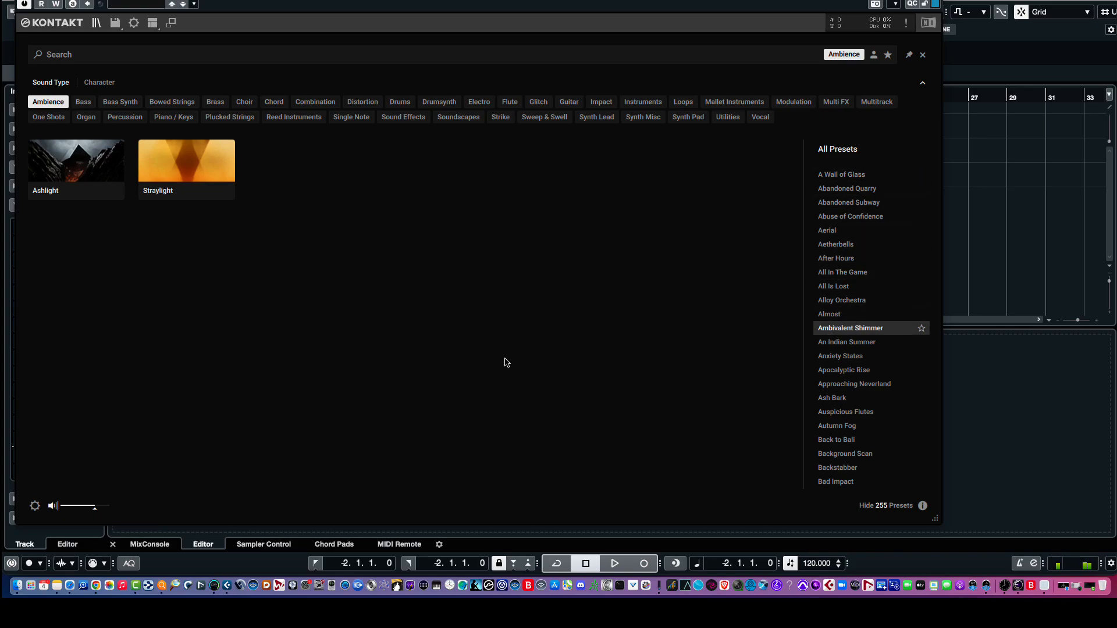
{"action": "mouse_move", "coordinate": [879, 510]}
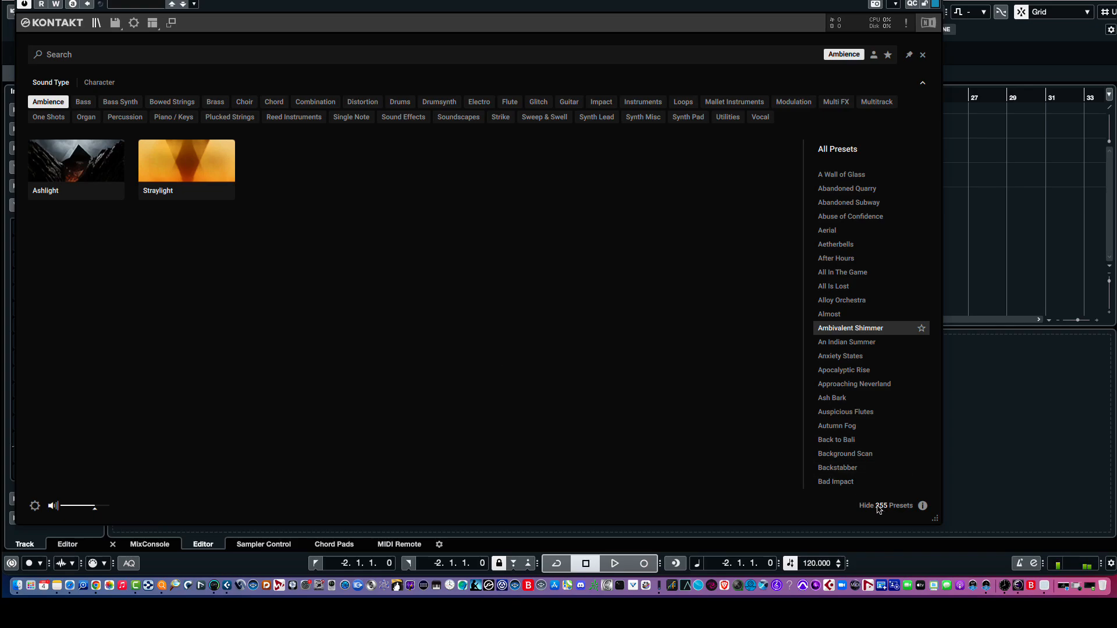
{"action": "left_click", "coordinate": [886, 505]}
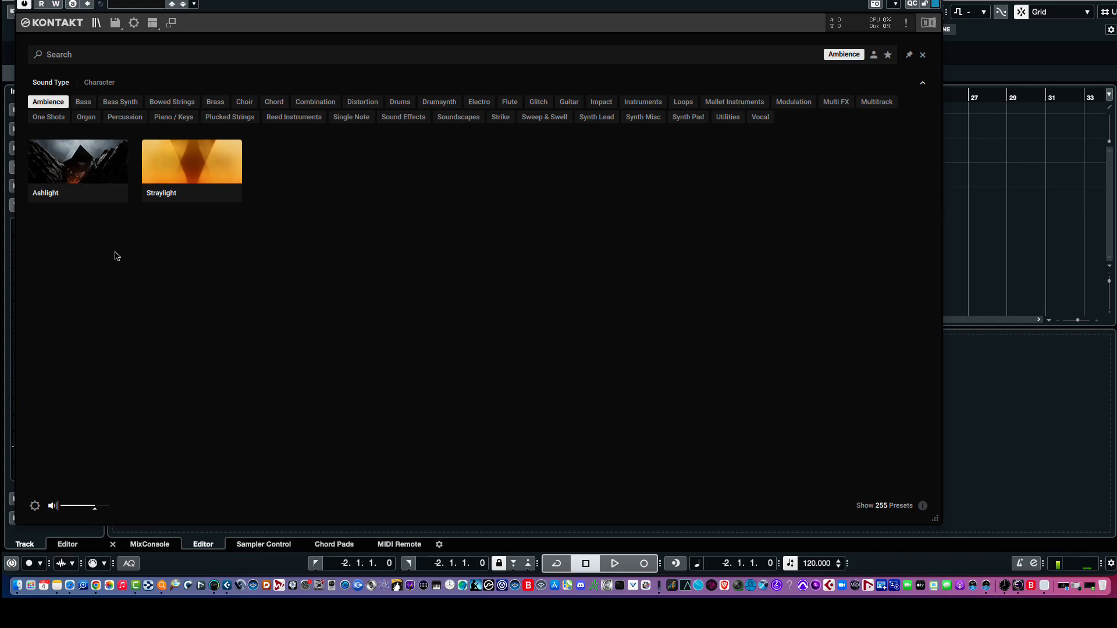
{"action": "mouse_move", "coordinate": [191, 161]}
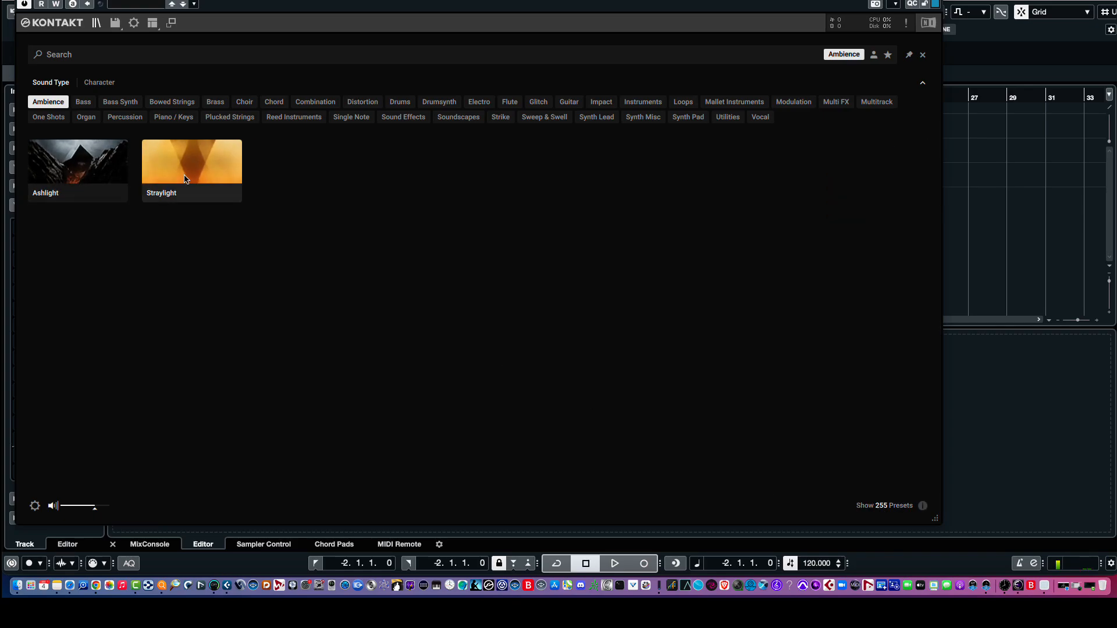
{"action": "mouse_move", "coordinate": [281, 262]}
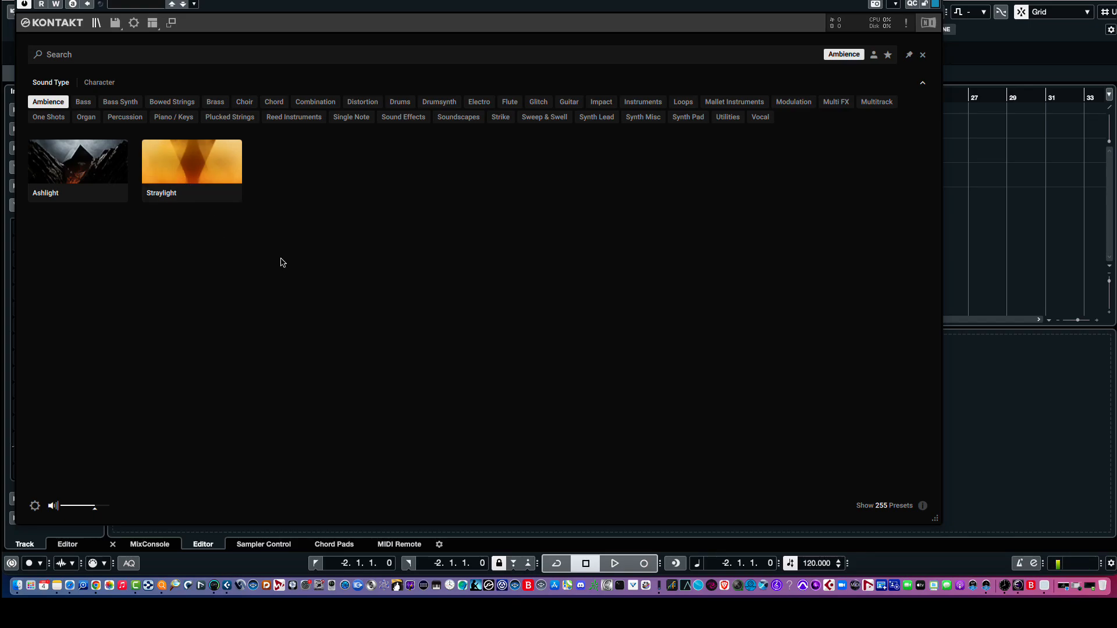
{"action": "mouse_move", "coordinate": [447, 207]}
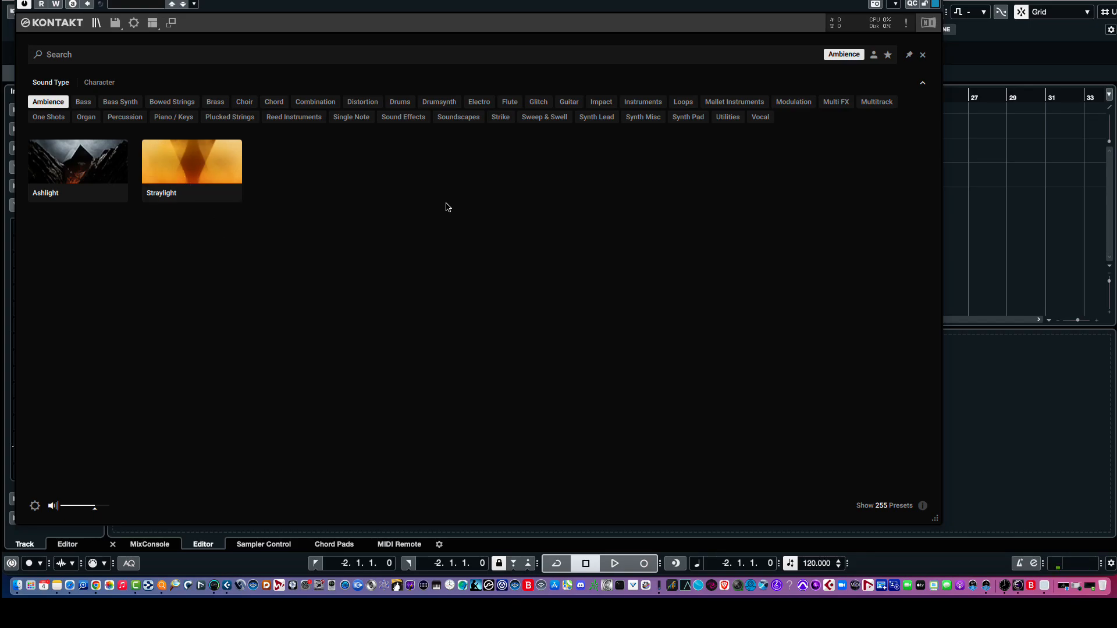
{"action": "mouse_move", "coordinate": [390, 276]}
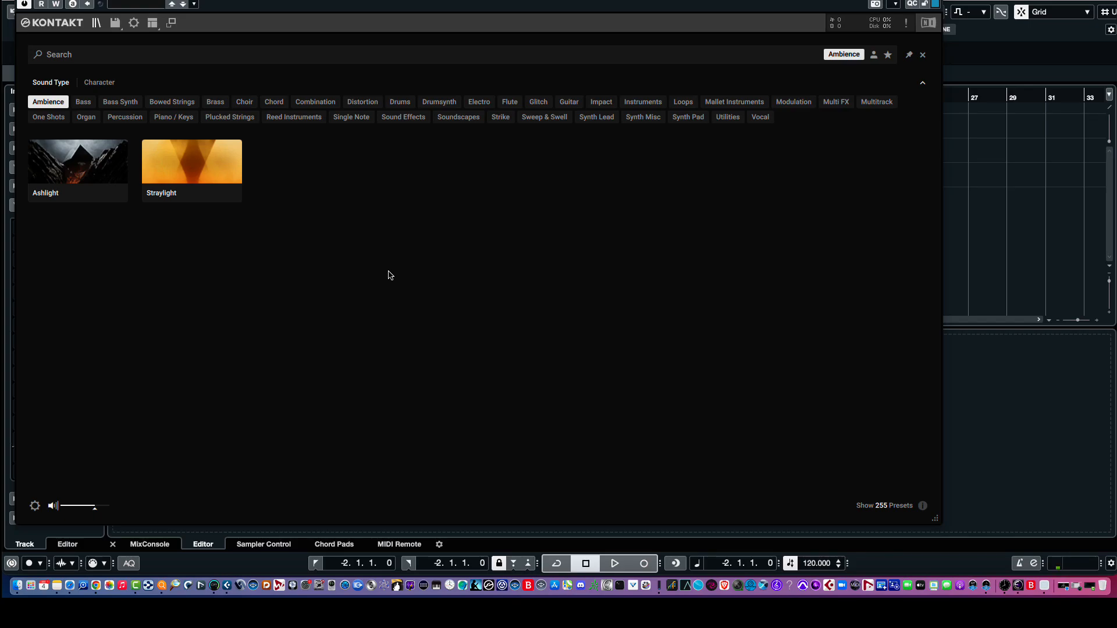
{"action": "mouse_move", "coordinate": [404, 262]}
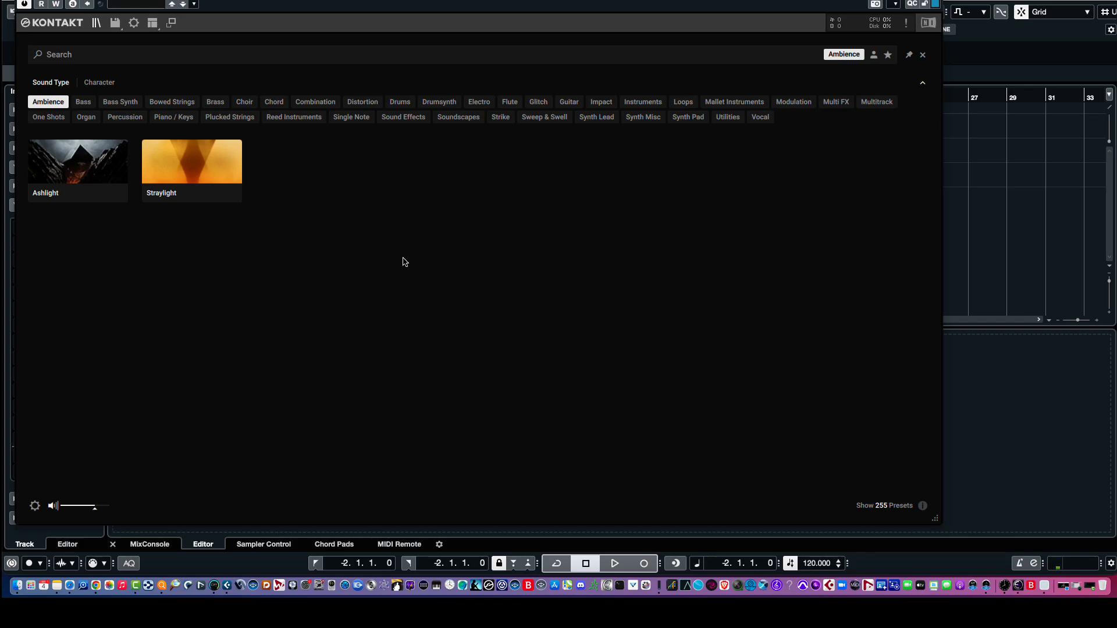
Switch the Kontakt browser to the Character tag categories
{"action": "left_click", "coordinate": [98, 82]}
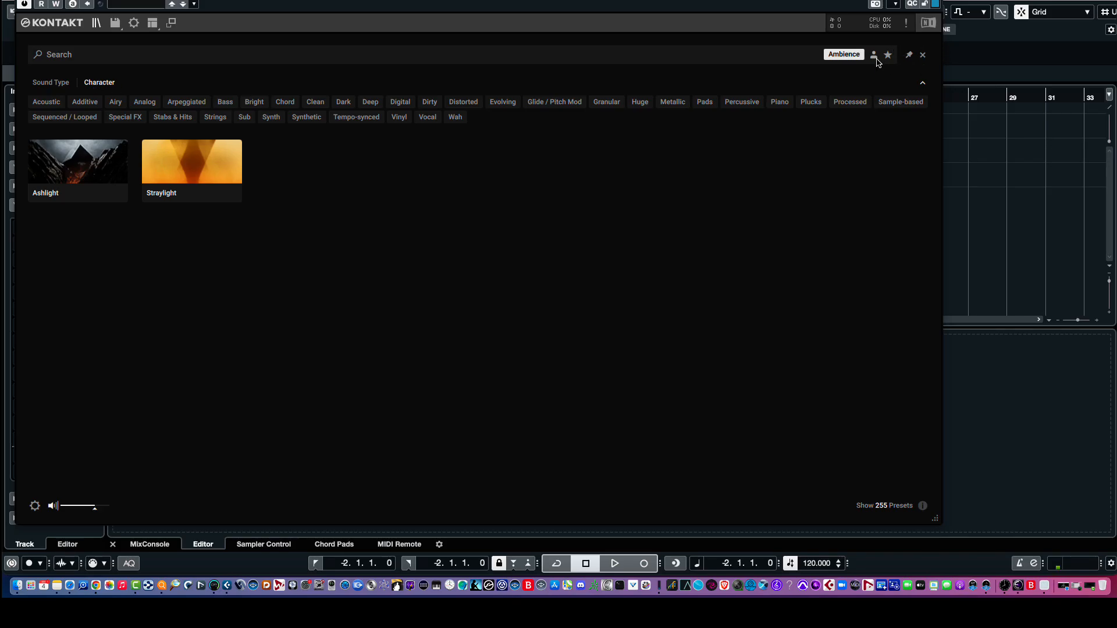
{"action": "mouse_move", "coordinate": [838, 64]}
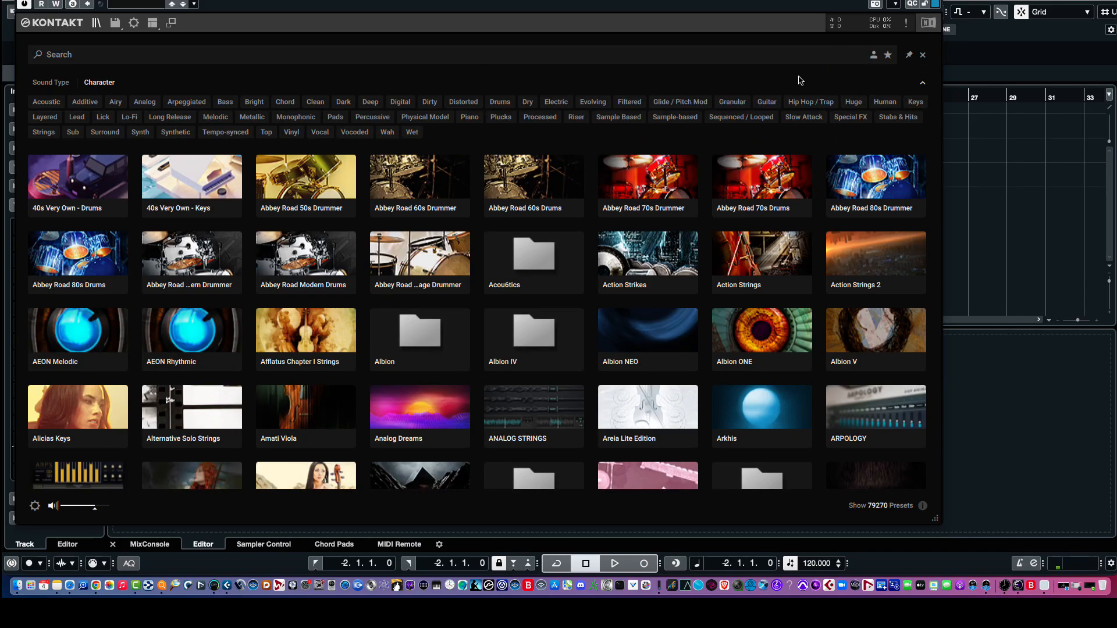
{"action": "mouse_move", "coordinate": [24, 103]}
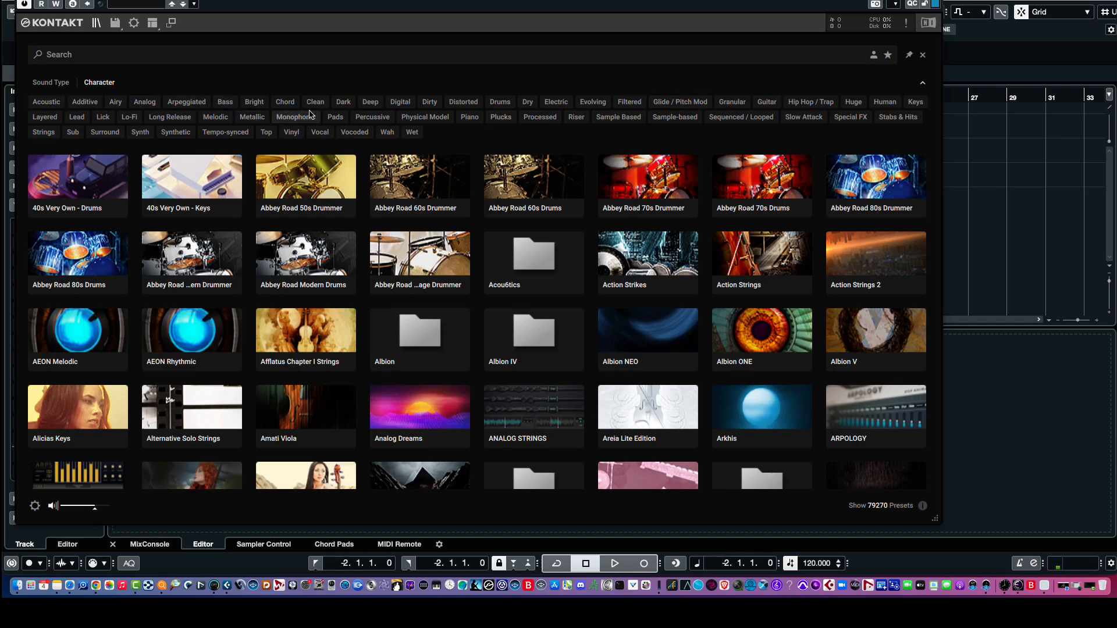
{"action": "mouse_move", "coordinate": [402, 116]}
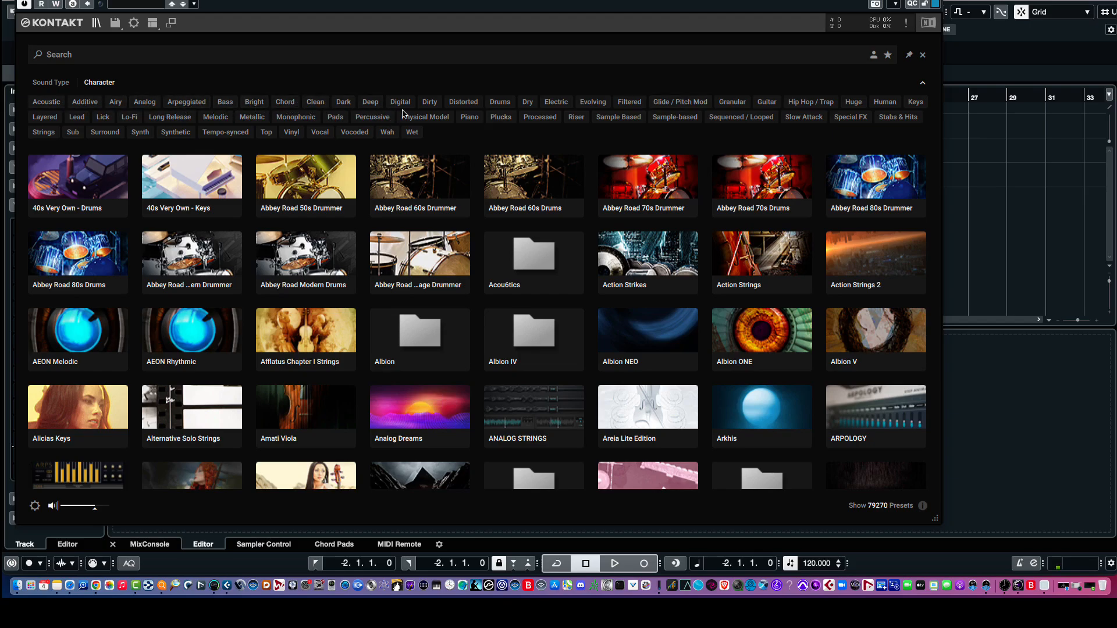
{"action": "mouse_move", "coordinate": [675, 116]}
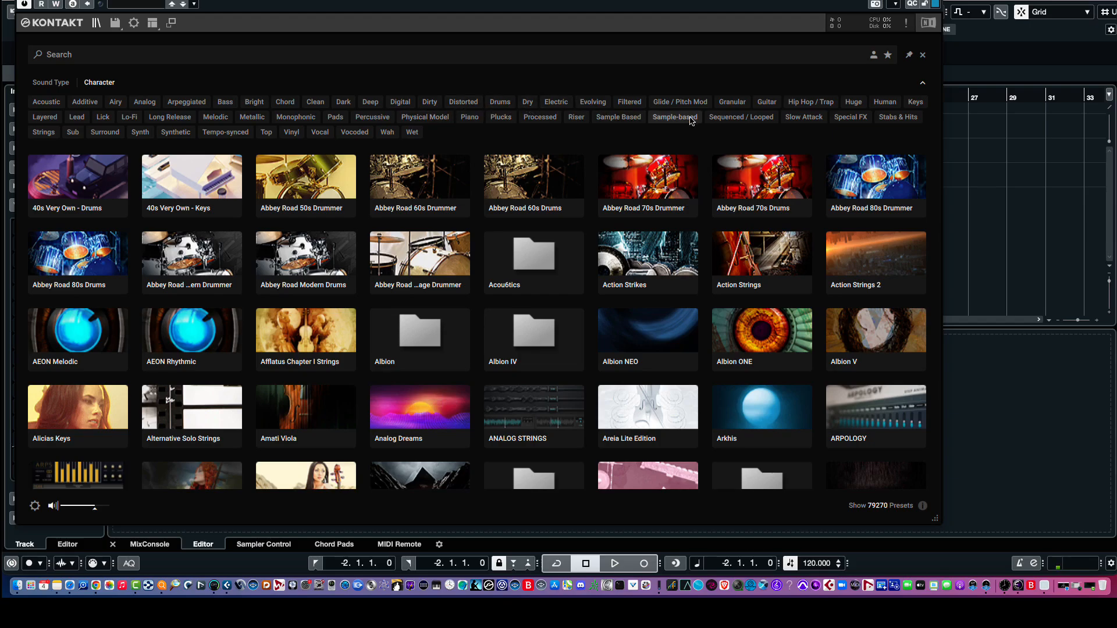
{"action": "mouse_move", "coordinate": [764, 135]}
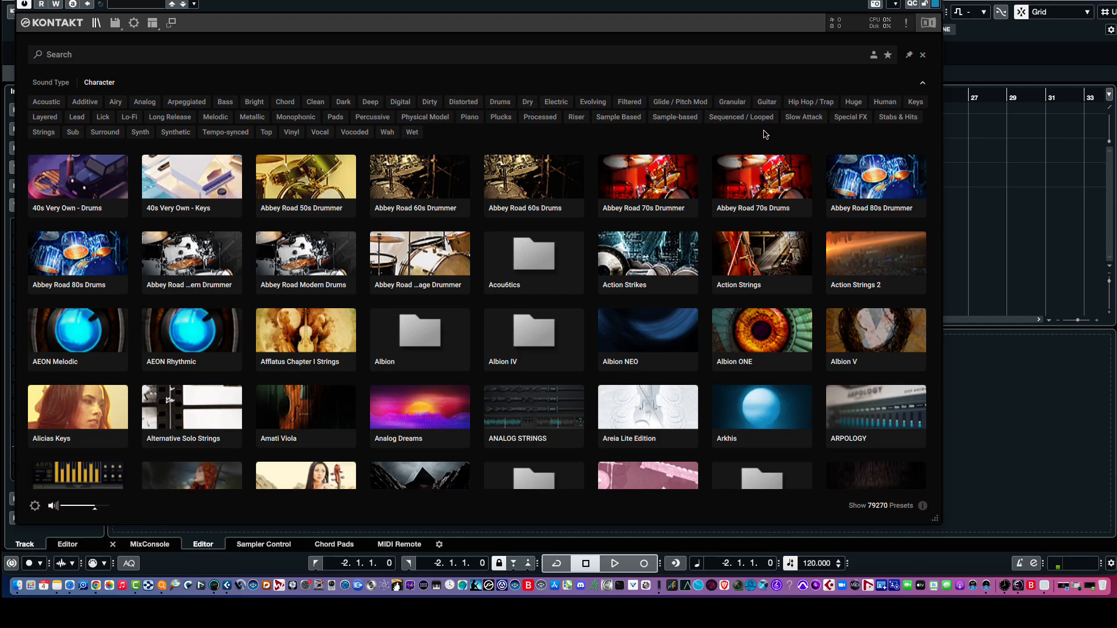
{"action": "mouse_move", "coordinate": [319, 132]}
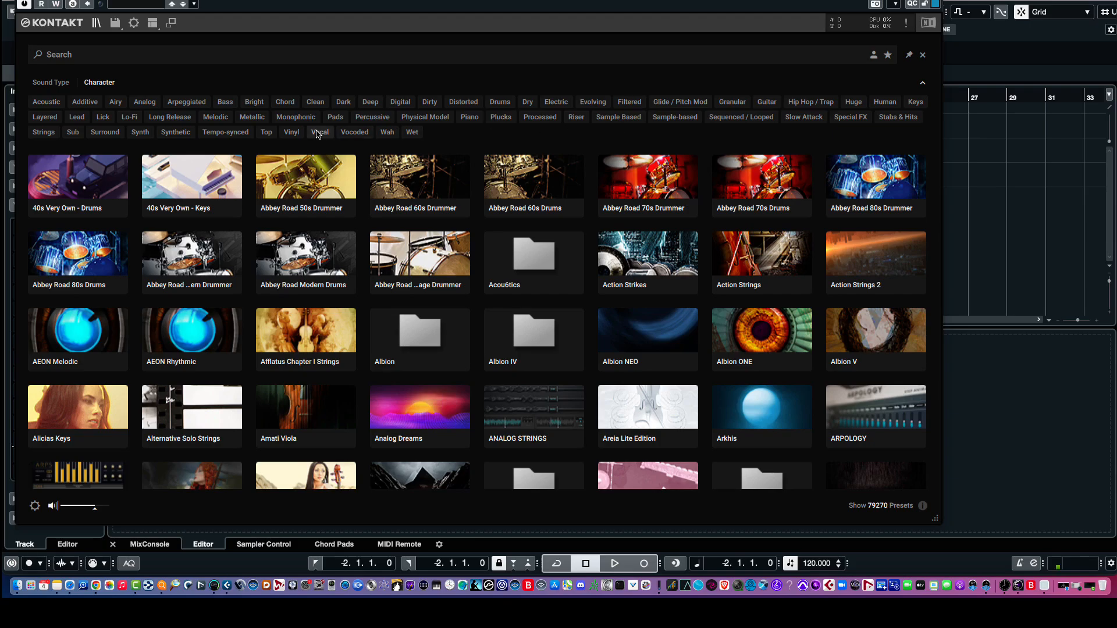
Filter by the Vocal character, list its 976 presets and load Mysteria's A Dream
{"action": "left_click", "coordinate": [318, 133]}
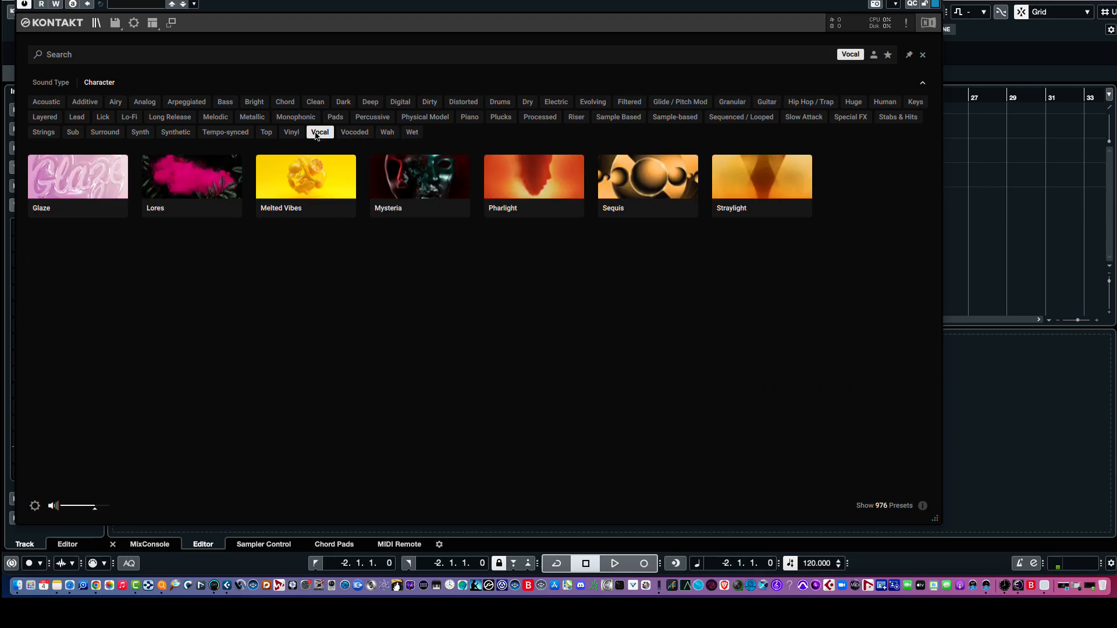
{"action": "mouse_move", "coordinate": [305, 192]}
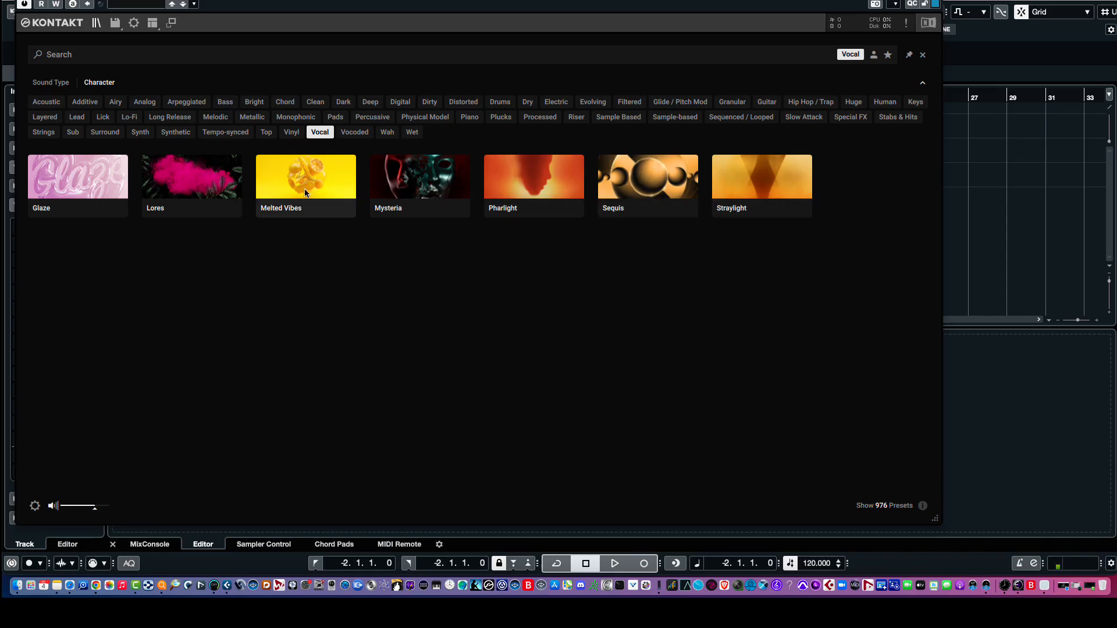
{"action": "mouse_move", "coordinate": [53, 175]}
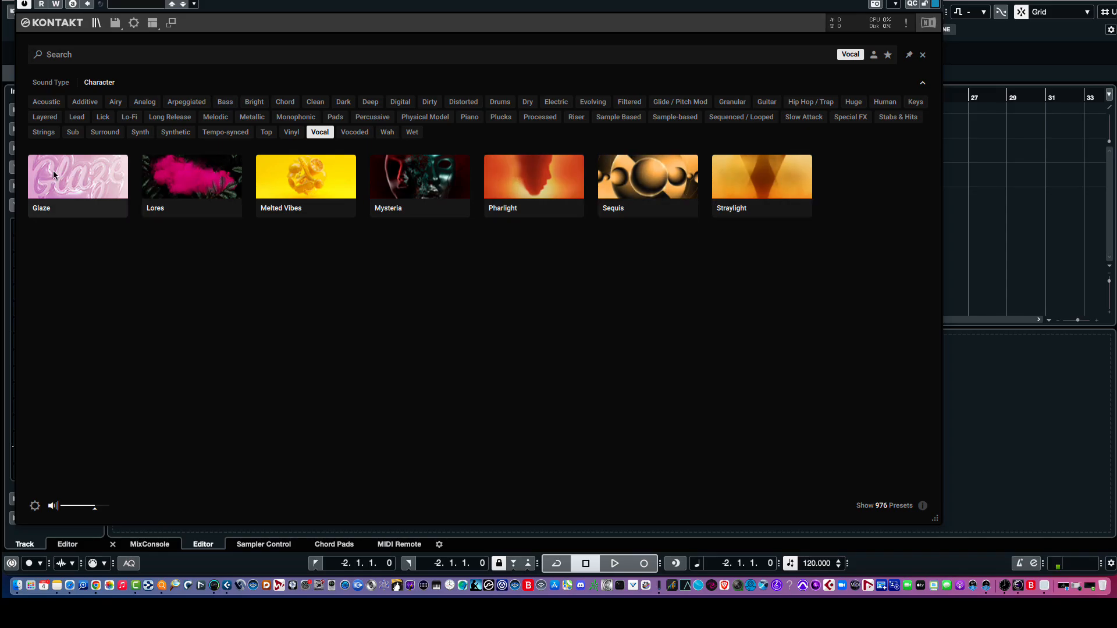
{"action": "mouse_move", "coordinate": [887, 510]}
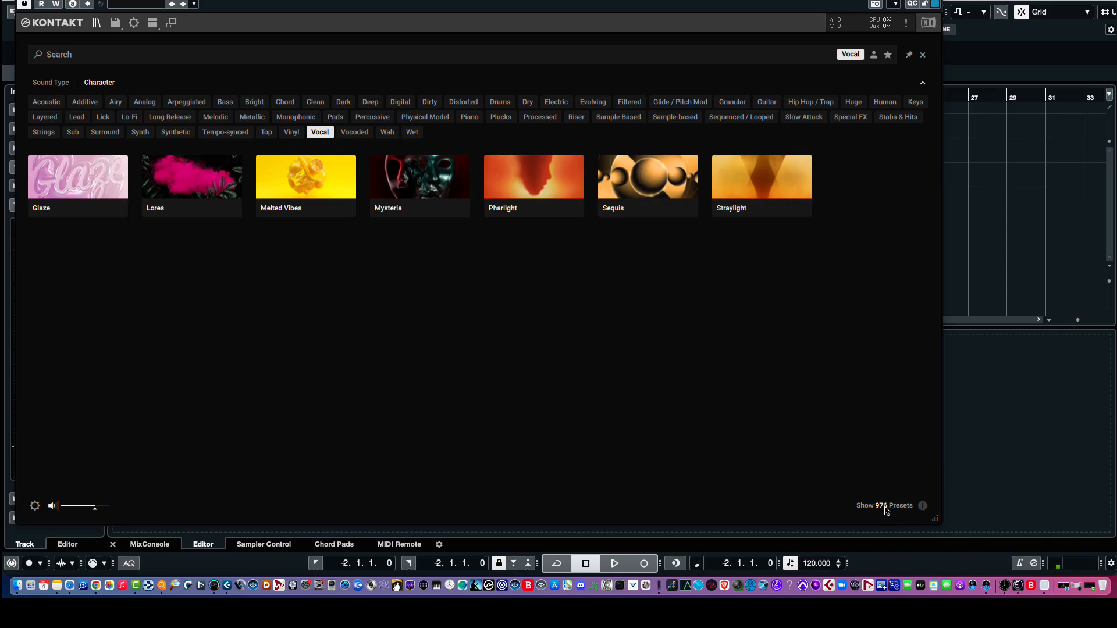
{"action": "left_click", "coordinate": [885, 505]}
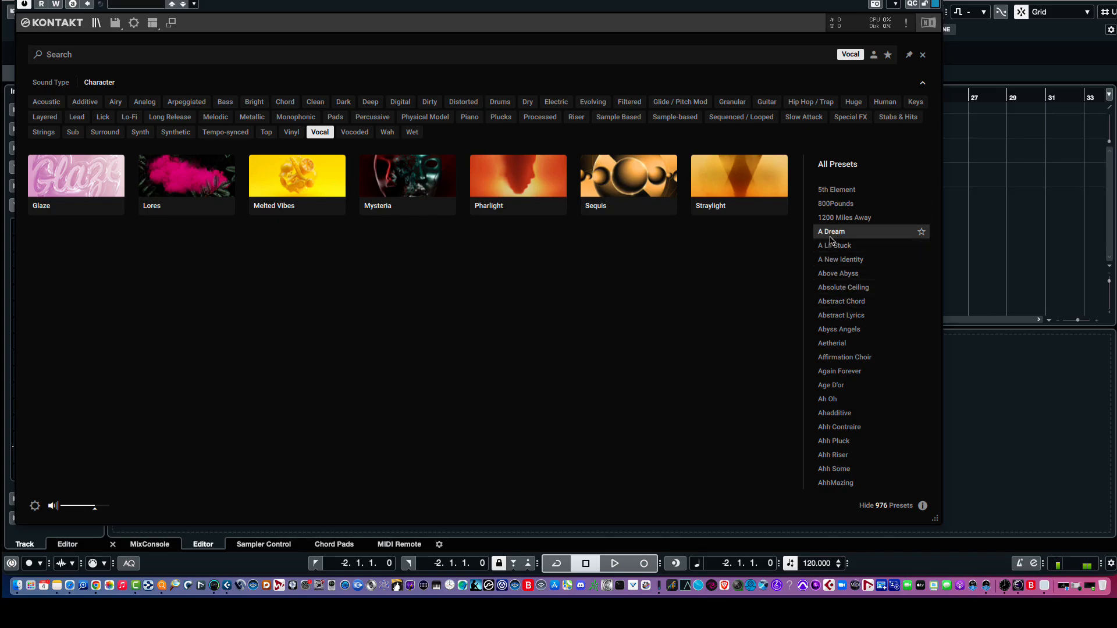
{"action": "mouse_move", "coordinate": [864, 235]}
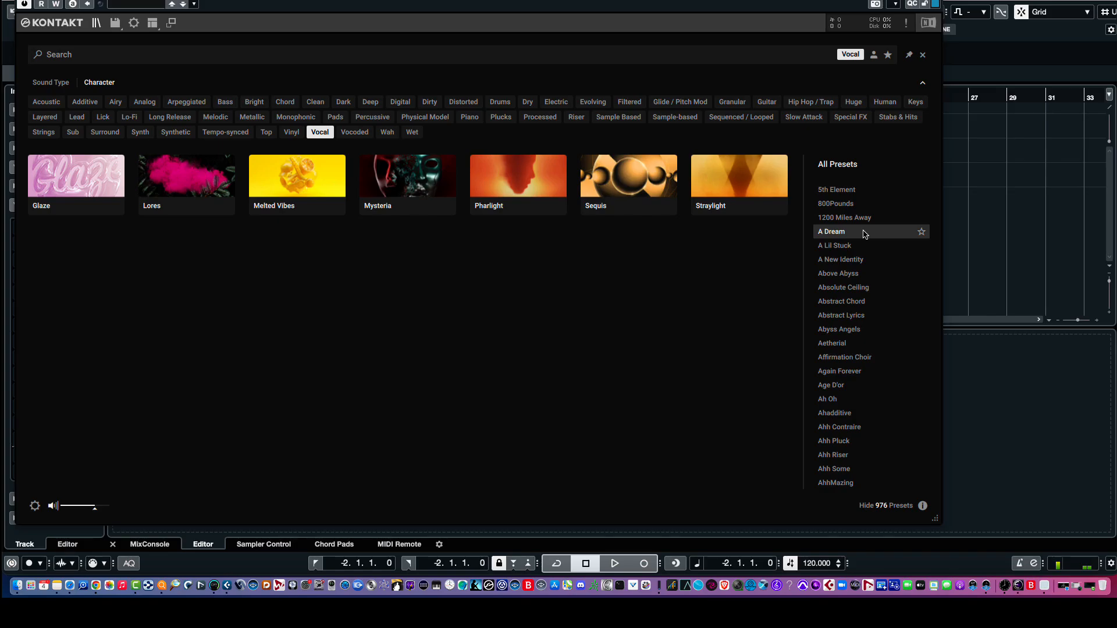
{"action": "double_click", "coordinate": [407, 176]}
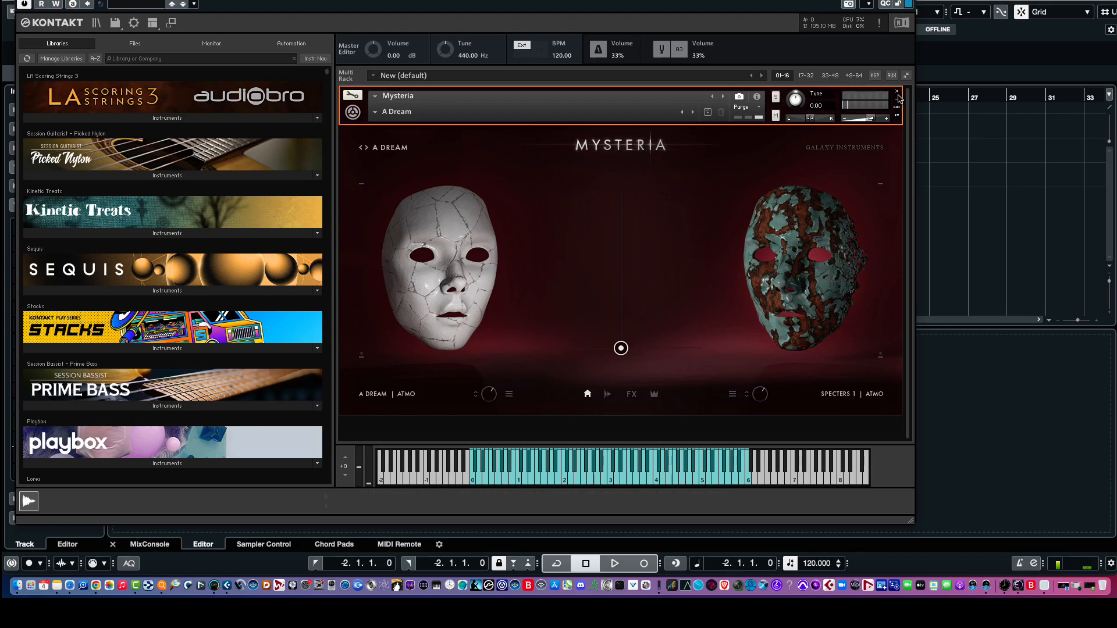
Remove the loaded Mysteria instrument and return to the Vocal-filtered library browser
{"action": "left_click", "coordinate": [896, 94]}
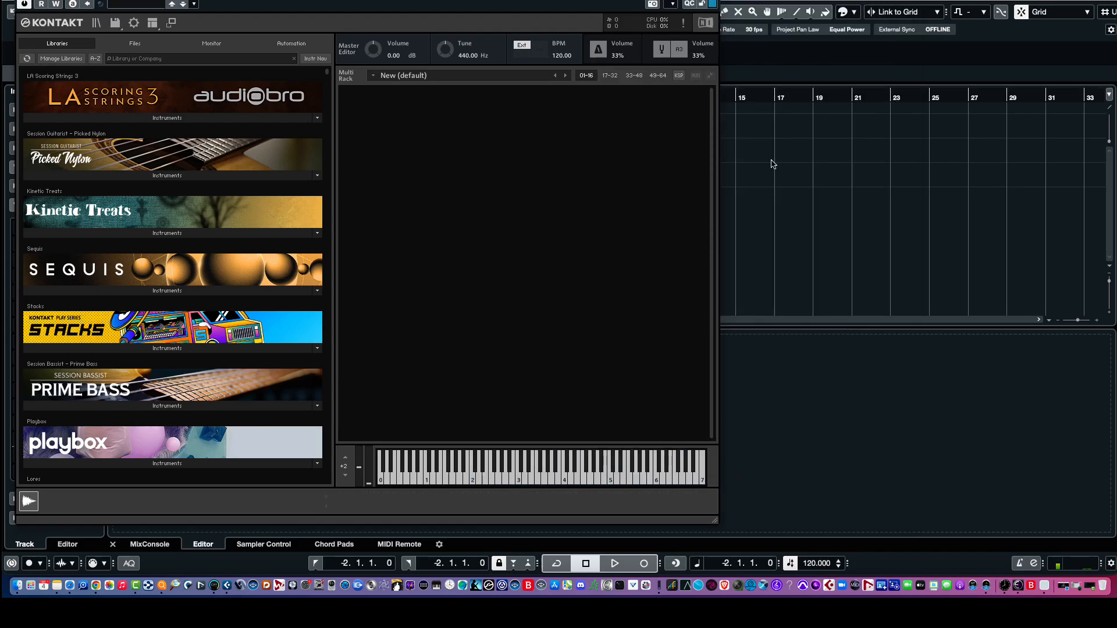
{"action": "mouse_move", "coordinate": [95, 23]}
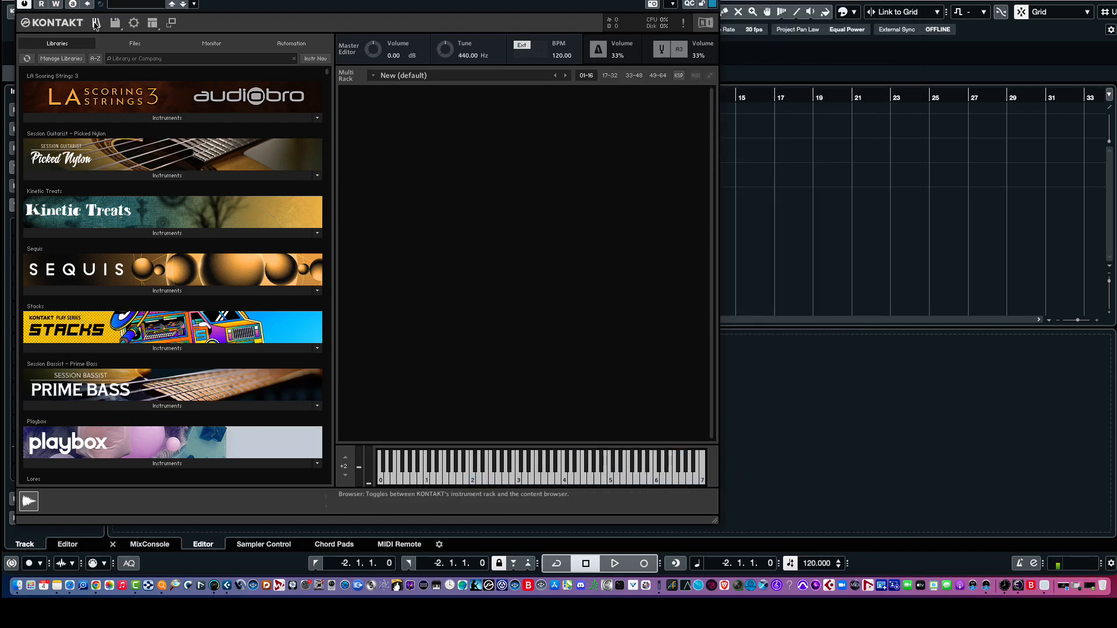
{"action": "left_click", "coordinate": [97, 23]}
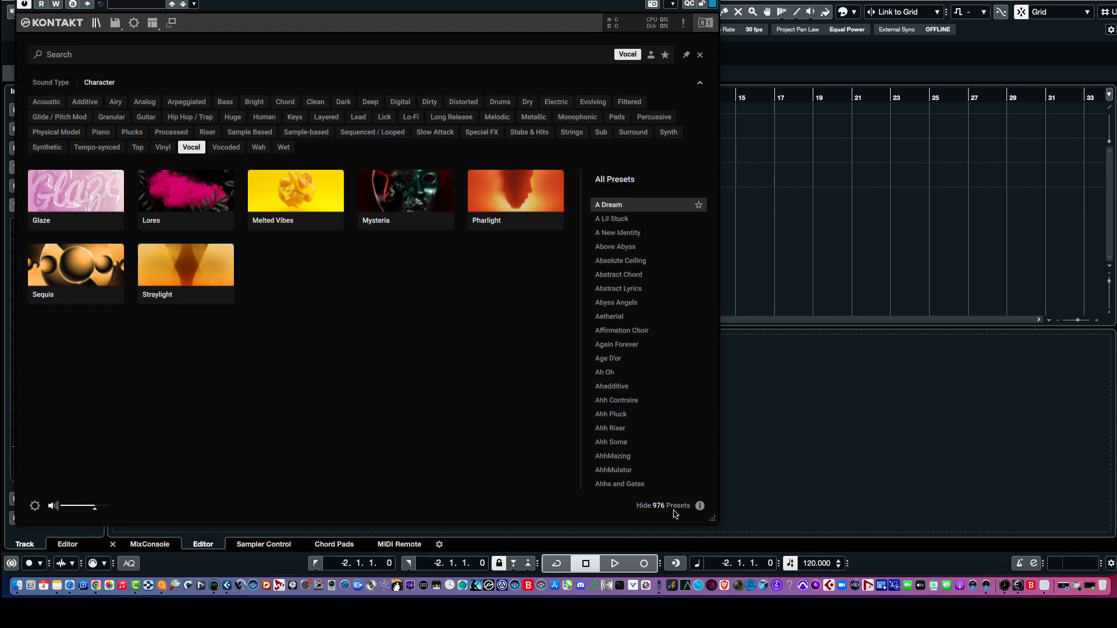
Hide the preset list and switch the browser to the Sound Type tag categories
{"action": "left_click", "coordinate": [662, 505]}
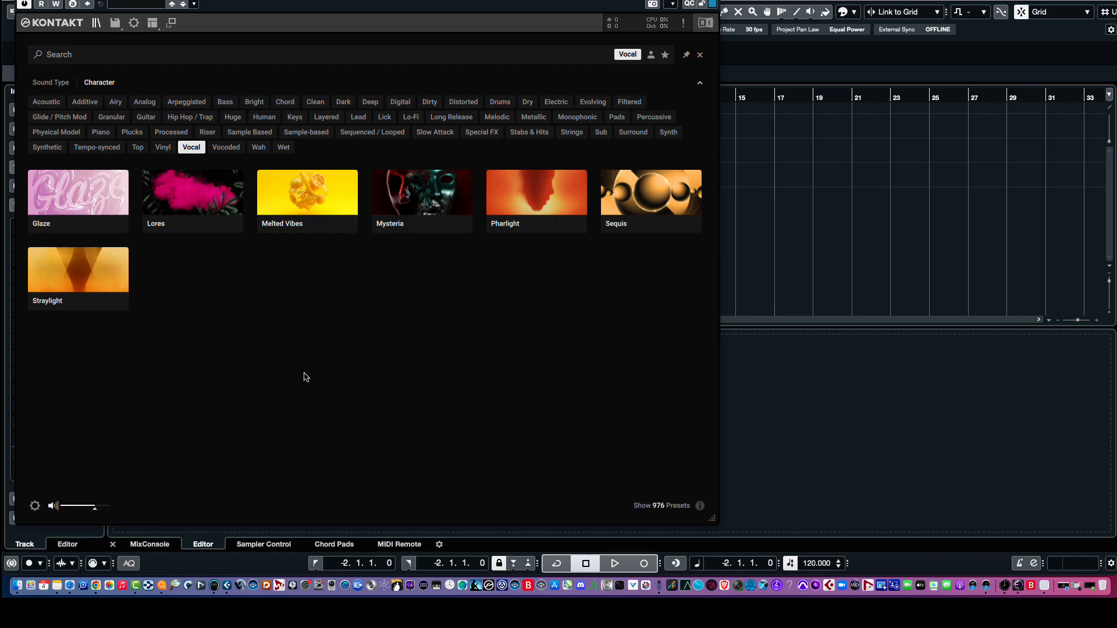
{"action": "mouse_move", "coordinate": [552, 53]}
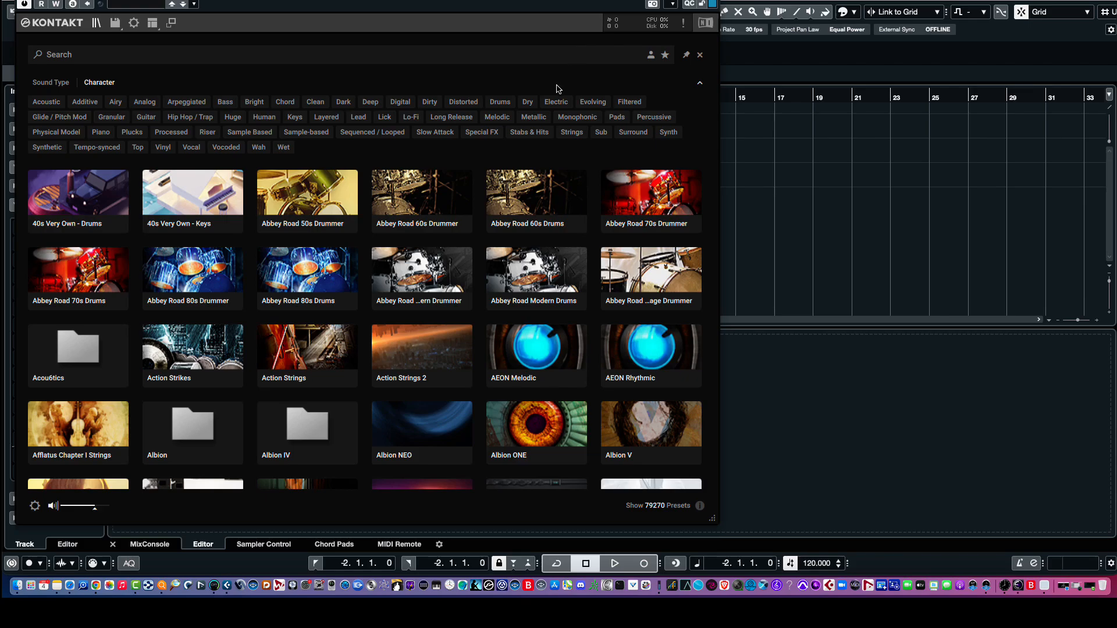
{"action": "mouse_move", "coordinate": [408, 170]}
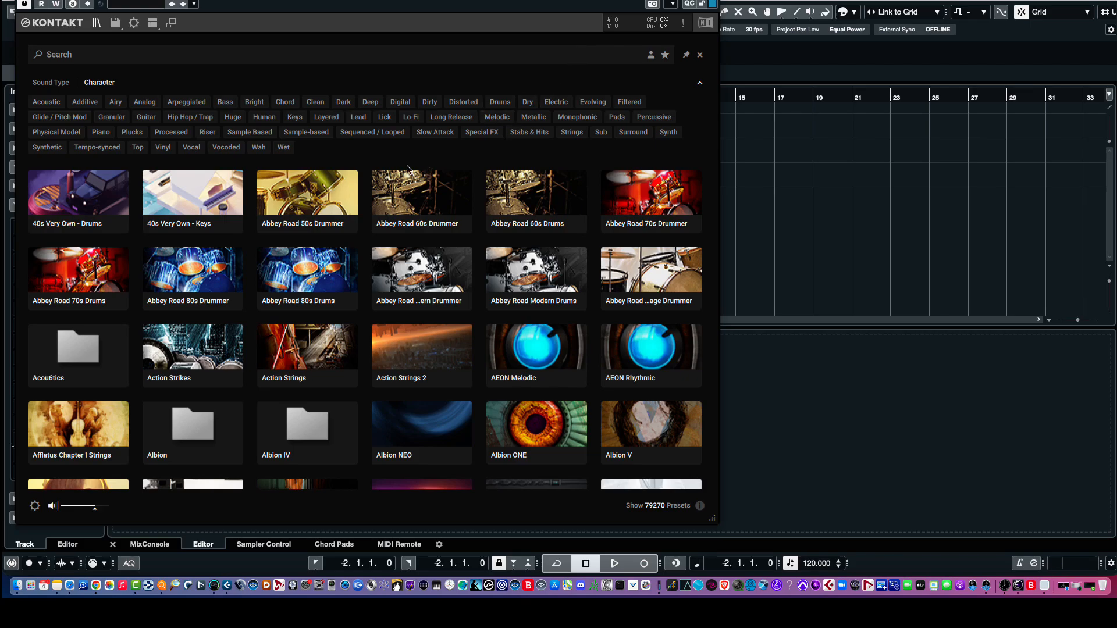
{"action": "mouse_move", "coordinate": [414, 164]}
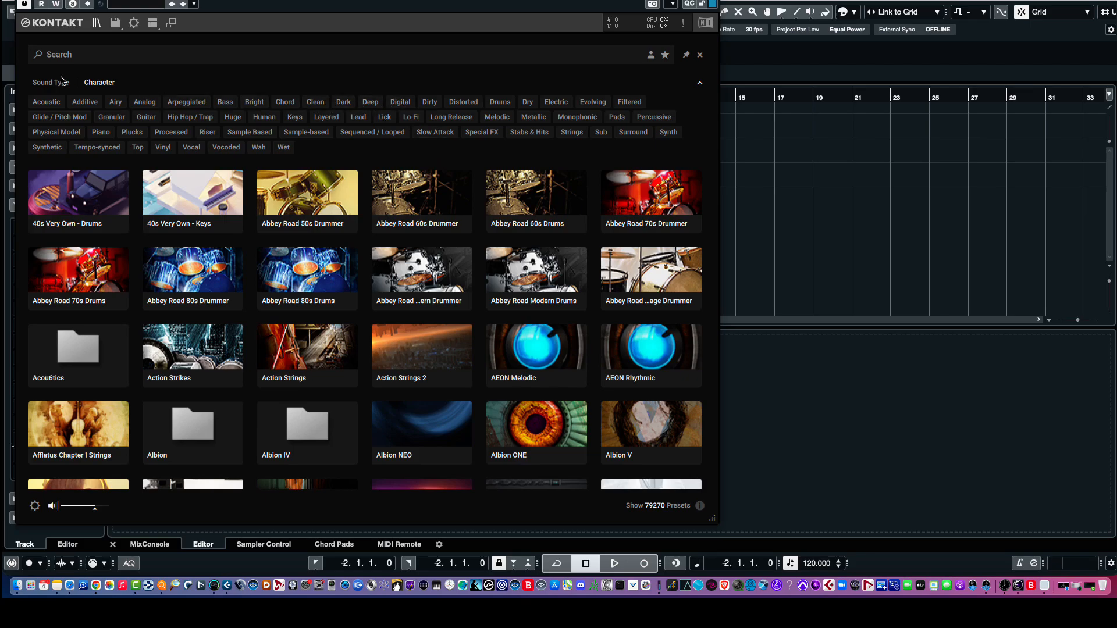
{"action": "left_click", "coordinate": [50, 82]}
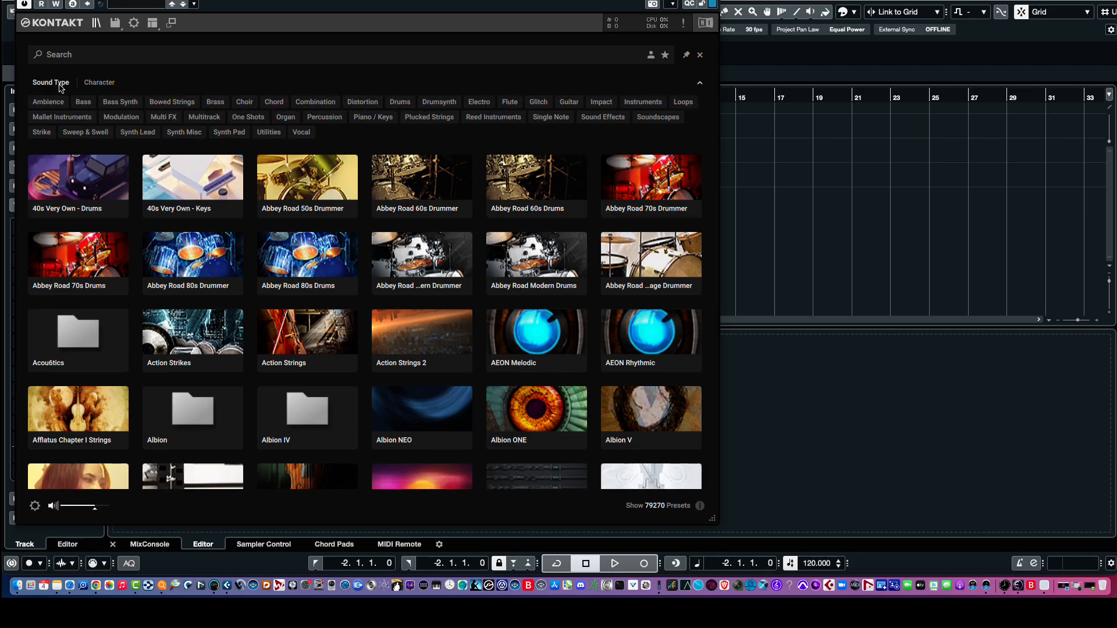
{"action": "mouse_move", "coordinate": [399, 102]}
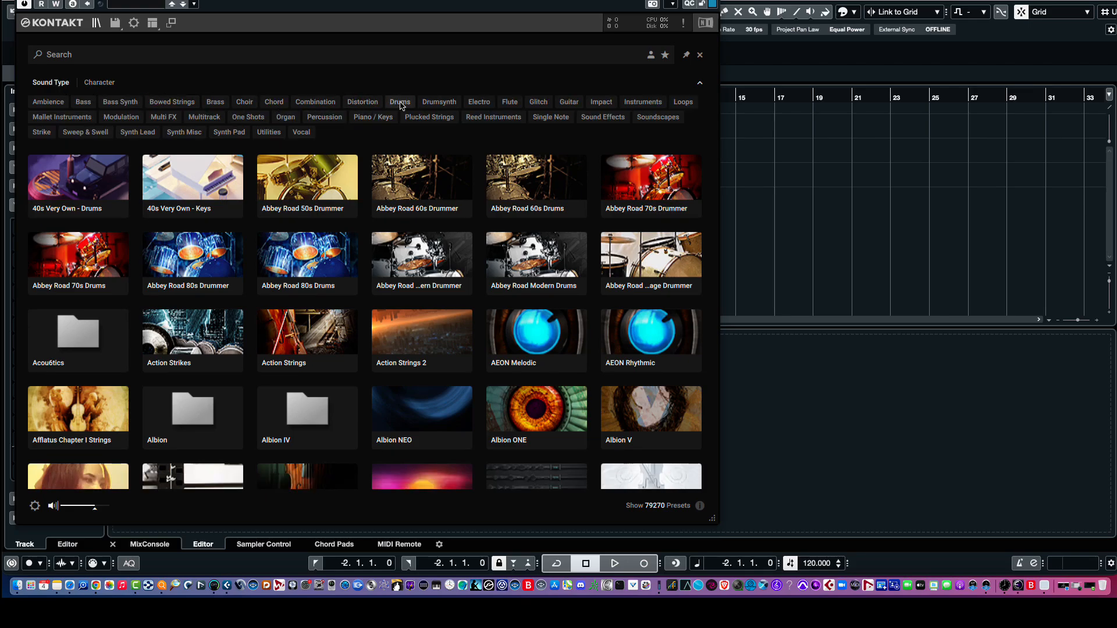
Filter libraries to the Drums sound type and scroll through the drum library grid
{"action": "left_click", "coordinate": [399, 101]}
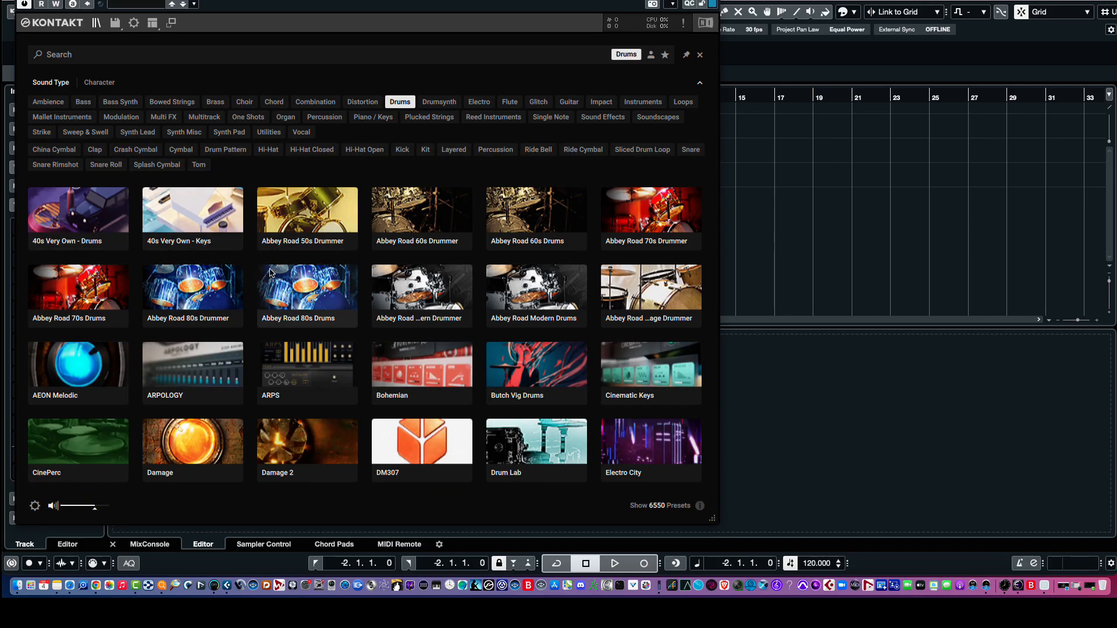
{"action": "scroll", "scroll_direction": "down", "scroll_amount": 3}
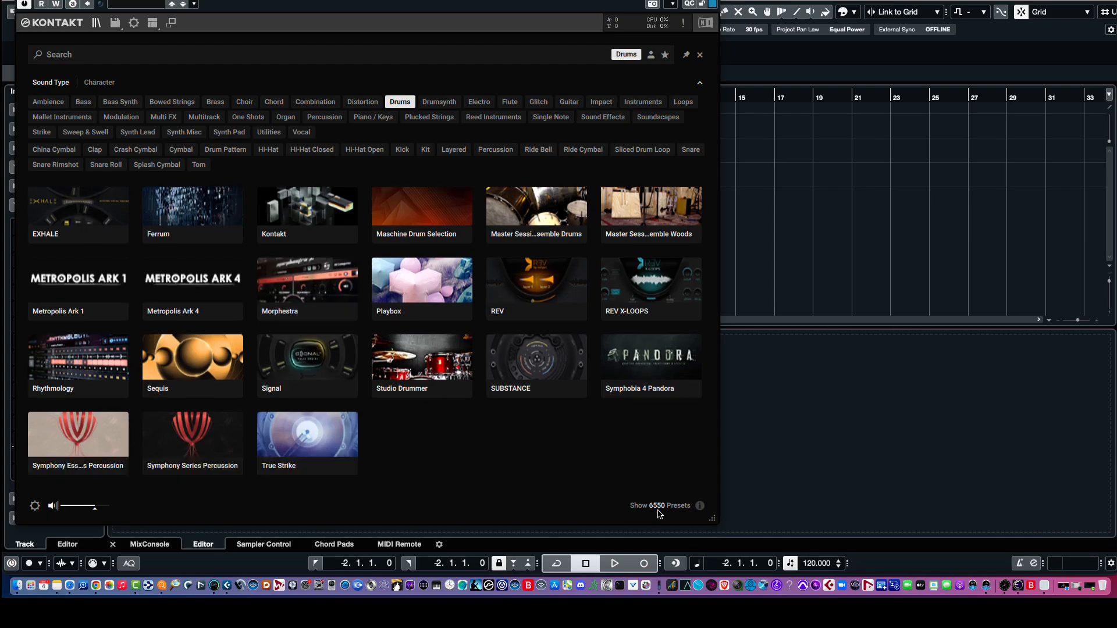
{"action": "mouse_move", "coordinate": [532, 480]}
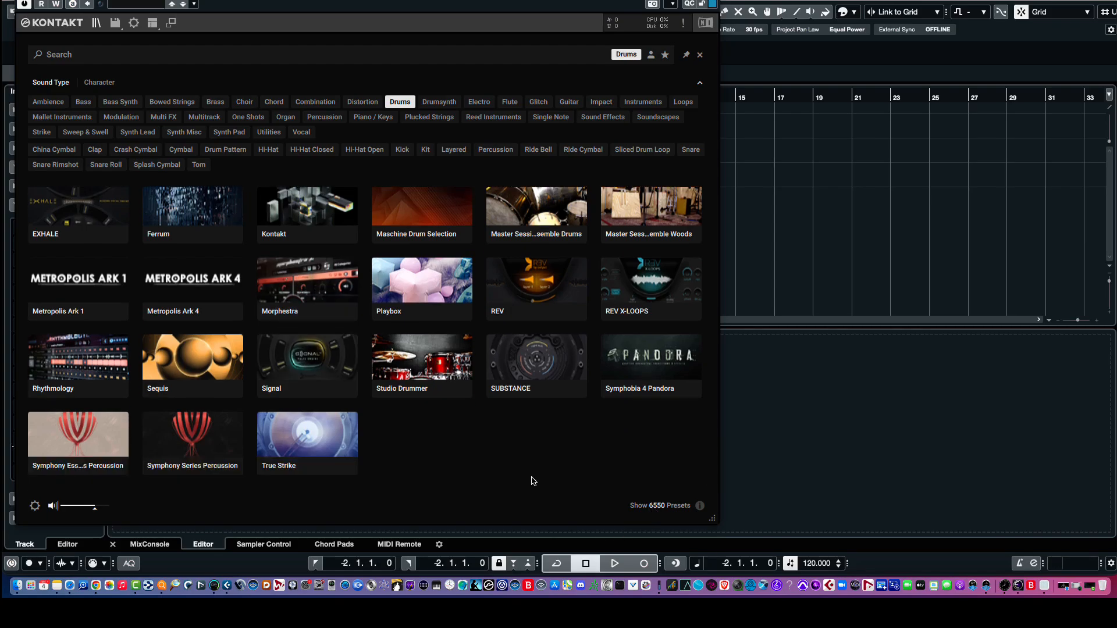
{"action": "mouse_move", "coordinate": [348, 387]}
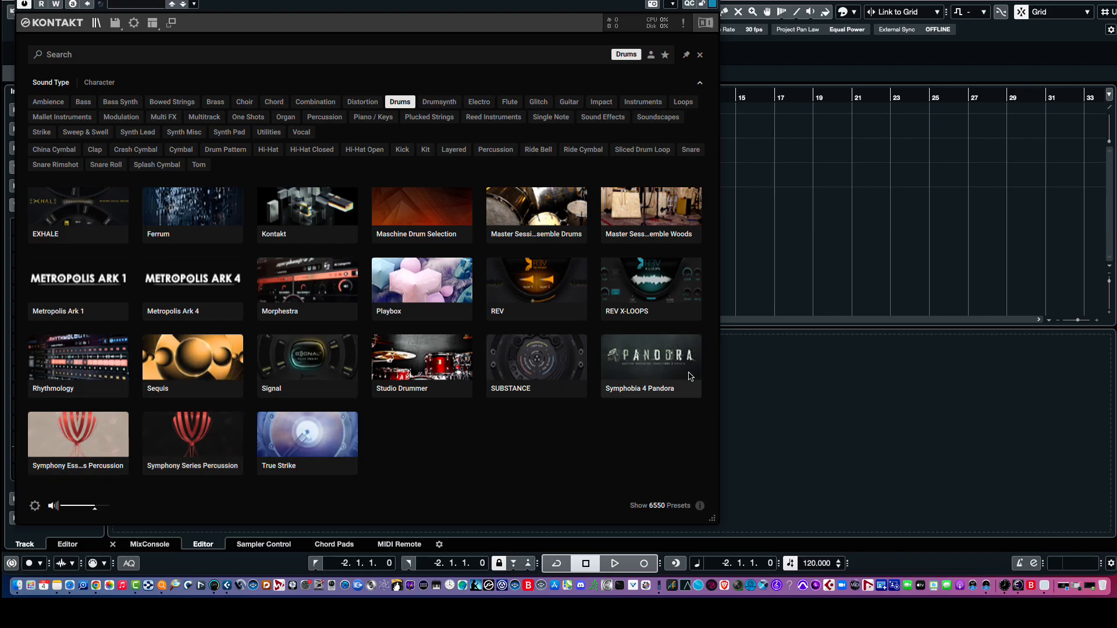
{"action": "mouse_move", "coordinate": [345, 383]}
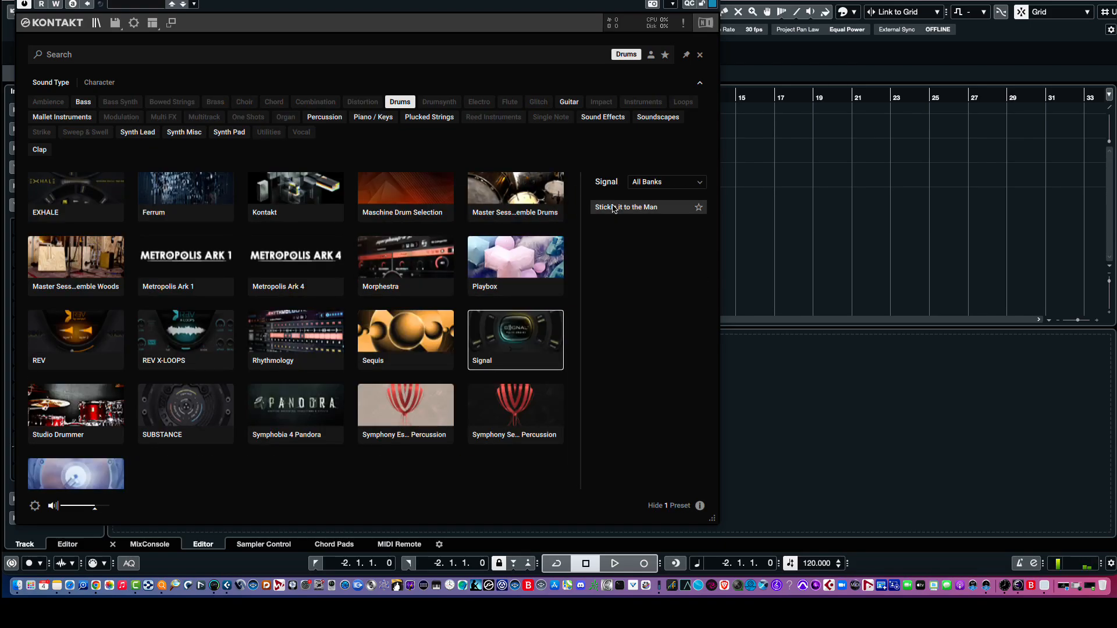
{"action": "mouse_move", "coordinate": [629, 212]}
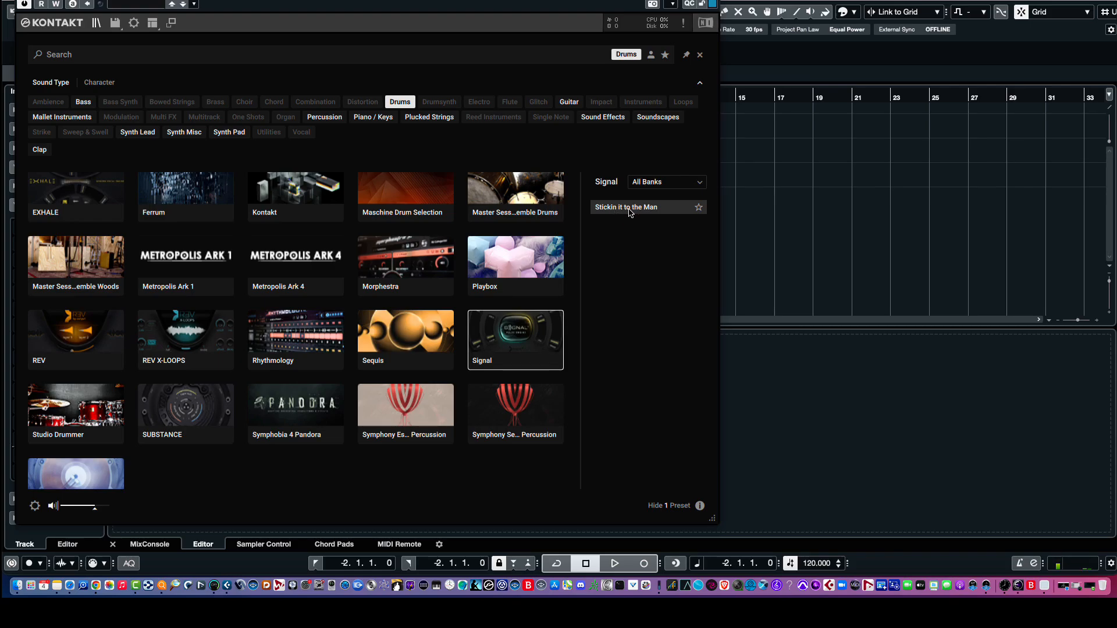
{"action": "mouse_move", "coordinate": [621, 273]}
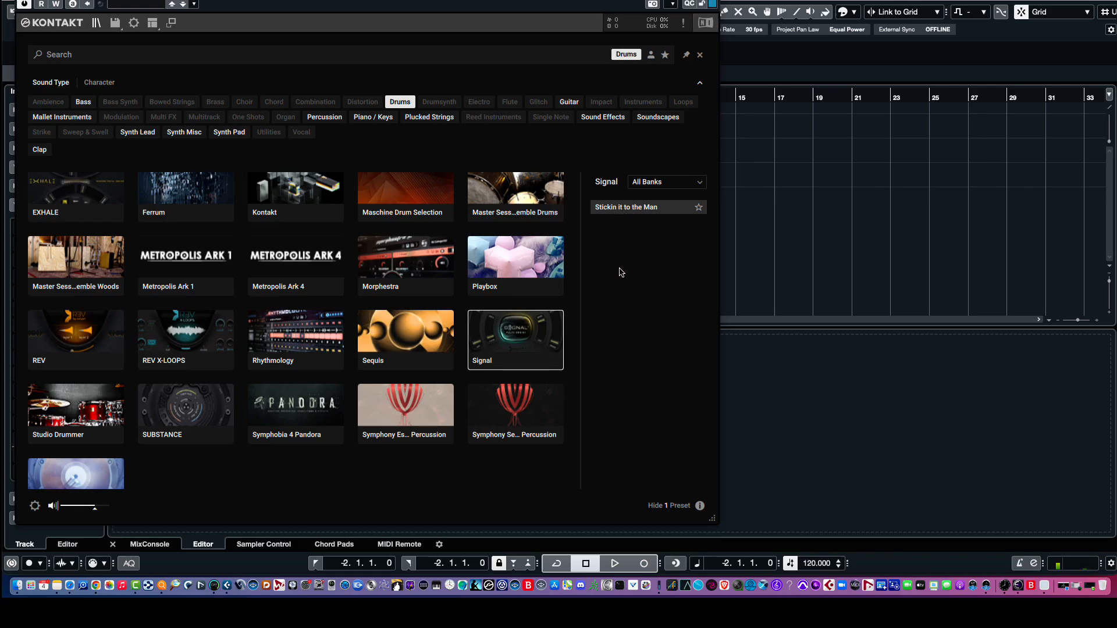
Browse Metropolis Ark 1 and Ark 4 drum presets, including Epic Percussion Hits, then remove the Drums filter
{"action": "left_click", "coordinate": [185, 256]}
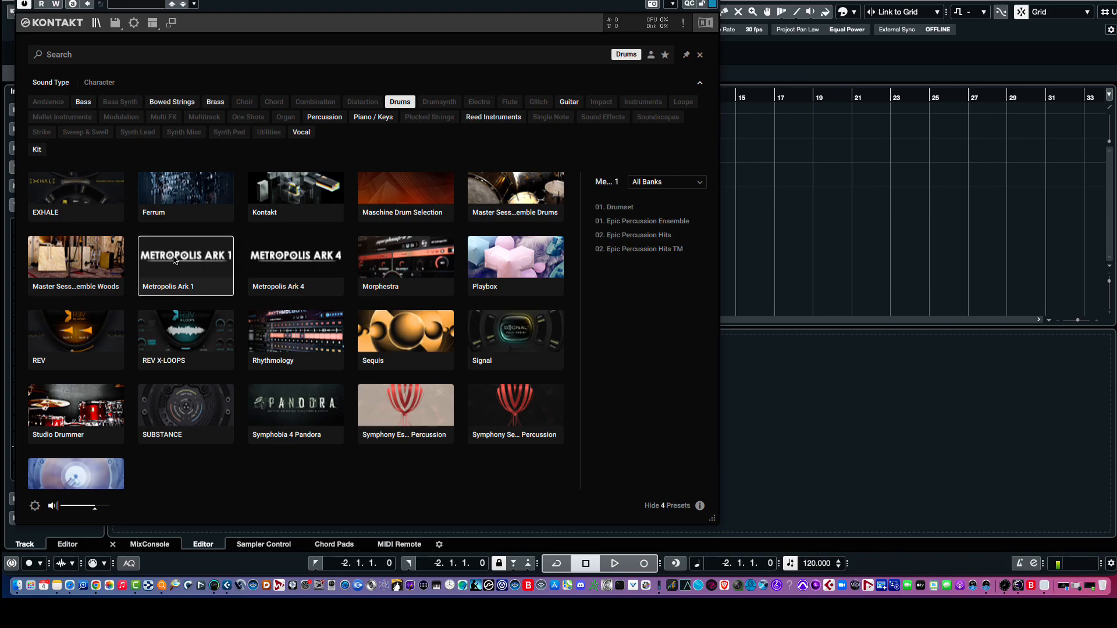
{"action": "mouse_move", "coordinate": [636, 221]}
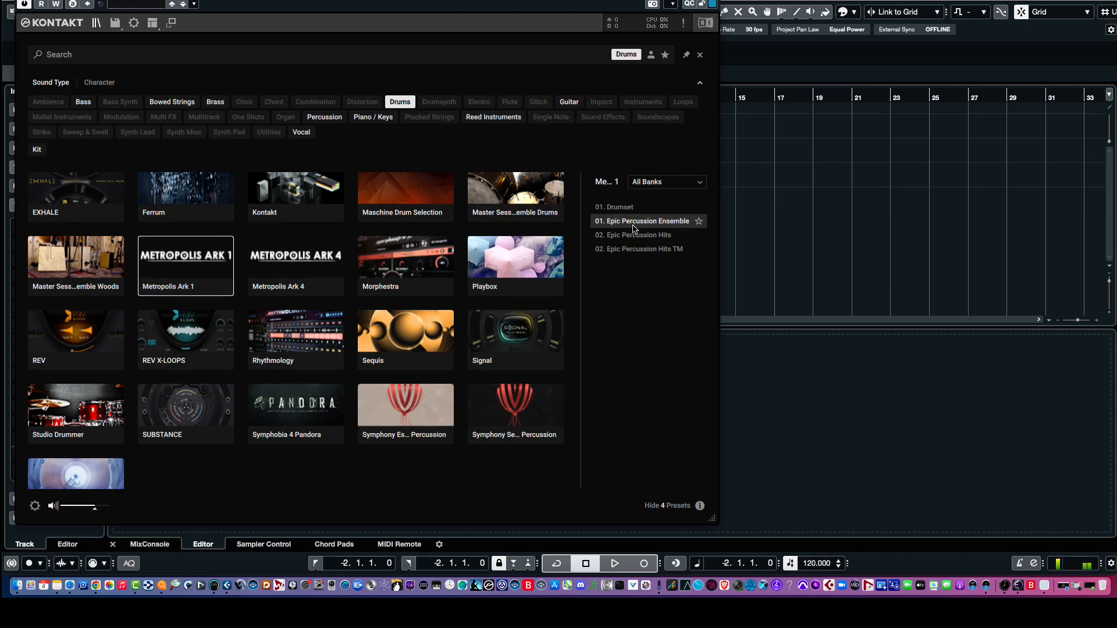
{"action": "mouse_move", "coordinate": [634, 235]}
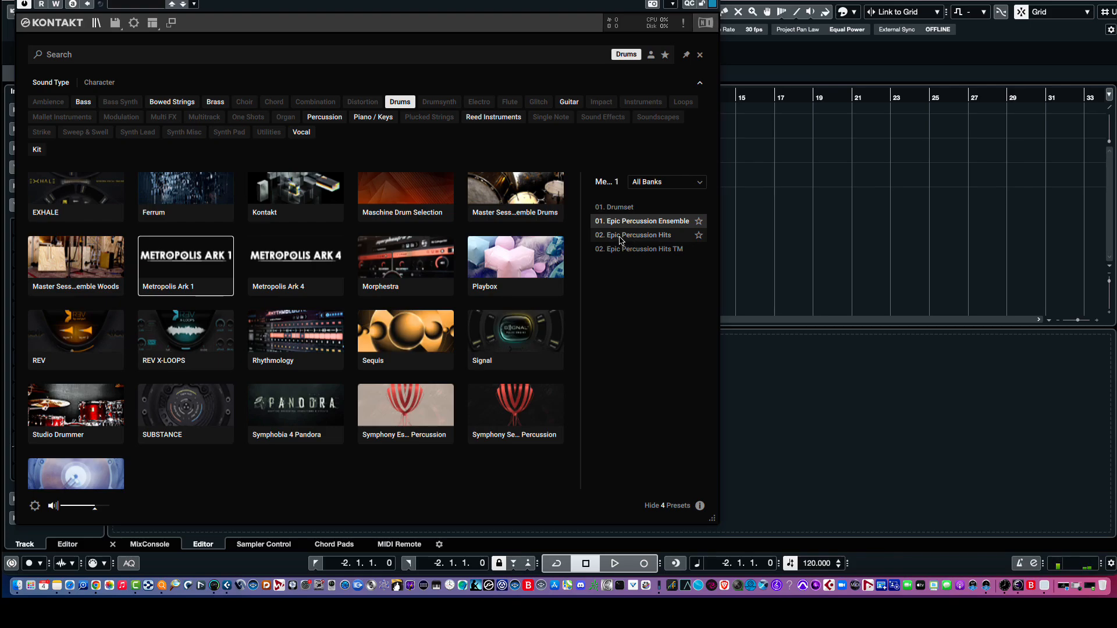
{"action": "left_click", "coordinate": [633, 235]}
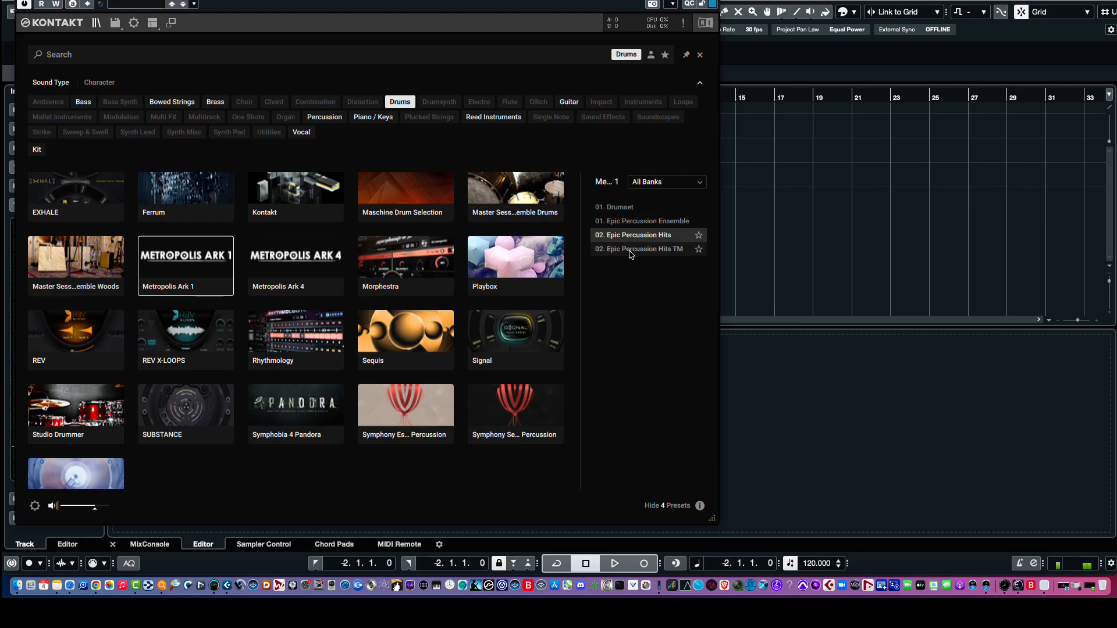
{"action": "left_click", "coordinate": [294, 266]}
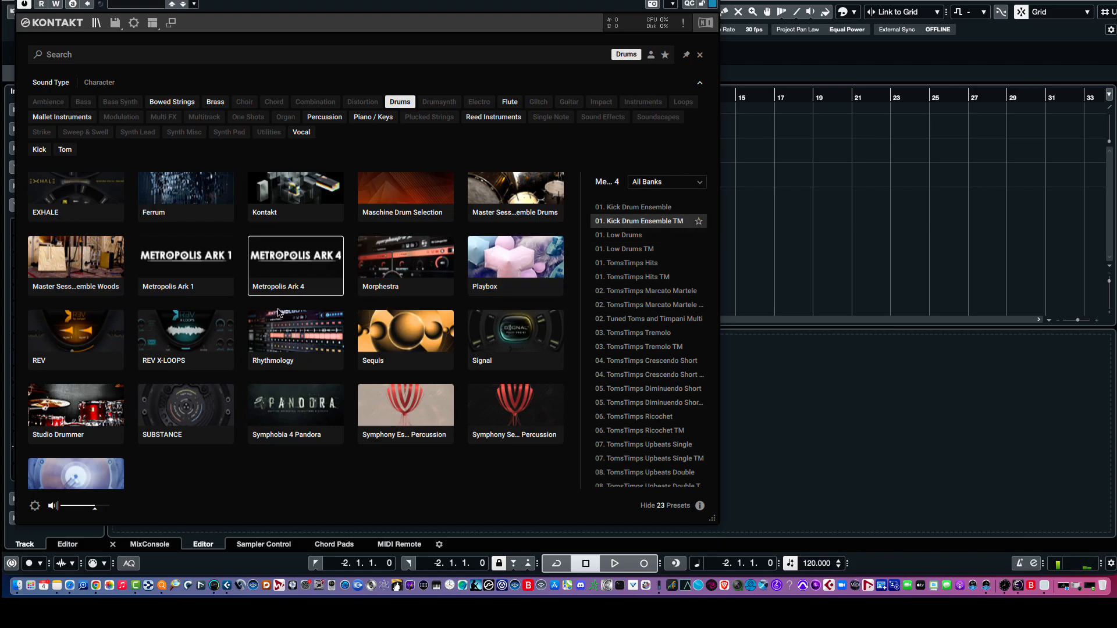
{"action": "mouse_move", "coordinate": [45, 85]}
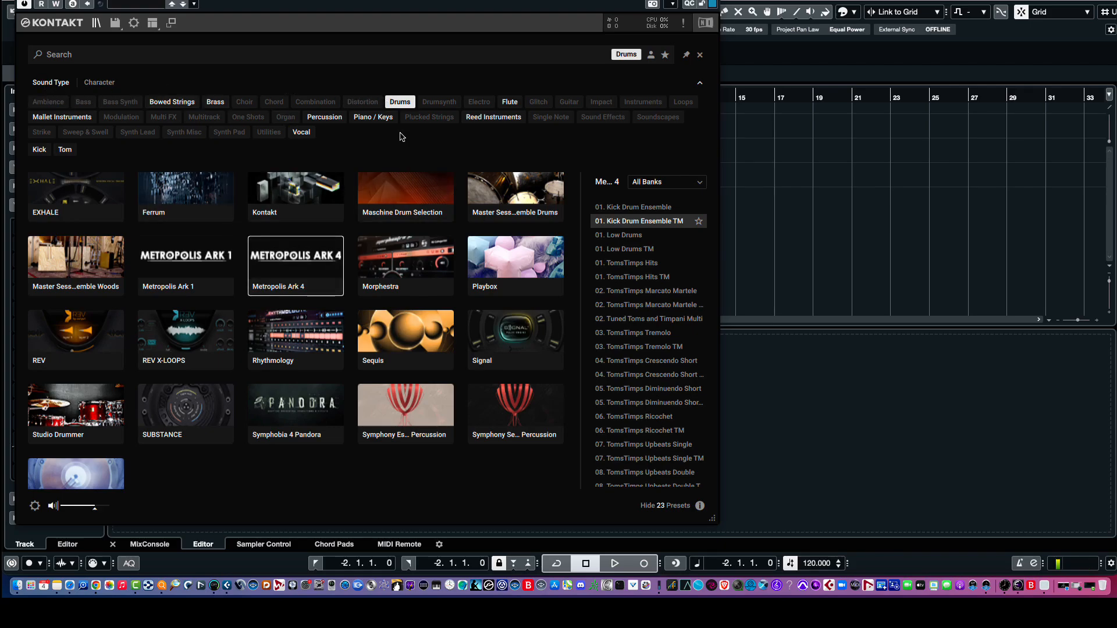
{"action": "left_click", "coordinate": [372, 116]}
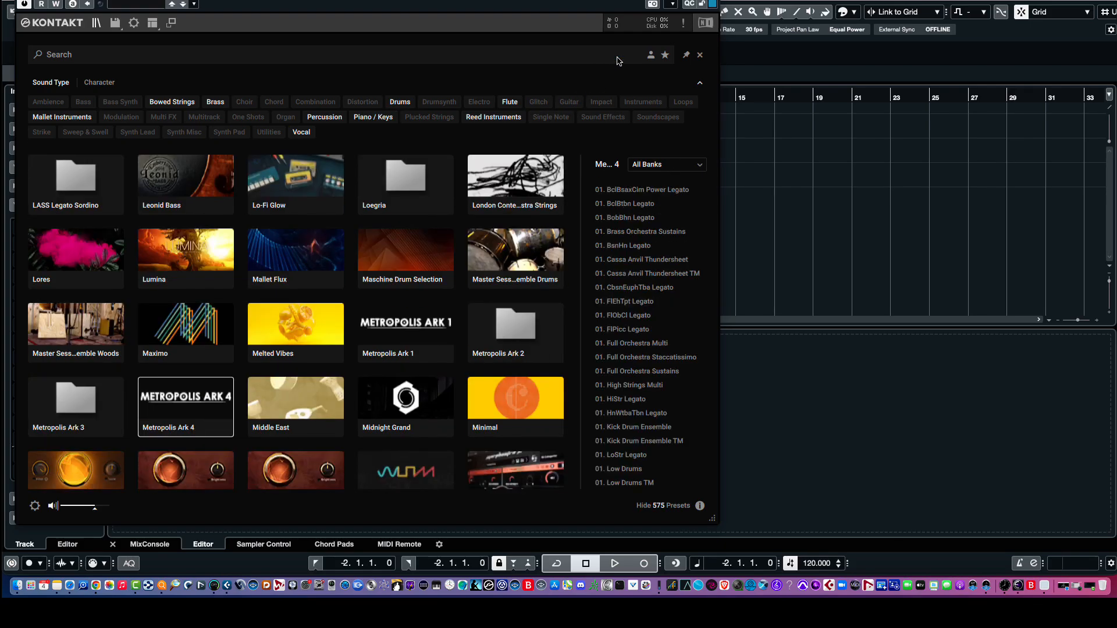
{"action": "mouse_move", "coordinate": [659, 440]}
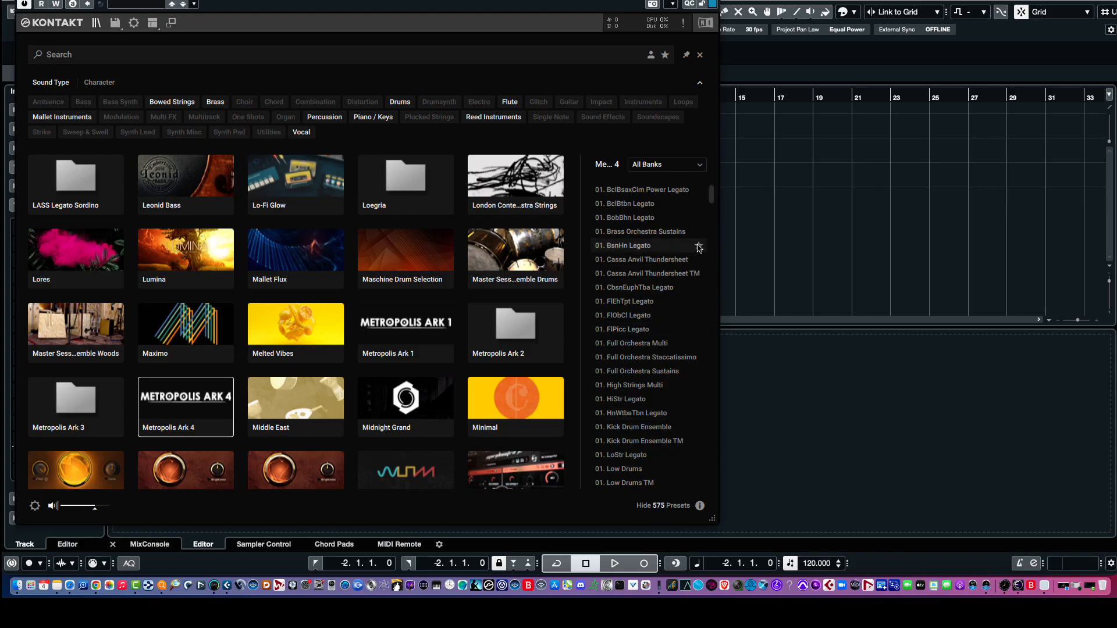
{"action": "mouse_move", "coordinate": [569, 102]}
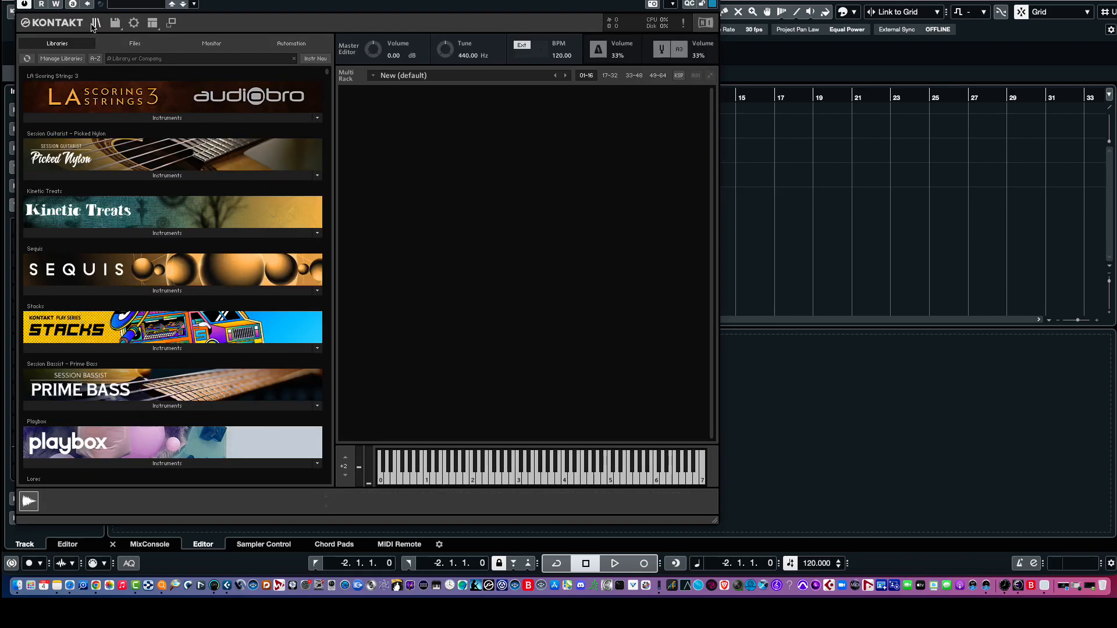
{"action": "left_click", "coordinate": [96, 24]}
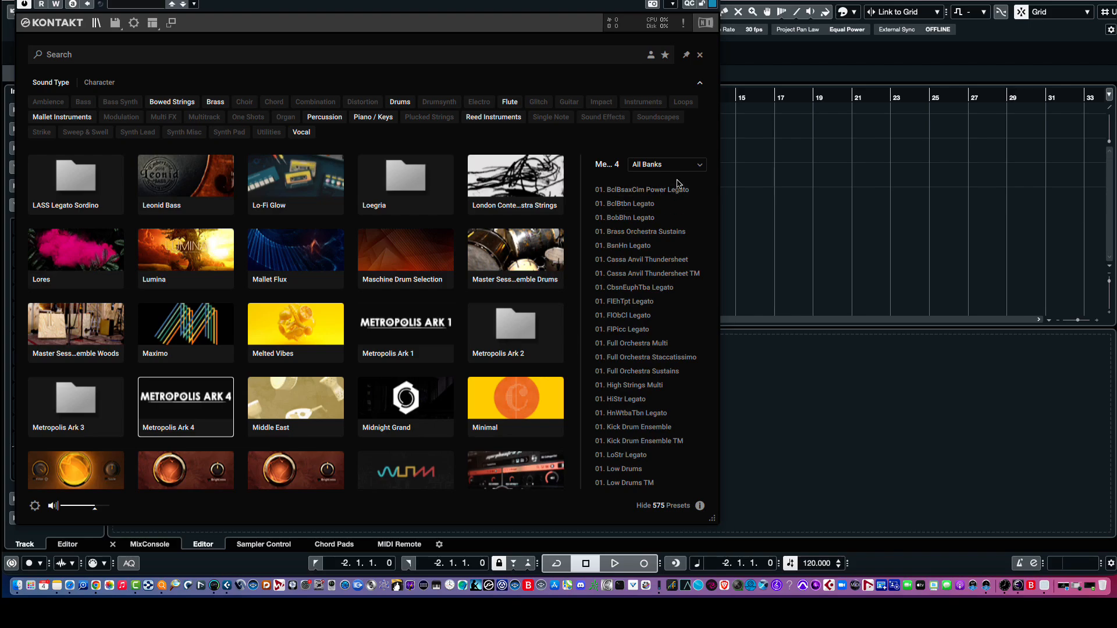
{"action": "mouse_move", "coordinate": [369, 125]}
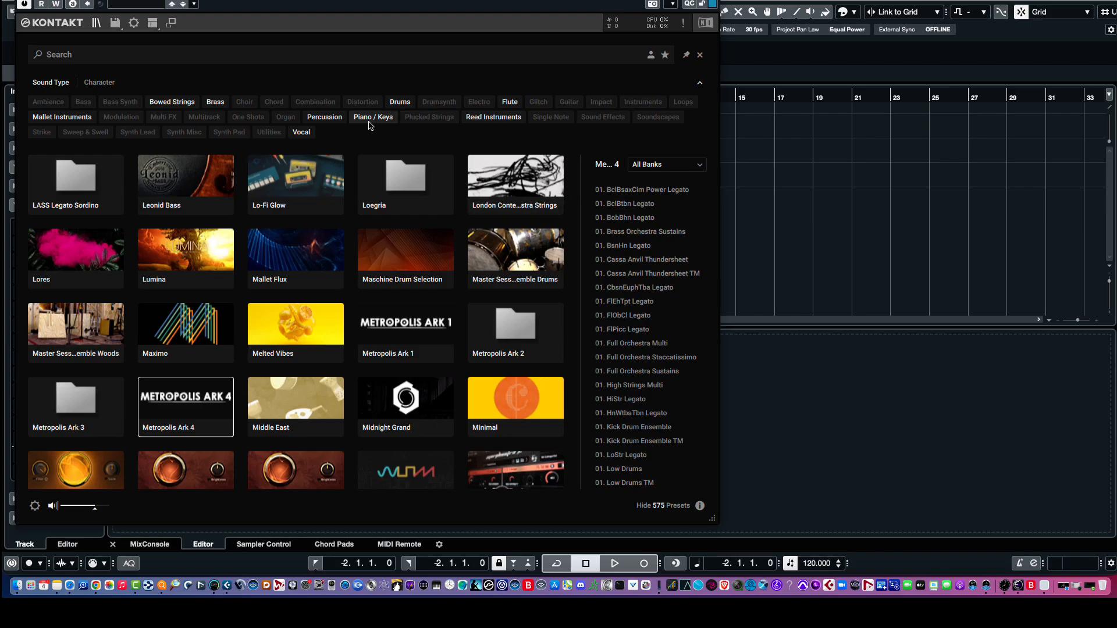
Filter to Piano / Keys, list presets from every library and load All That Jazz
{"action": "left_click", "coordinate": [372, 116]}
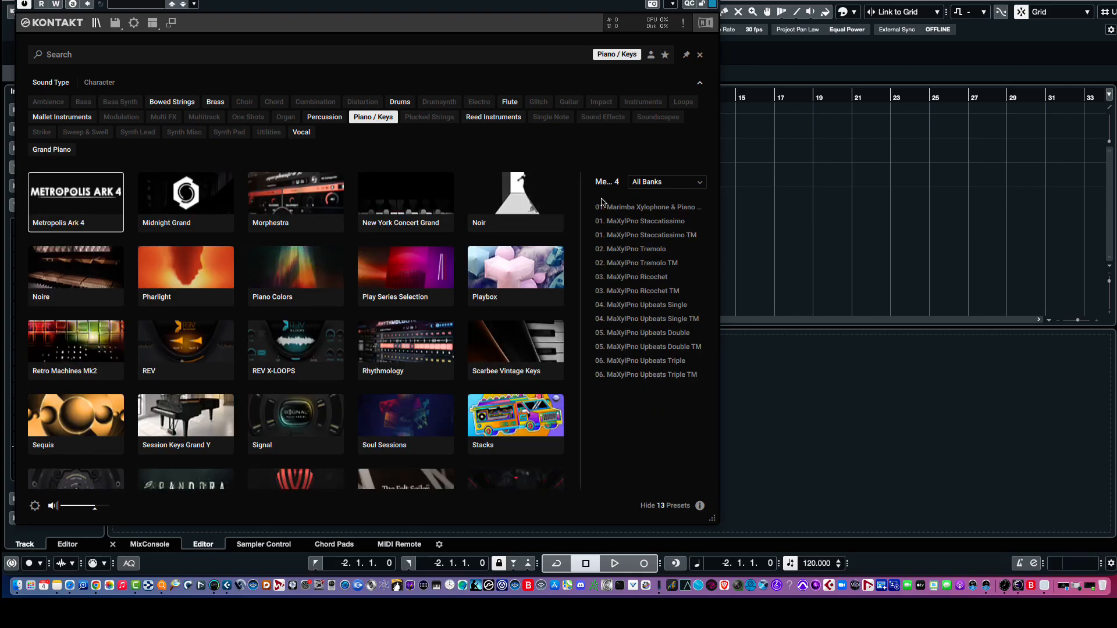
{"action": "left_click", "coordinate": [648, 208]}
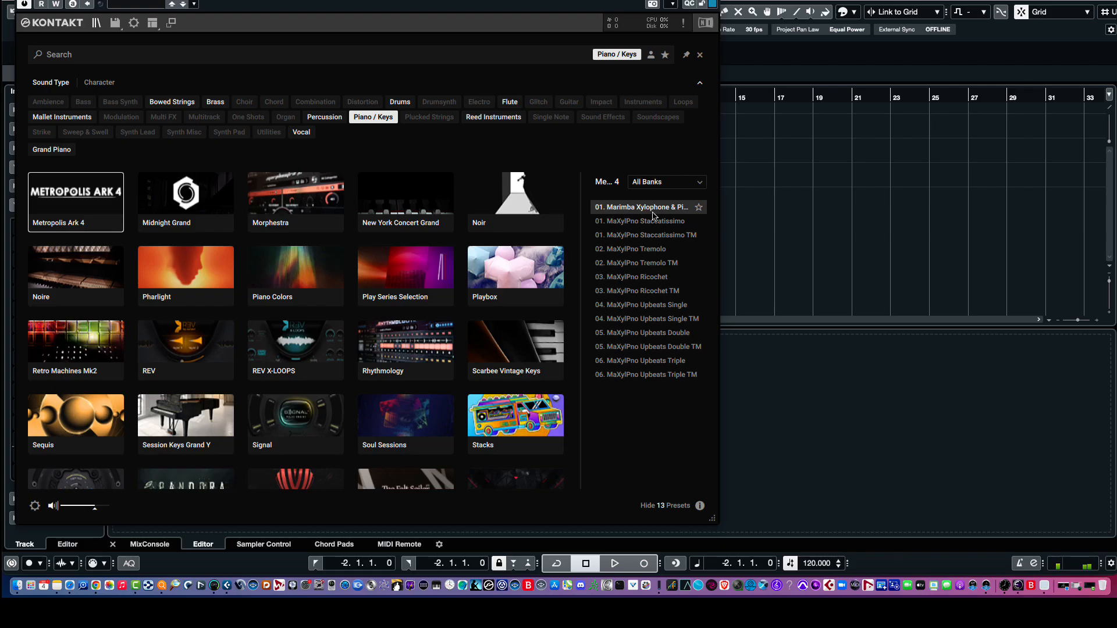
{"action": "left_click", "coordinate": [644, 221]}
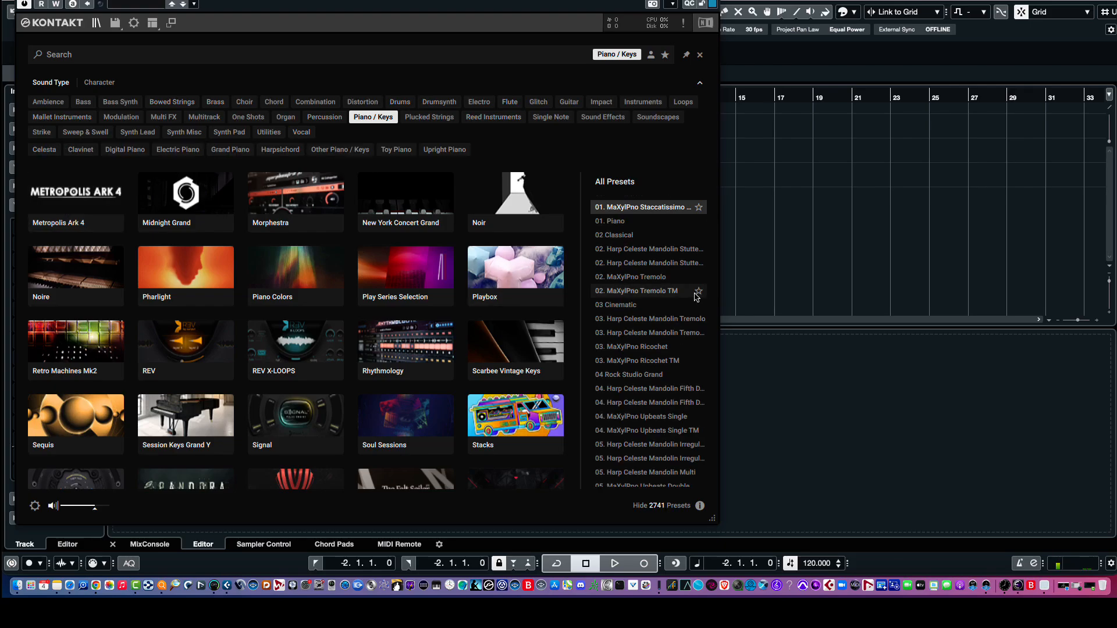
{"action": "mouse_move", "coordinate": [81, 203]}
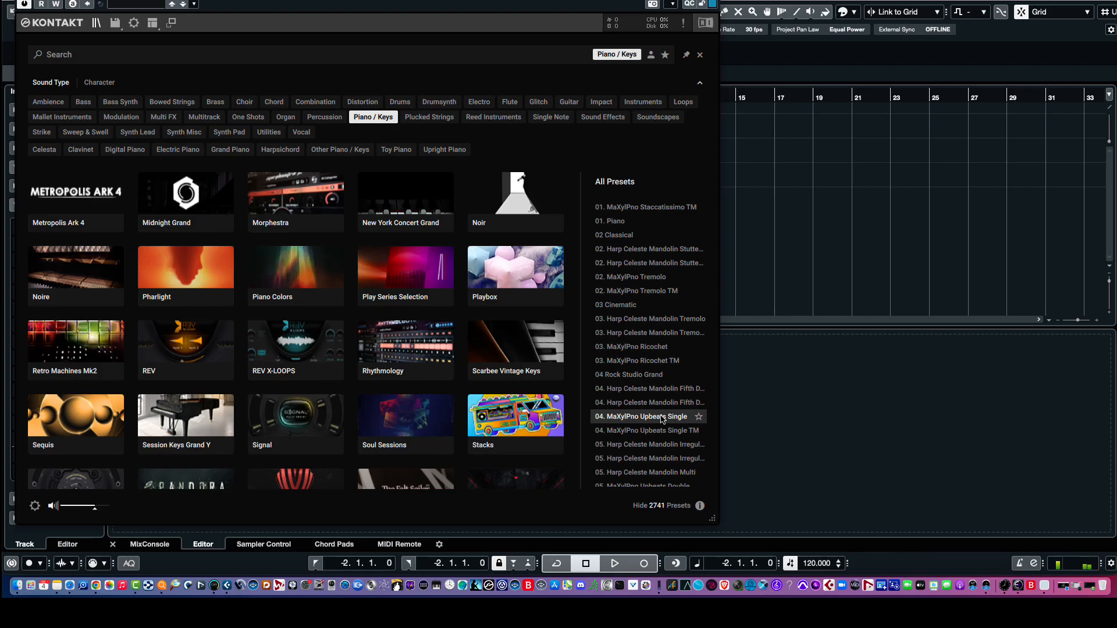
{"action": "mouse_move", "coordinate": [633, 319]}
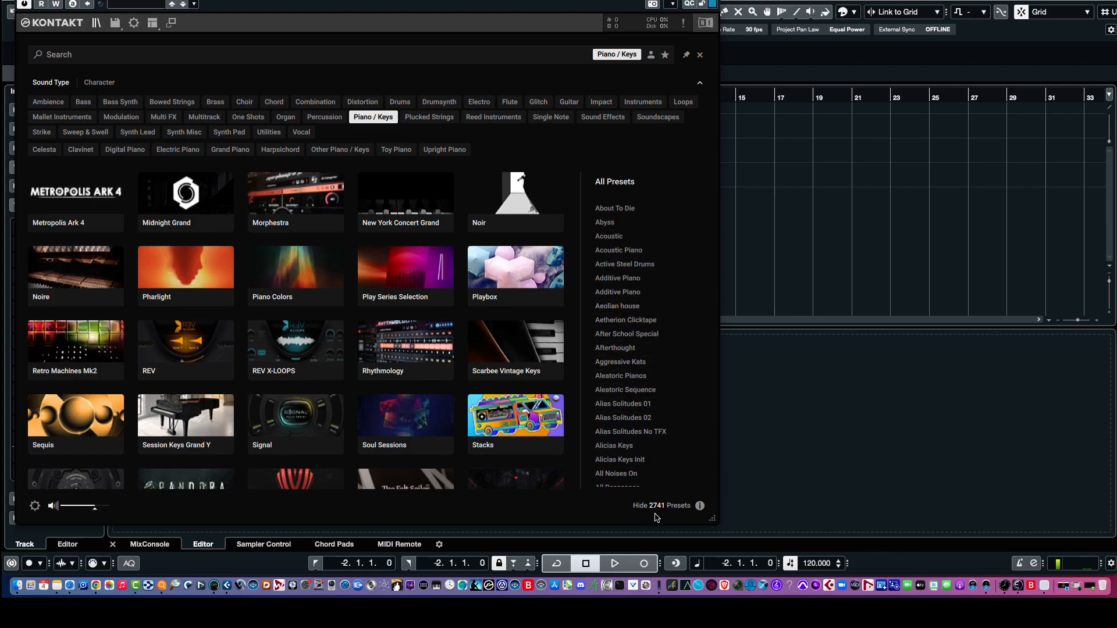
{"action": "mouse_move", "coordinate": [614, 348]}
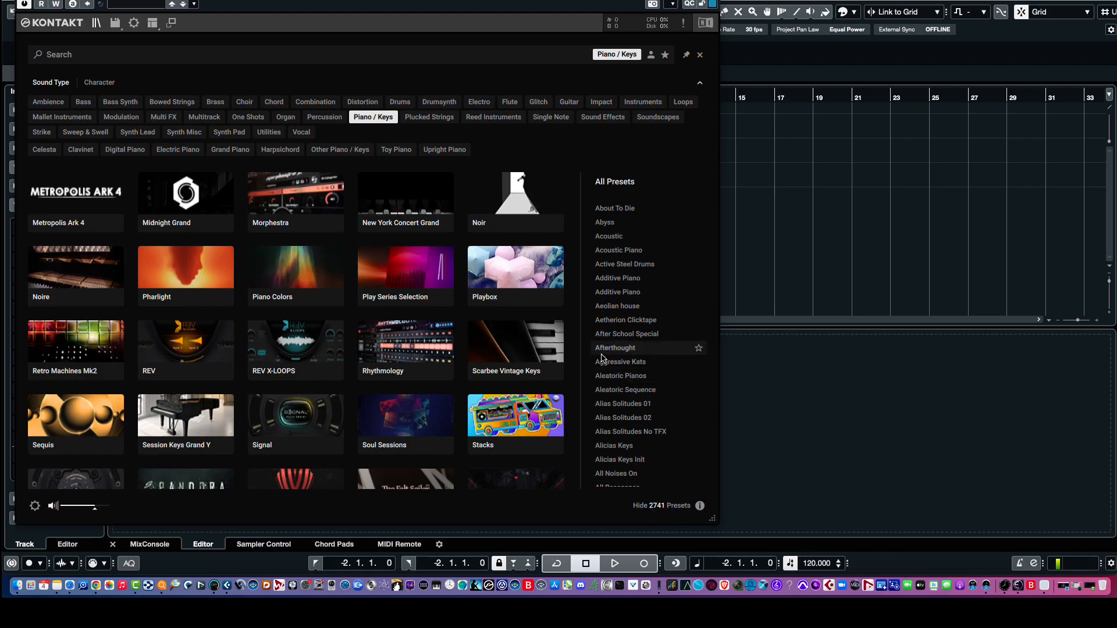
{"action": "scroll", "scroll_direction": "down", "scroll_amount": 3}
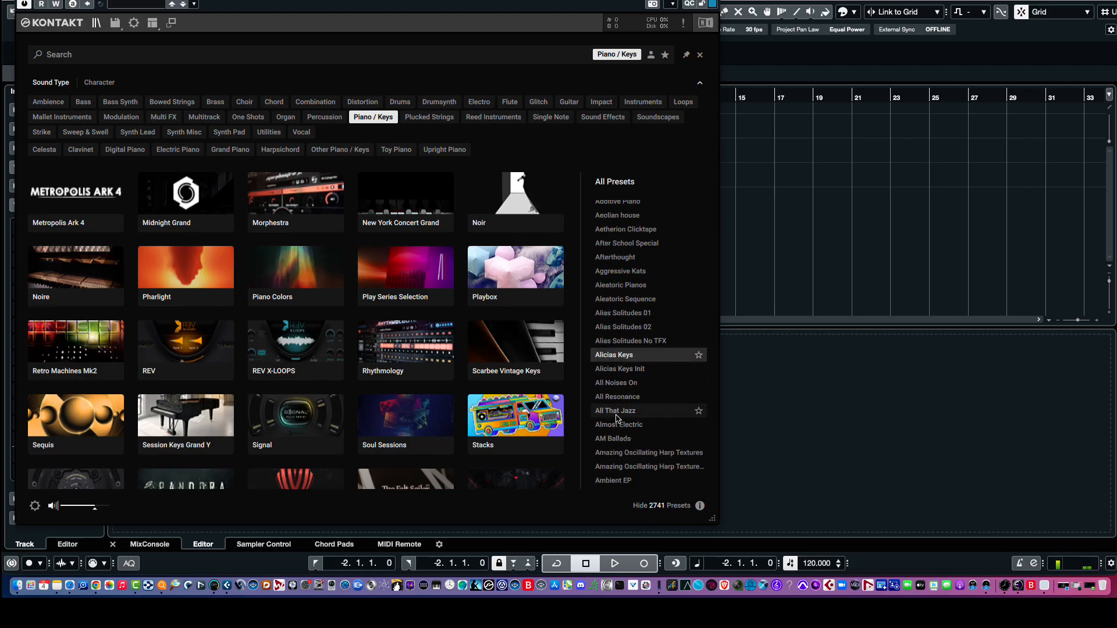
{"action": "left_click", "coordinate": [615, 410]}
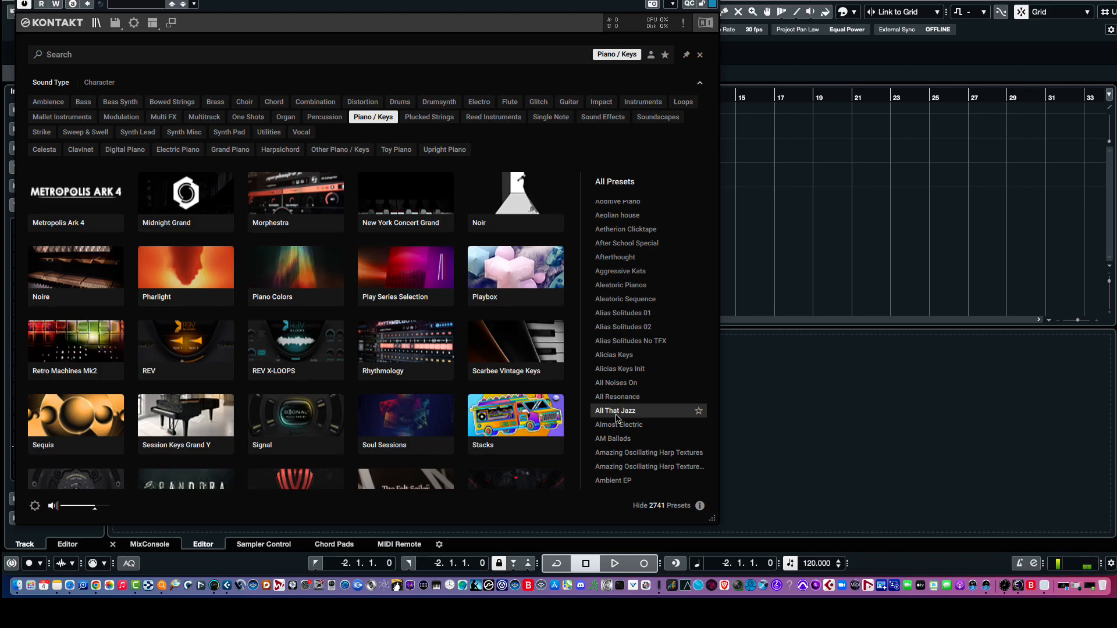
{"action": "mouse_move", "coordinate": [633, 417]}
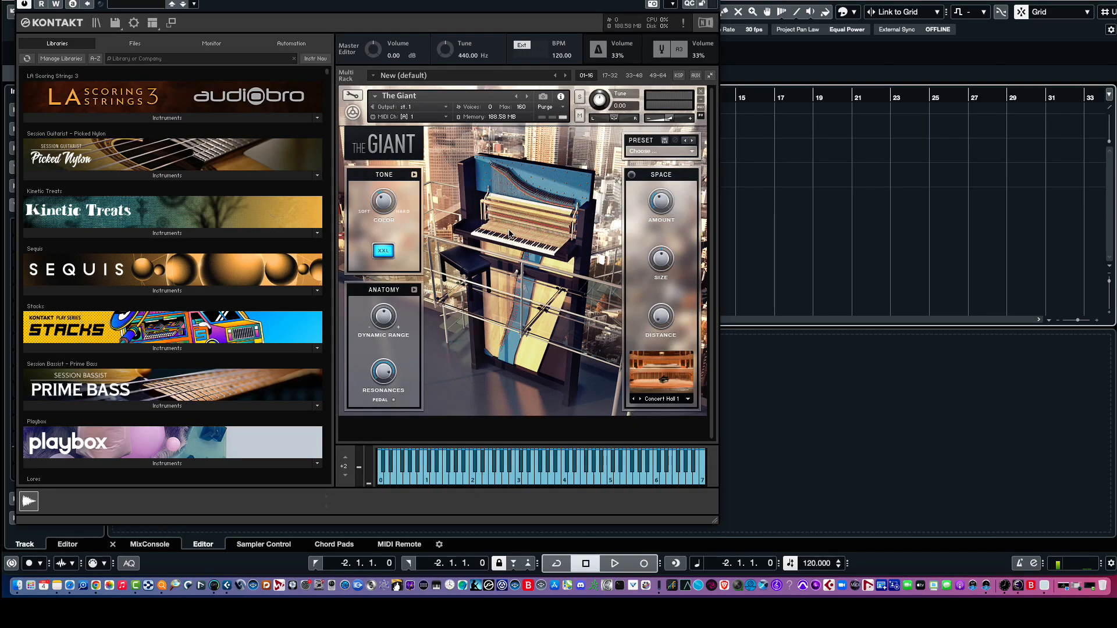
{"action": "left_click", "coordinate": [510, 477]}
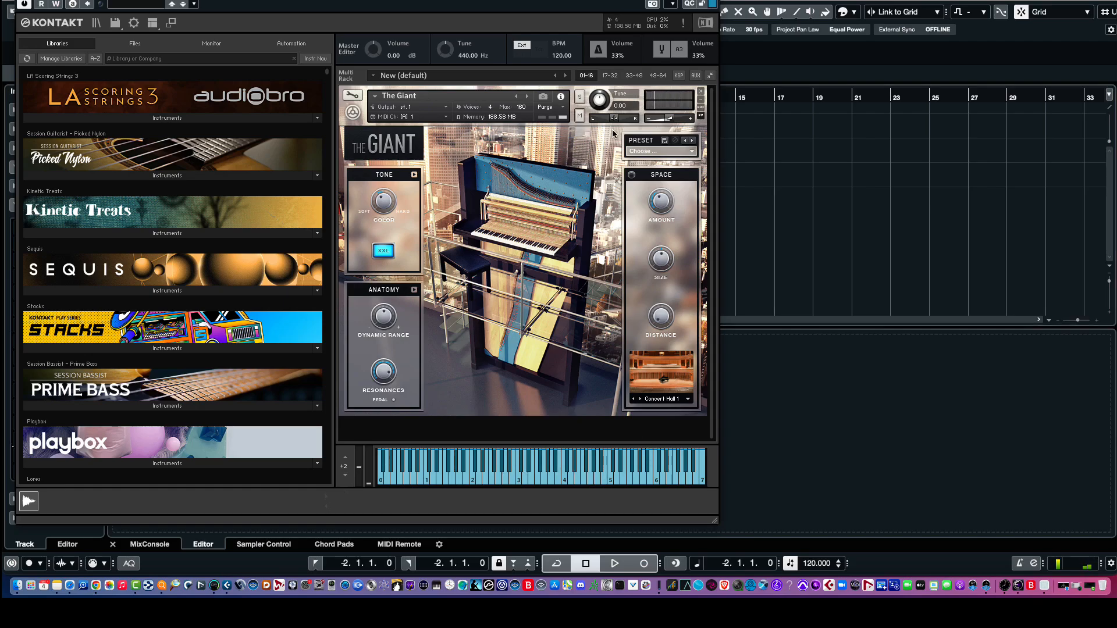
{"action": "mouse_move", "coordinate": [611, 119]}
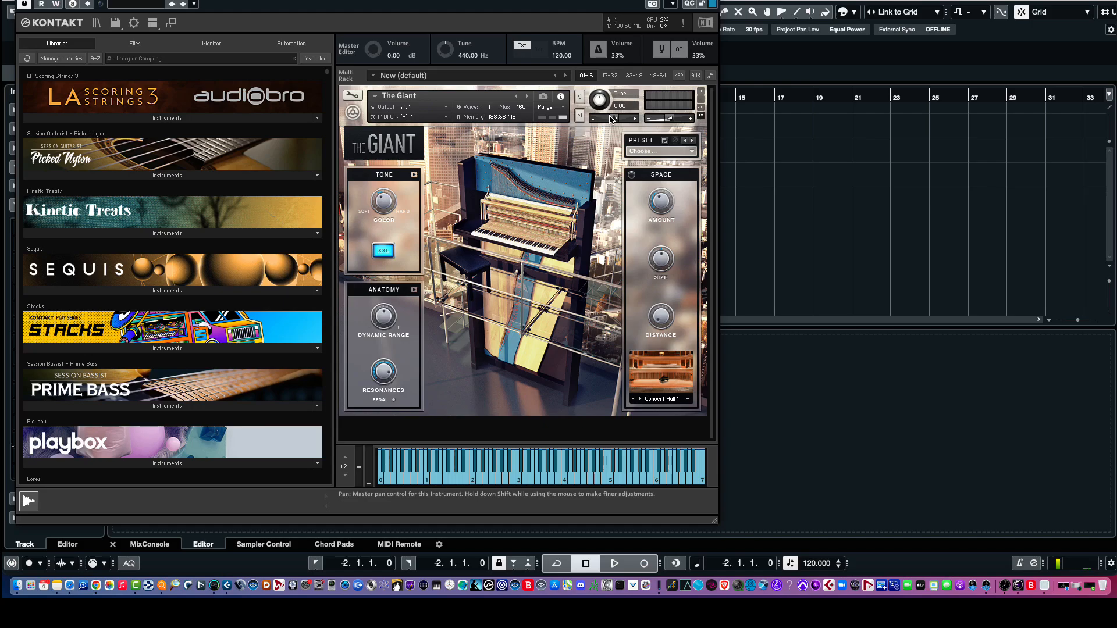
{"action": "mouse_move", "coordinate": [658, 75]}
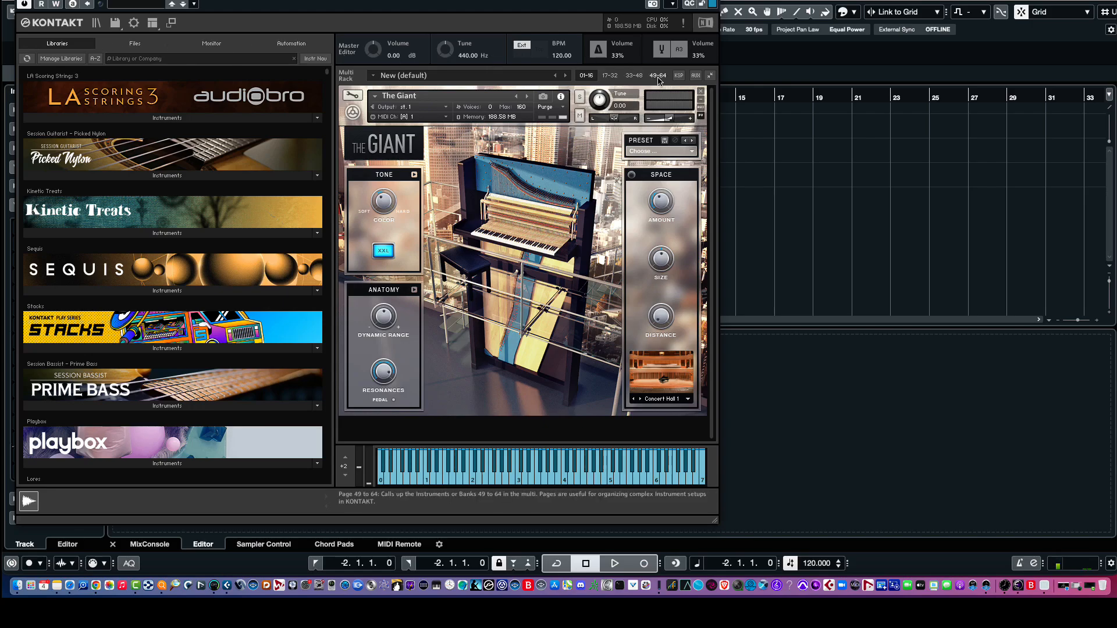
{"action": "mouse_move", "coordinate": [710, 75]}
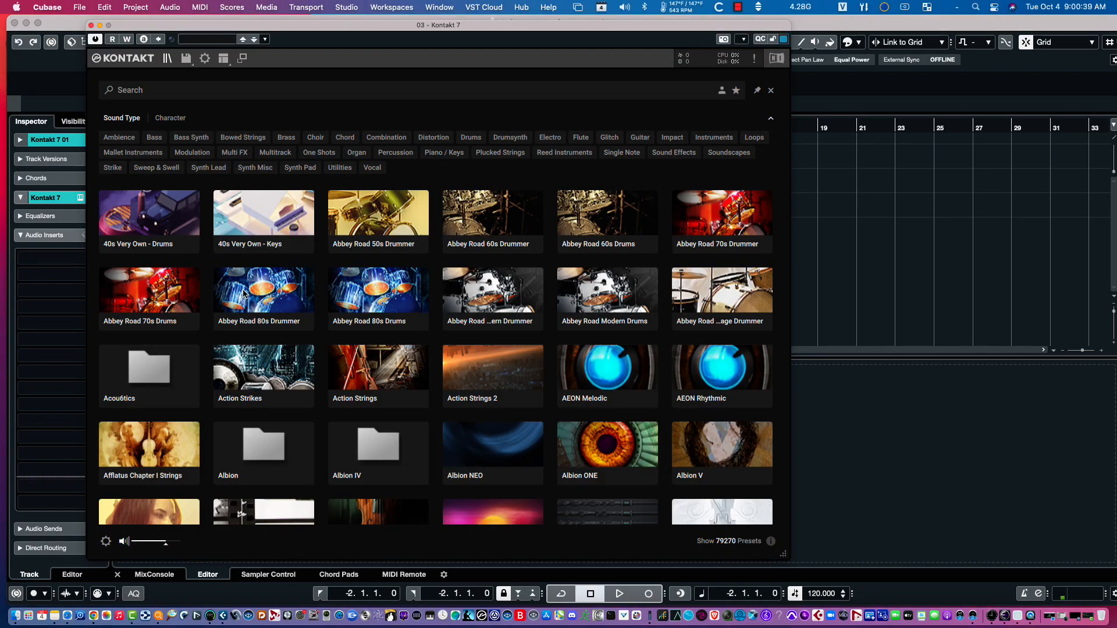
{"action": "mouse_move", "coordinate": [698, 553]}
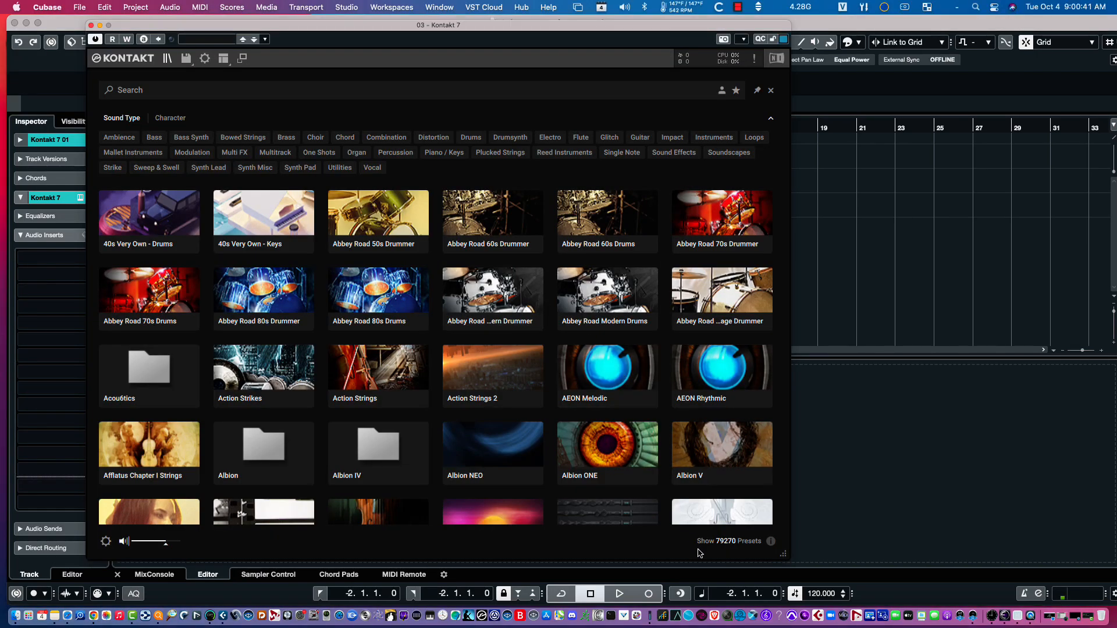
{"action": "mouse_move", "coordinate": [731, 548]}
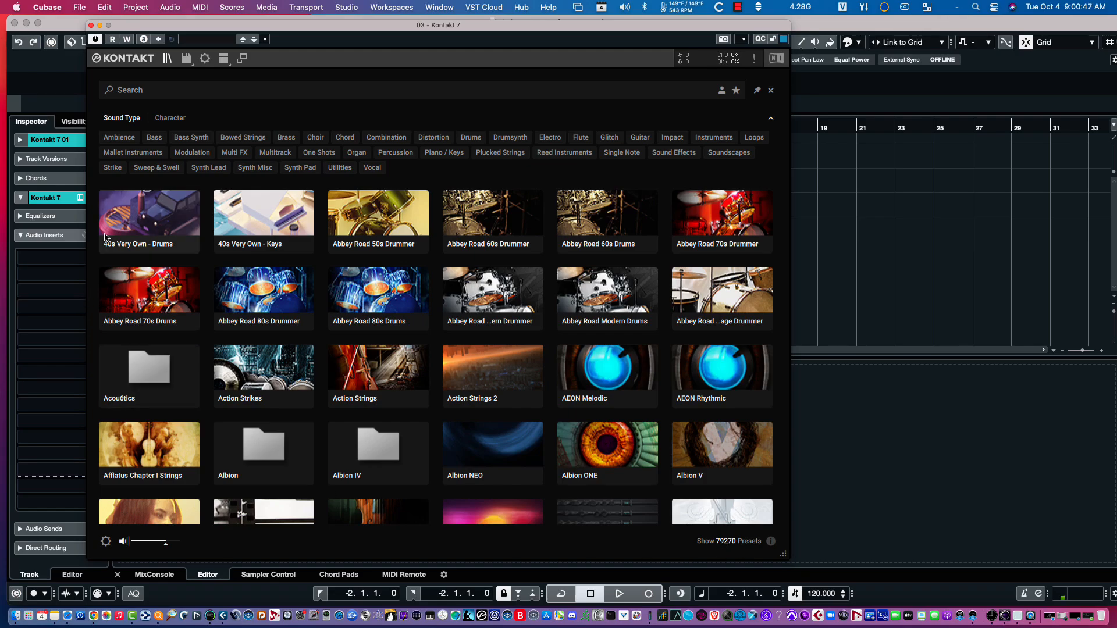
{"action": "mouse_move", "coordinate": [671, 237]}
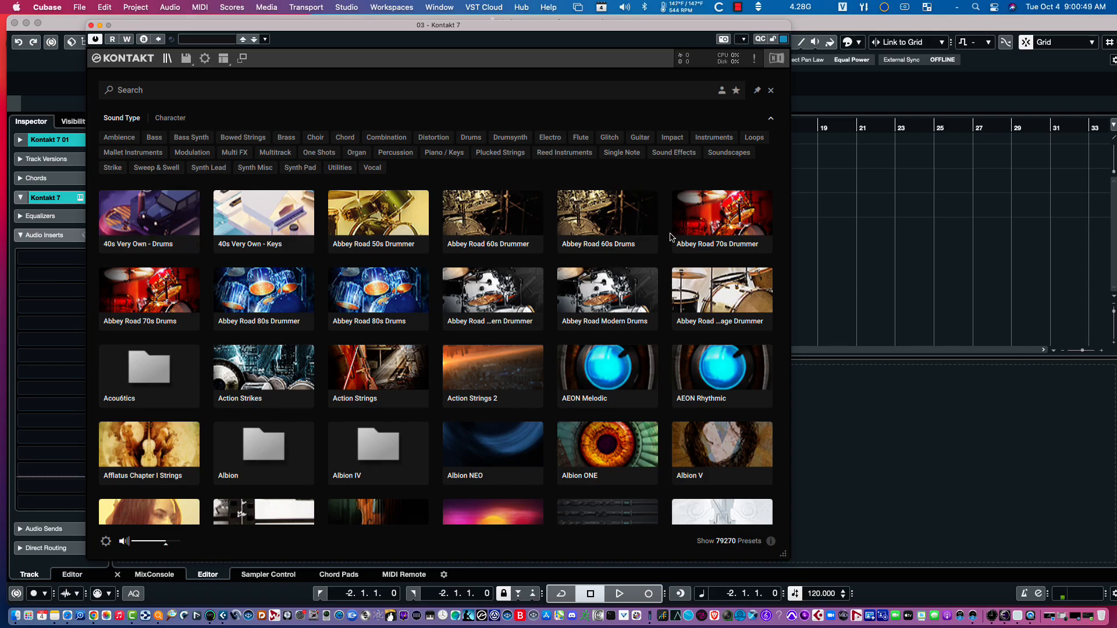
{"action": "left_click", "coordinate": [470, 137]}
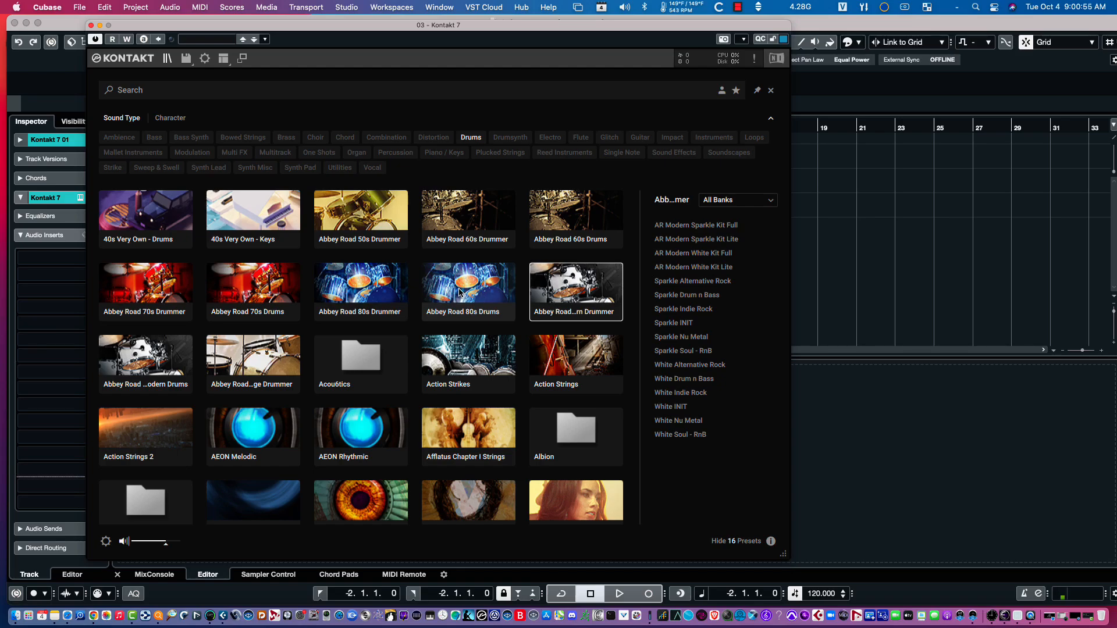
{"action": "mouse_move", "coordinate": [708, 552]}
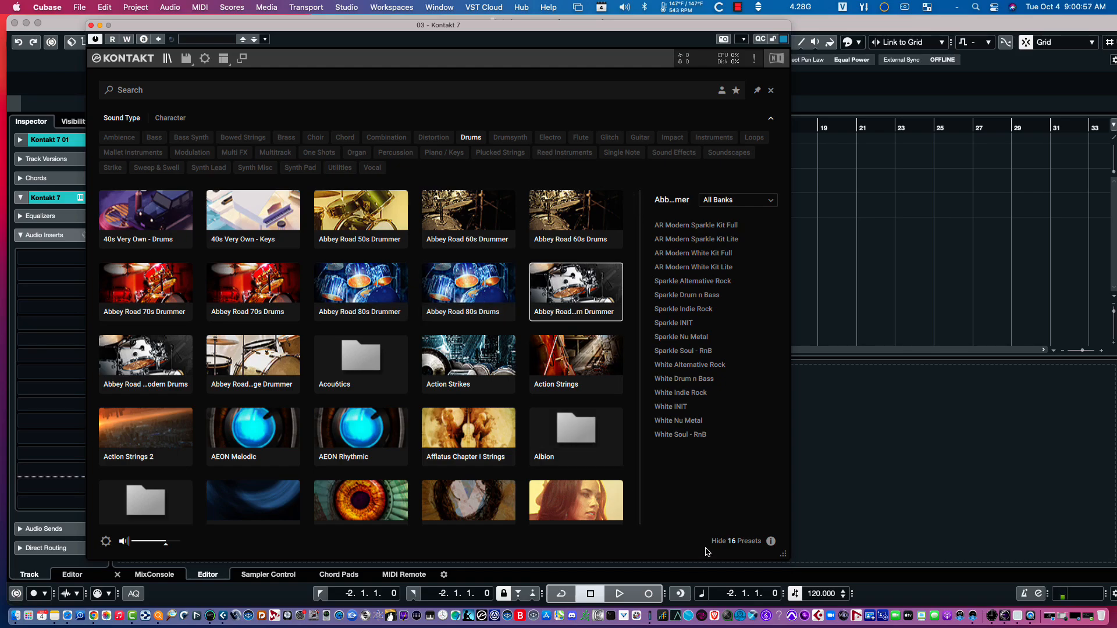
{"action": "mouse_move", "coordinate": [504, 396]}
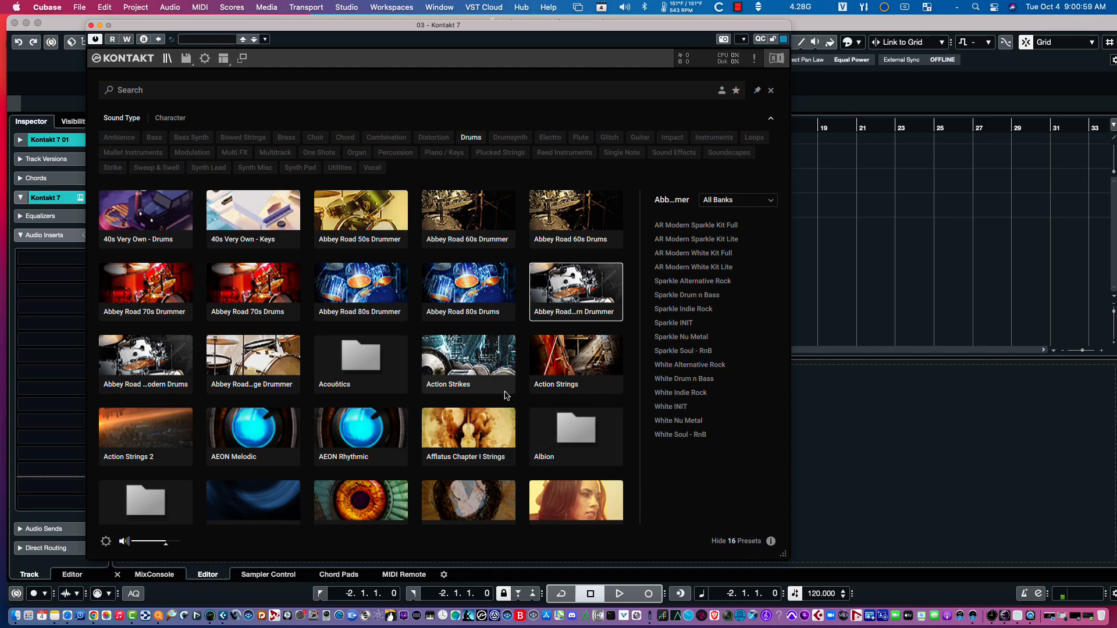
{"action": "mouse_move", "coordinate": [576, 292]}
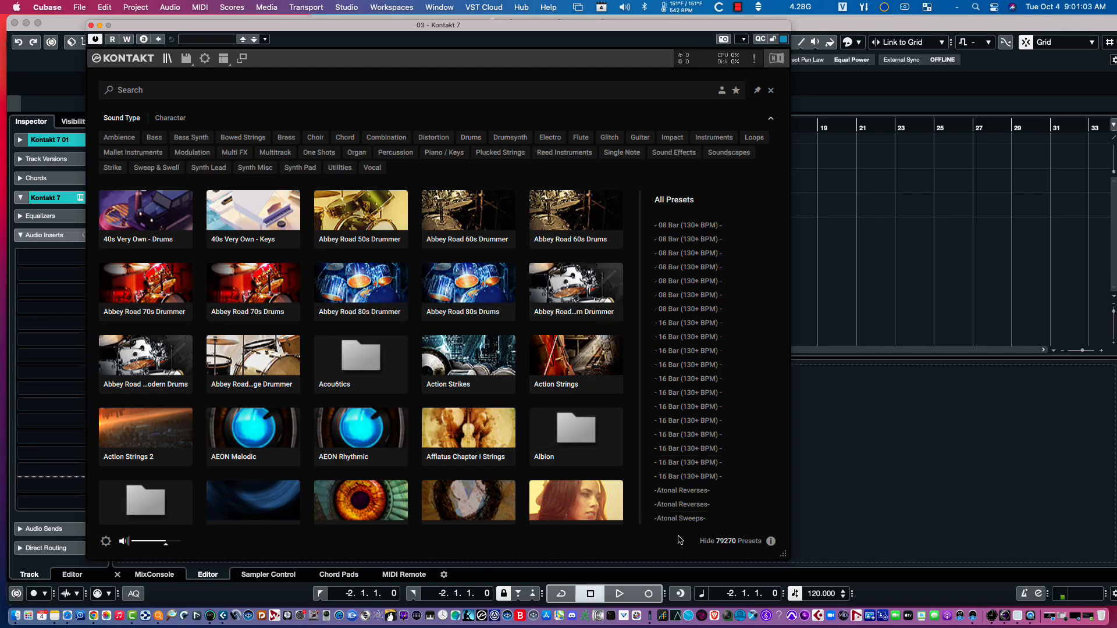
{"action": "mouse_move", "coordinate": [705, 555]}
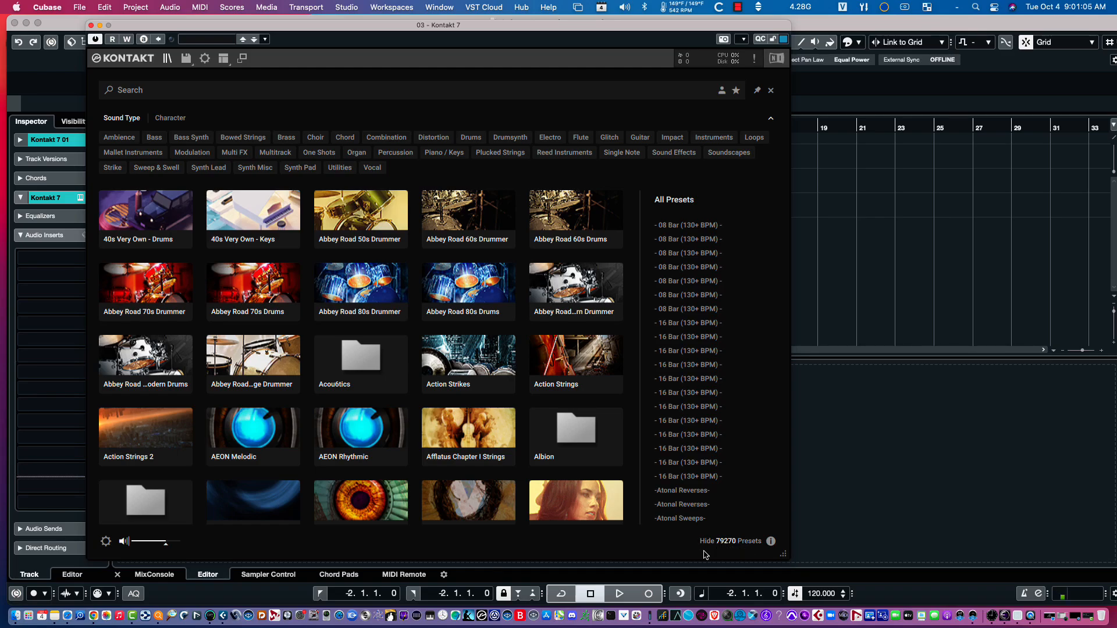
{"action": "mouse_move", "coordinate": [253, 295]}
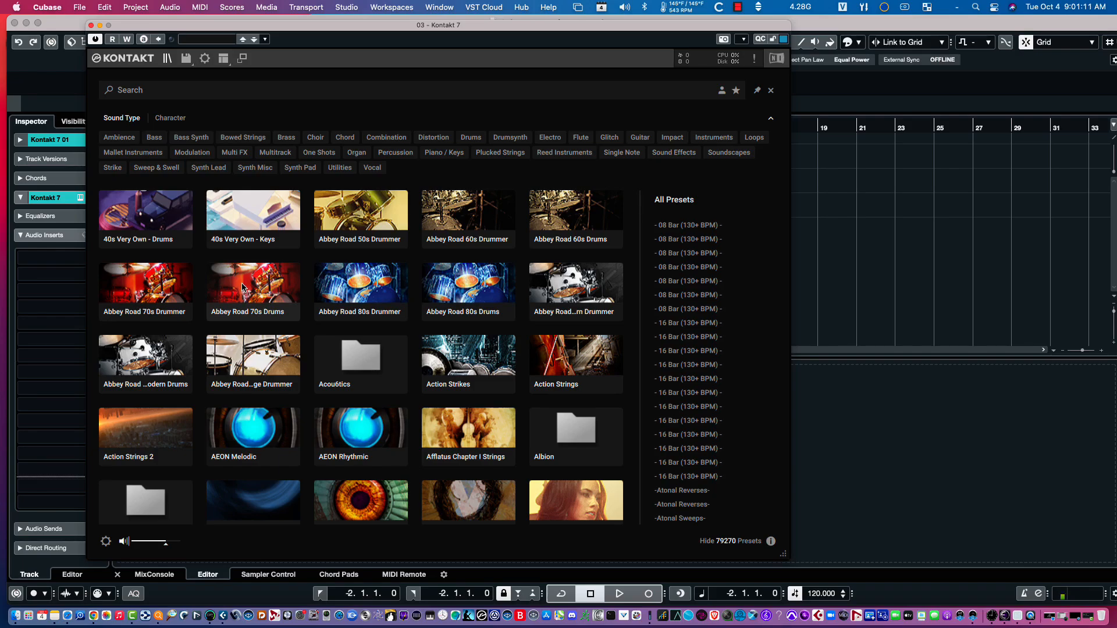
{"action": "mouse_move", "coordinate": [402, 204]}
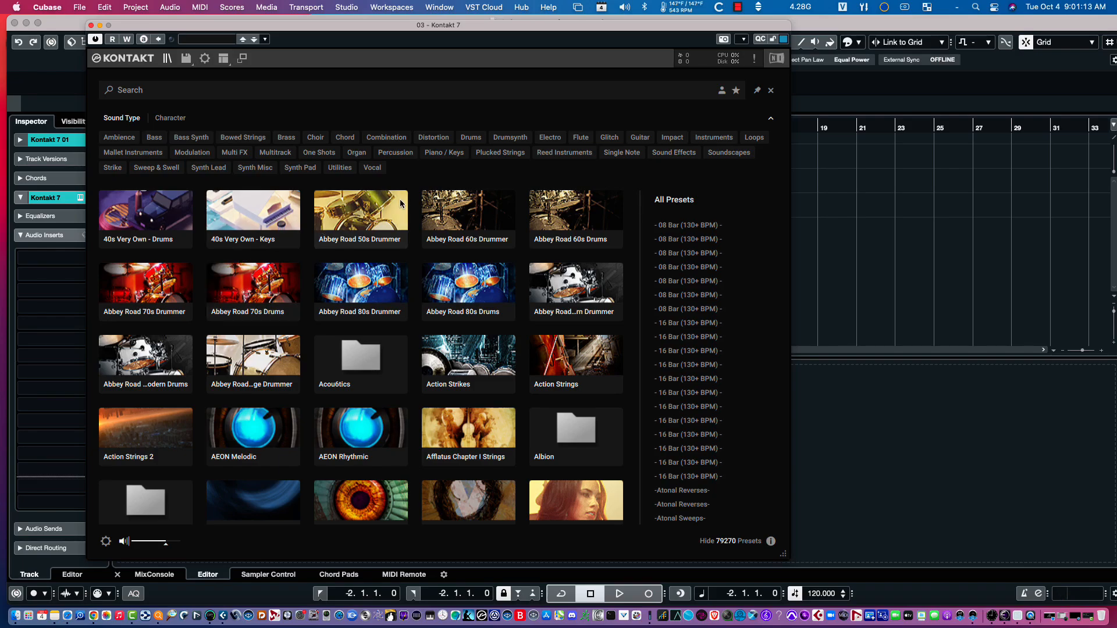
{"action": "mouse_move", "coordinate": [382, 226]}
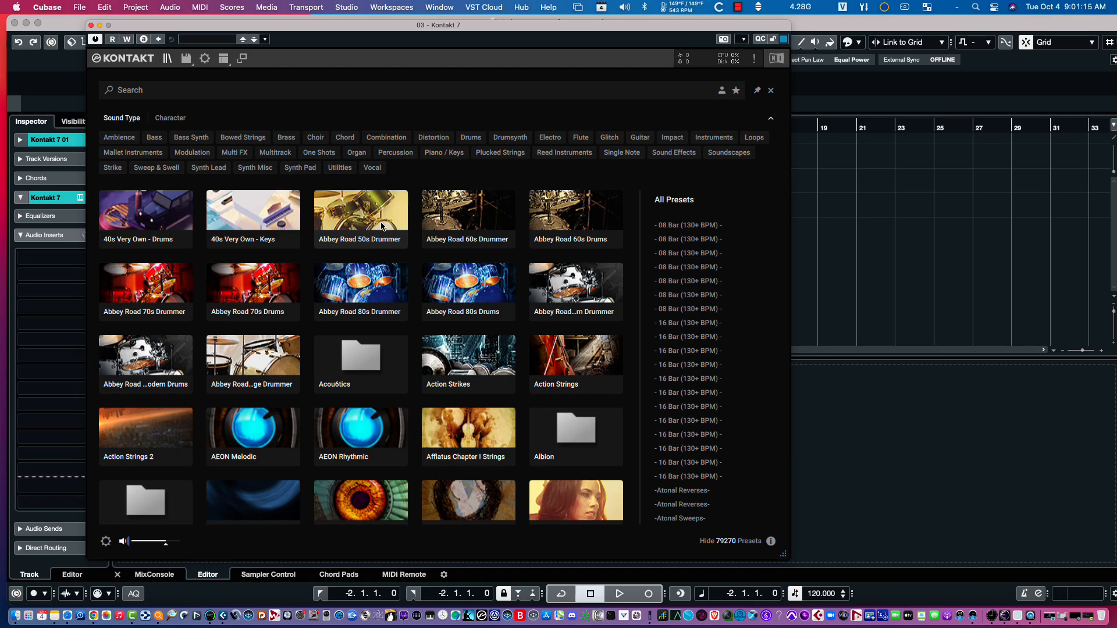
{"action": "mouse_move", "coordinate": [579, 137]}
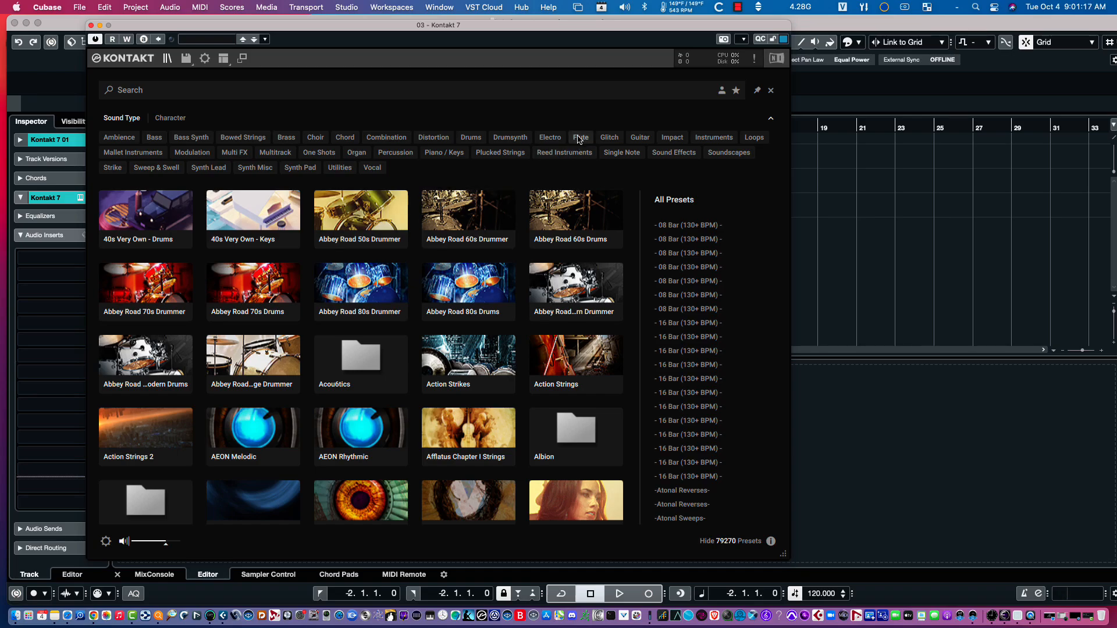
Filter to the Flute sound type and scroll through the flute library tiles and back
{"action": "left_click", "coordinate": [581, 138]}
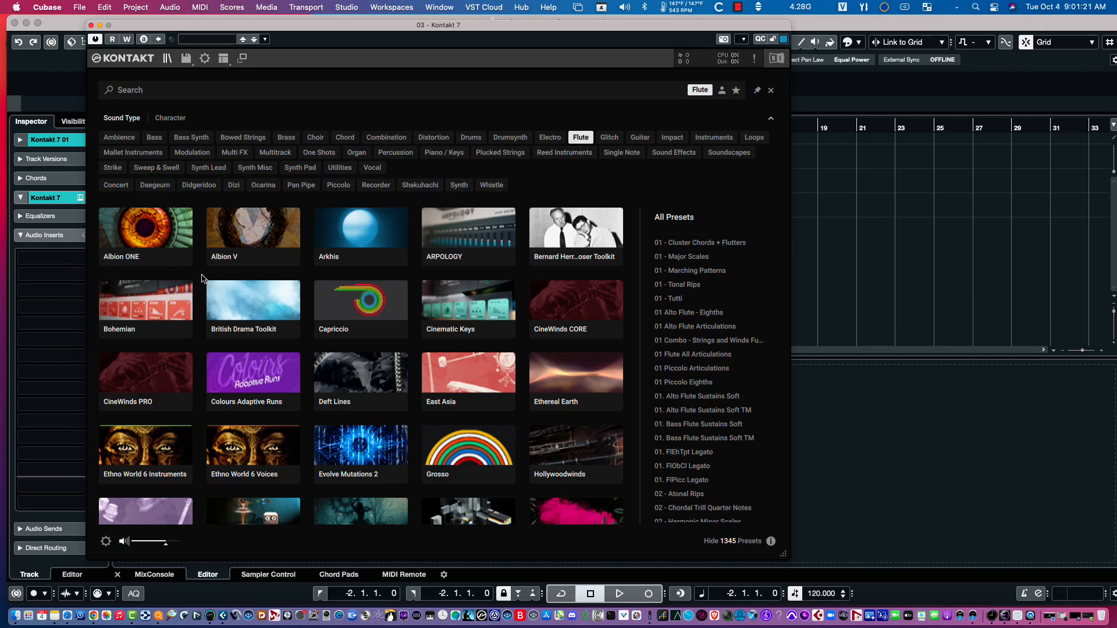
{"action": "mouse_move", "coordinate": [278, 272]}
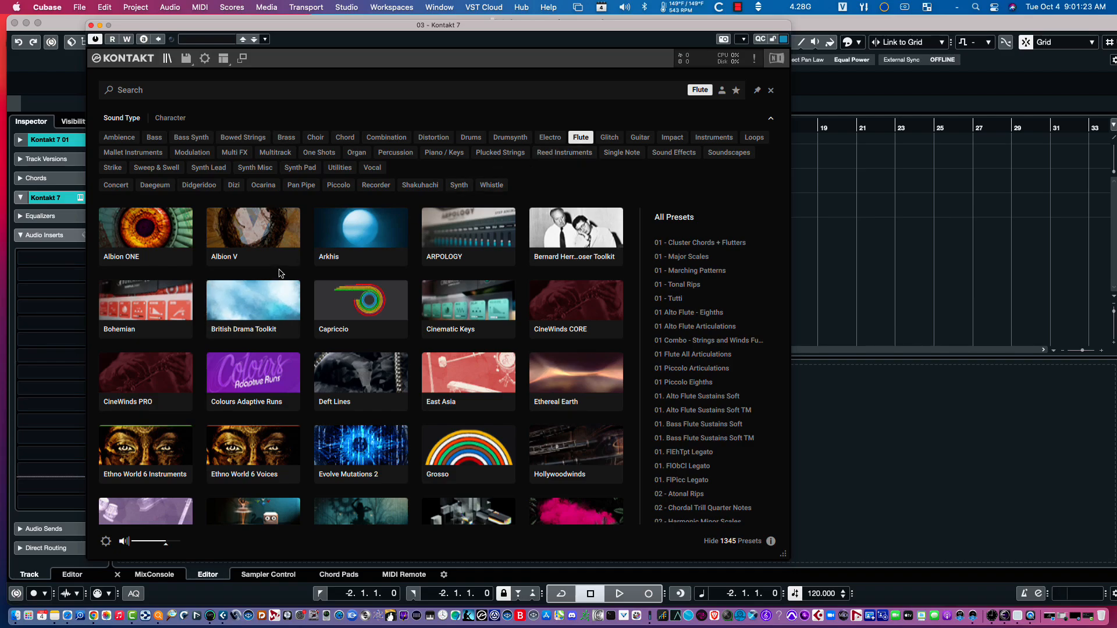
{"action": "mouse_move", "coordinate": [357, 317]}
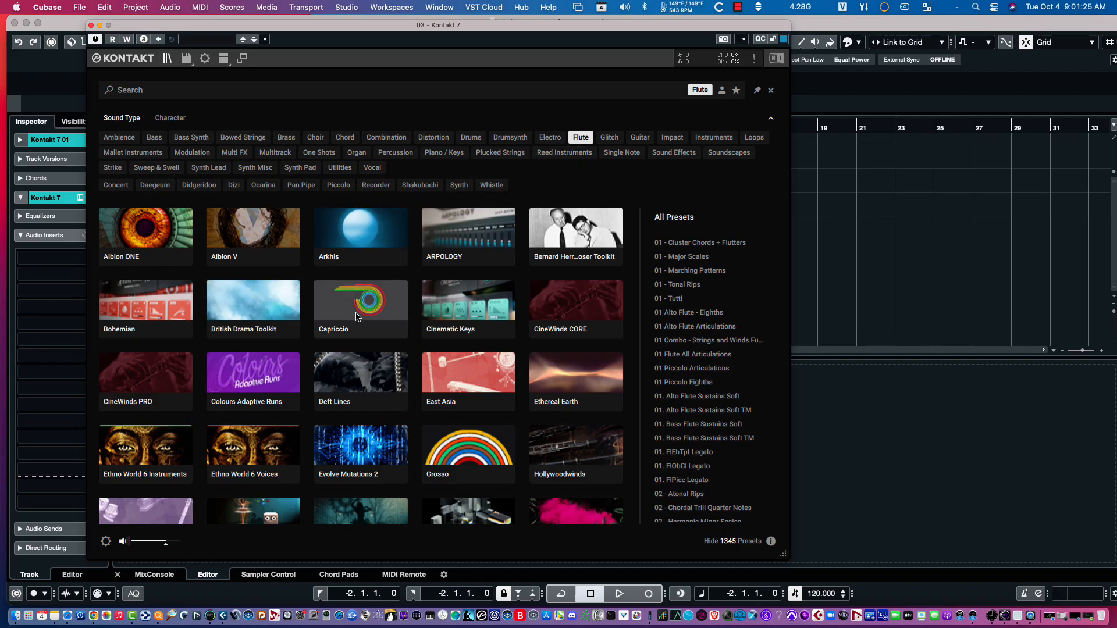
{"action": "scroll", "scroll_direction": "down", "scroll_amount": 3}
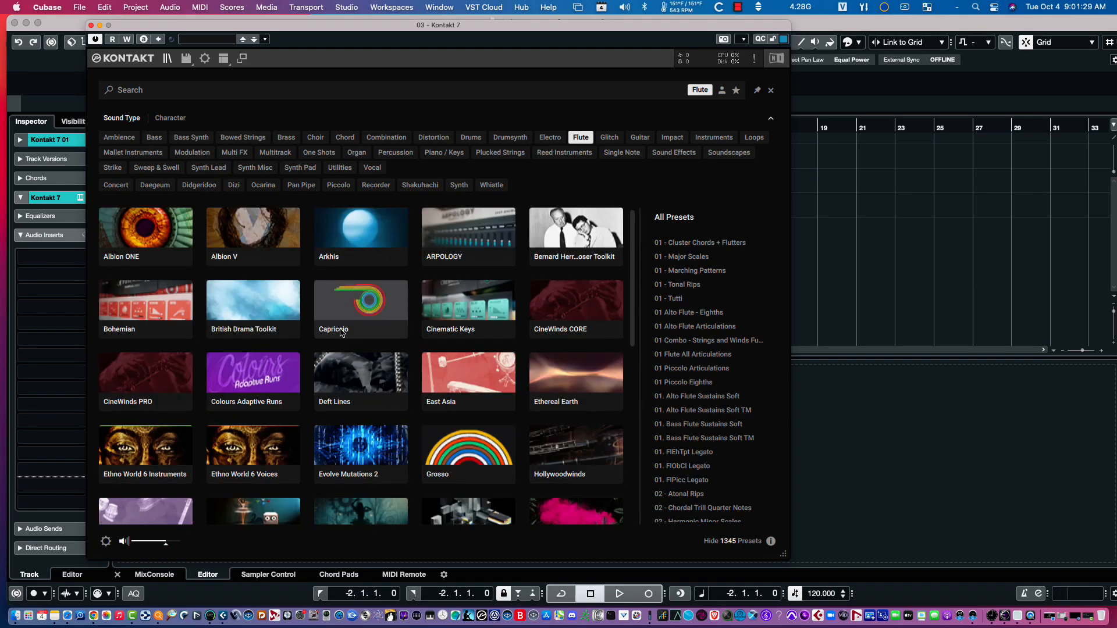
{"action": "mouse_move", "coordinate": [339, 251]}
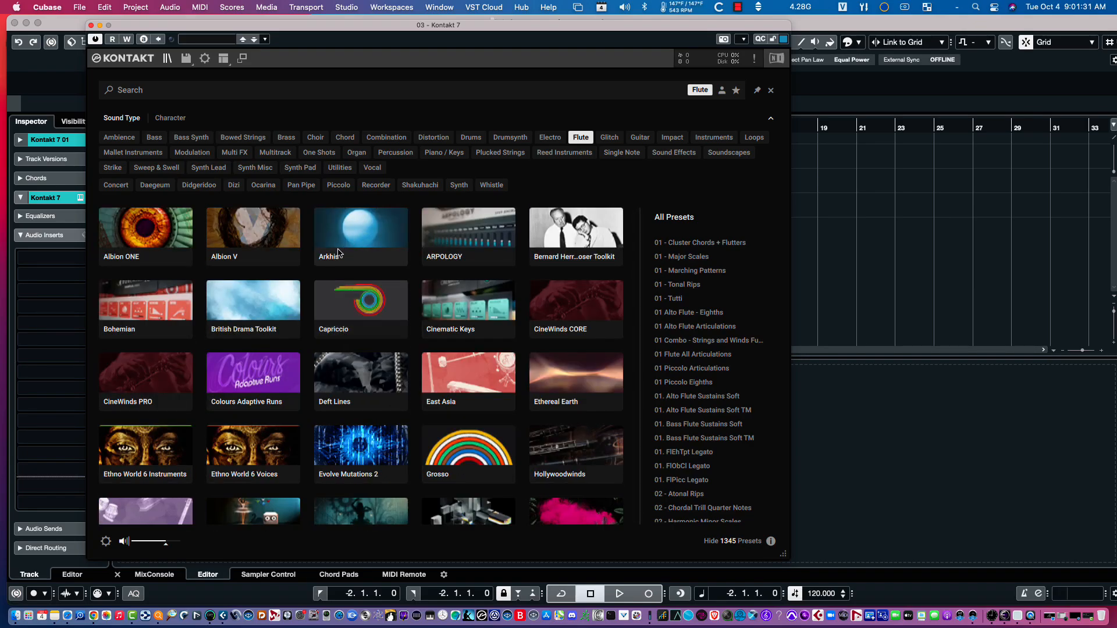
{"action": "mouse_move", "coordinate": [350, 323]}
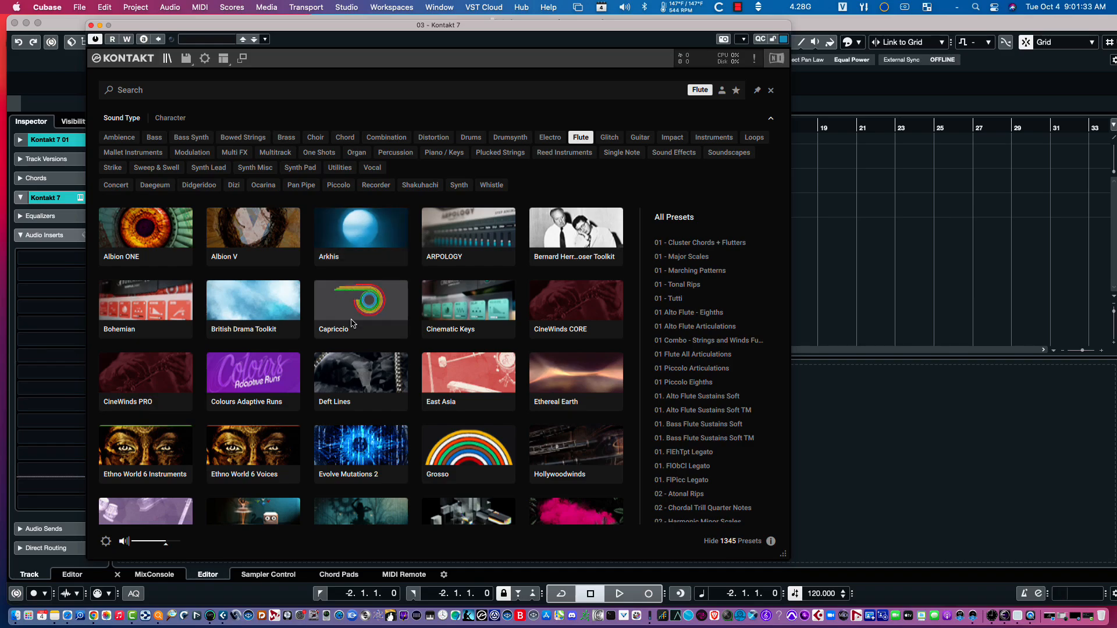
{"action": "mouse_move", "coordinate": [349, 297]}
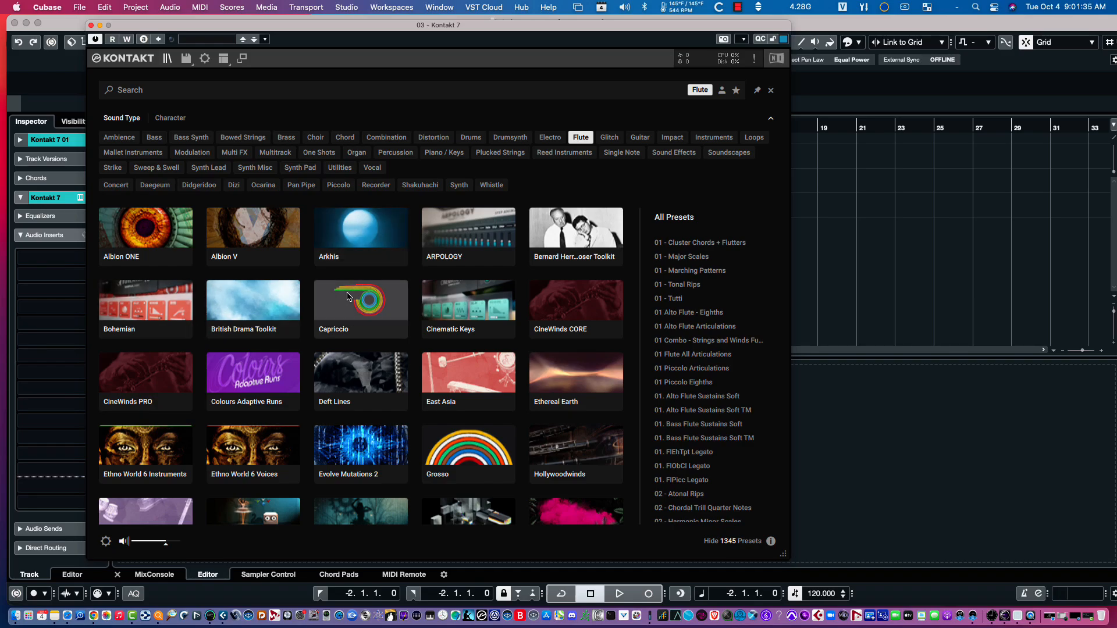
{"action": "scroll", "scroll_direction": "down", "scroll_amount": 3}
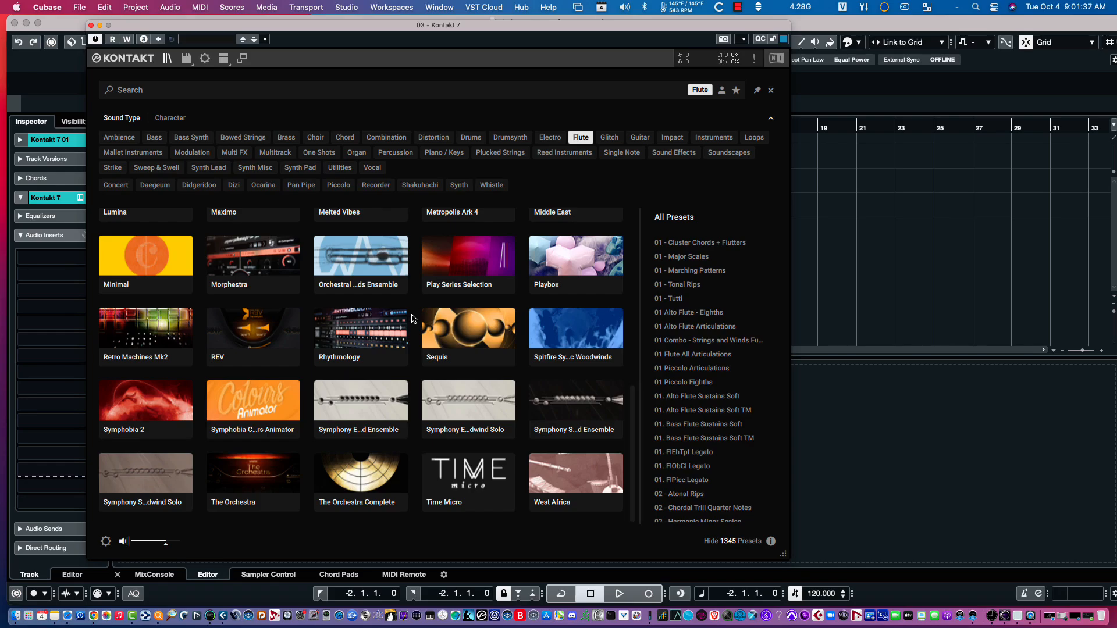
{"action": "mouse_move", "coordinate": [359, 313]}
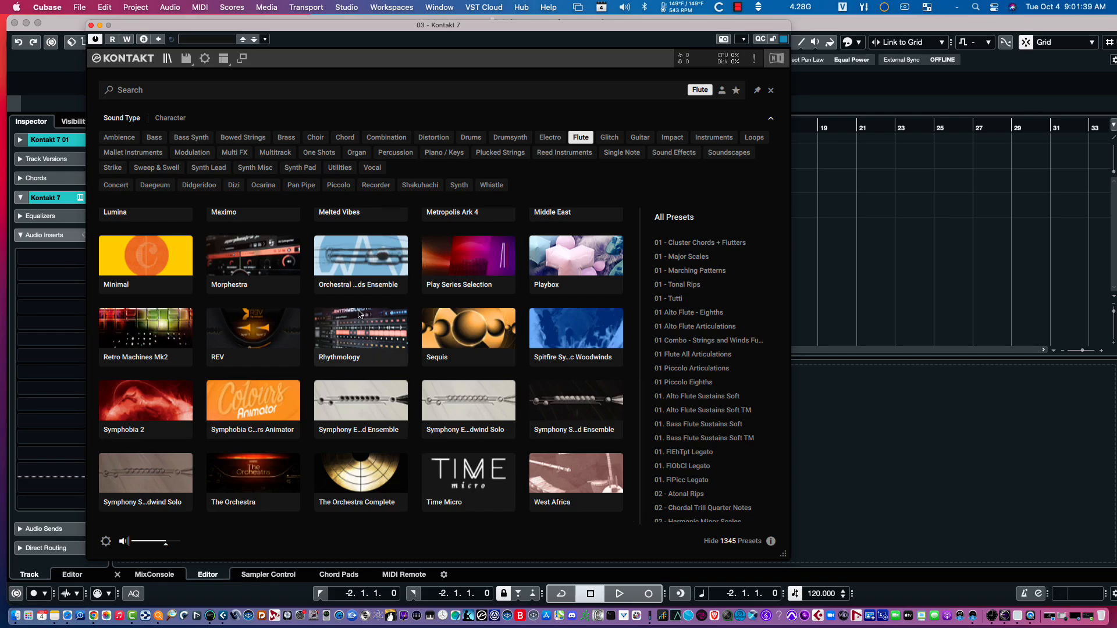
{"action": "mouse_move", "coordinate": [698, 283]}
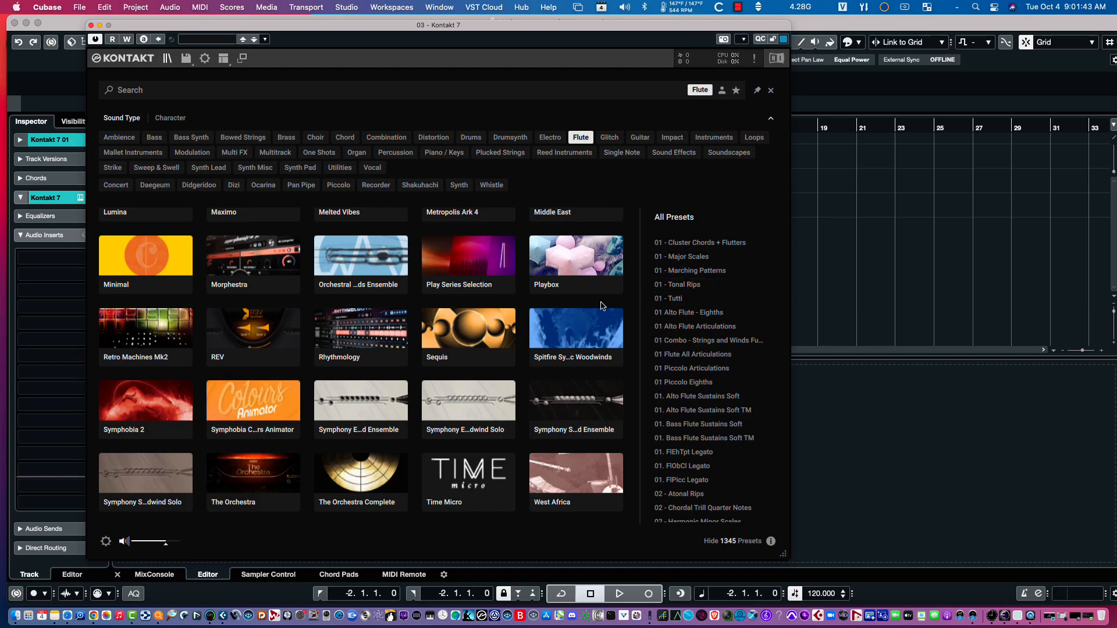
{"action": "scroll", "scroll_direction": "up", "scroll_amount": 3}
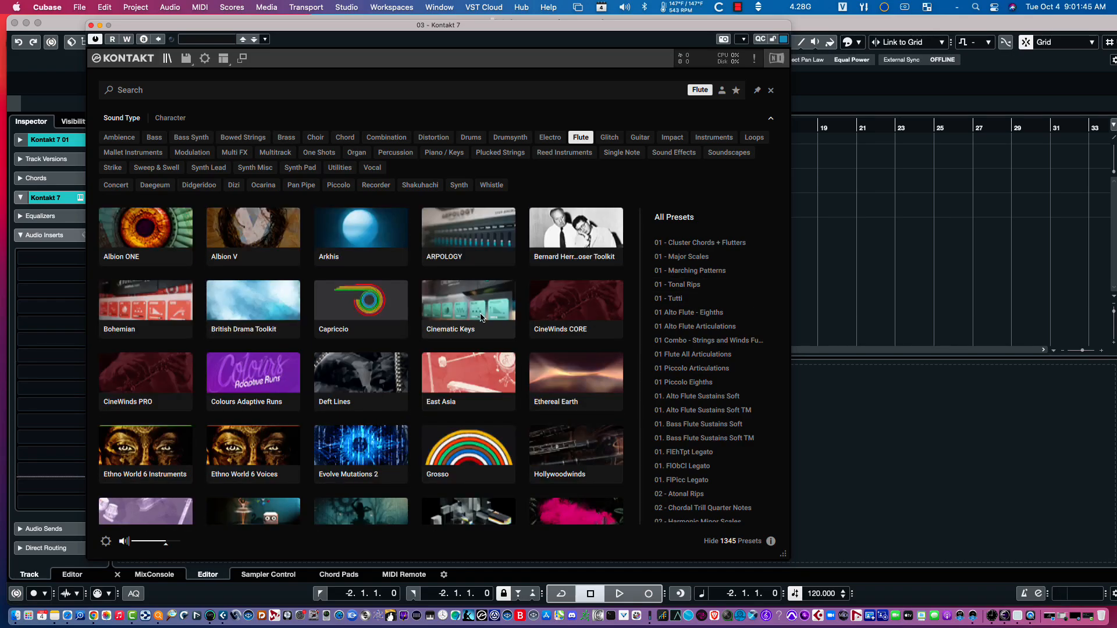
{"action": "mouse_move", "coordinate": [253, 228]}
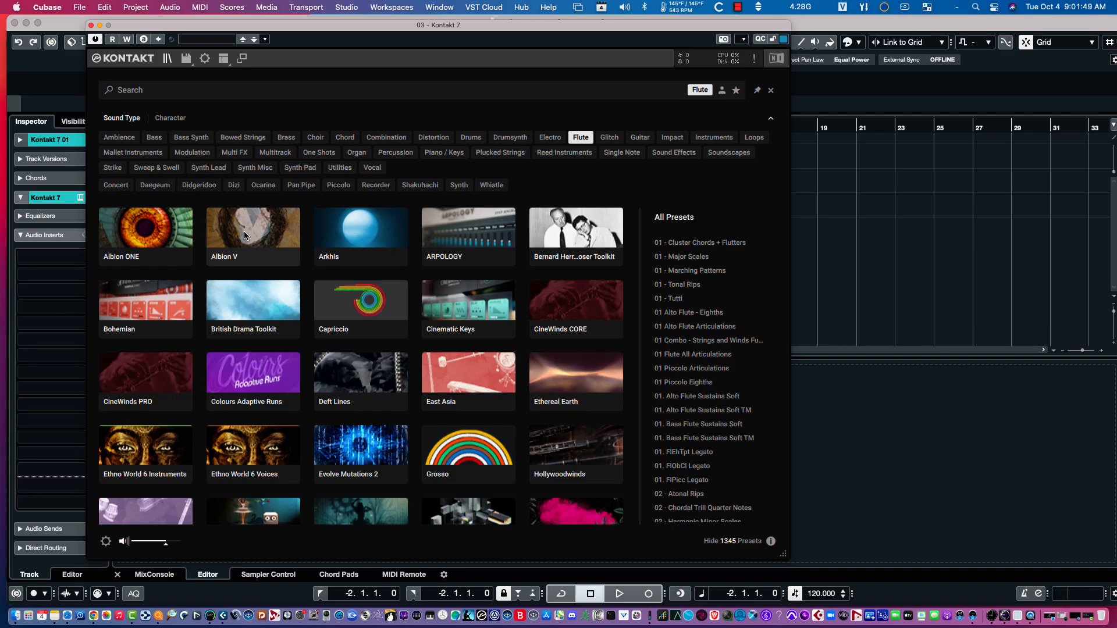
{"action": "left_click", "coordinate": [253, 220]}
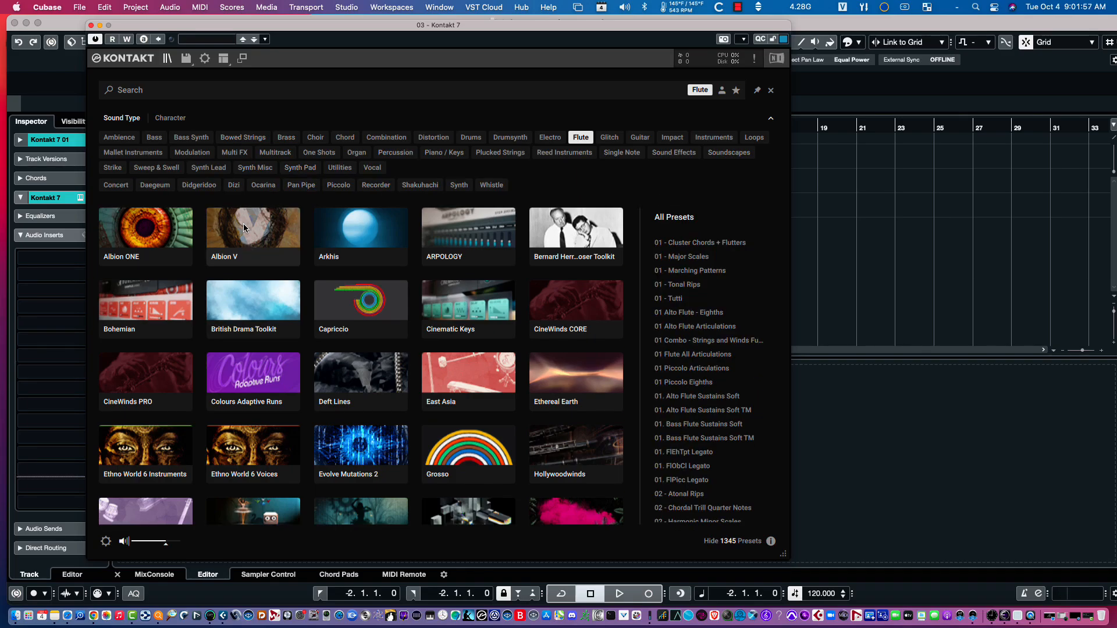
{"action": "mouse_move", "coordinate": [684, 383]}
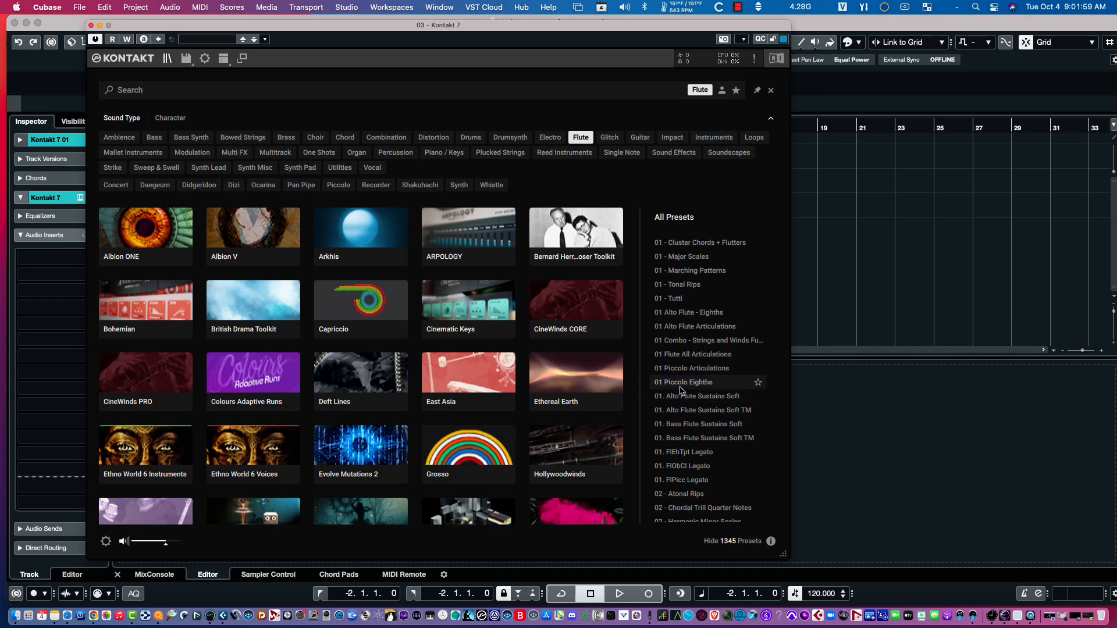
Select the 01 Piccolo Eighths preset in the Flute-filtered list
{"action": "left_click", "coordinate": [685, 382]}
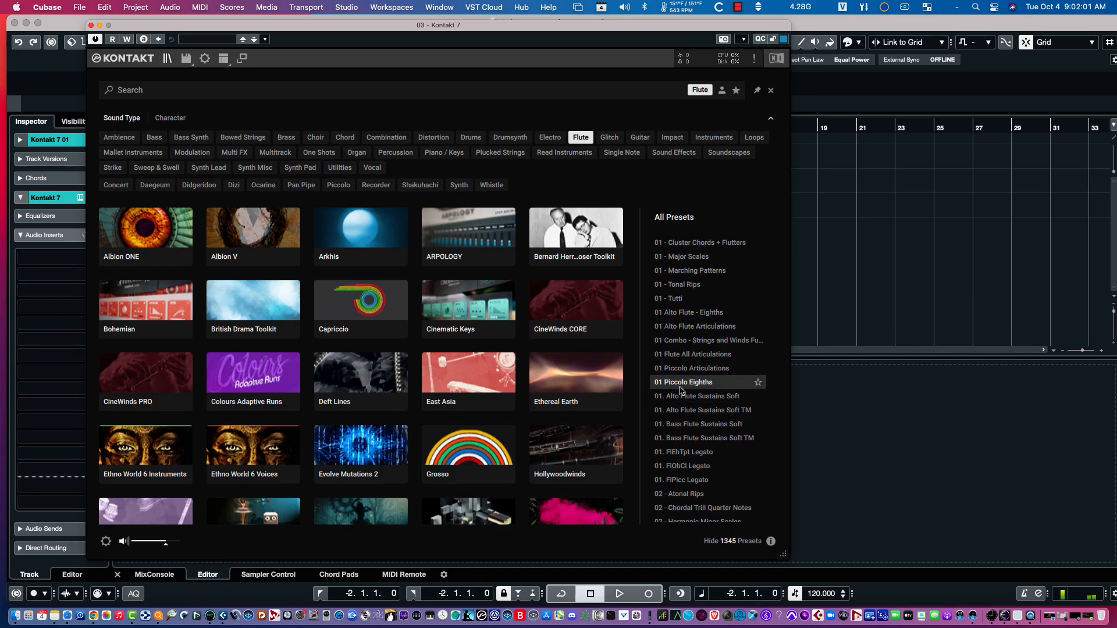
{"action": "mouse_move", "coordinate": [761, 416]}
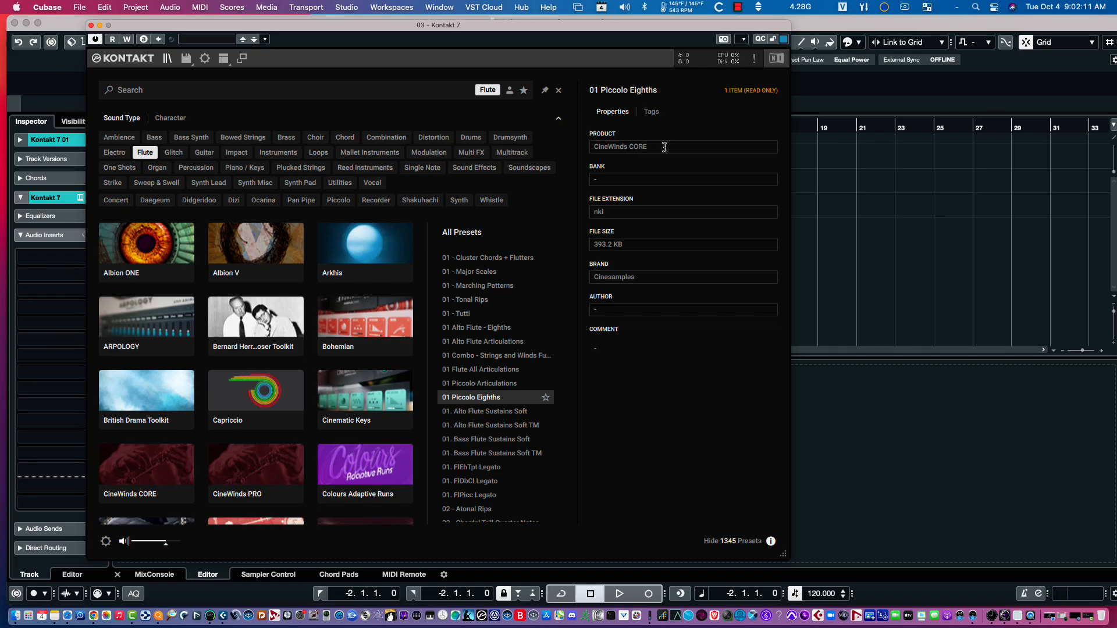
{"action": "mouse_move", "coordinate": [652, 416]}
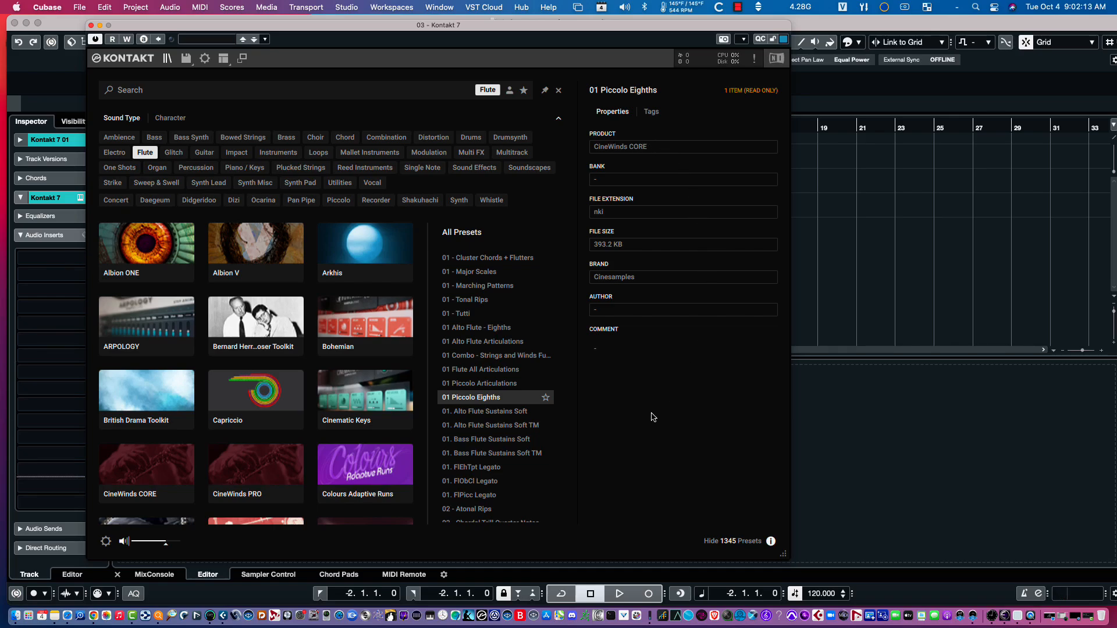
{"action": "mouse_move", "coordinate": [655, 465]}
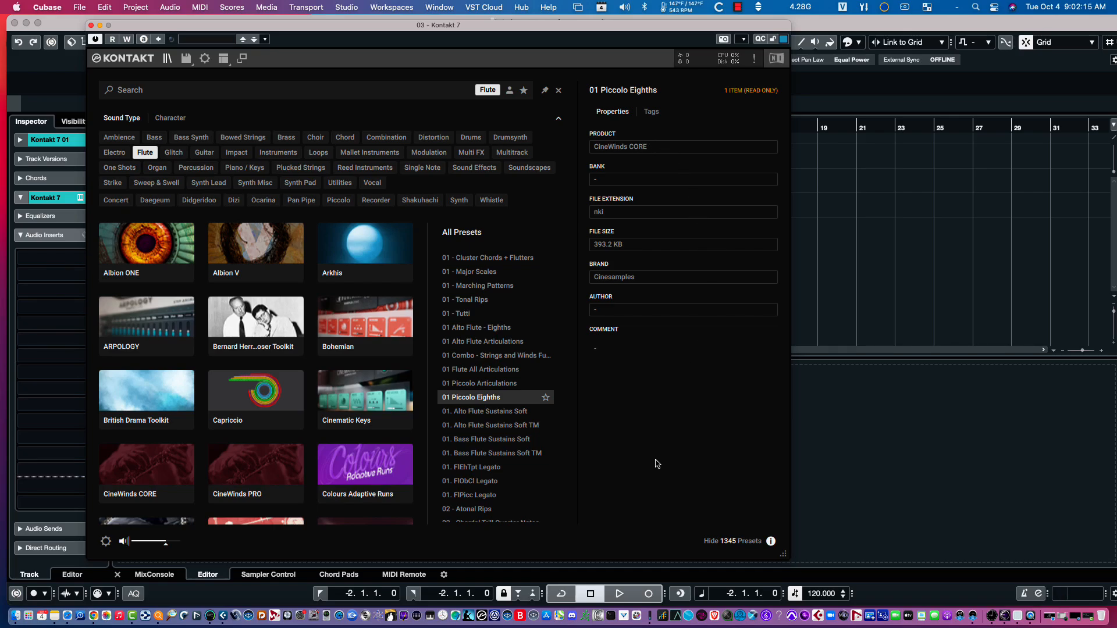
{"action": "mouse_move", "coordinate": [487, 405]}
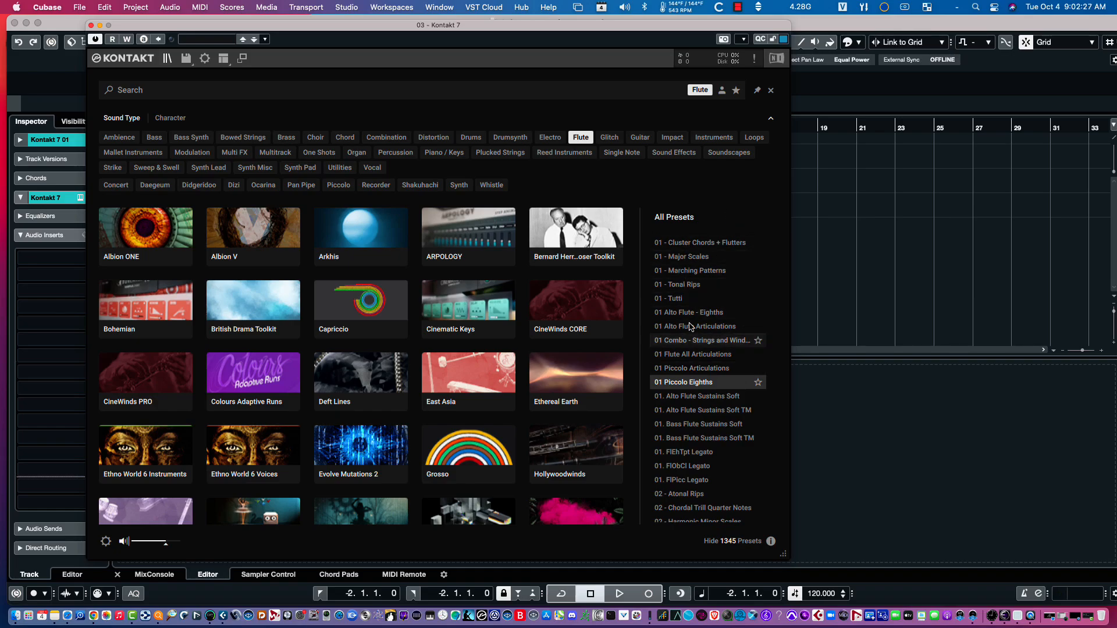
{"action": "mouse_move", "coordinate": [692, 466]}
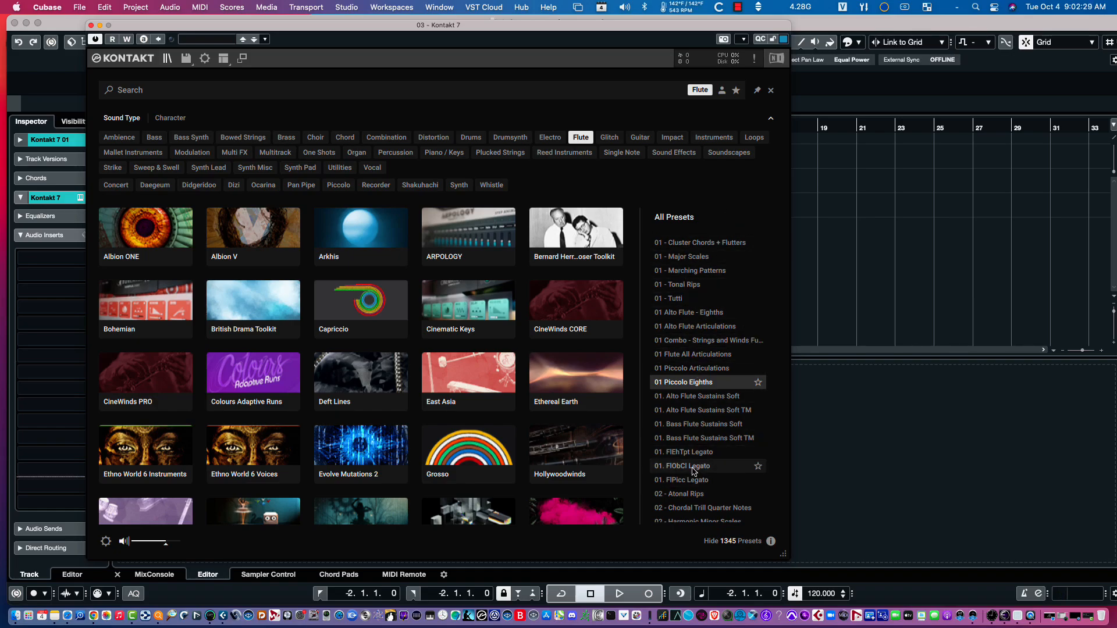
Select the 01. FlObCl Legato preset and show its properties, revealing Metropolis Ark 4
{"action": "left_click", "coordinate": [694, 465]}
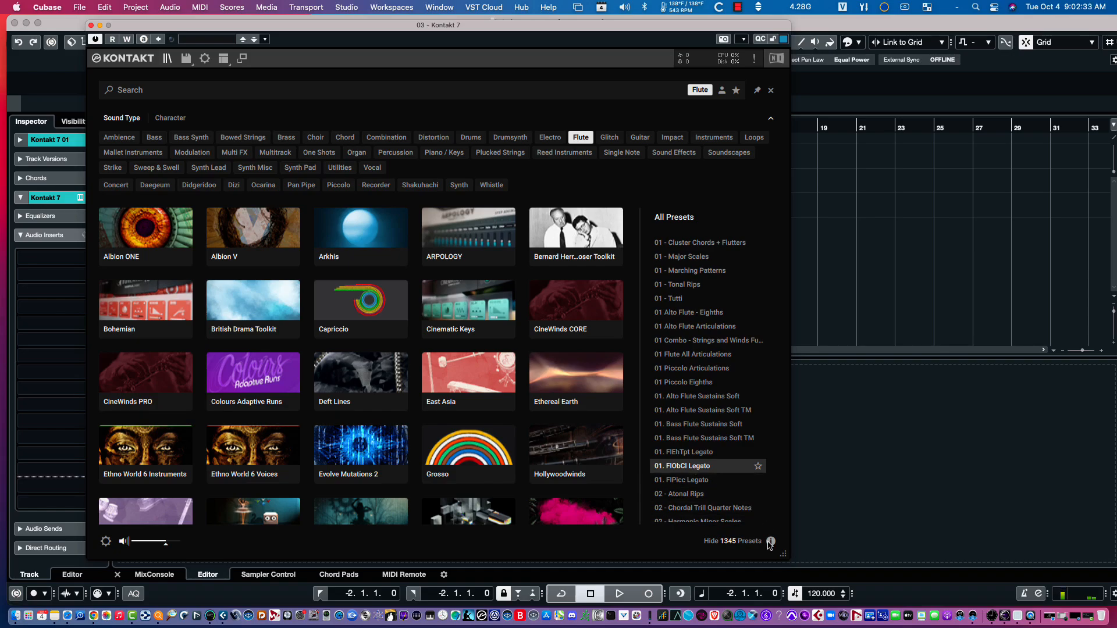
{"action": "mouse_move", "coordinate": [770, 543]}
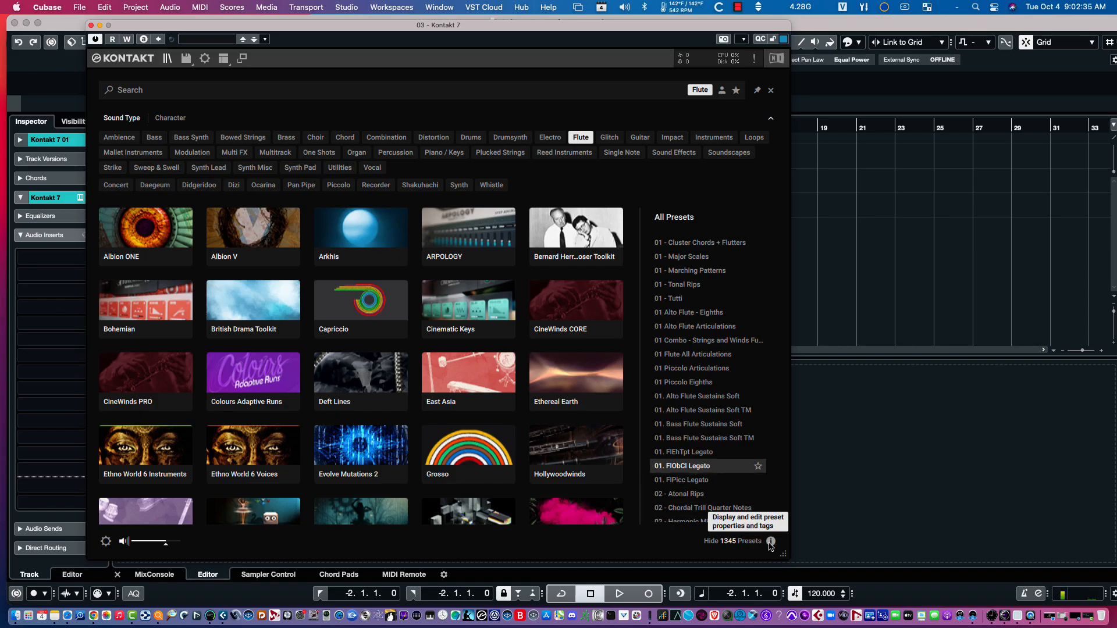
{"action": "mouse_move", "coordinate": [687, 472]}
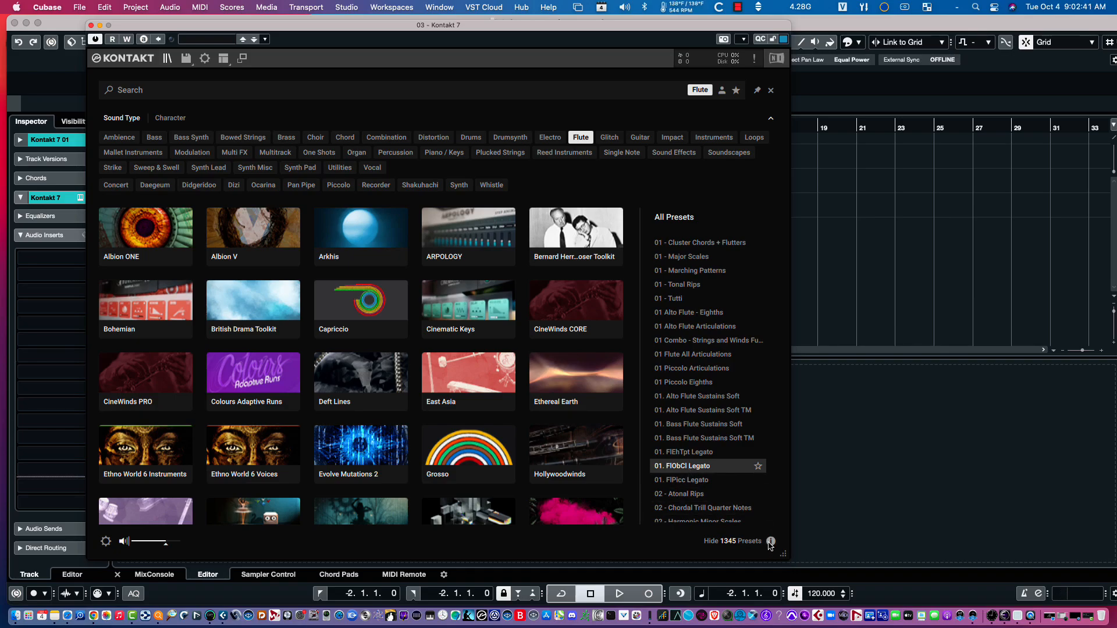
{"action": "left_click", "coordinate": [770, 542]}
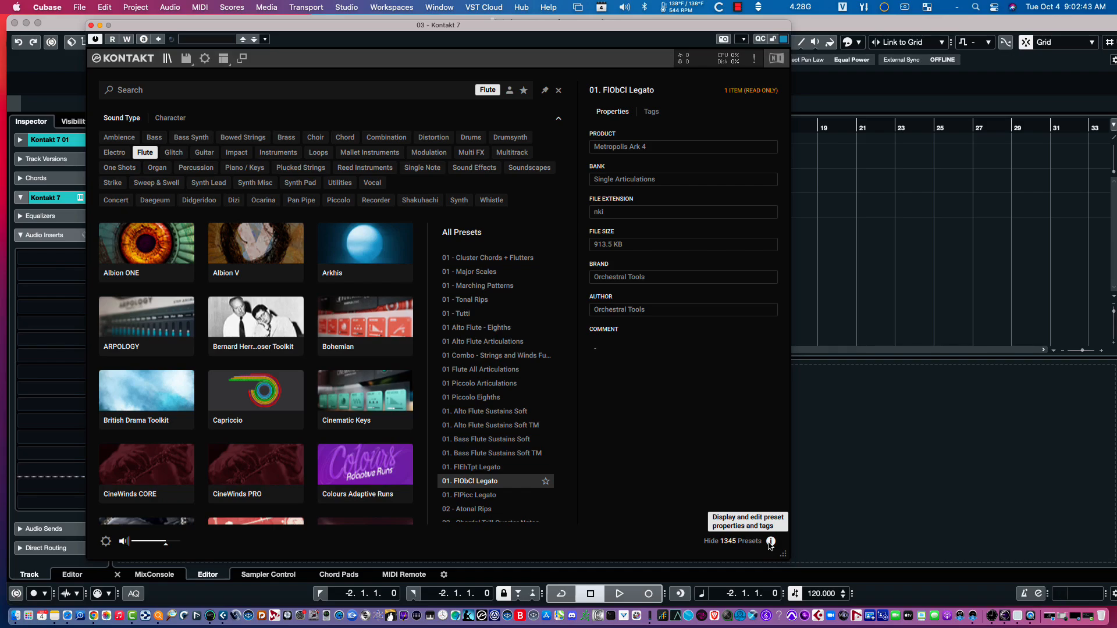
{"action": "mouse_move", "coordinate": [600, 157]}
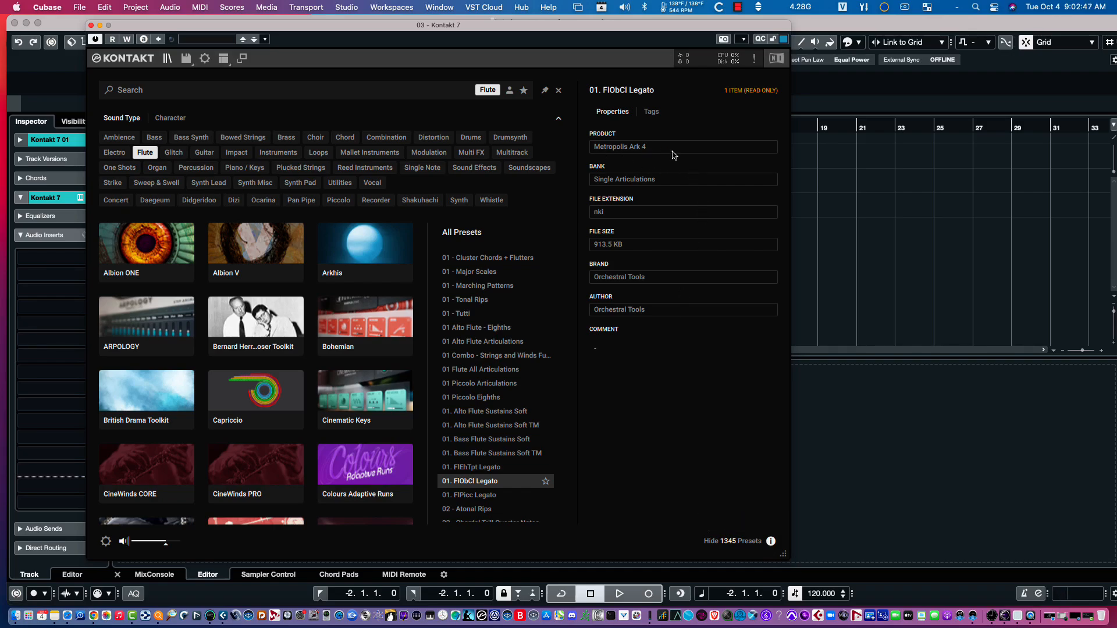
{"action": "mouse_move", "coordinate": [771, 542]}
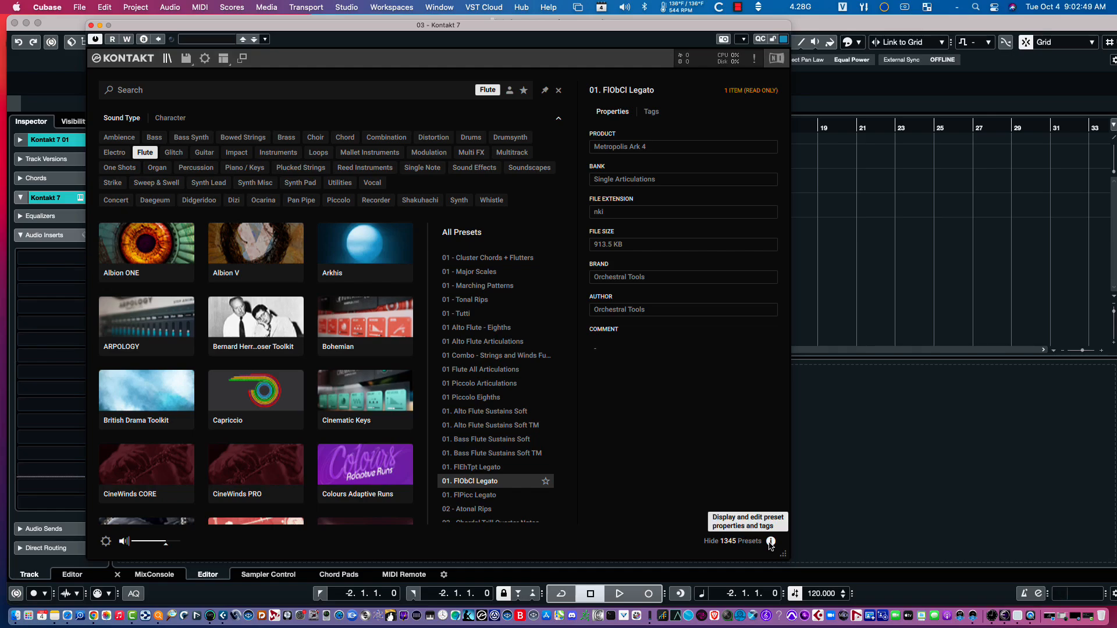
{"action": "mouse_move", "coordinate": [774, 557]}
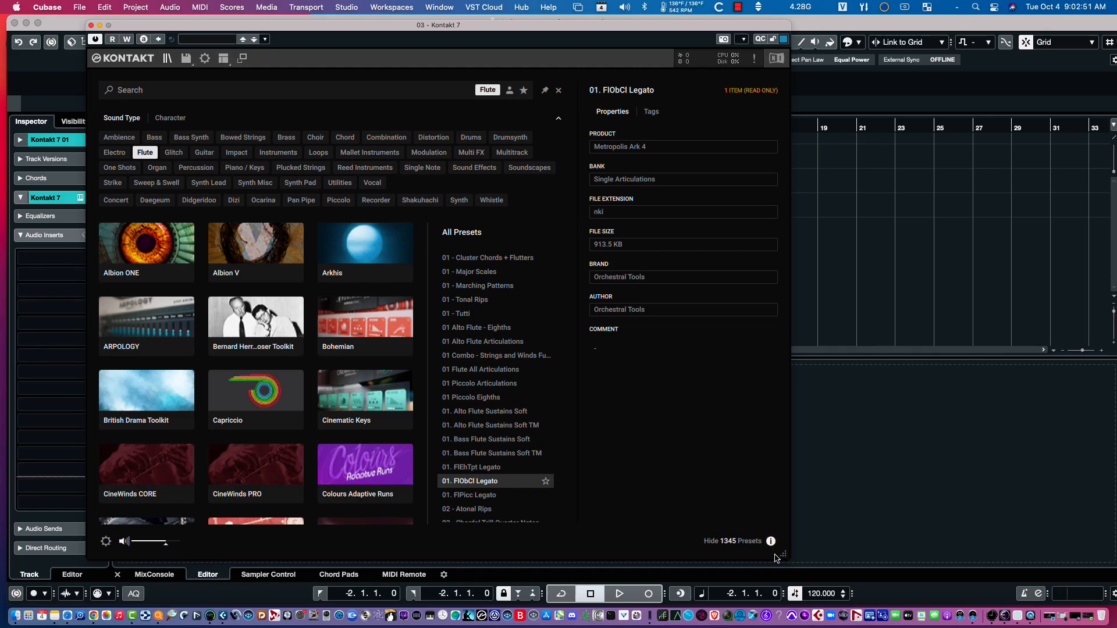
{"action": "mouse_move", "coordinate": [783, 575]}
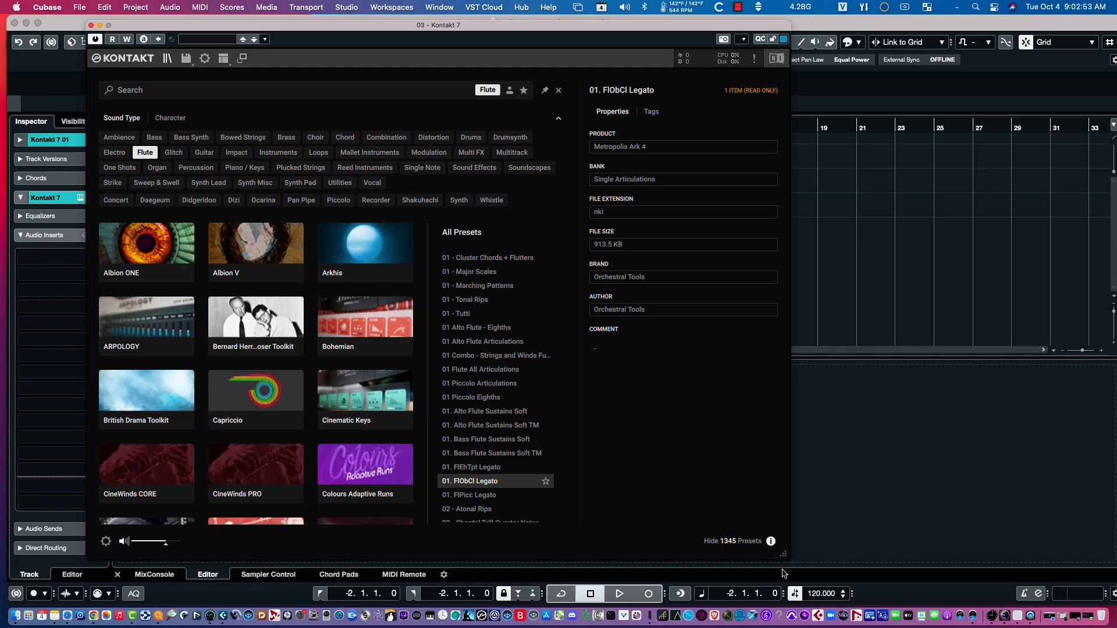
{"action": "mouse_move", "coordinate": [770, 541]}
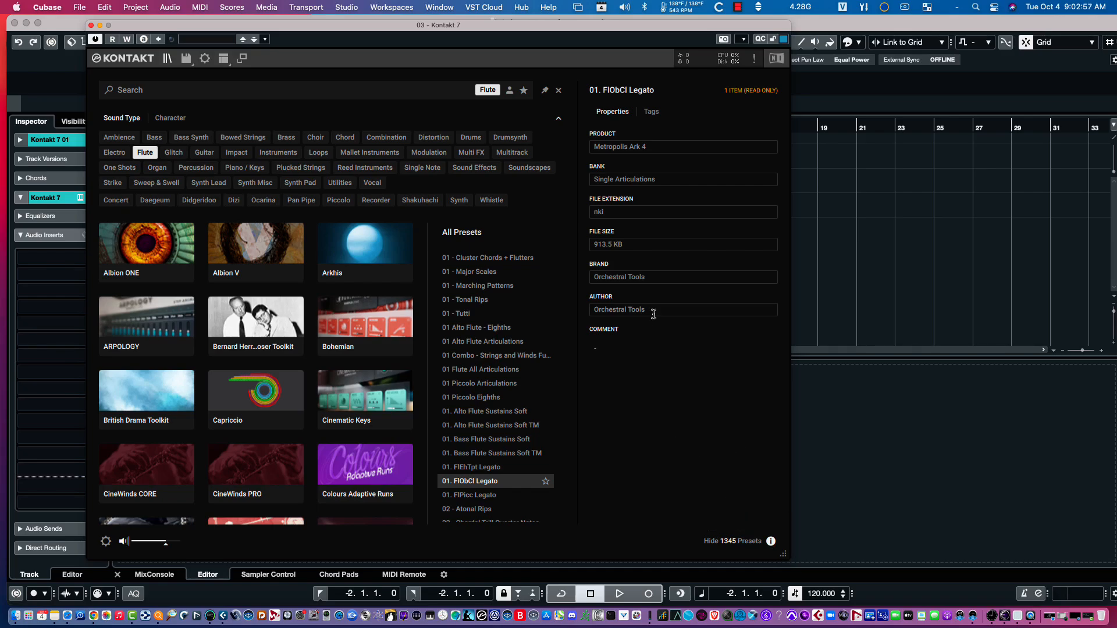
{"action": "mouse_move", "coordinate": [665, 160]}
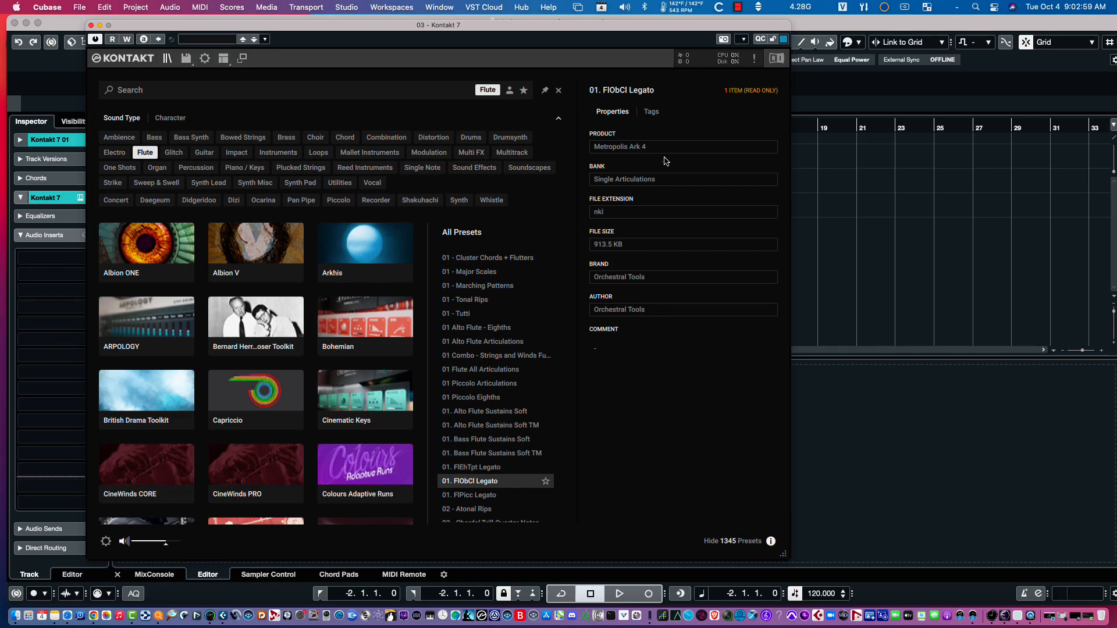
{"action": "mouse_move", "coordinate": [633, 328]}
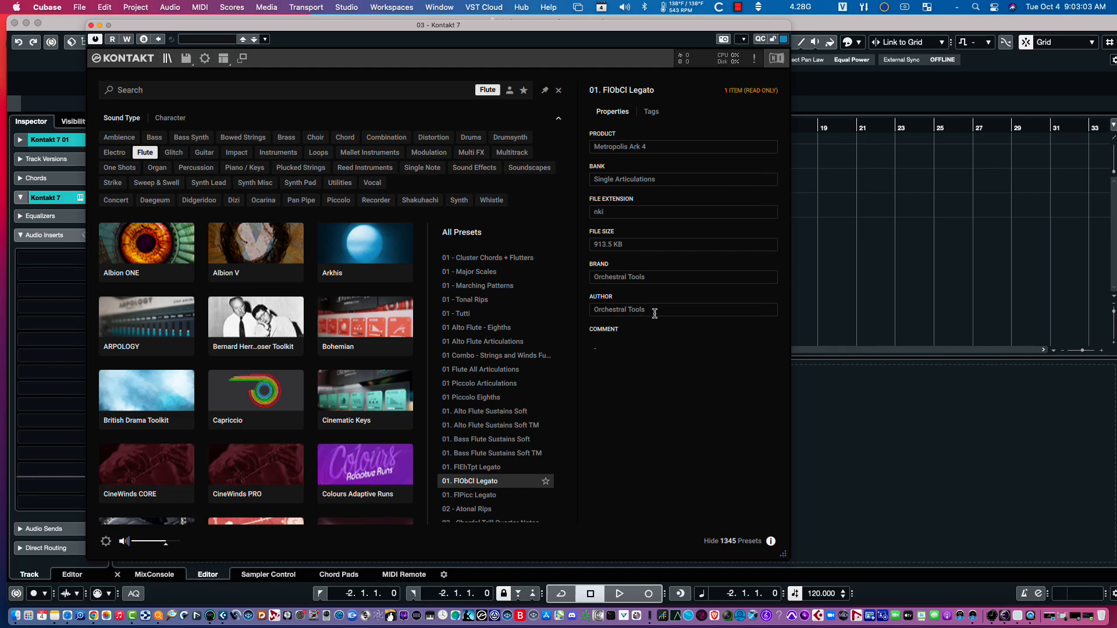
{"action": "mouse_move", "coordinate": [685, 277]}
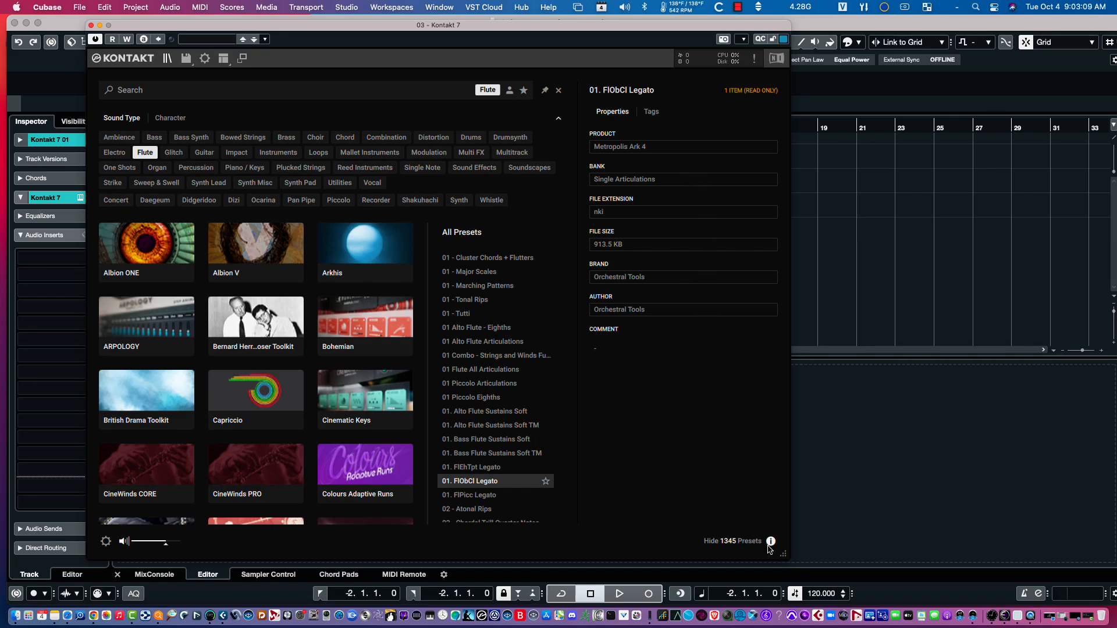
{"action": "mouse_move", "coordinate": [750, 475]}
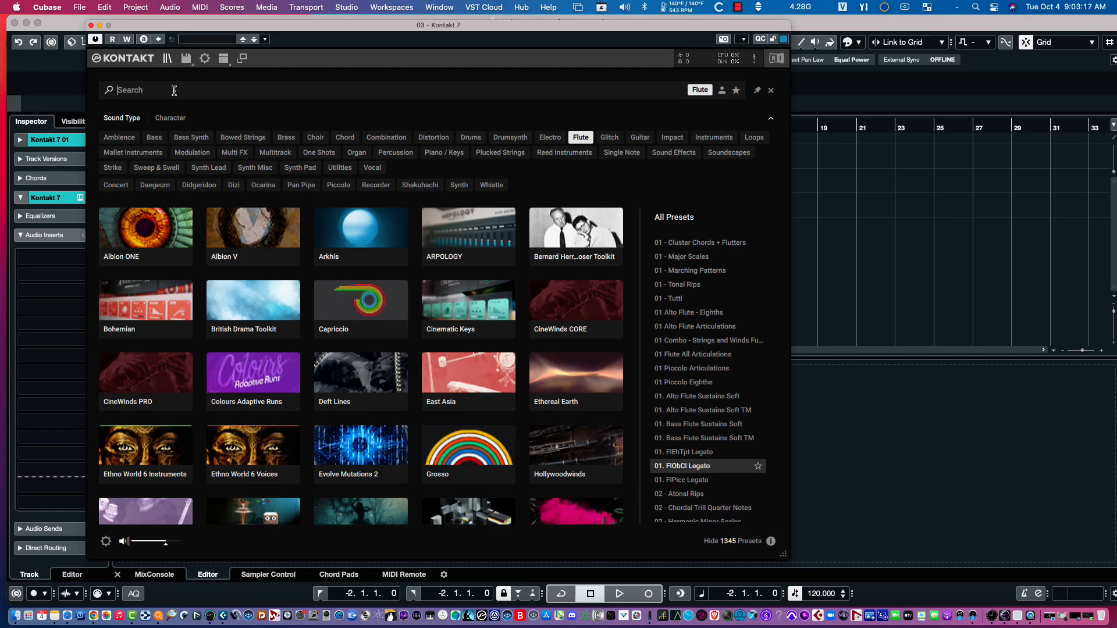
Search the Flute-tagged browser for 'metro' to narrow it to Metropolis Ark 4's 90 presets
{"action": "type", "text": "metro"}
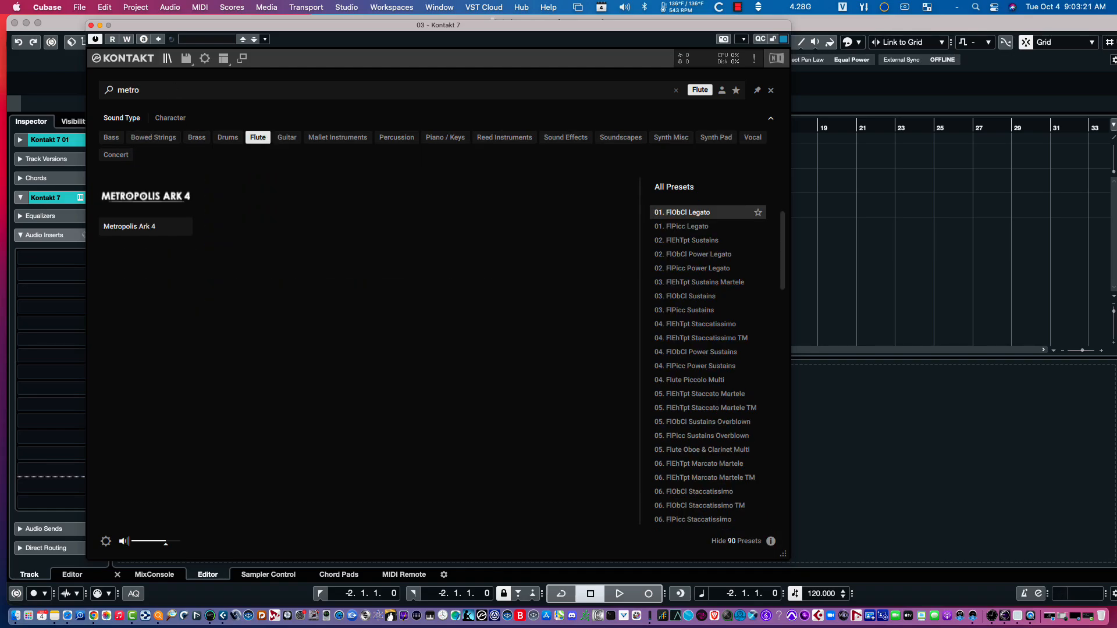
{"action": "mouse_move", "coordinate": [125, 207]}
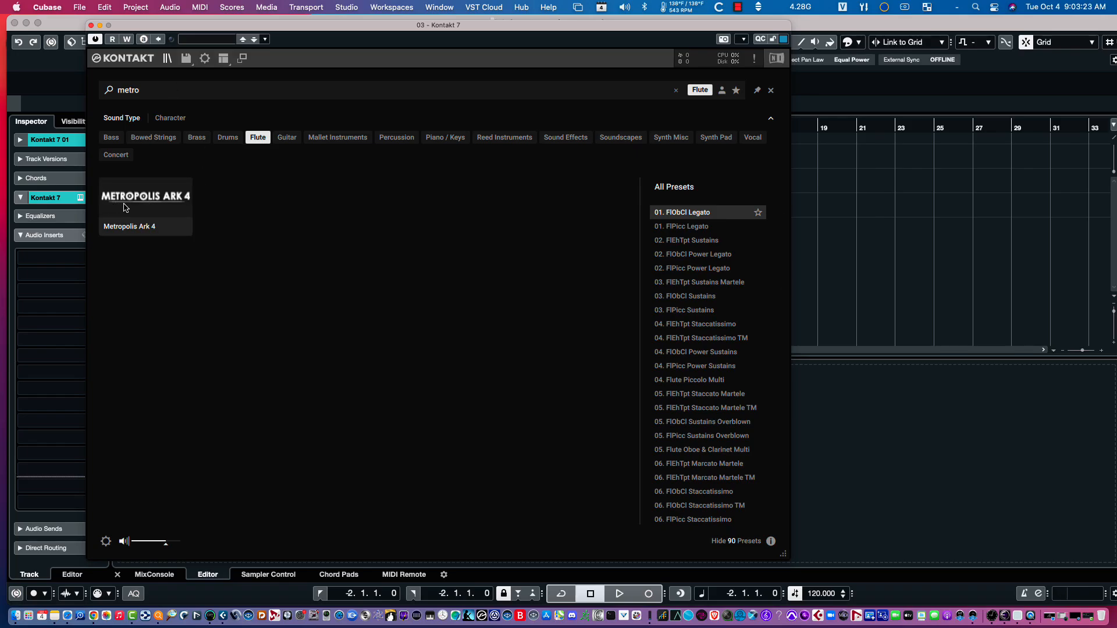
{"action": "mouse_move", "coordinate": [730, 361]}
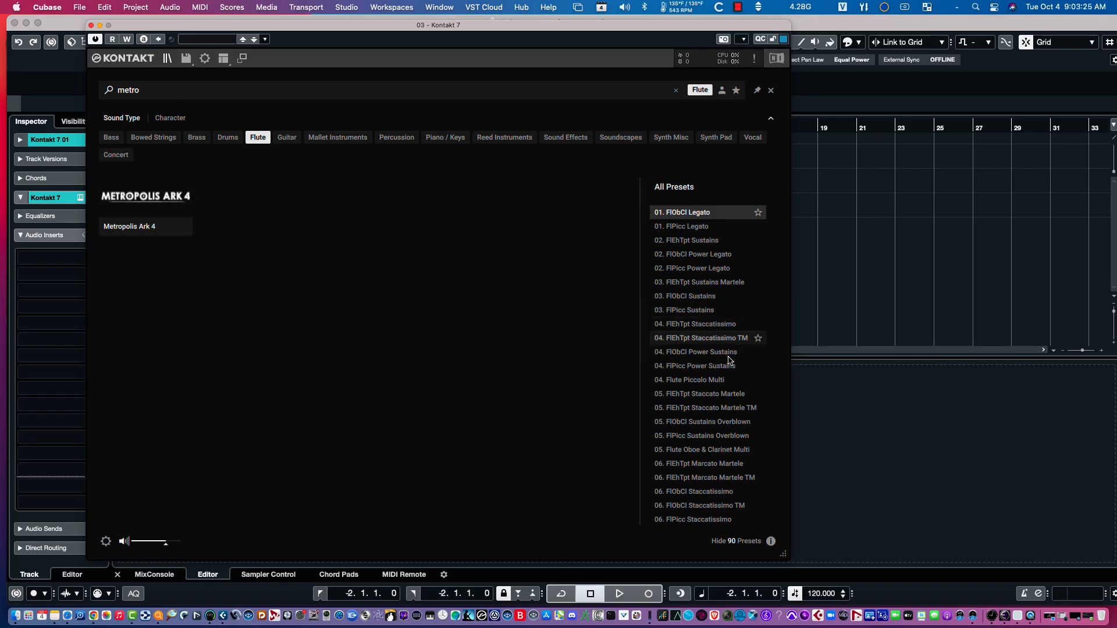
{"action": "mouse_move", "coordinate": [721, 226]}
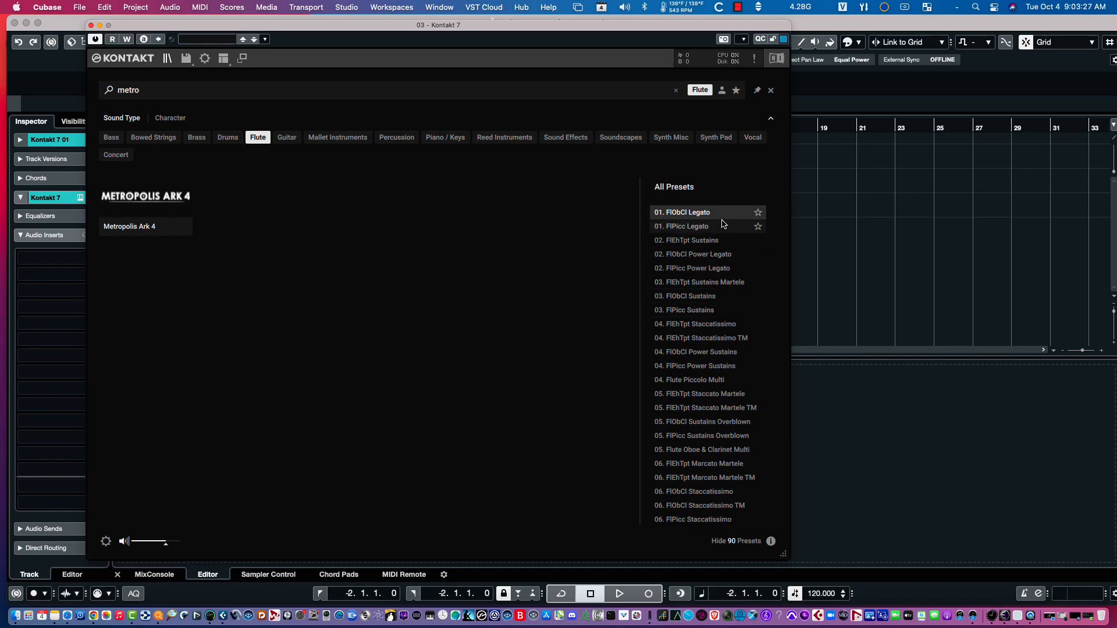
{"action": "scroll", "scroll_direction": "down", "scroll_amount": 3}
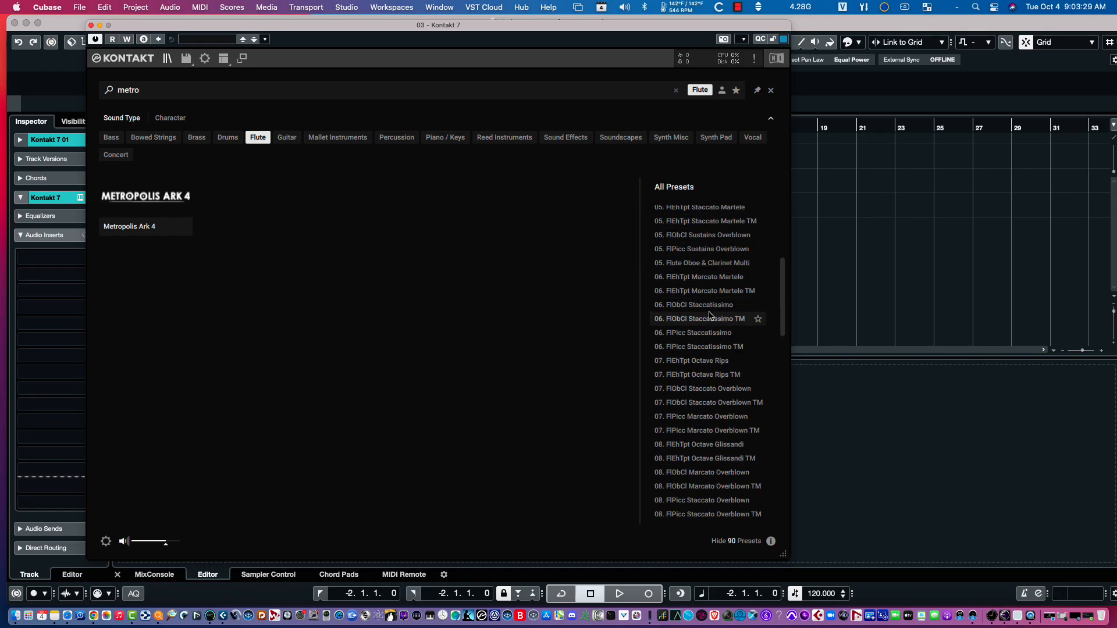
{"action": "mouse_move", "coordinate": [702, 304]}
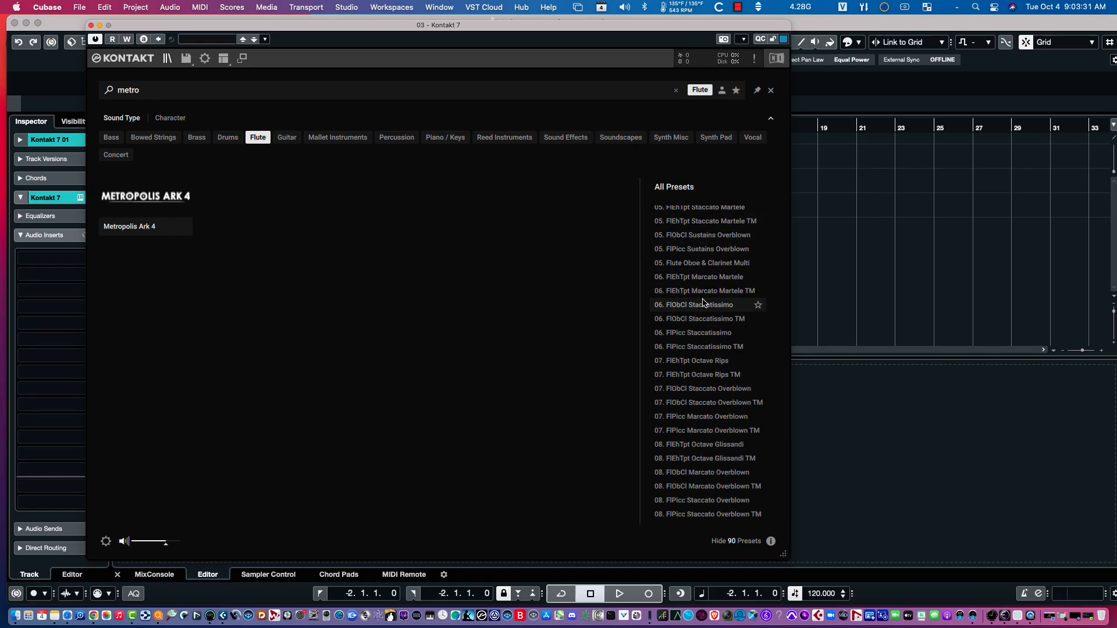
{"action": "scroll", "scroll_direction": "down", "scroll_amount": 3}
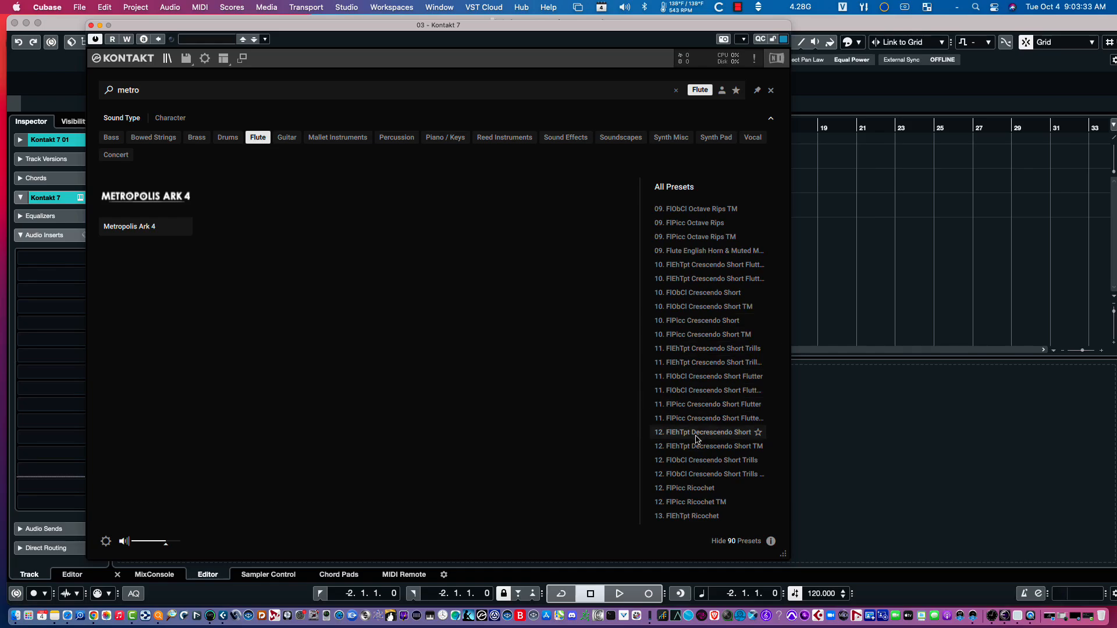
Look through the presets, selecting 12. FlEhTpt Decrescendo Short and 12. FlPicc Ricochet TM
{"action": "left_click", "coordinate": [705, 433]}
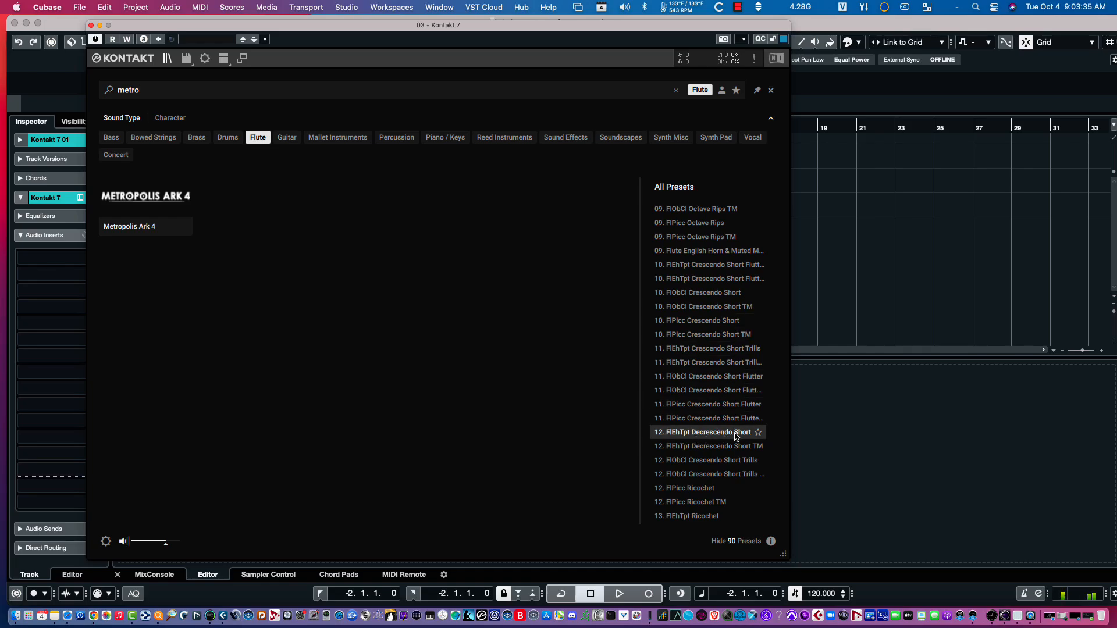
{"action": "mouse_move", "coordinate": [682, 503]}
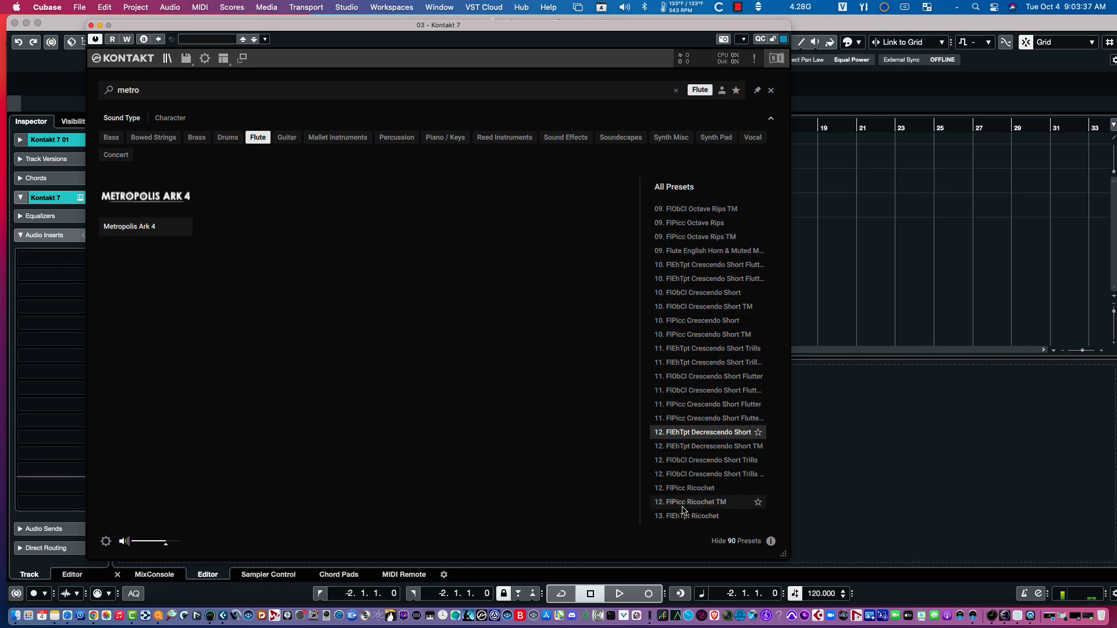
{"action": "left_click", "coordinate": [690, 501]}
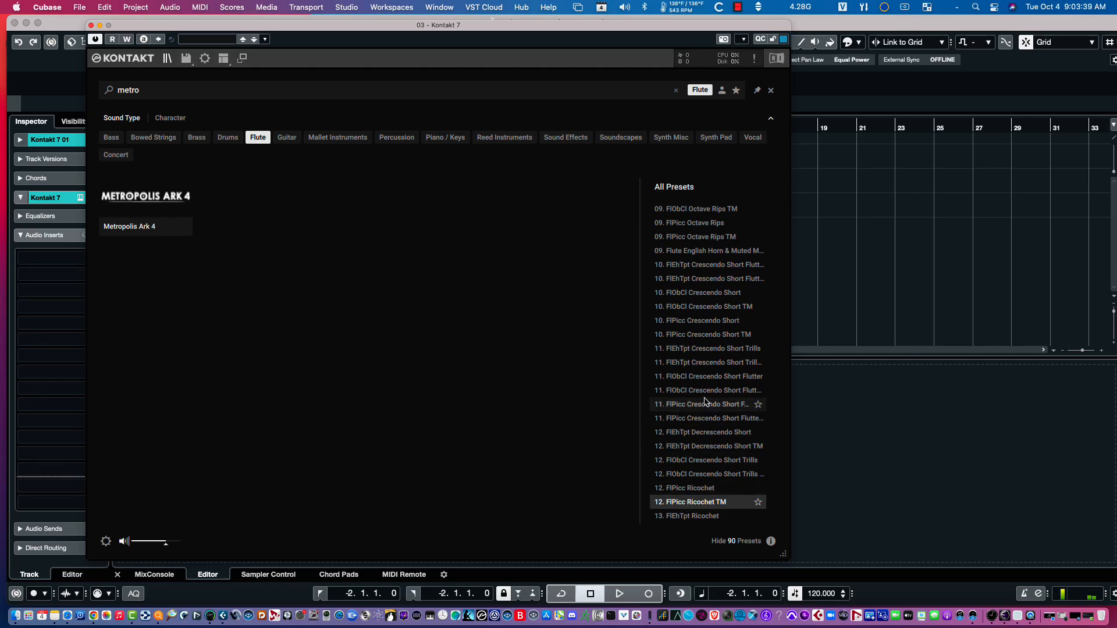
{"action": "scroll", "scroll_direction": "down", "scroll_amount": 3}
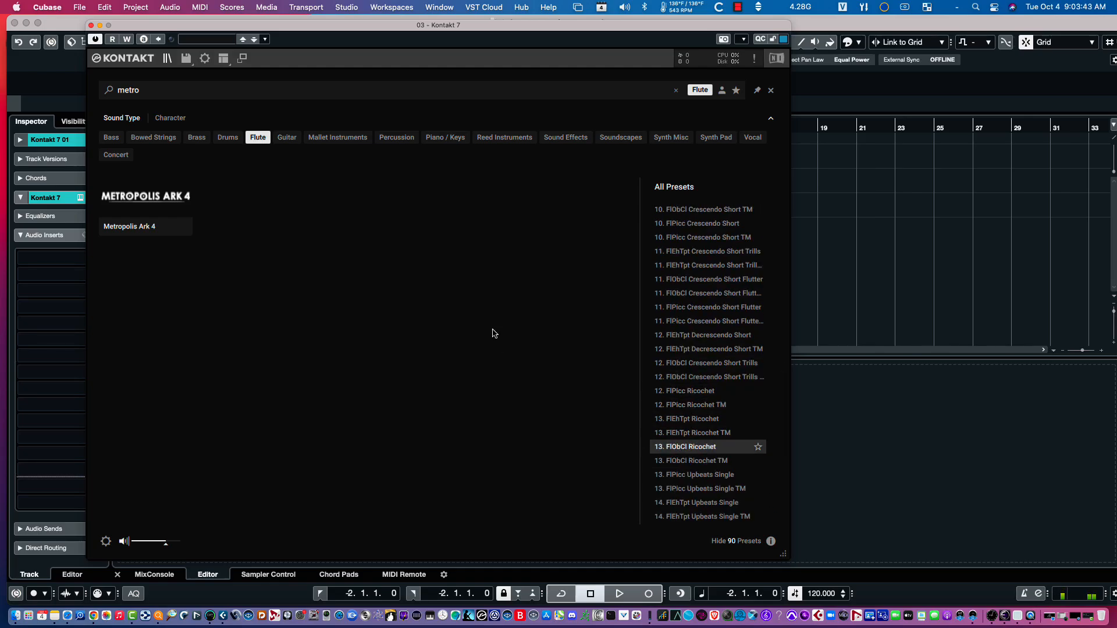
{"action": "mouse_move", "coordinate": [135, 154]}
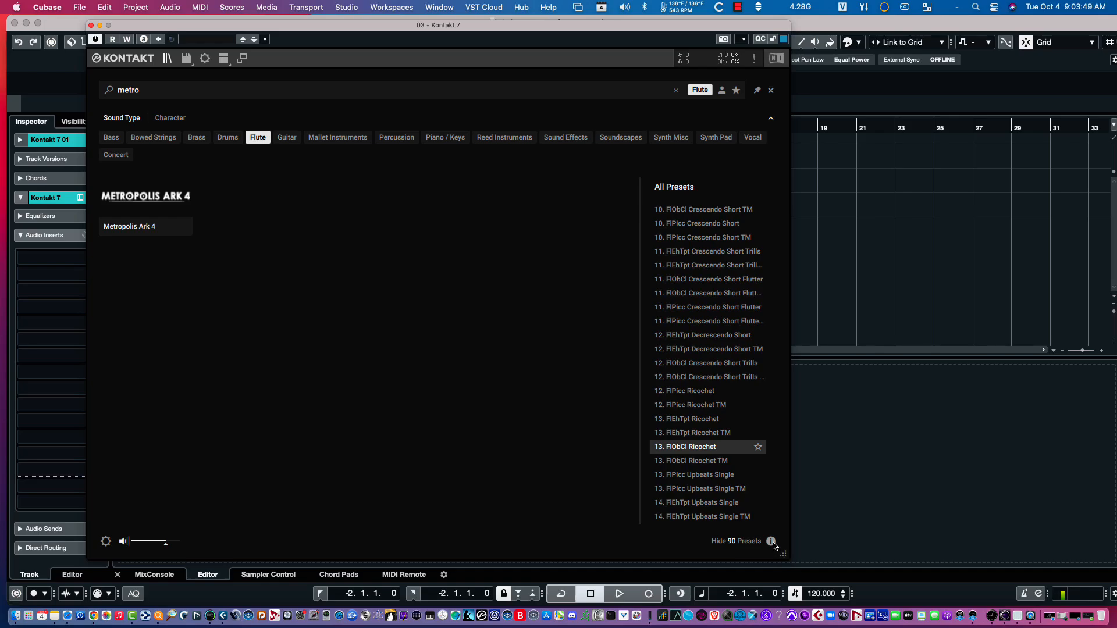
{"action": "mouse_move", "coordinate": [775, 529]}
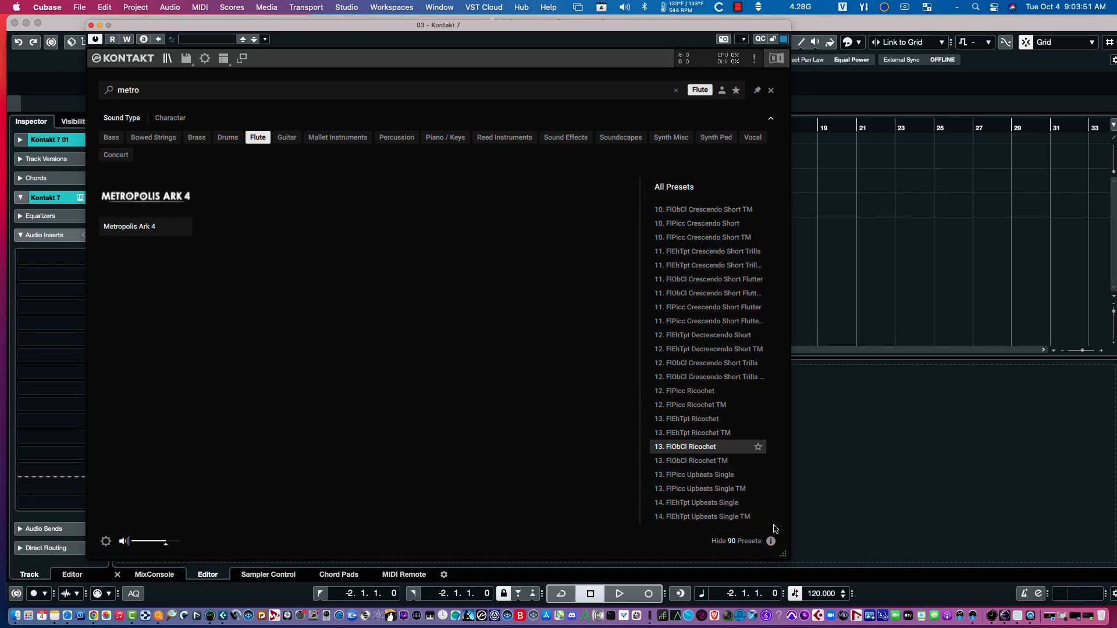
Show the Properties of 13. FlObCl Ricochet from Metropolis Ark 4, then clear the search
{"action": "left_click", "coordinate": [770, 542]}
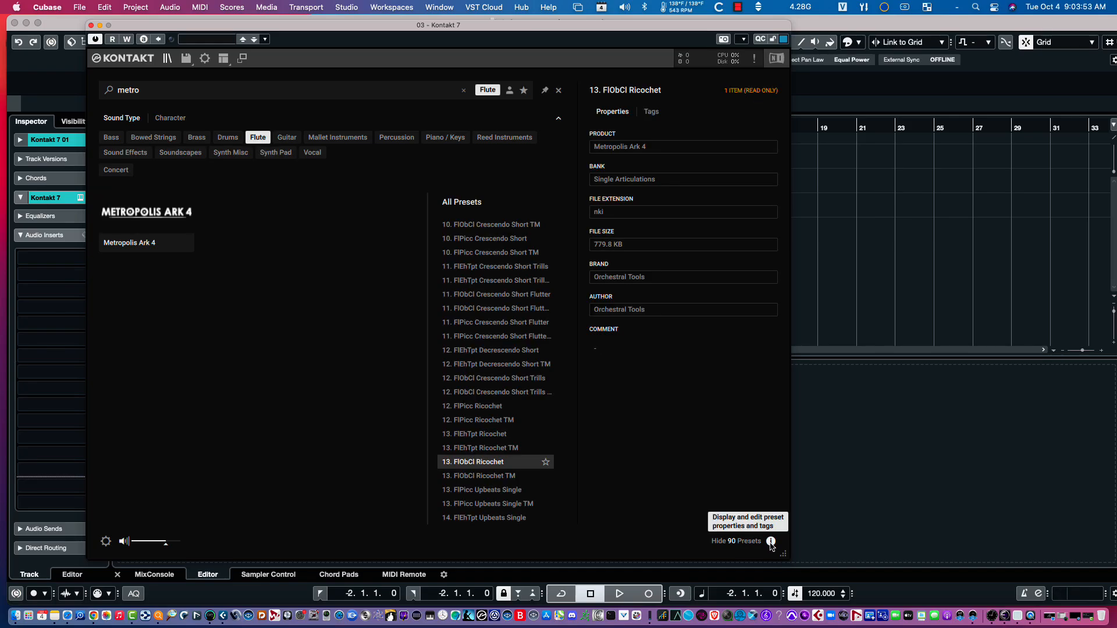
{"action": "mouse_move", "coordinate": [681, 148]}
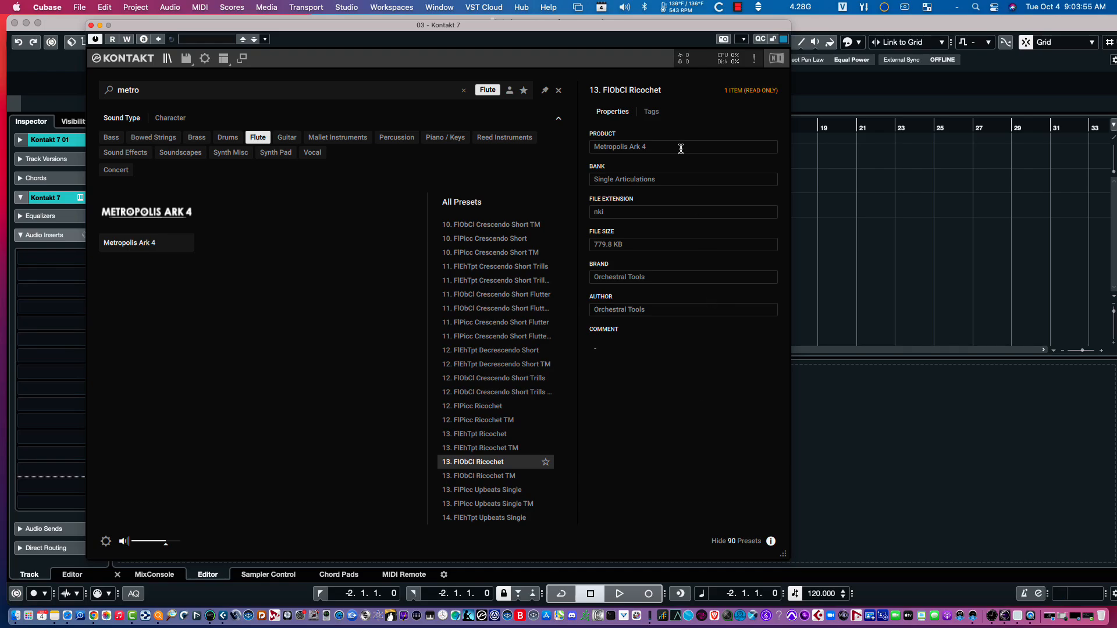
{"action": "mouse_move", "coordinate": [708, 150]}
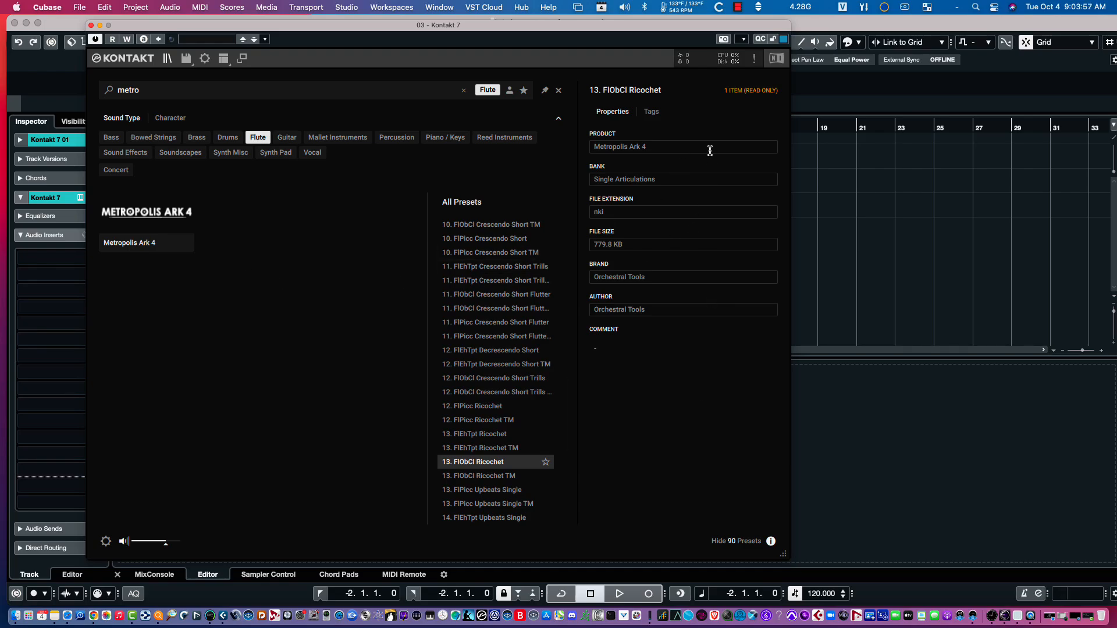
{"action": "mouse_move", "coordinate": [738, 410]}
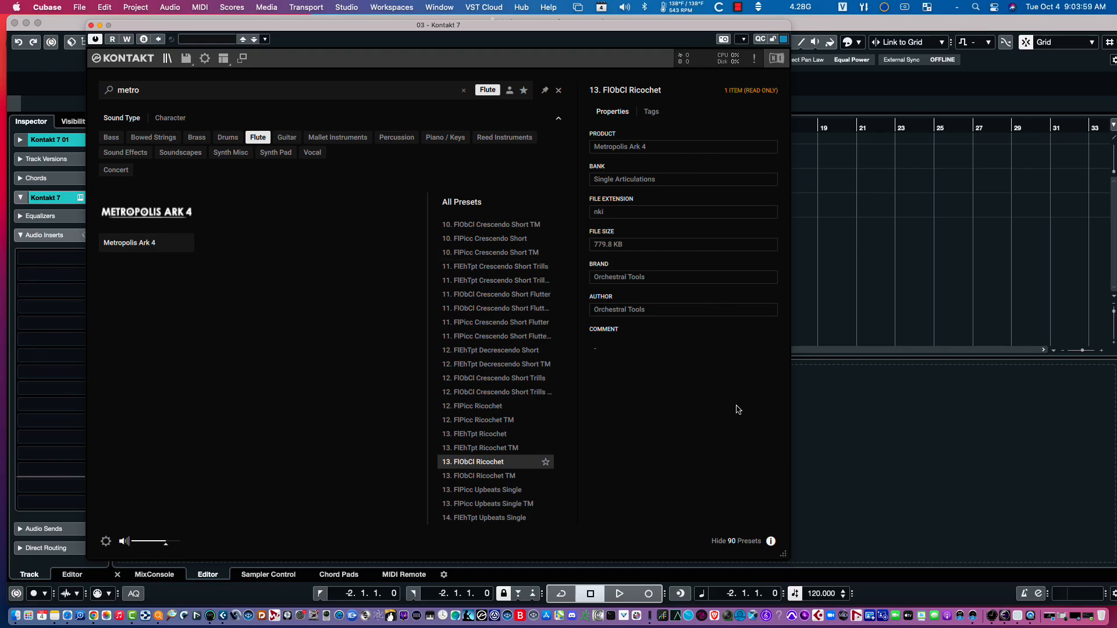
{"action": "left_click", "coordinate": [464, 89]}
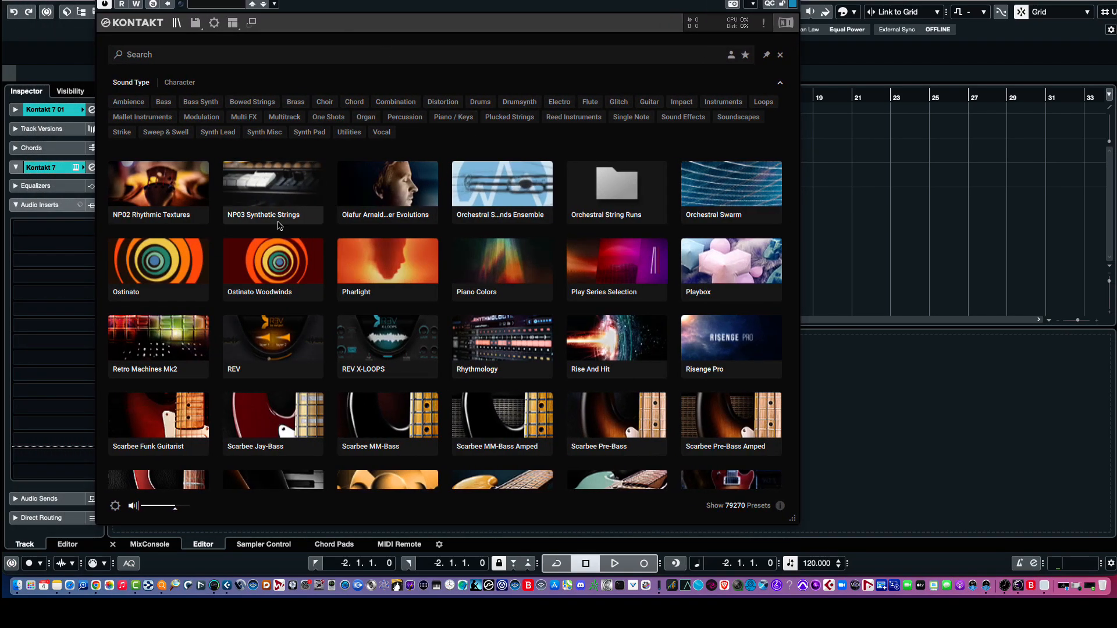
Filter the libraries by the Bass sound type and browse the grid down to West Africa
{"action": "scroll", "scroll_direction": "down", "scroll_amount": 3}
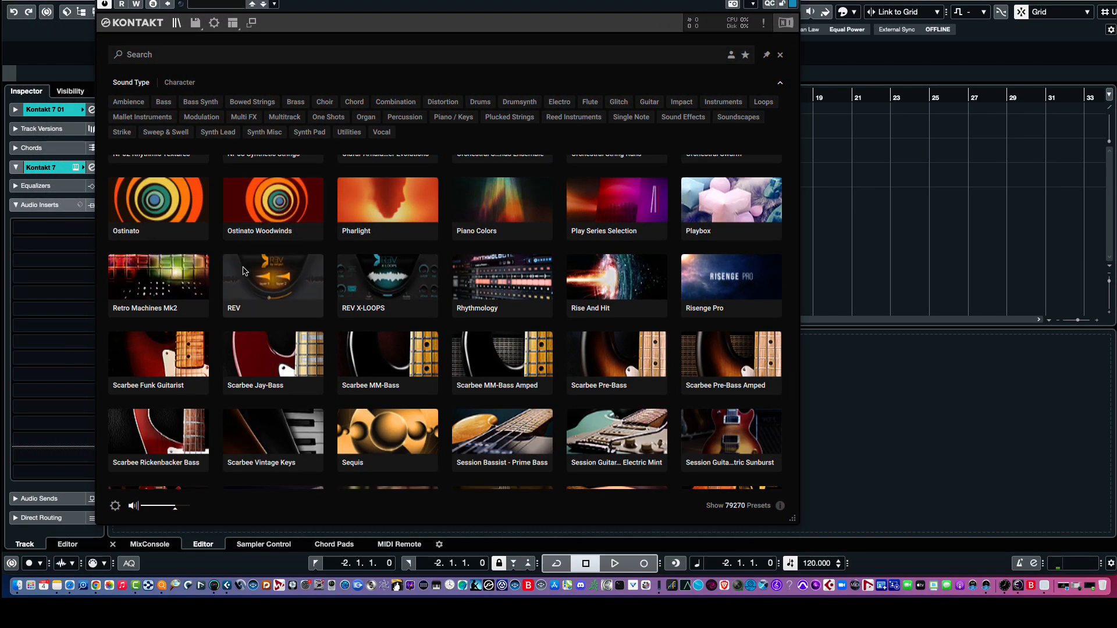
{"action": "scroll", "scroll_direction": "down", "scroll_amount": 3}
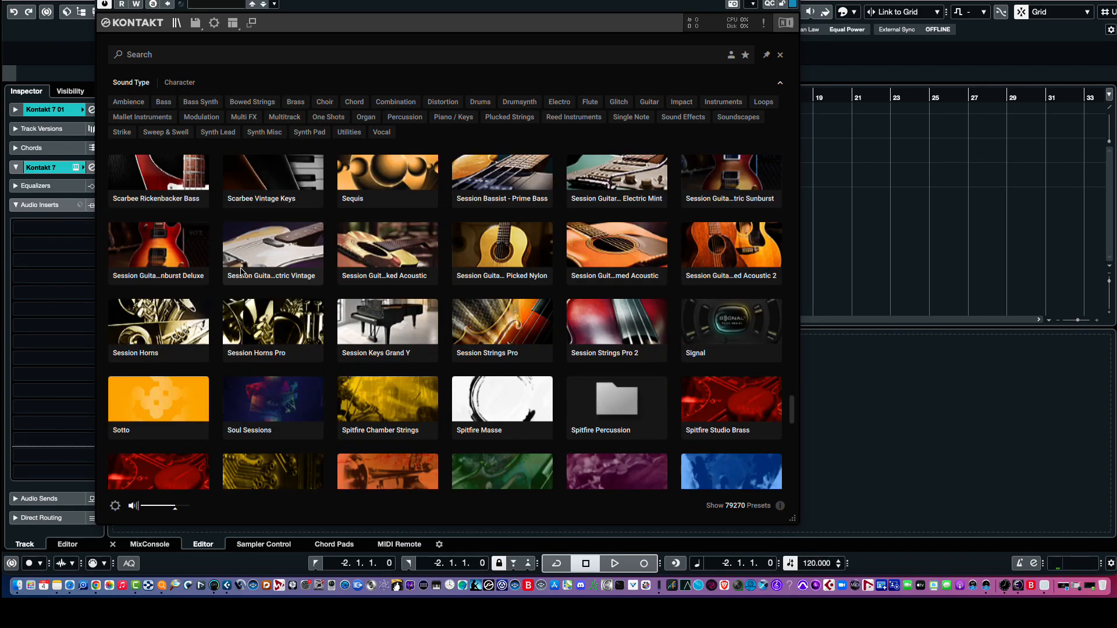
{"action": "scroll", "scroll_direction": "up", "scroll_amount": 3}
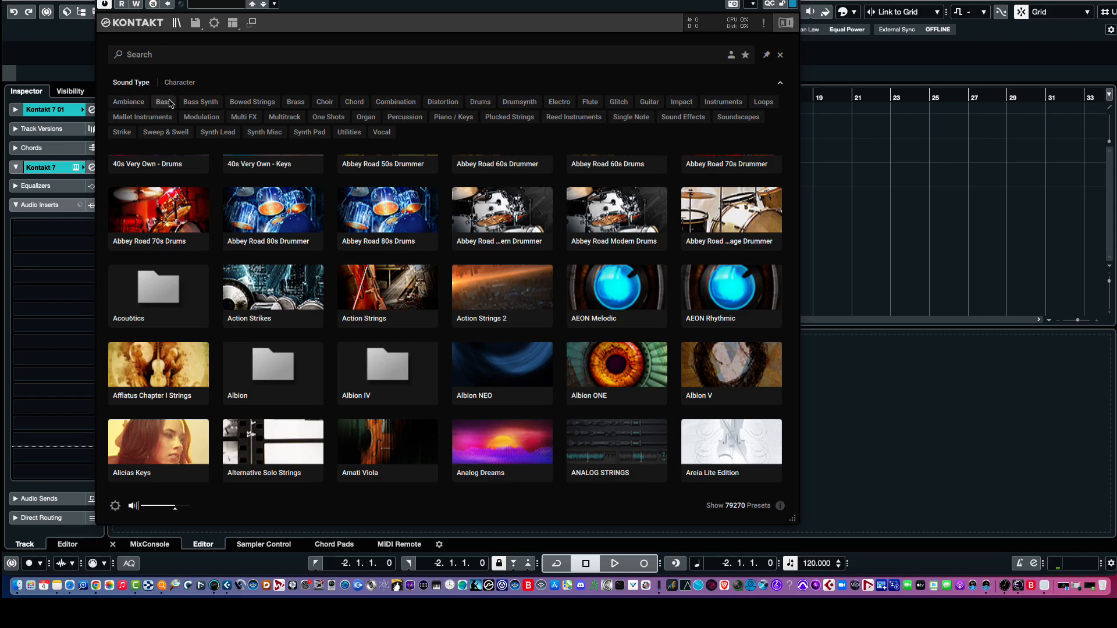
{"action": "left_click", "coordinate": [163, 102]}
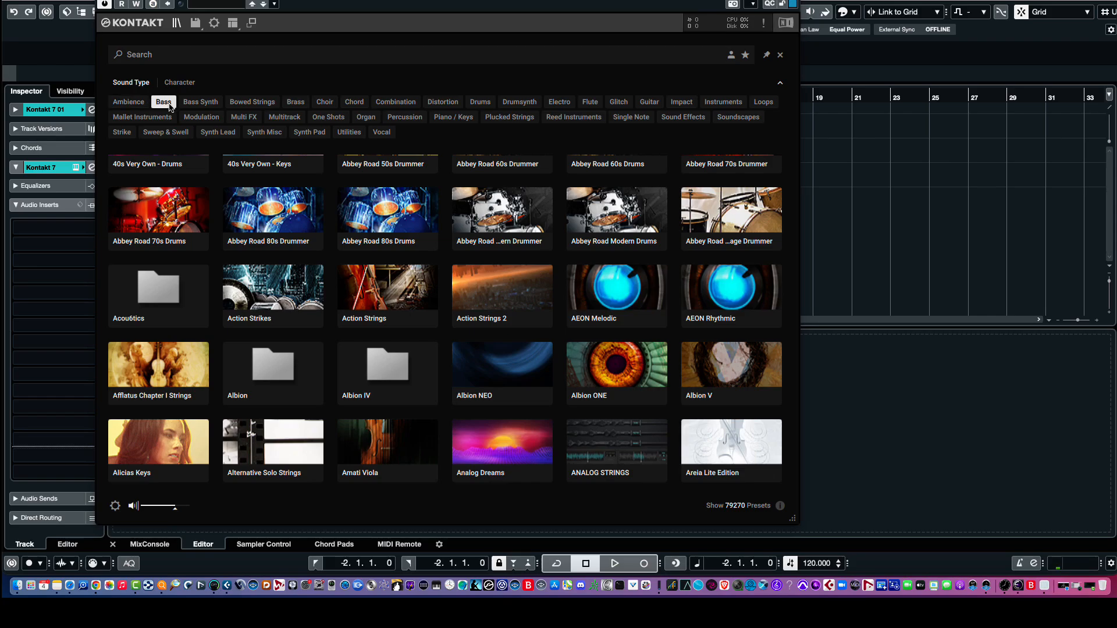
{"action": "left_click", "coordinate": [162, 103]}
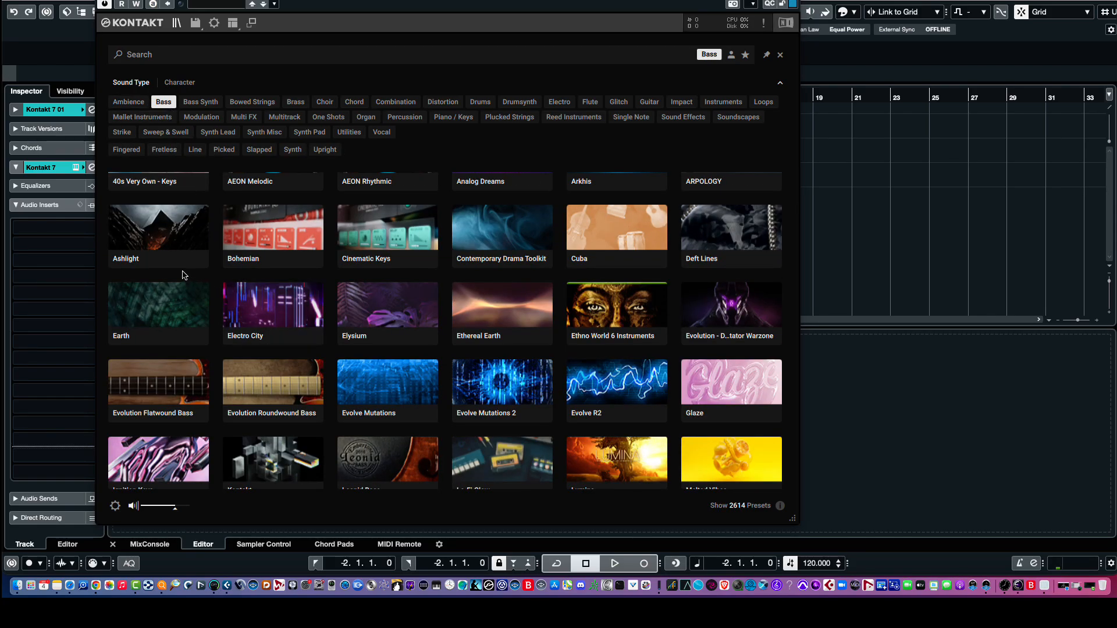
{"action": "scroll", "scroll_direction": "down", "scroll_amount": 3}
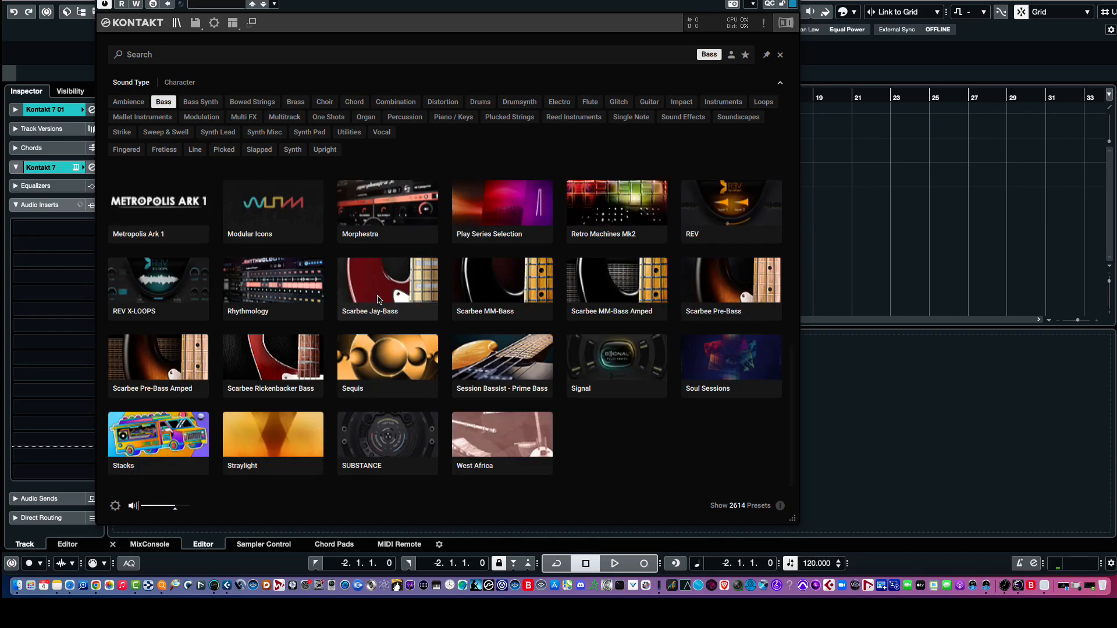
{"action": "mouse_move", "coordinate": [703, 517]}
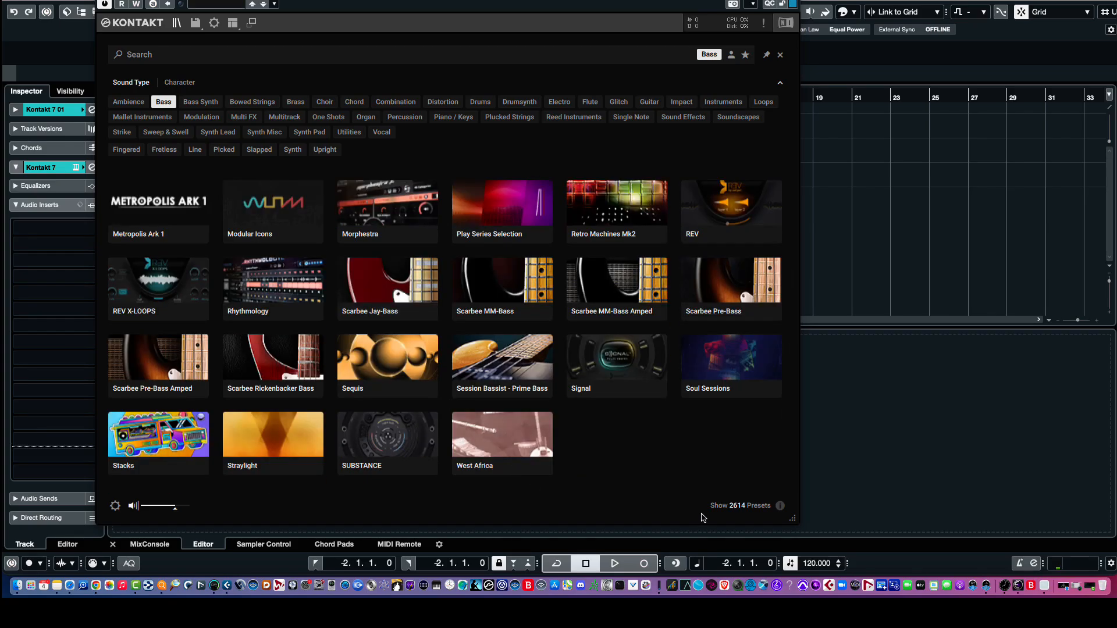
{"action": "mouse_move", "coordinate": [739, 514]}
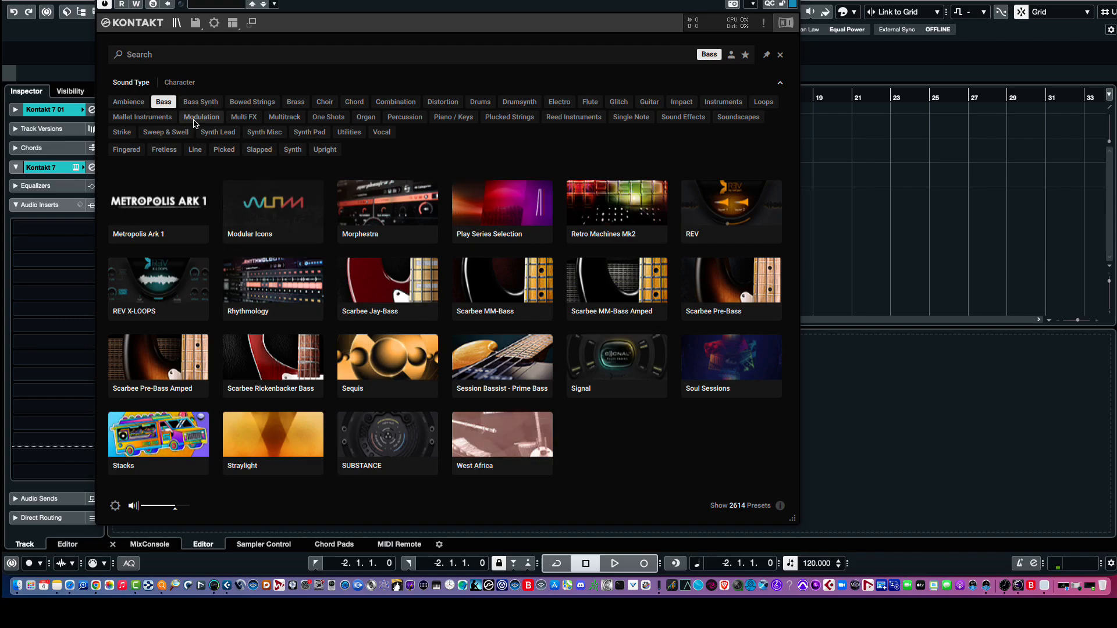
Toggle the Modulation tag, then filter to Multitrack sounds showing five libraries
{"action": "left_click", "coordinate": [201, 116]}
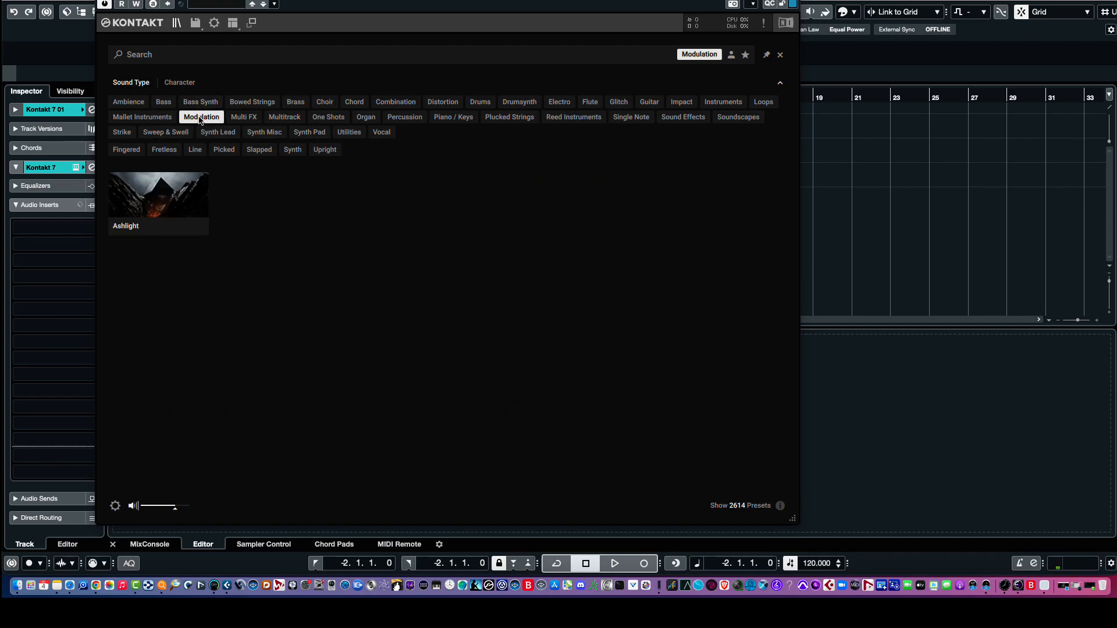
{"action": "left_click", "coordinate": [201, 116]}
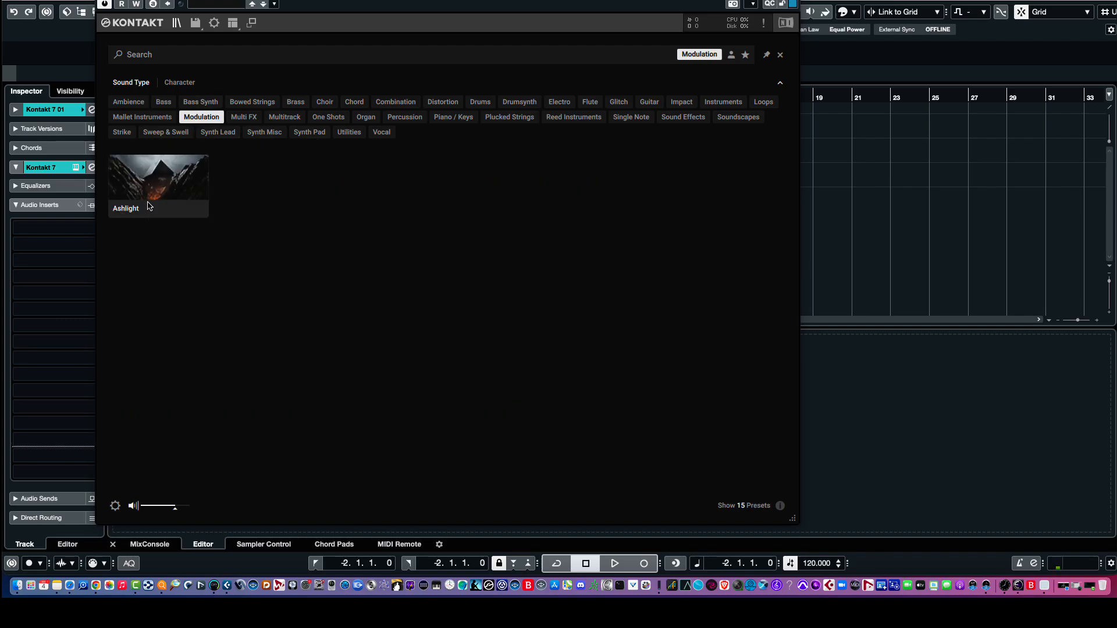
{"action": "mouse_move", "coordinate": [147, 185]}
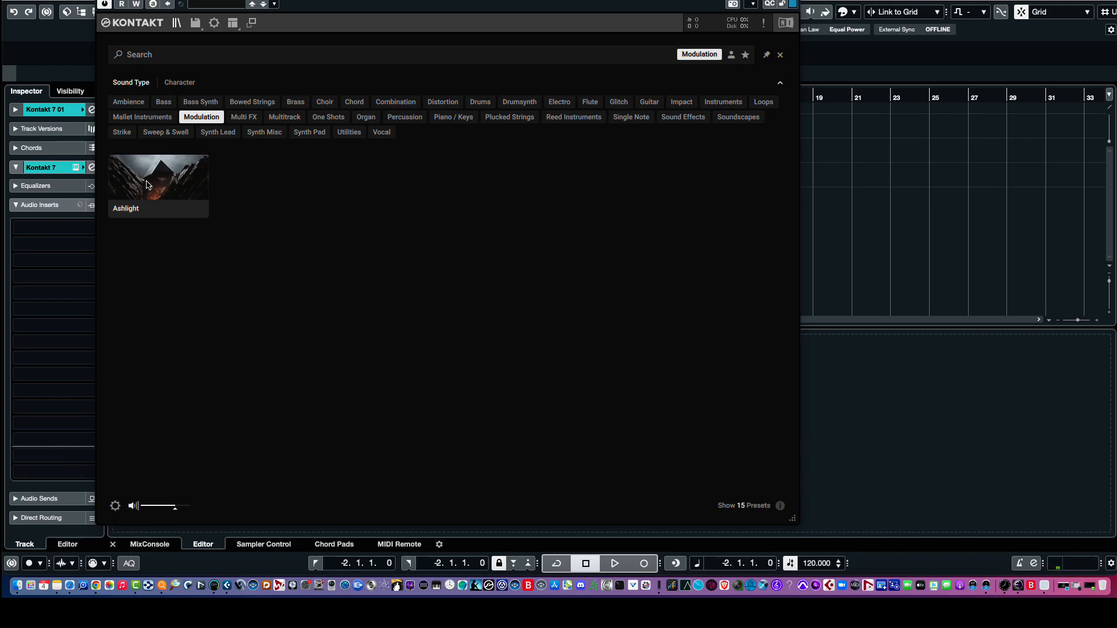
{"action": "left_click", "coordinate": [284, 116]}
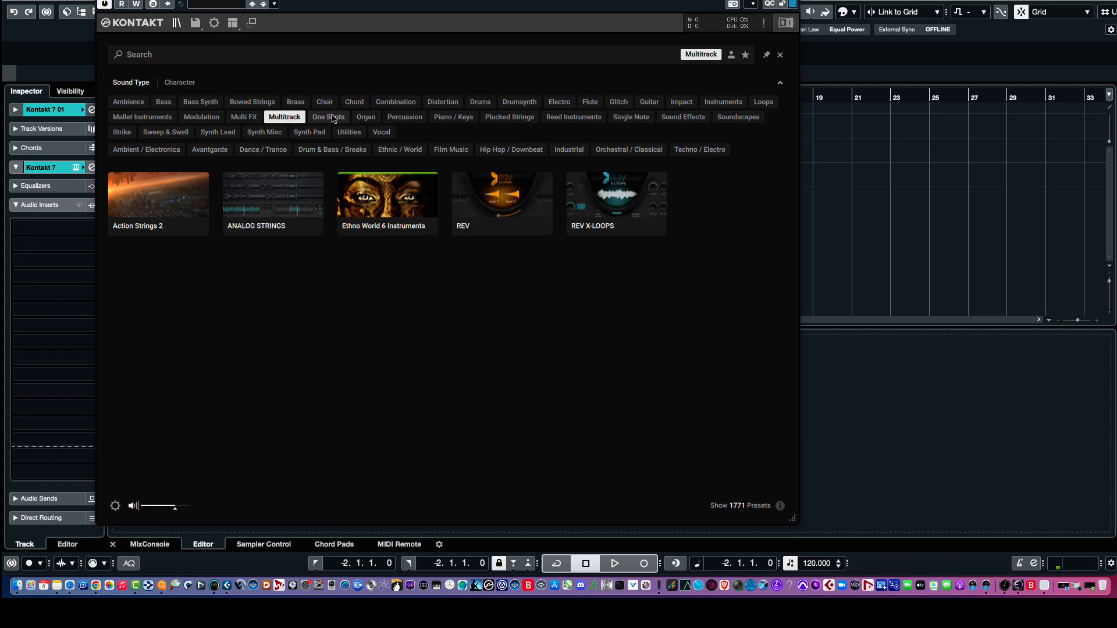
Filter to Percussion sounds and browse the 10,110-preset library grid to the bottom
{"action": "left_click", "coordinate": [404, 117]}
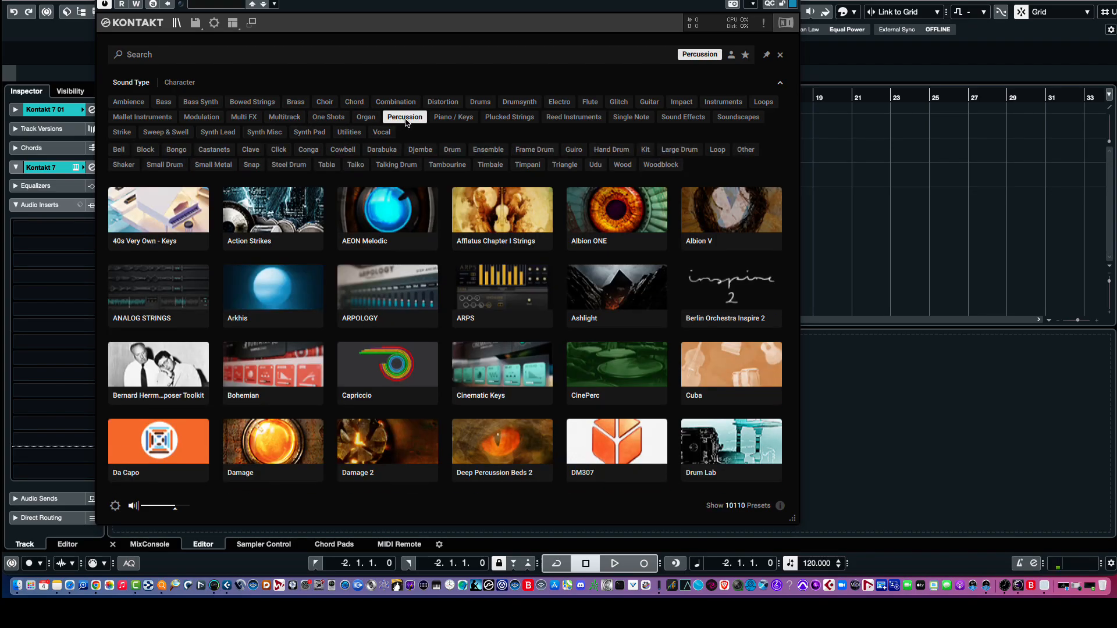
{"action": "mouse_move", "coordinate": [395, 277]}
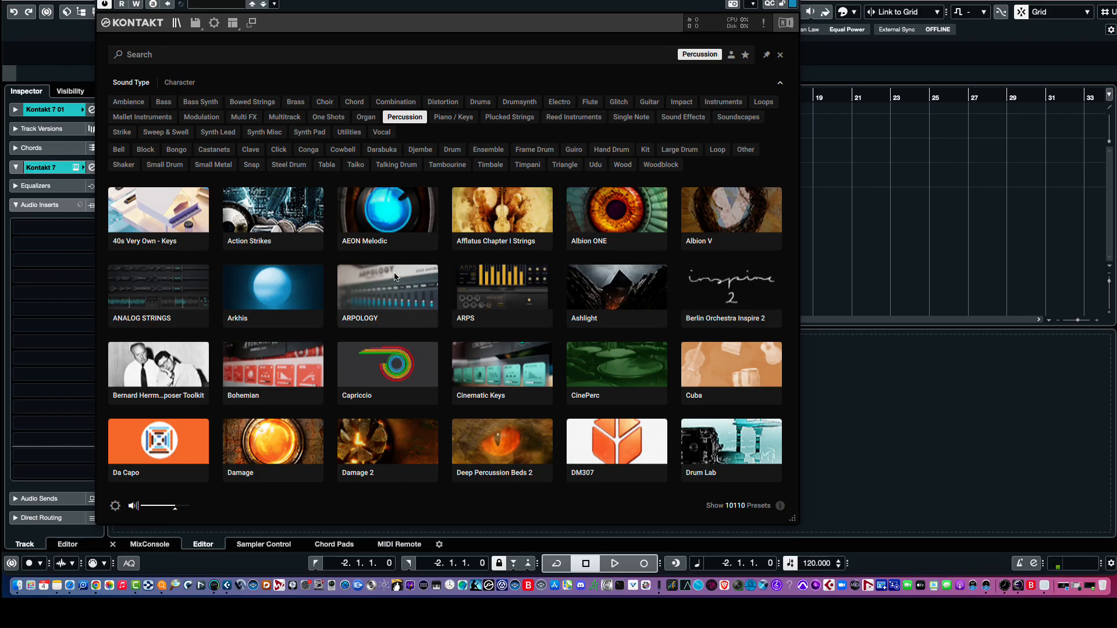
{"action": "scroll", "scroll_direction": "down", "scroll_amount": 3}
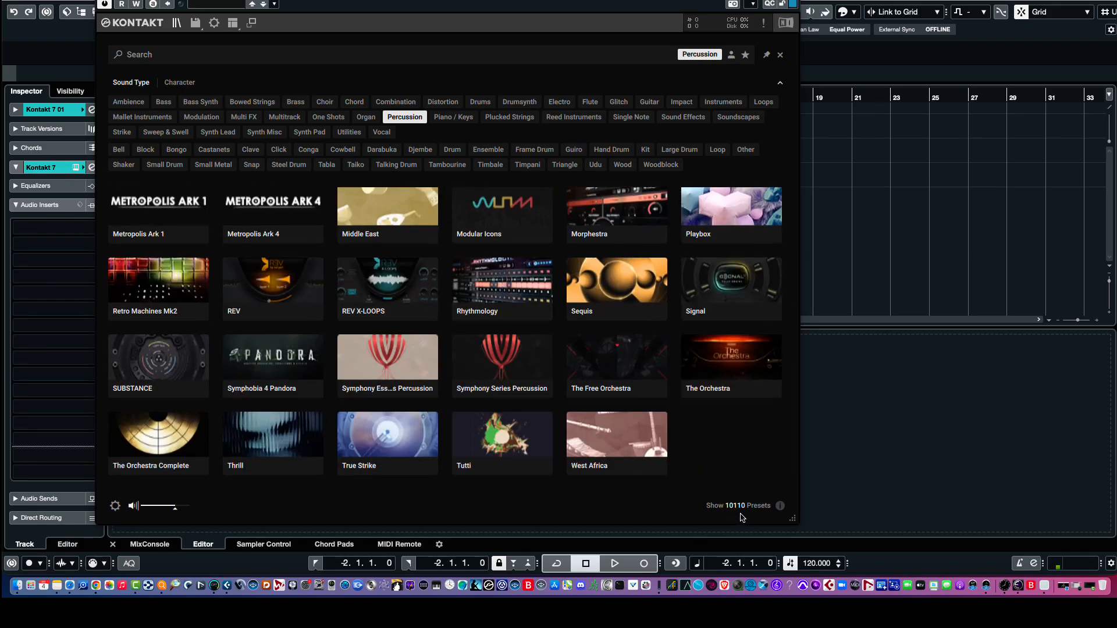
{"action": "scroll", "scroll_direction": "up", "scroll_amount": 3}
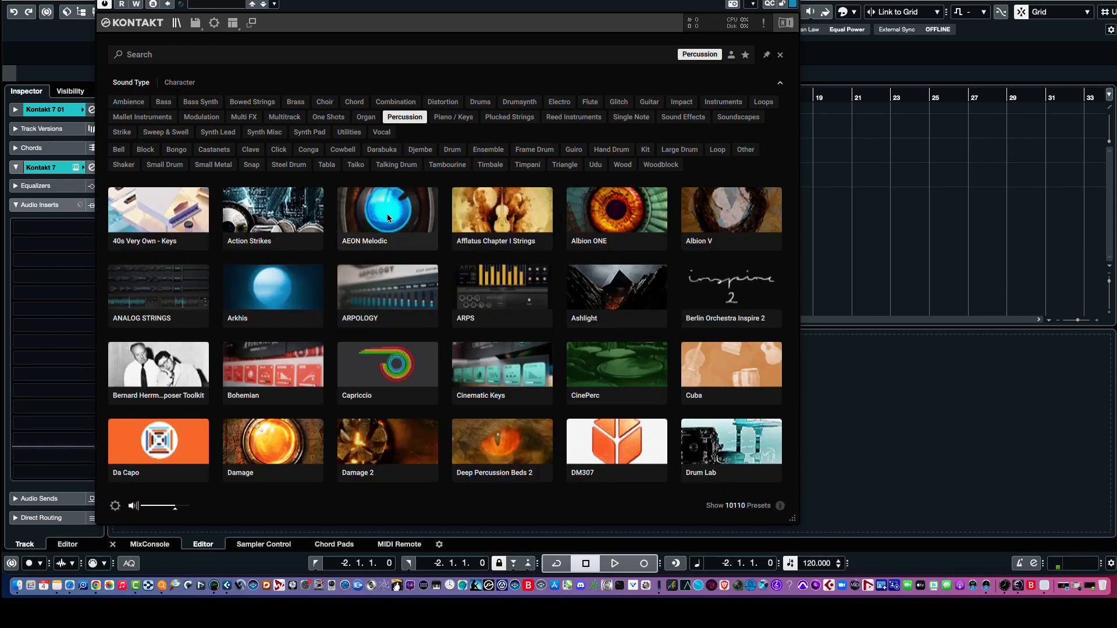
{"action": "scroll", "scroll_direction": "down", "scroll_amount": 3}
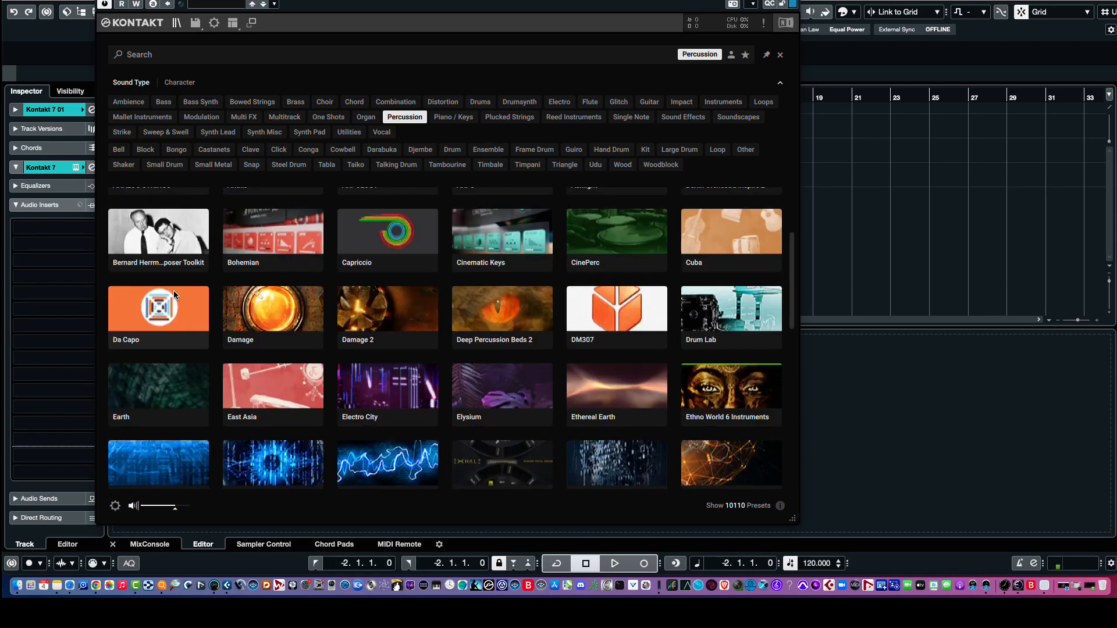
{"action": "scroll", "scroll_direction": "down", "scroll_amount": 3}
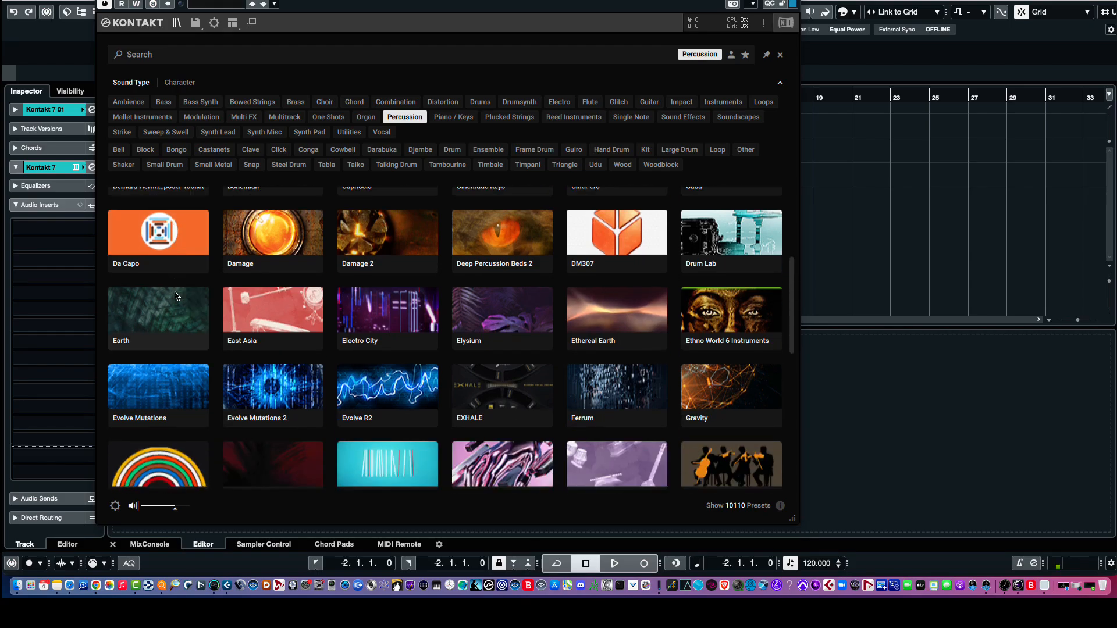
{"action": "scroll", "scroll_direction": "down", "scroll_amount": 3}
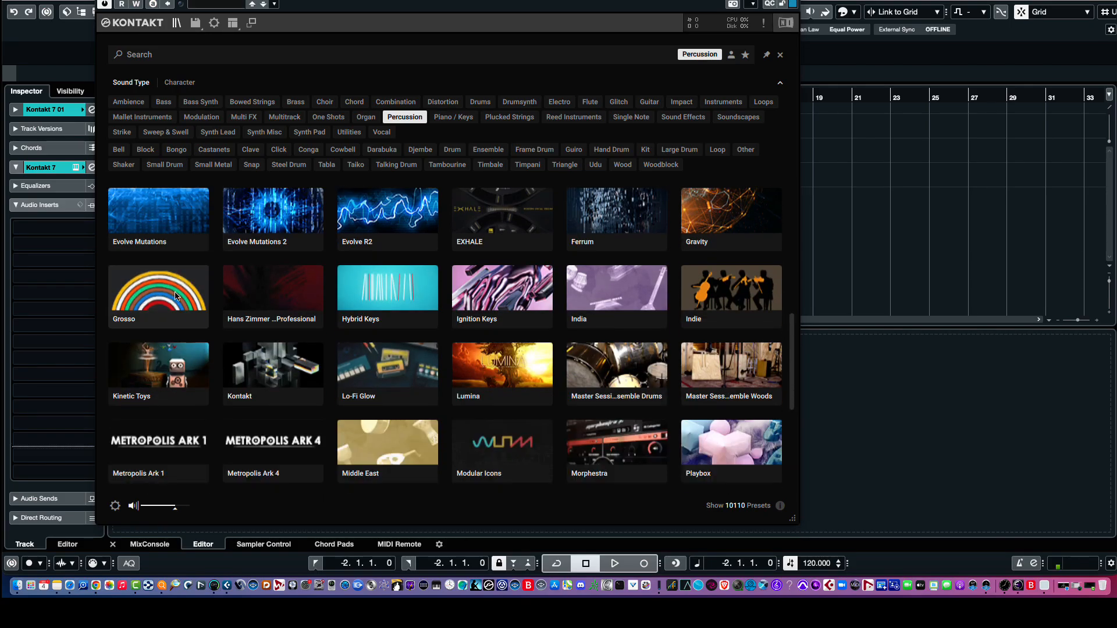
{"action": "scroll", "scroll_direction": "down", "scroll_amount": 3}
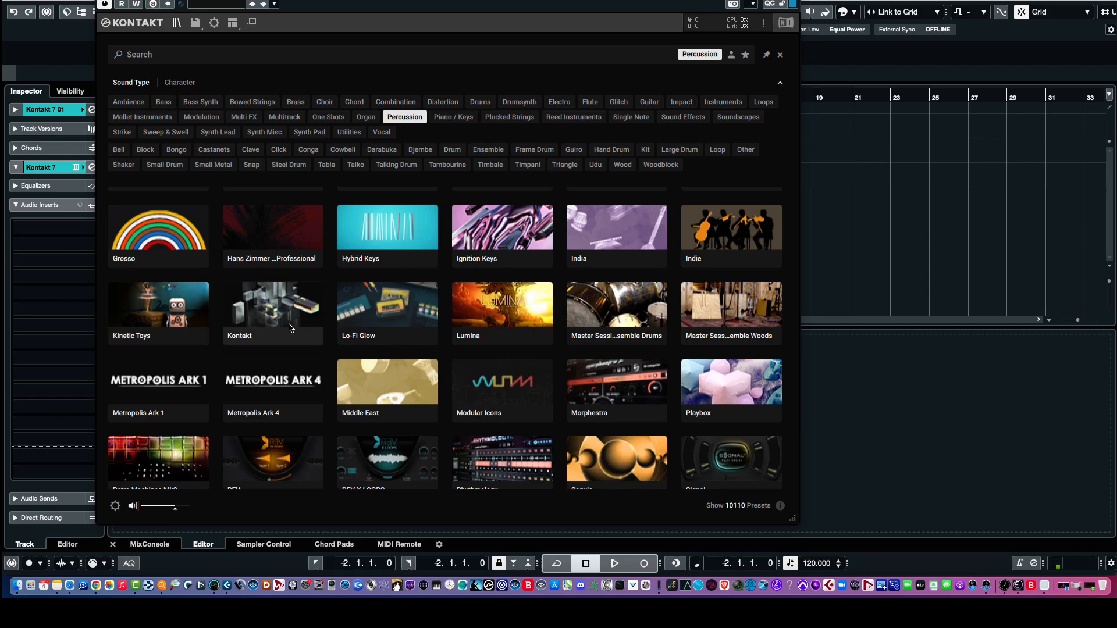
Show the Kontakt factory library's 25 percussion presets and select Bongos
{"action": "left_click", "coordinate": [272, 309]}
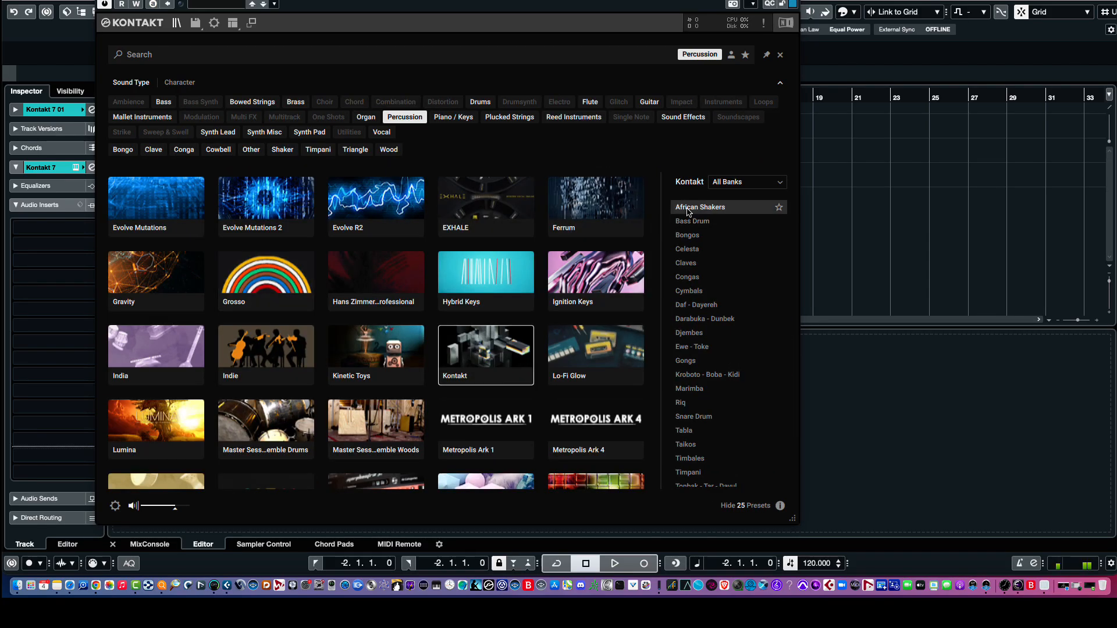
{"action": "mouse_move", "coordinate": [688, 235]}
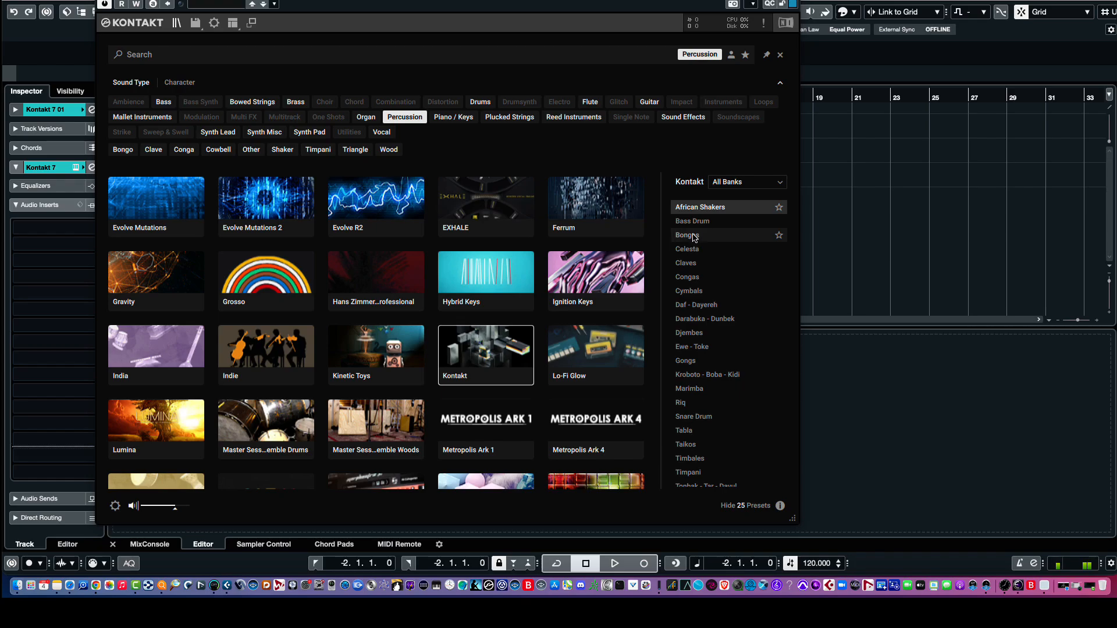
{"action": "left_click", "coordinate": [693, 235]}
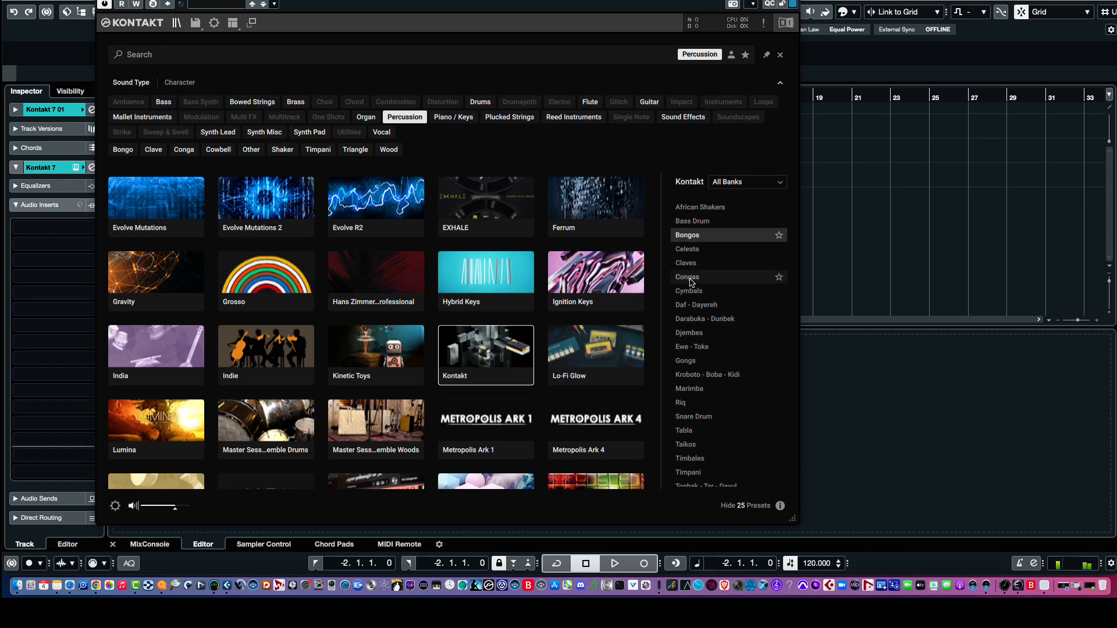
{"action": "mouse_move", "coordinate": [696, 304]}
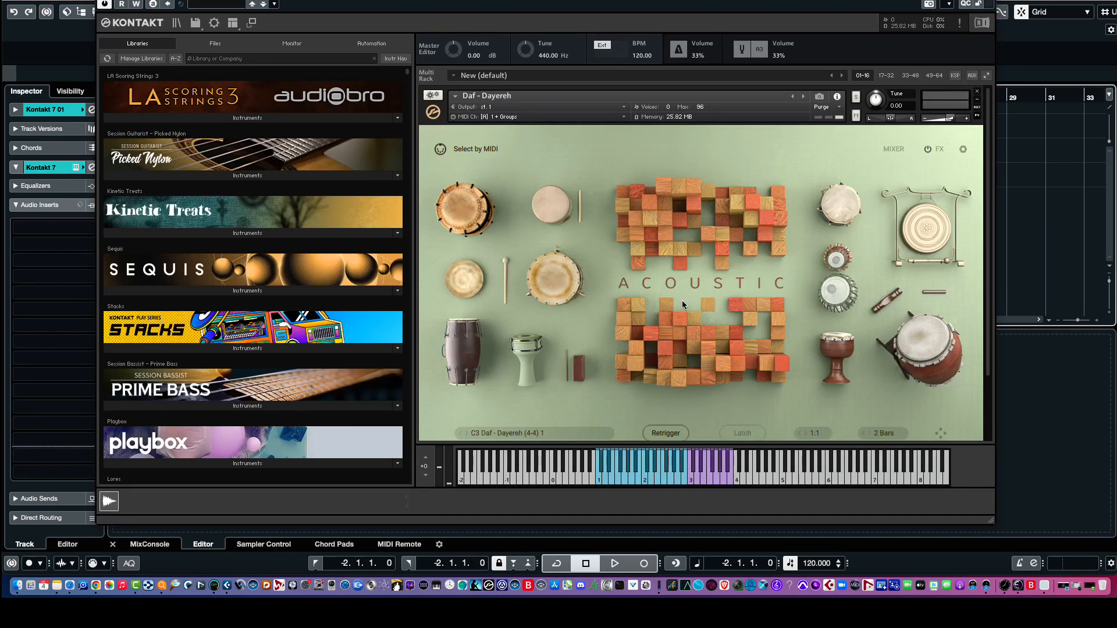
{"action": "mouse_move", "coordinate": [521, 188]}
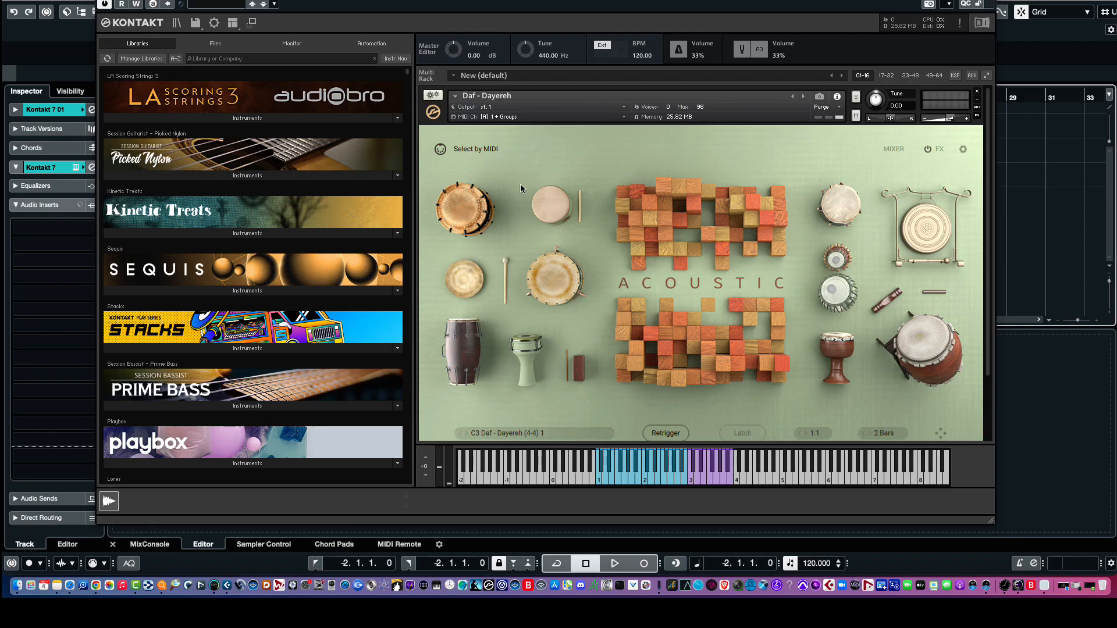
{"action": "mouse_move", "coordinate": [710, 321]}
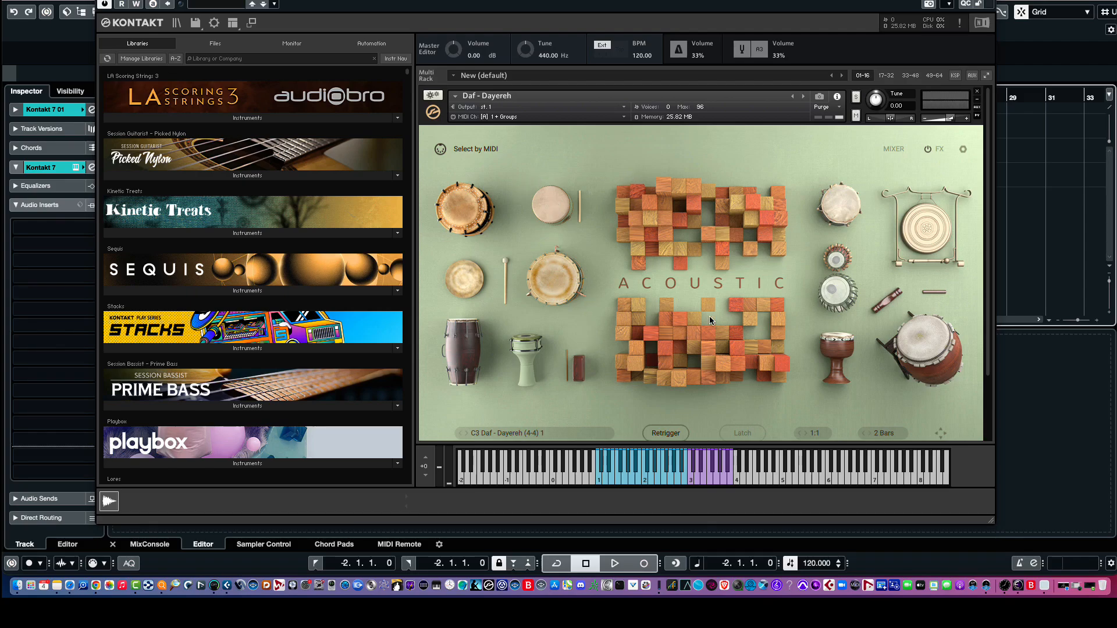
Audition another Daf - Dayereh rhythm pattern, then close the instrument discarding changes
{"action": "left_click", "coordinate": [717, 480]}
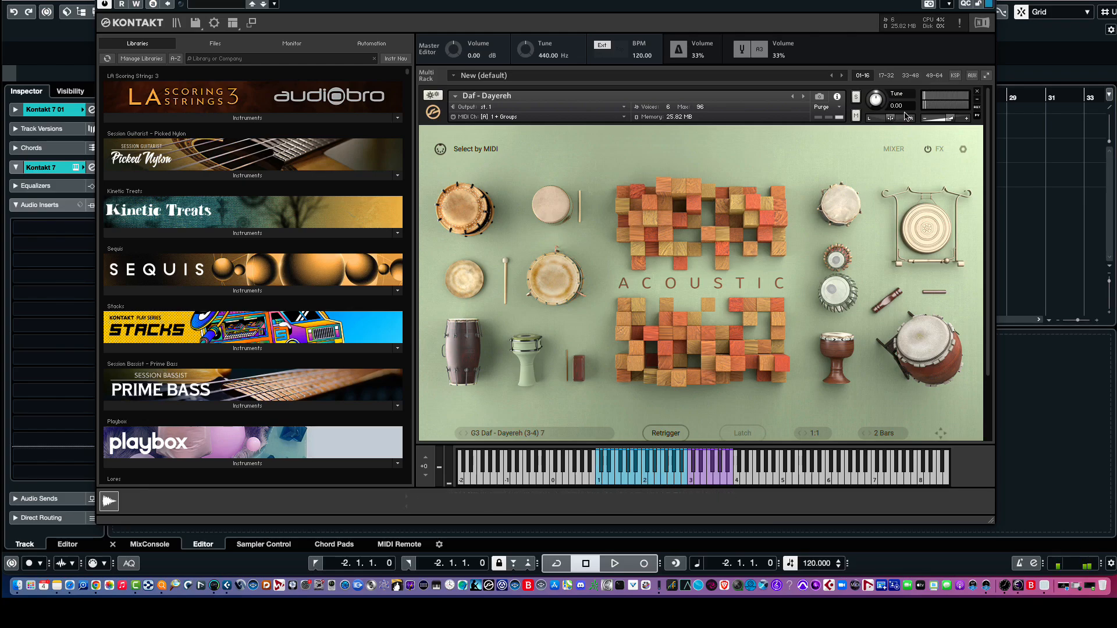
{"action": "left_click", "coordinate": [976, 93]}
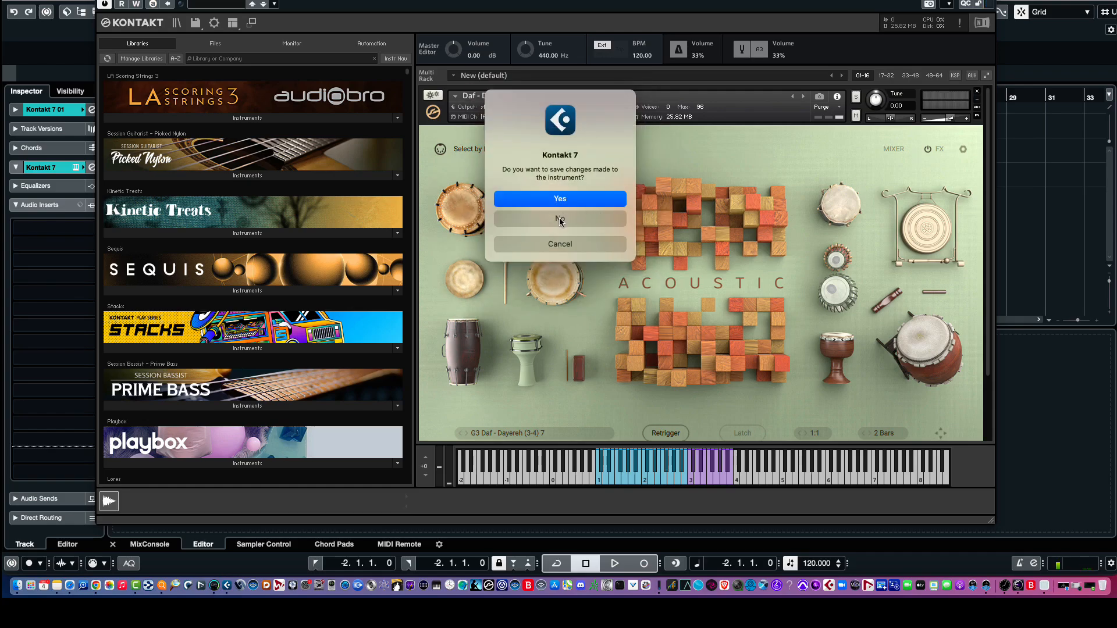
{"action": "left_click", "coordinate": [559, 219]}
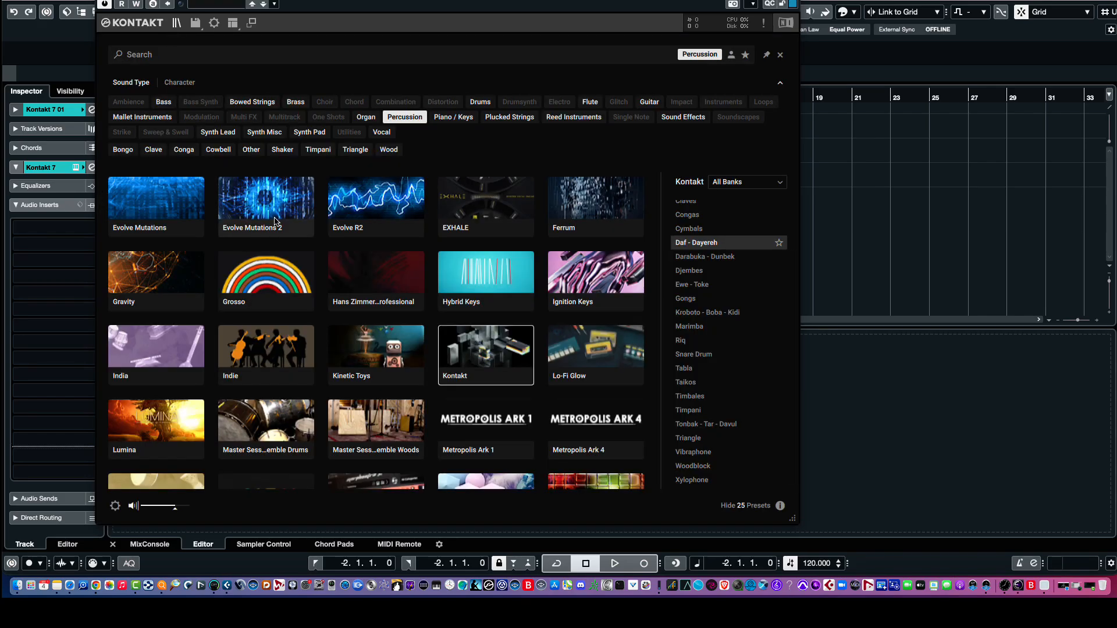
Scroll through the Percussion results and the full library grid after the filter is removed
{"action": "scroll", "scroll_direction": "down", "scroll_amount": 3}
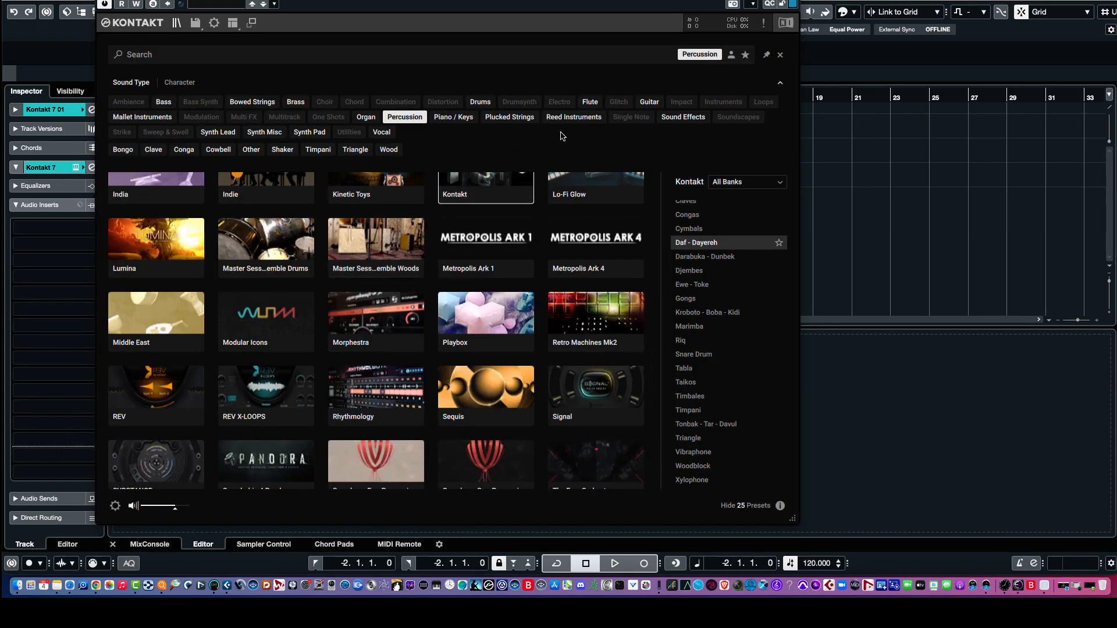
{"action": "scroll", "scroll_direction": "down", "scroll_amount": 3}
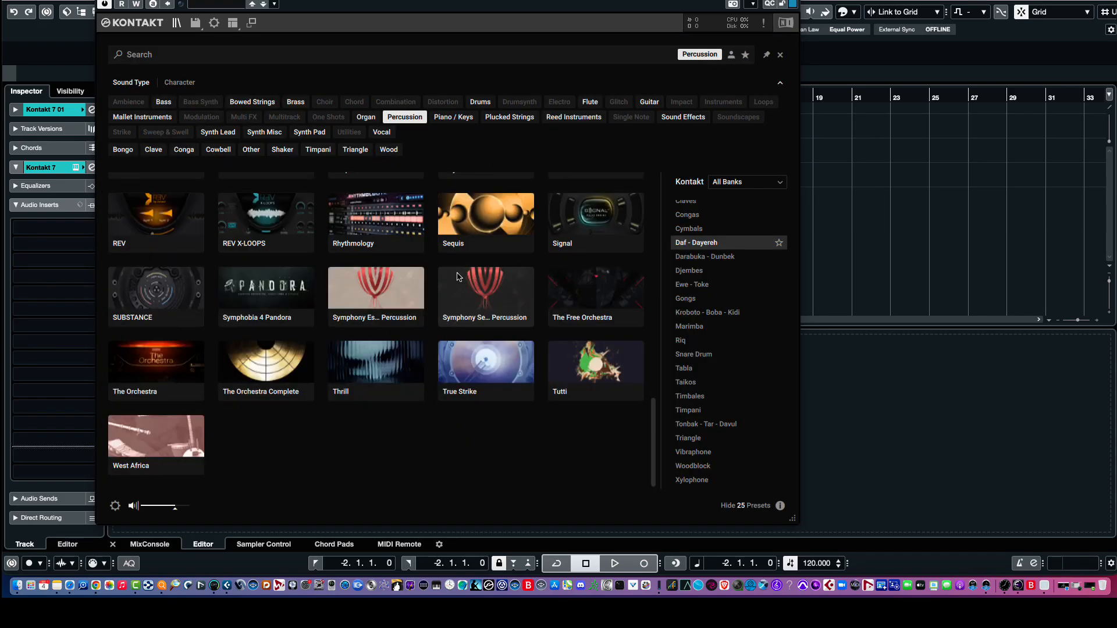
{"action": "mouse_move", "coordinate": [389, 262]}
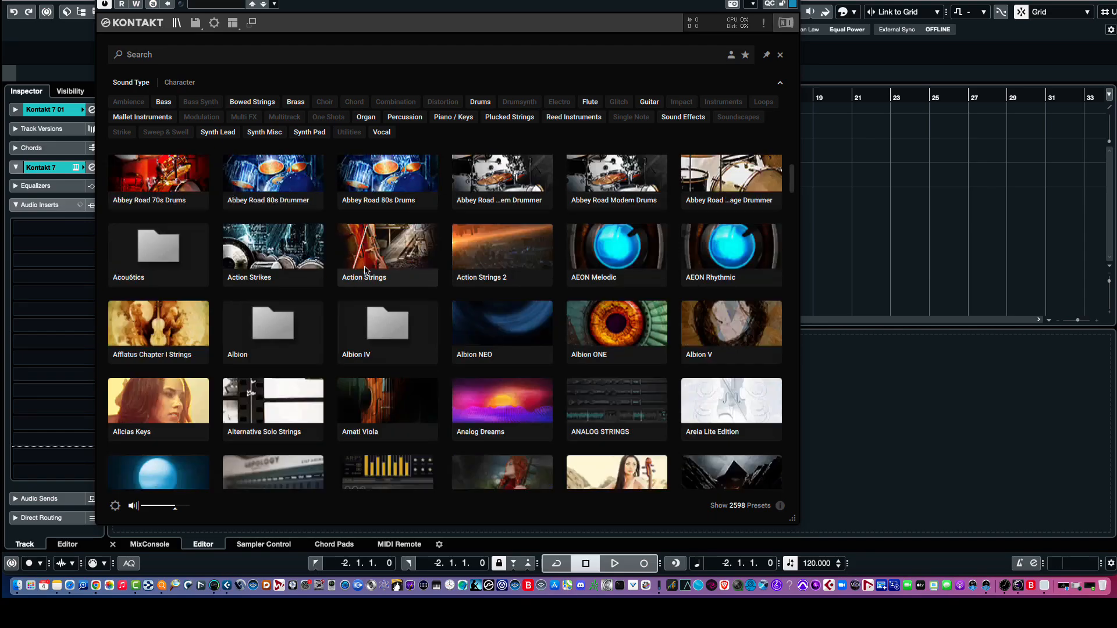
{"action": "scroll", "scroll_direction": "down", "scroll_amount": 3}
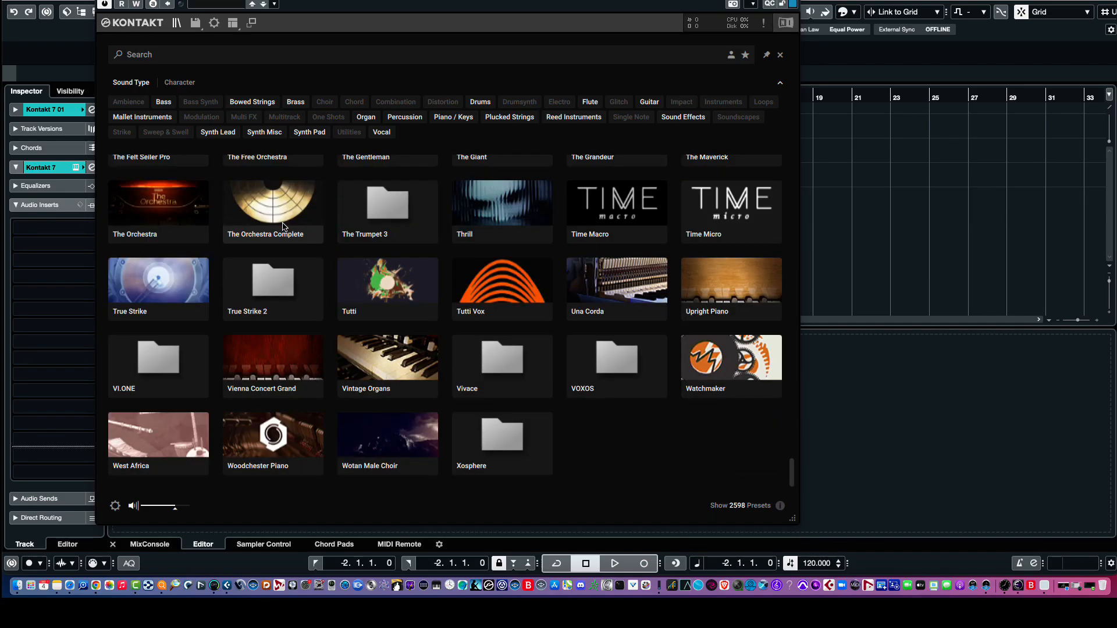
{"action": "scroll", "scroll_direction": "up", "scroll_amount": 3}
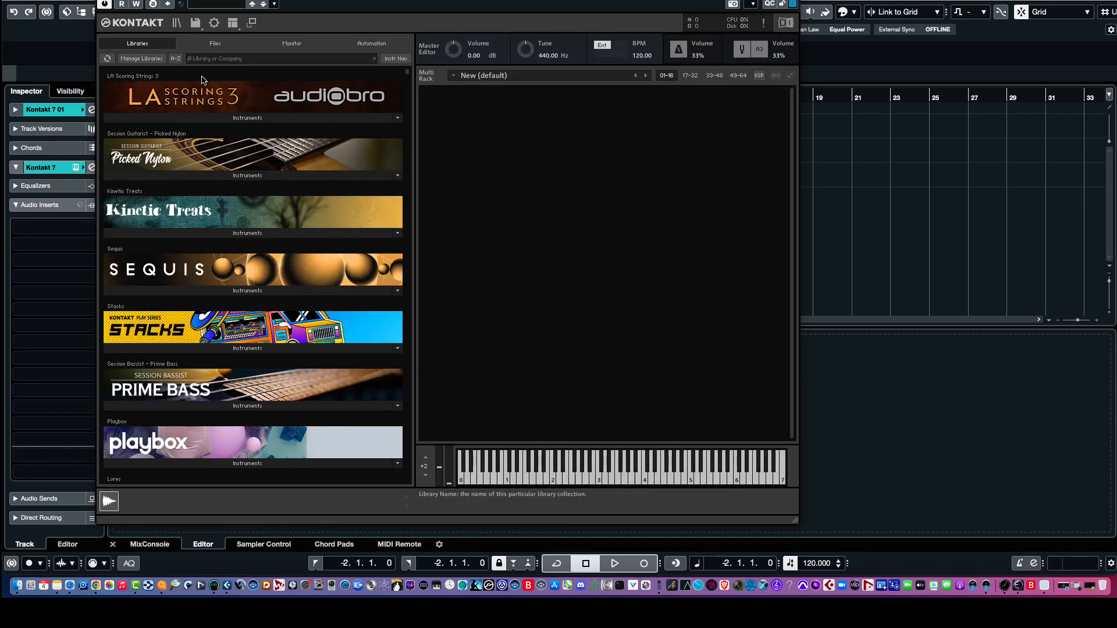
{"action": "mouse_move", "coordinate": [234, 71]}
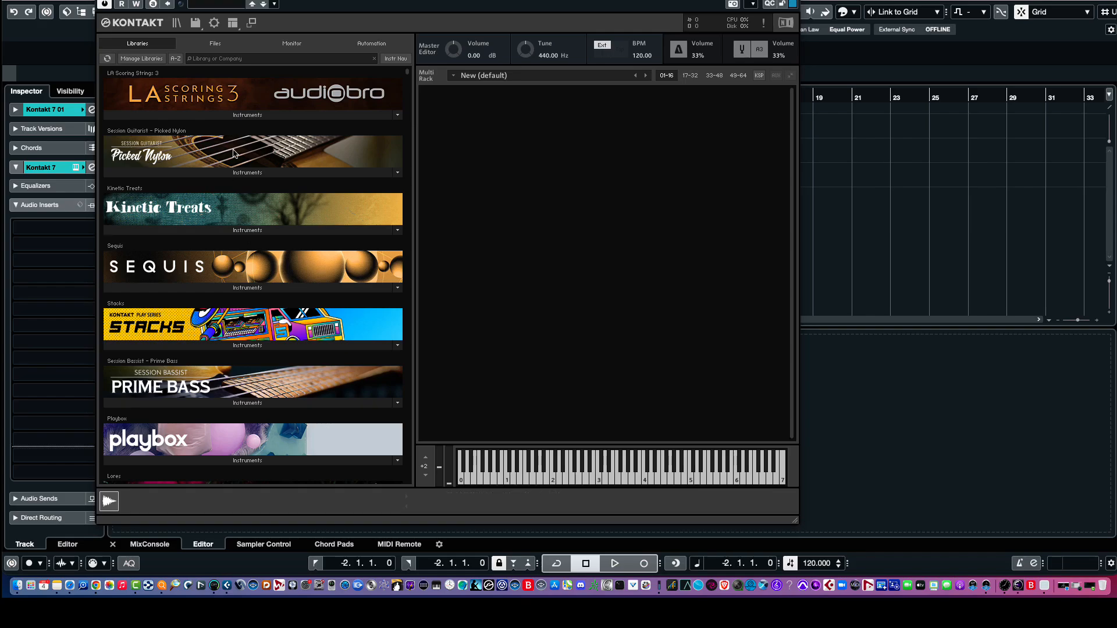
Browse down the installed Libraries list, then bring up the sound-type preset browser
{"action": "scroll", "scroll_direction": "down", "scroll_amount": 3}
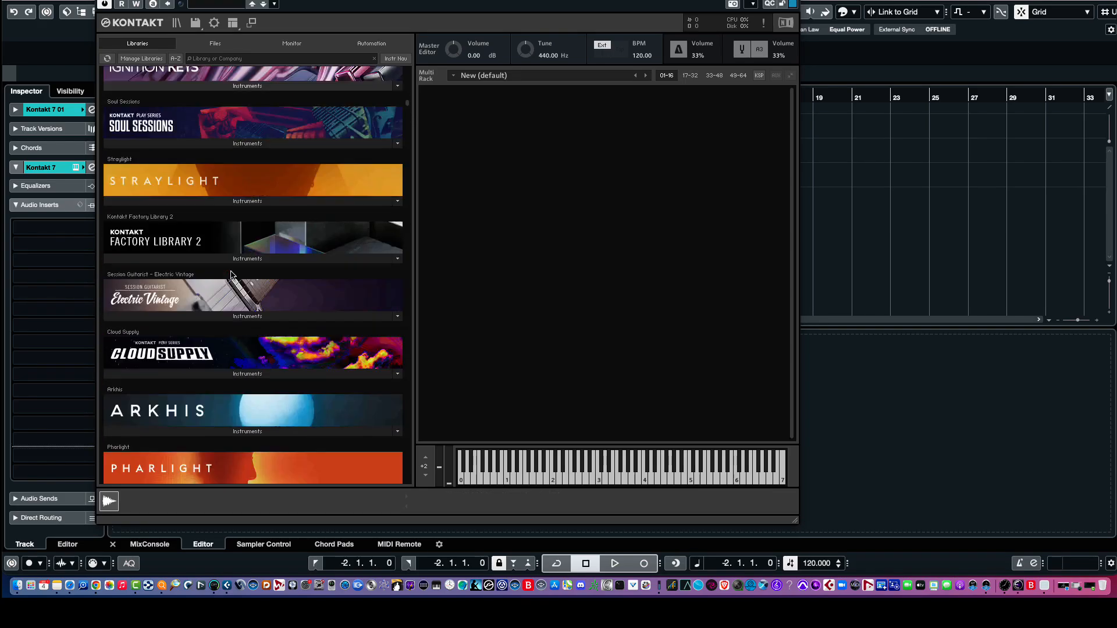
{"action": "scroll", "scroll_direction": "down", "scroll_amount": 3}
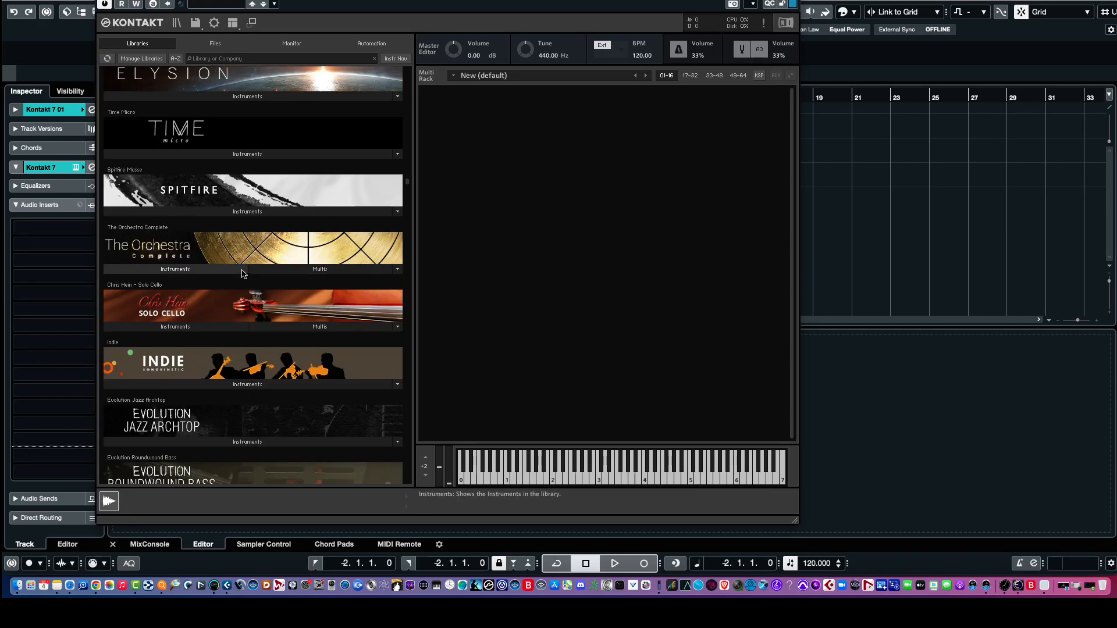
{"action": "scroll", "scroll_direction": "down", "scroll_amount": 3}
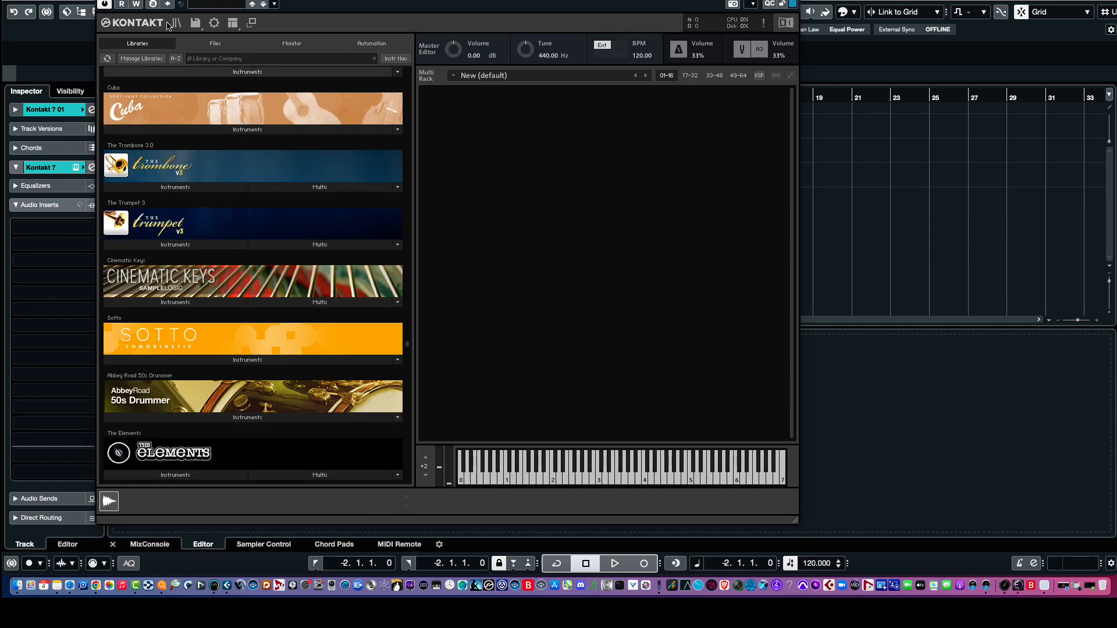
{"action": "left_click", "coordinate": [177, 22]}
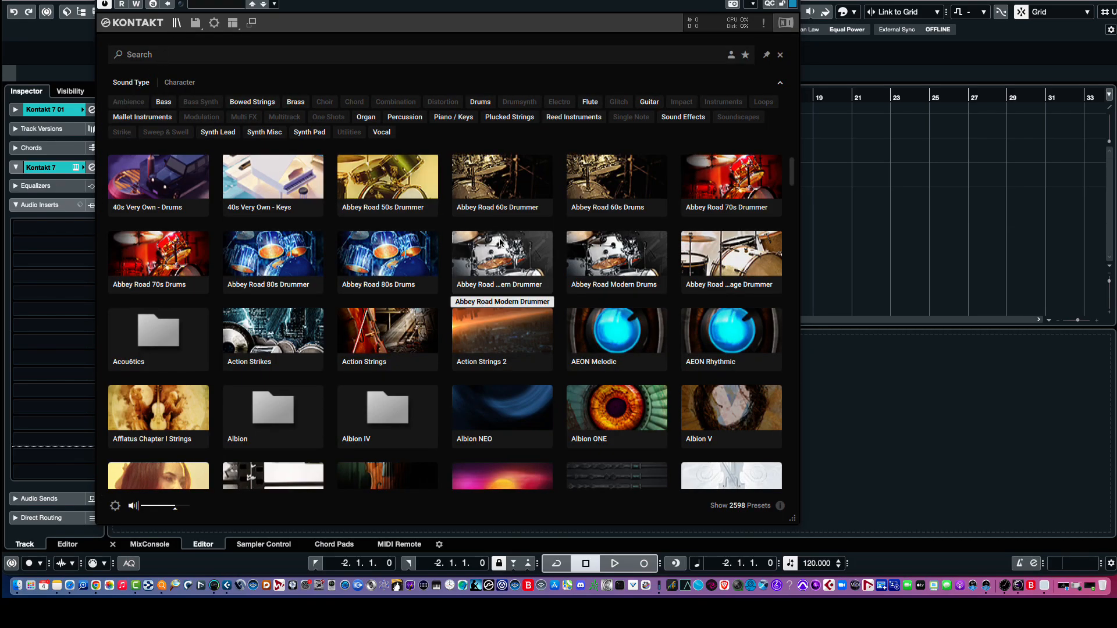
{"action": "scroll", "scroll_direction": "down", "scroll_amount": 3}
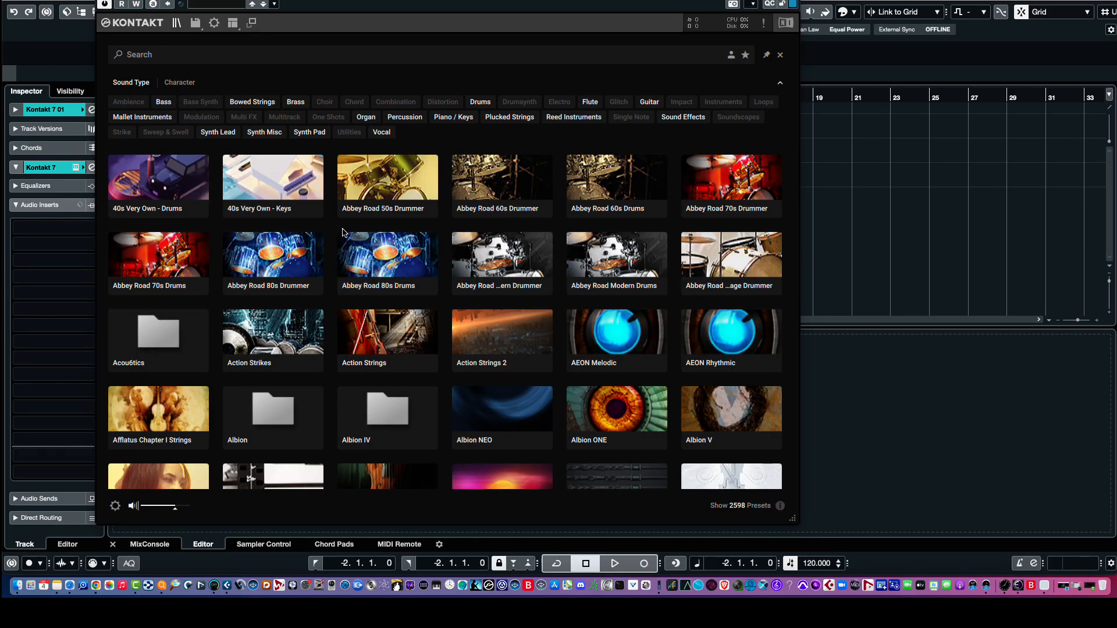
{"action": "mouse_move", "coordinate": [291, 196]}
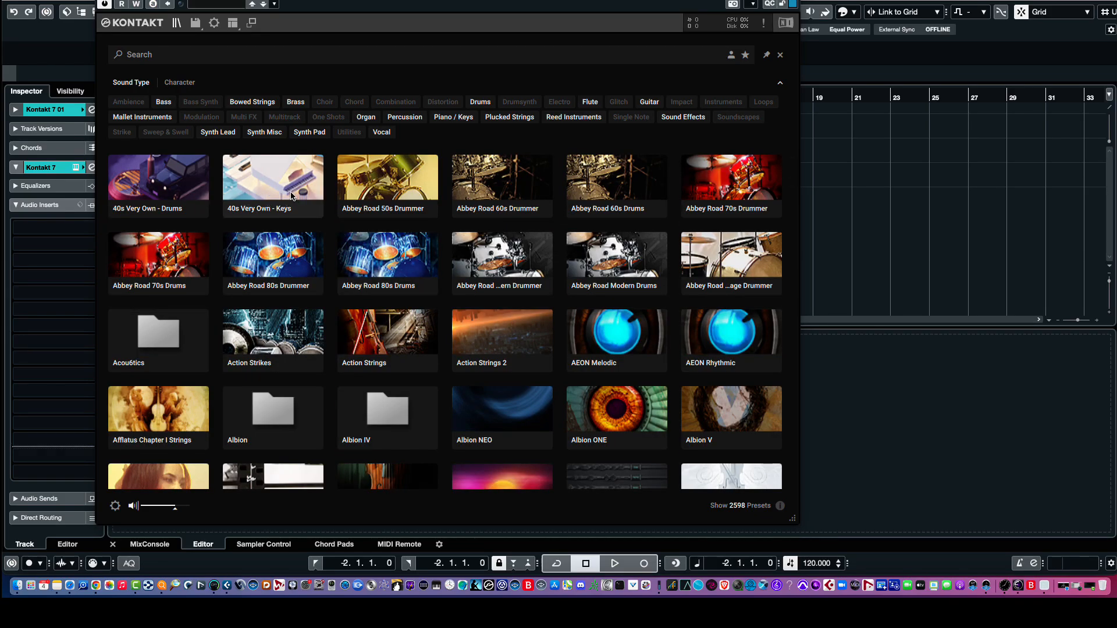
{"action": "mouse_move", "coordinate": [430, 356]}
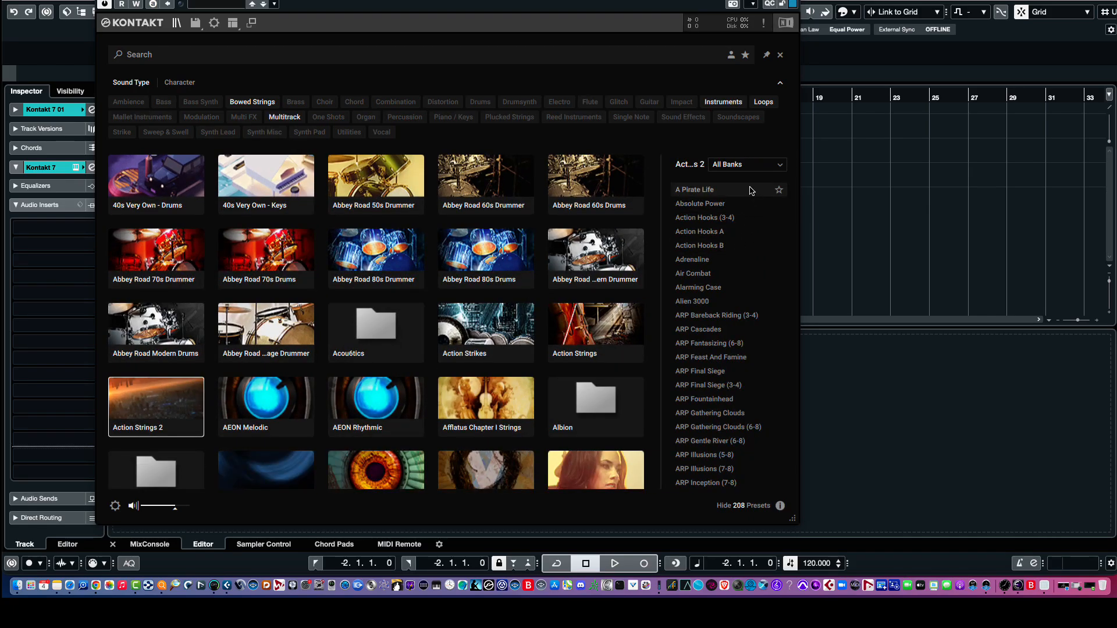
Show only Action Strings 2's Arpeggio bank, then return to All Banks with 208 presets
{"action": "scroll", "scroll_direction": "down", "scroll_amount": 3}
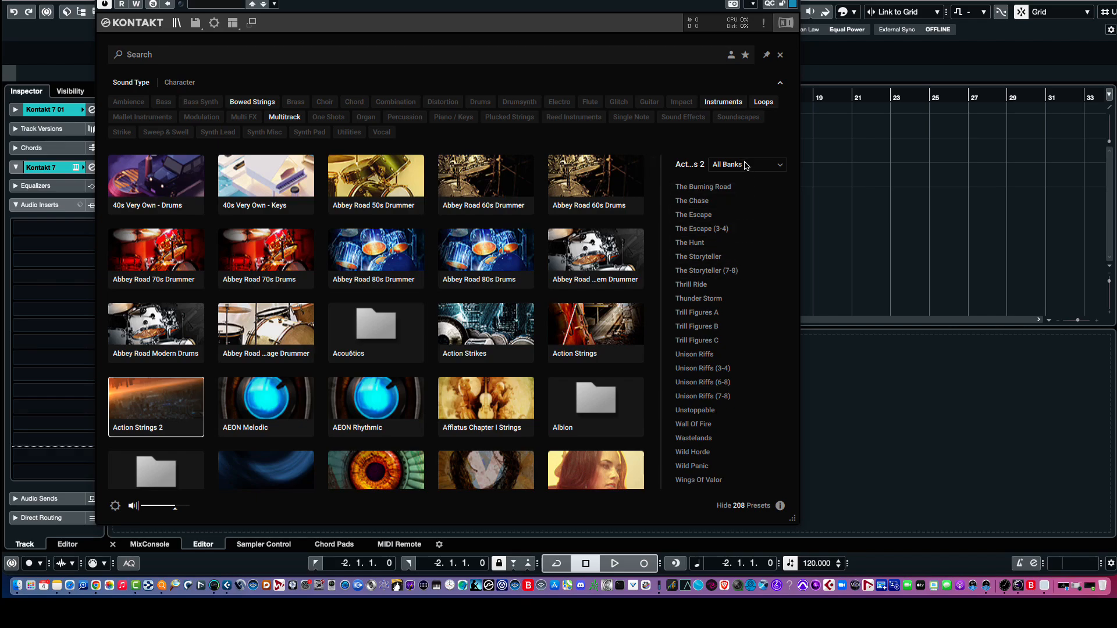
{"action": "left_click", "coordinate": [746, 164]}
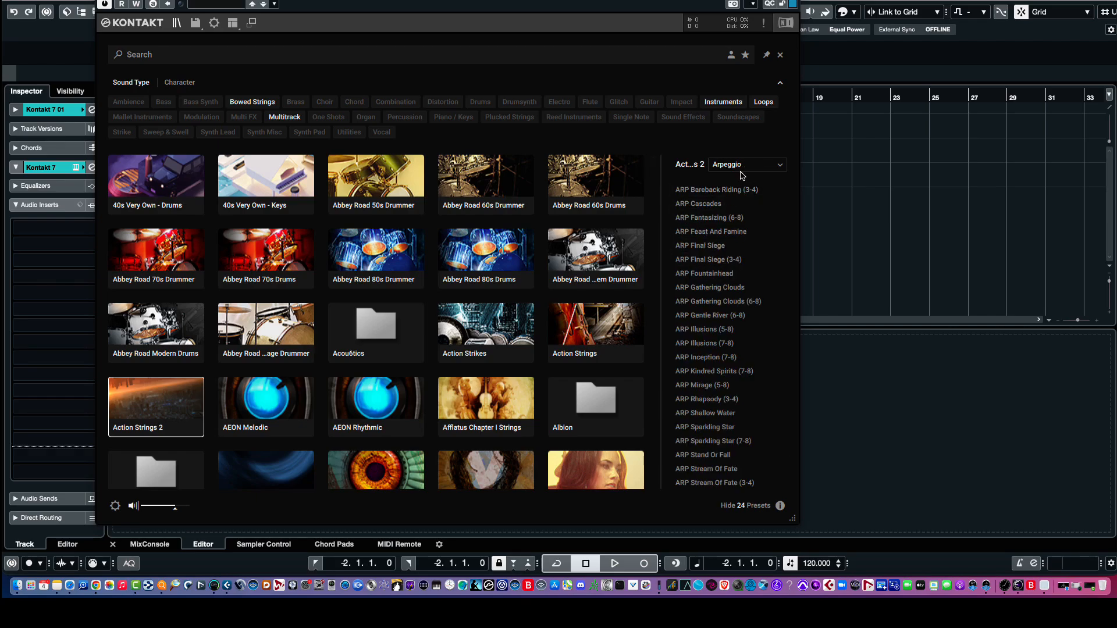
{"action": "left_click", "coordinate": [745, 164]}
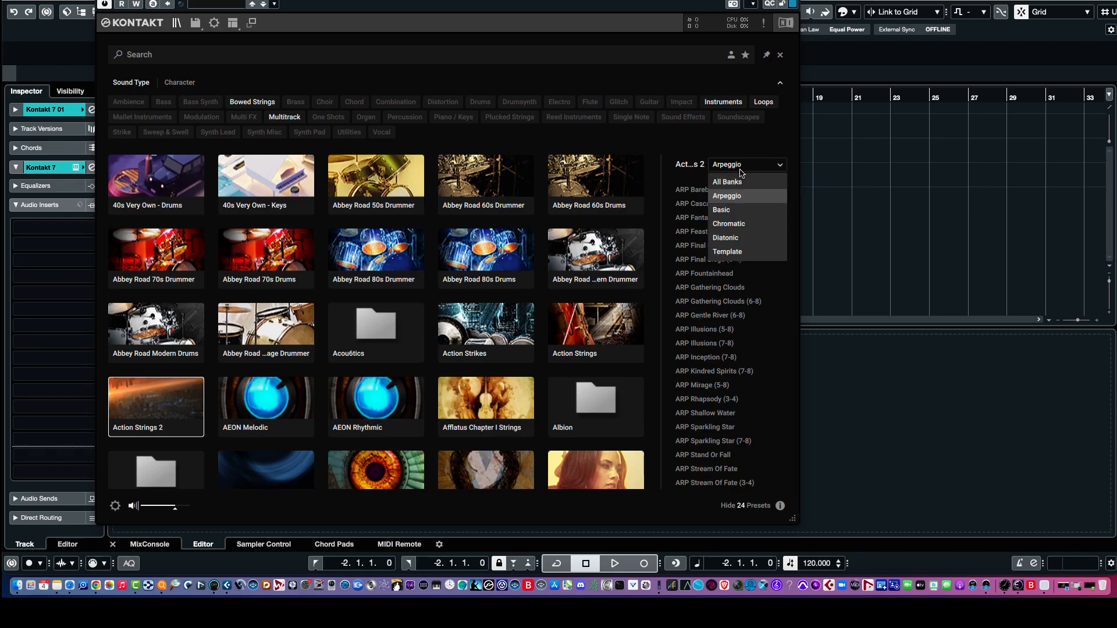
{"action": "mouse_move", "coordinate": [690, 172]}
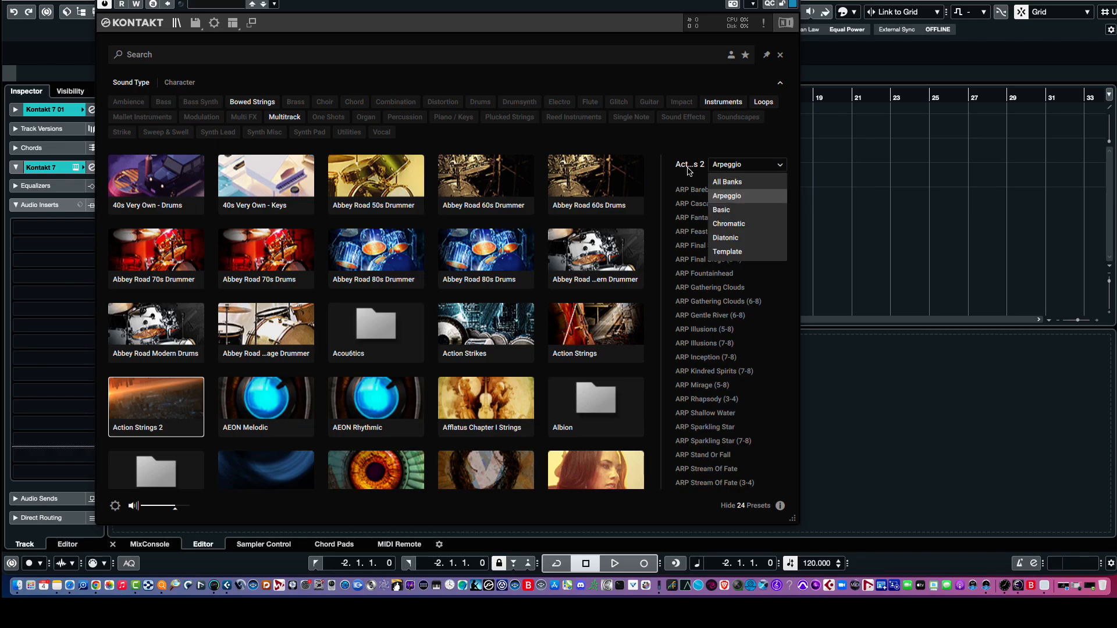
{"action": "left_click", "coordinate": [727, 182]}
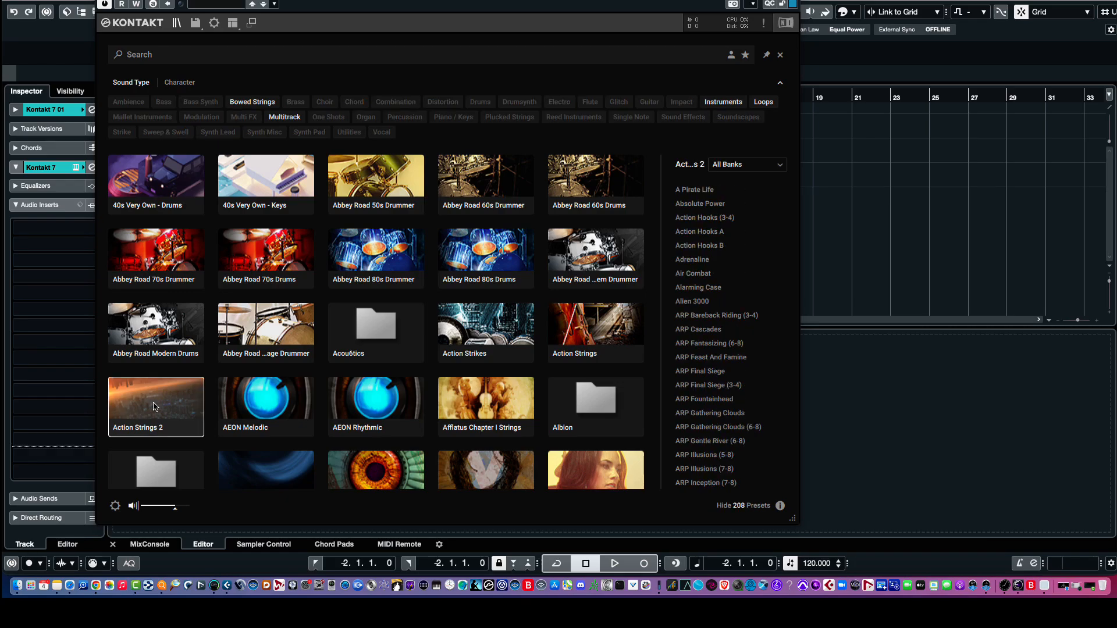
{"action": "mouse_move", "coordinate": [716, 194]}
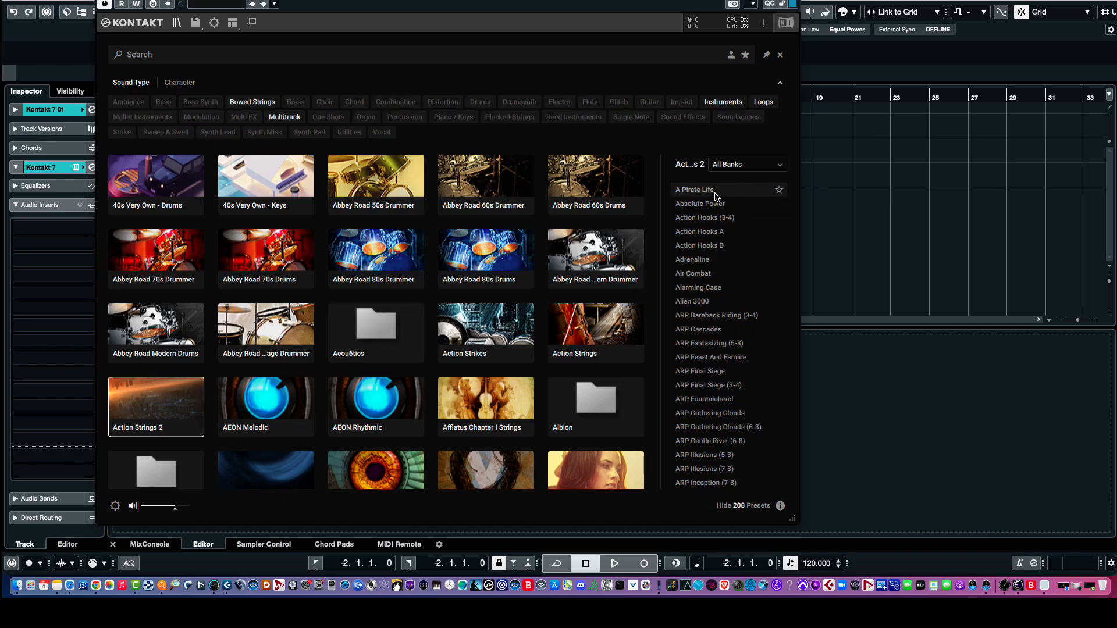
Load the A Pirate Life preset from Action Strings 2 into Kontakt
{"action": "double_click", "coordinate": [155, 407]}
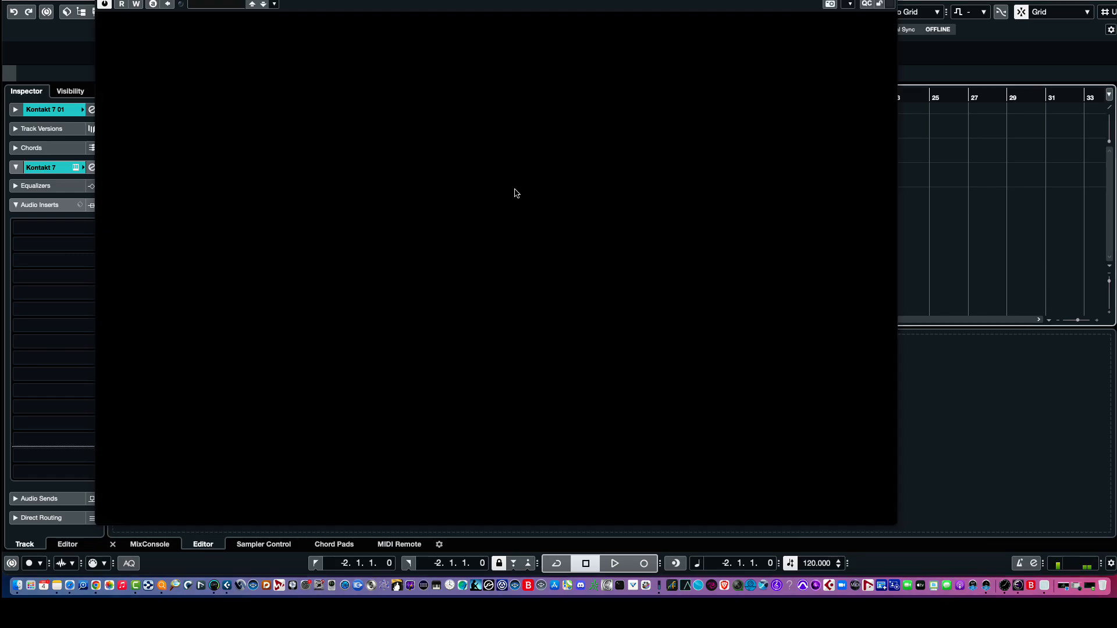
{"action": "mouse_move", "coordinate": [422, 245]}
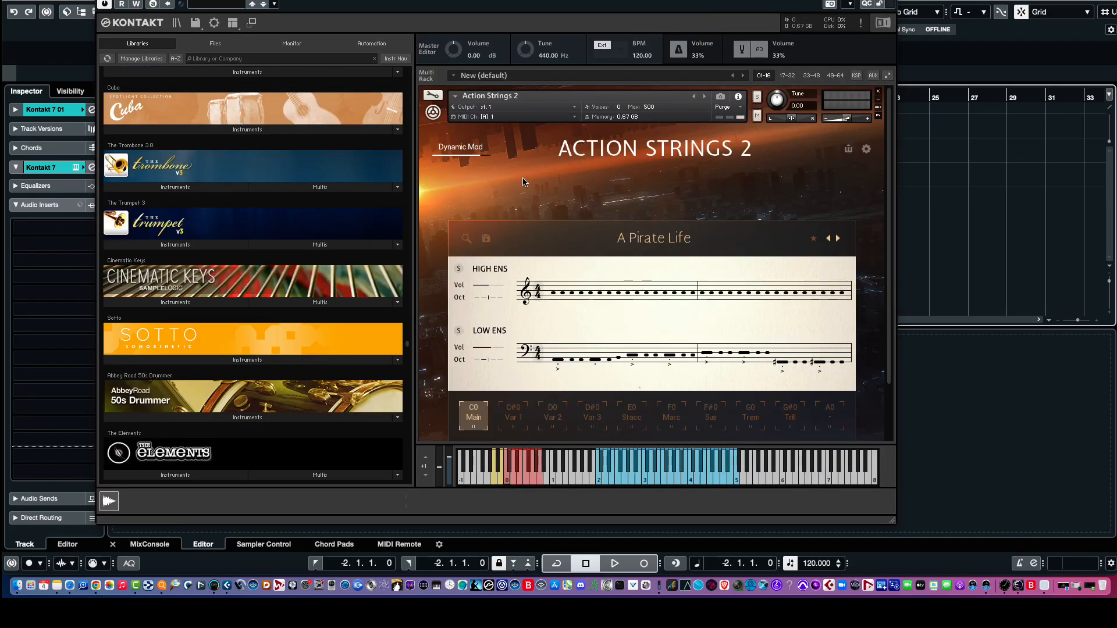
{"action": "mouse_move", "coordinate": [639, 94]}
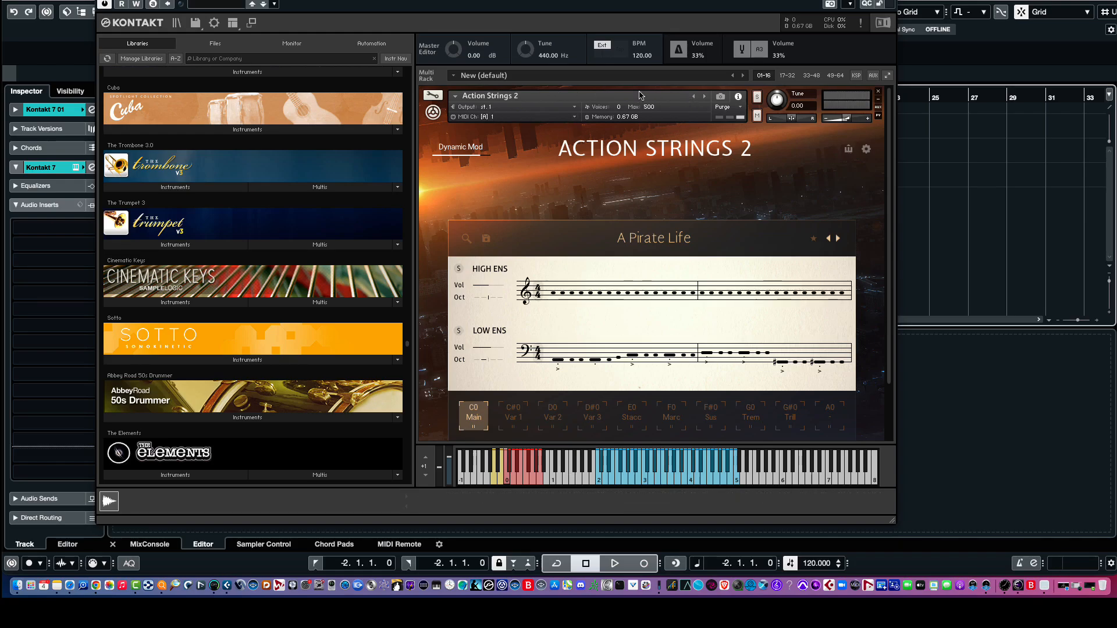
{"action": "mouse_move", "coordinate": [621, 482]}
{"action": "type", "text": "actio"}
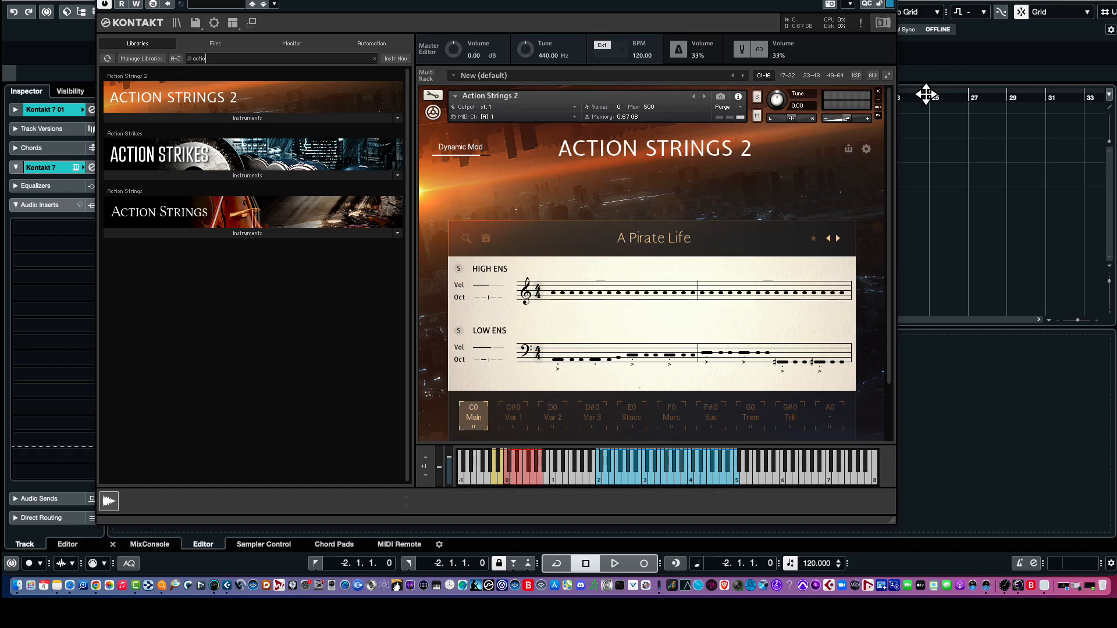
Load the Action Strings 2.nki instrument file into the Kontakt rack from the library's Instruments view
{"action": "left_click", "coordinate": [878, 90]}
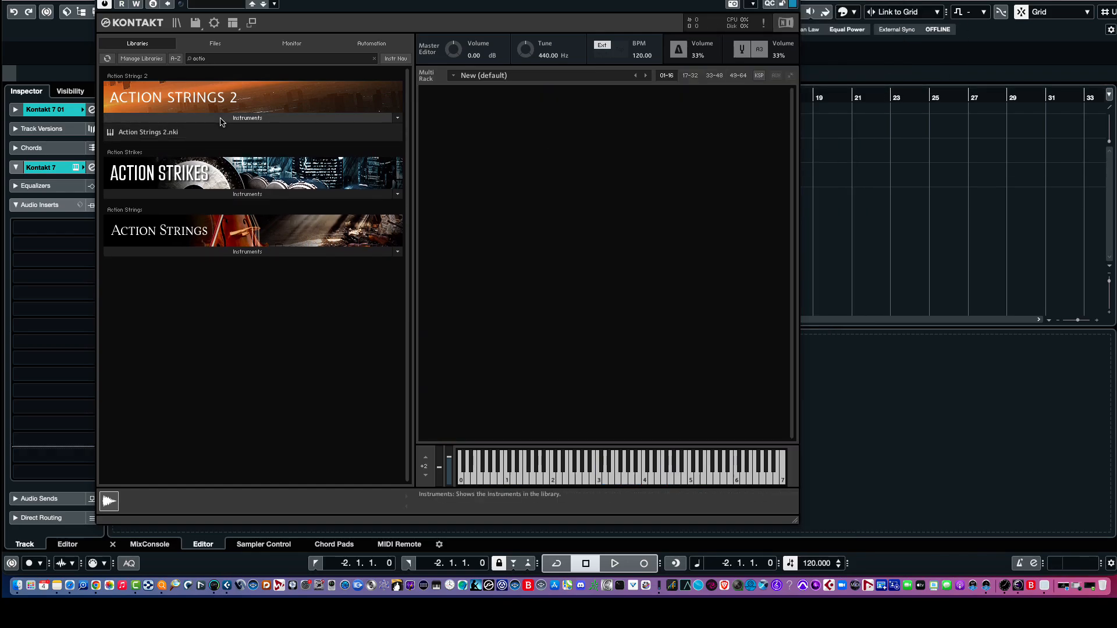
{"action": "mouse_move", "coordinate": [144, 137]}
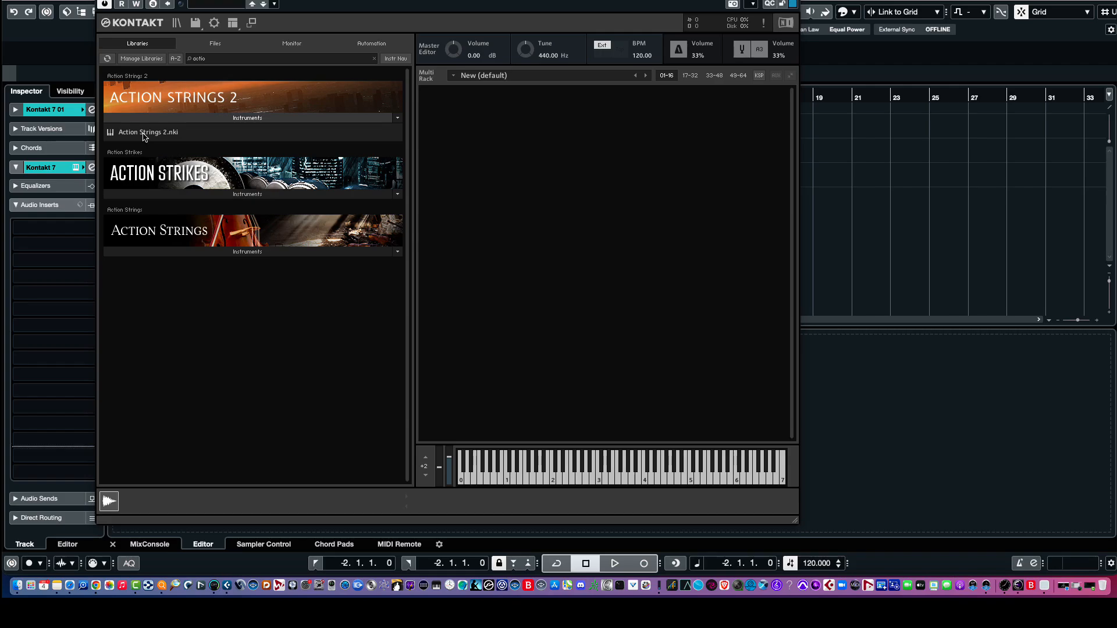
{"action": "double_click", "coordinate": [148, 132]}
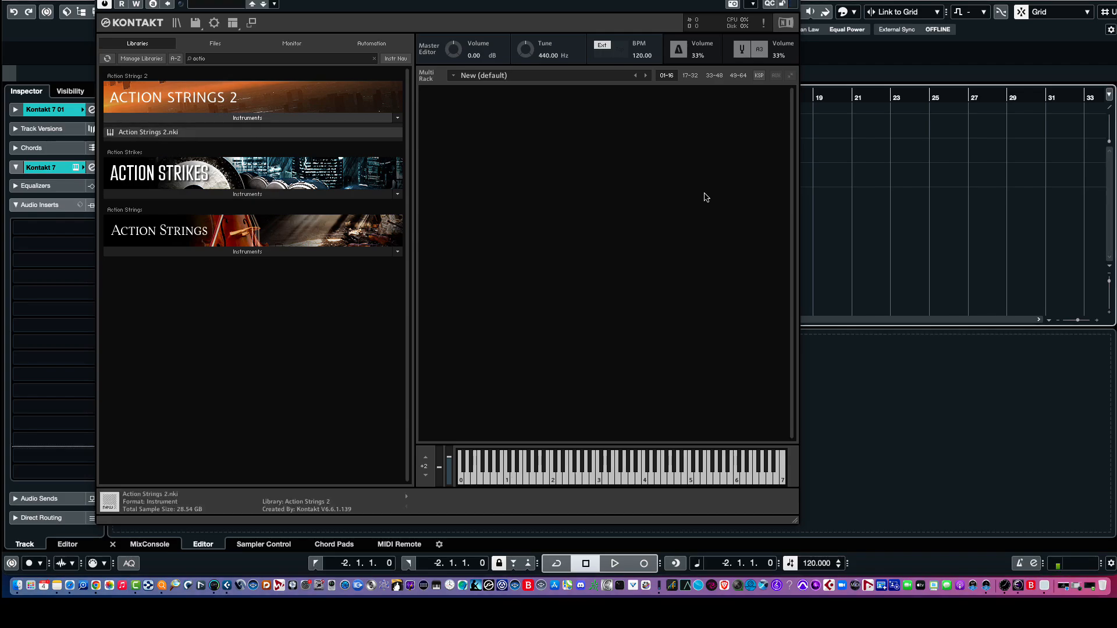
{"action": "double_click", "coordinate": [148, 131]}
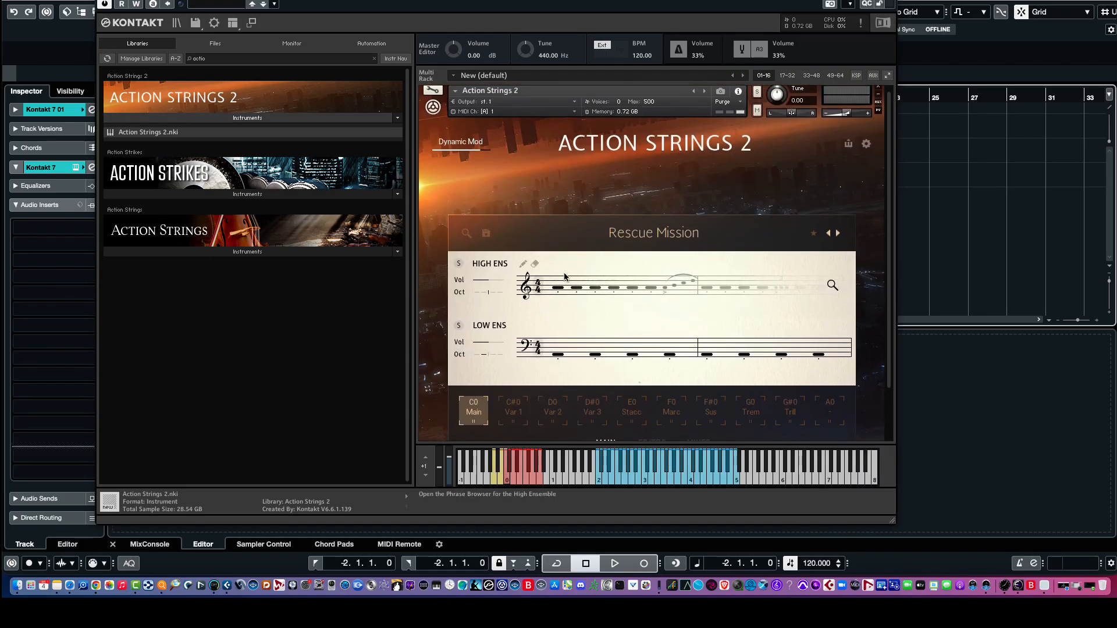
Browse the High Ensemble phrase themes filtered to the Basic and Melodic categories
{"action": "left_click", "coordinate": [466, 232]}
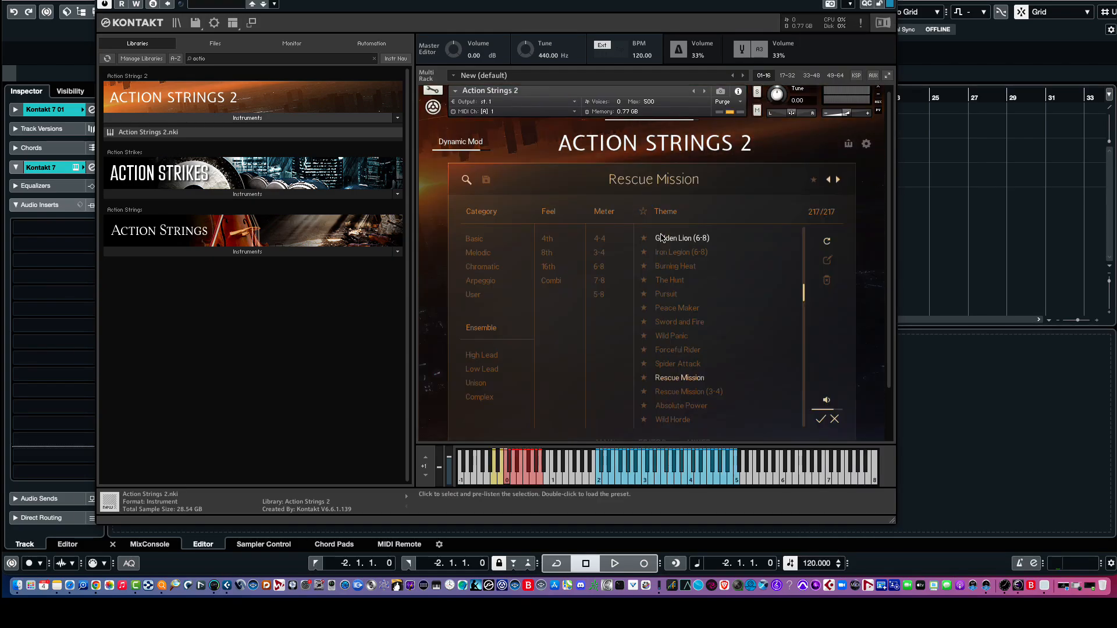
{"action": "mouse_move", "coordinate": [803, 292]}
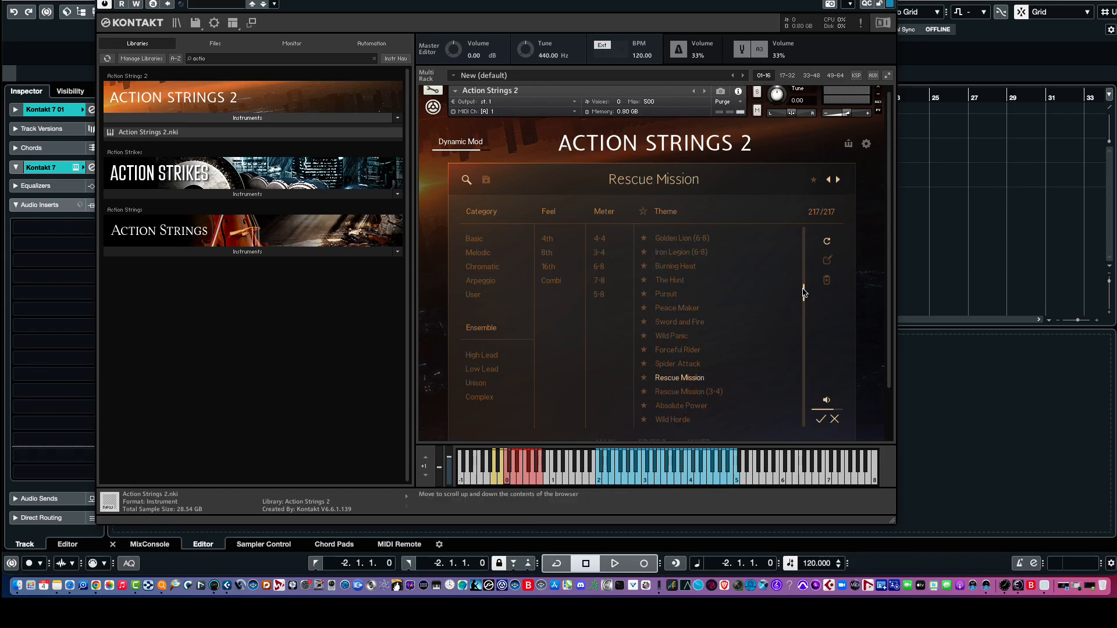
{"action": "scroll", "scroll_direction": "down", "scroll_amount": 3}
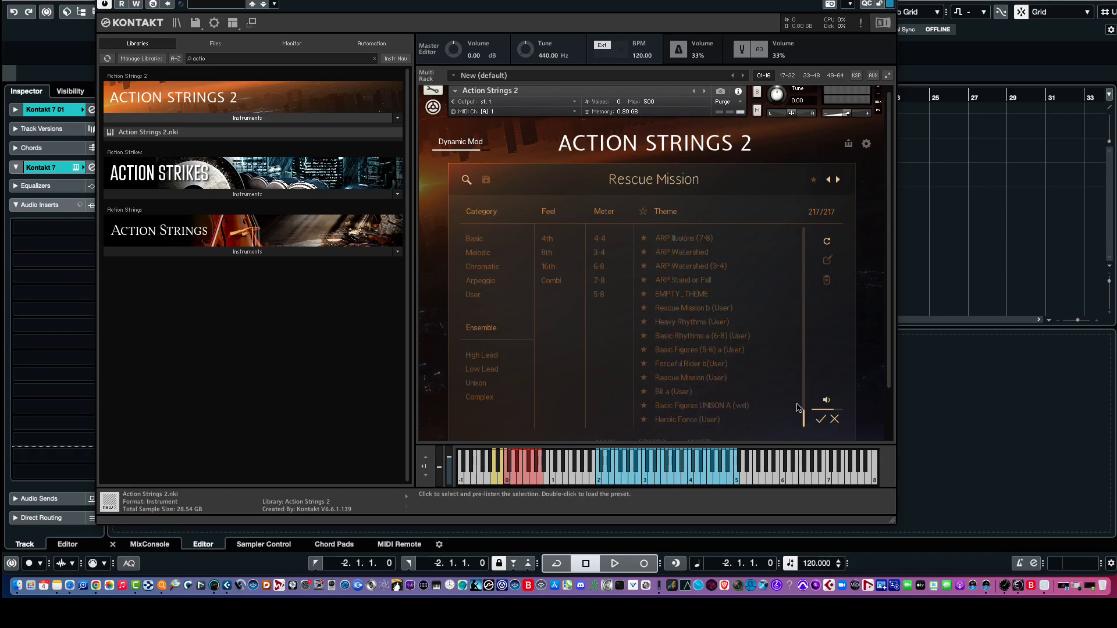
{"action": "scroll", "scroll_direction": "up", "scroll_amount": 3}
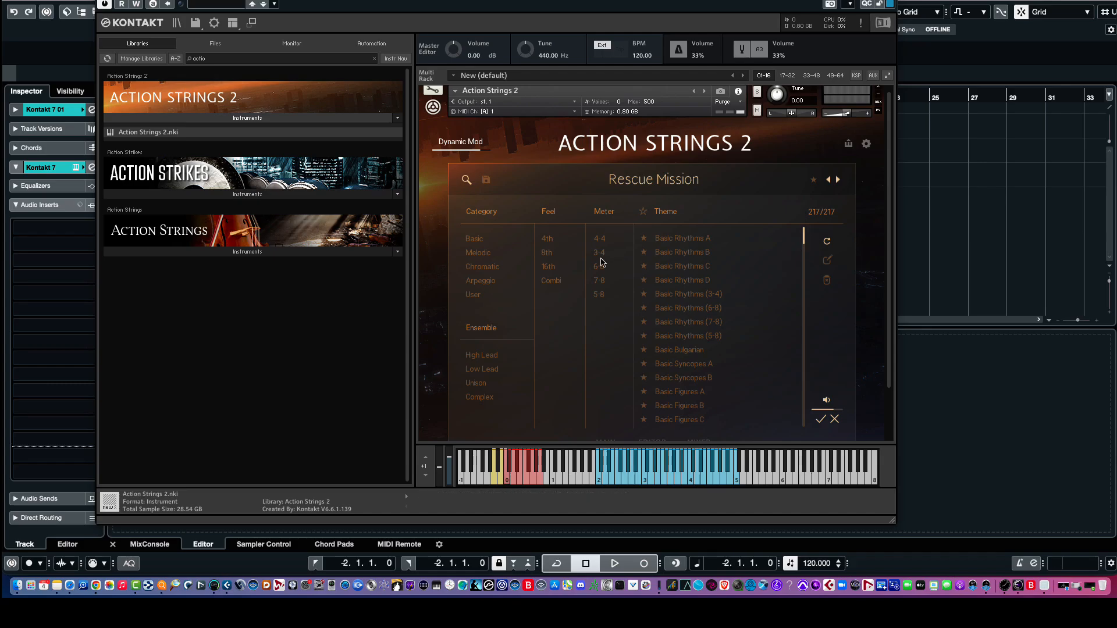
{"action": "left_click", "coordinate": [474, 237]}
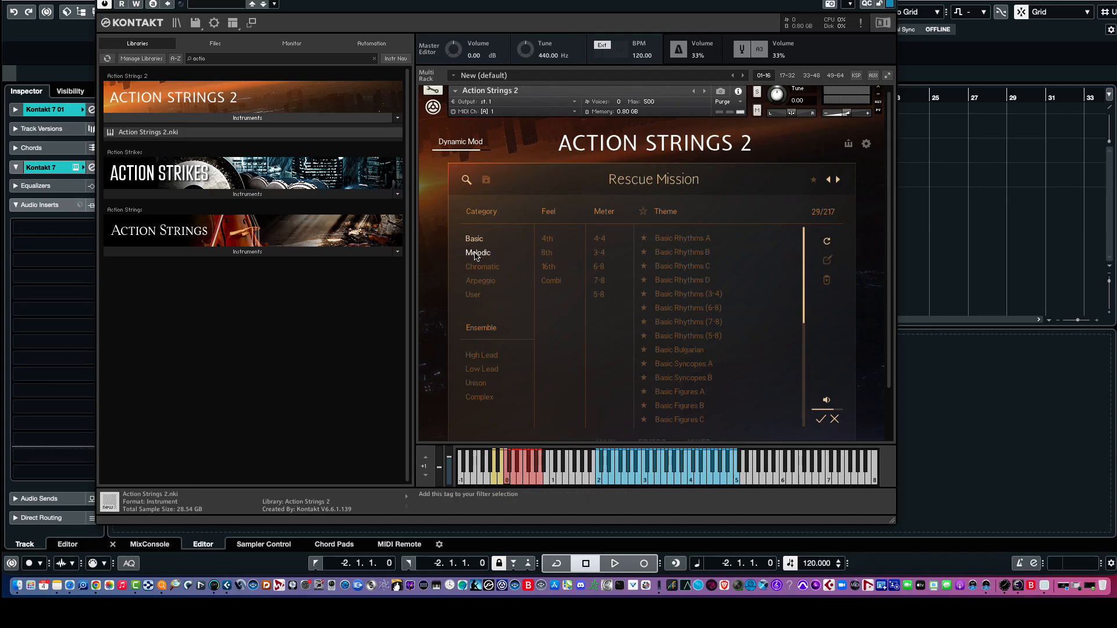
{"action": "left_click", "coordinate": [478, 252]}
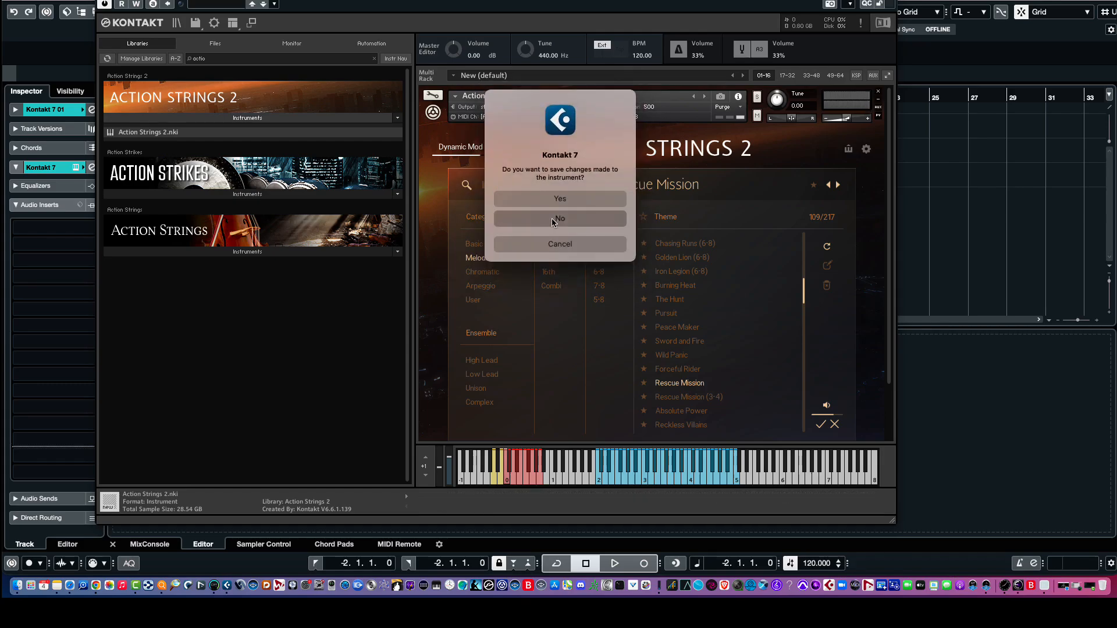
Remove Action Strings 2 from the rack without saving changes
{"action": "left_click", "coordinate": [560, 217]}
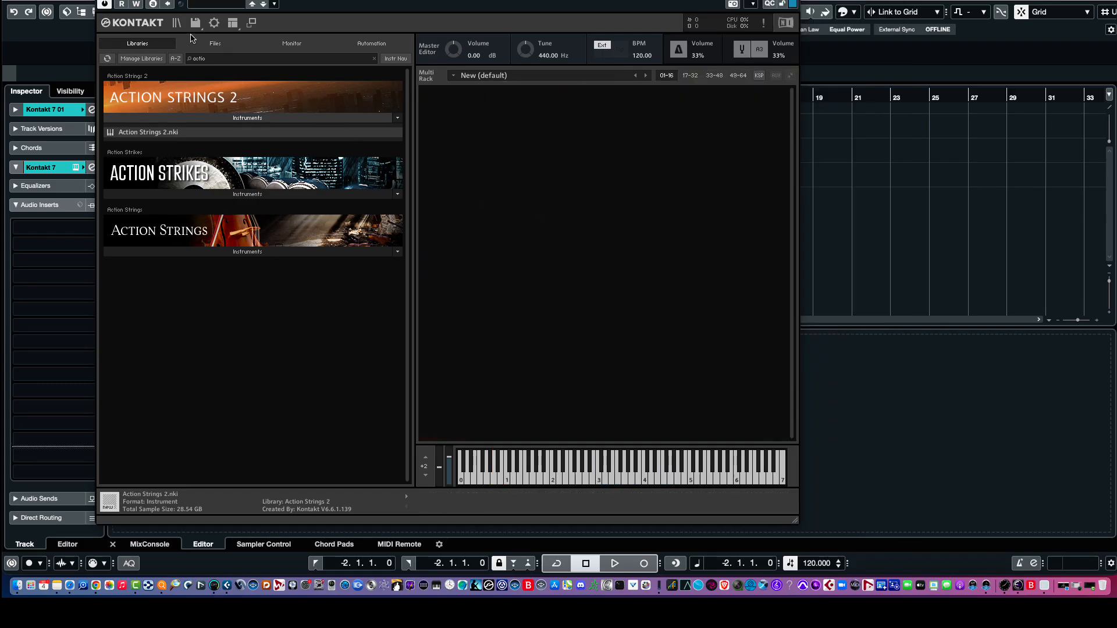
Cycle the Action Strings 2 preset list through Basic, Diatonic and Template banks, then back to all 208 presets
{"action": "left_click", "coordinate": [175, 22]}
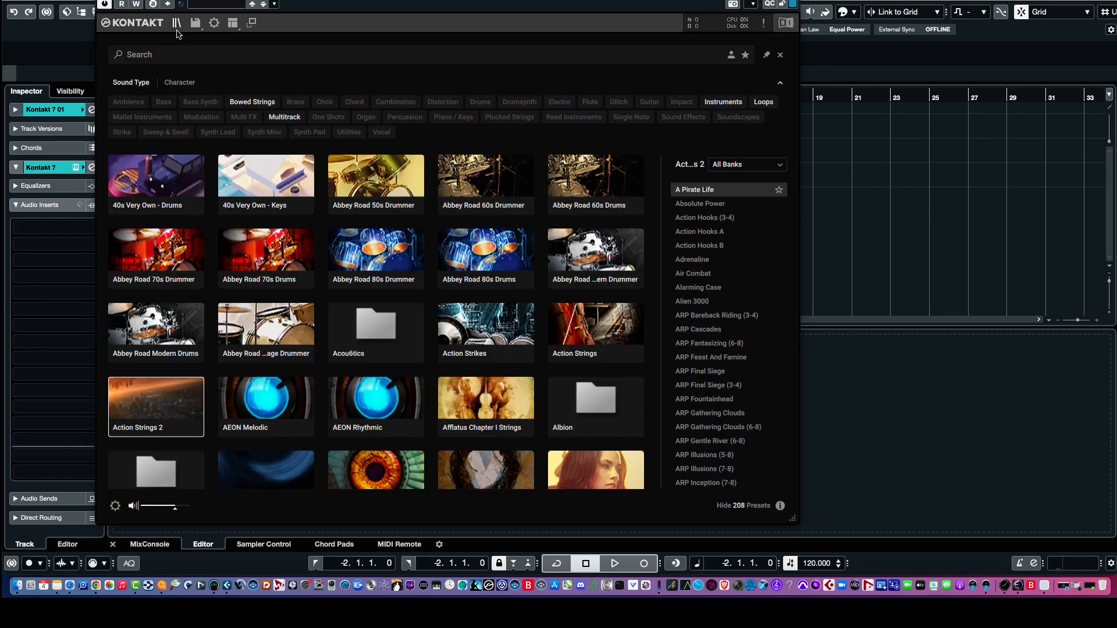
{"action": "mouse_move", "coordinate": [734, 202]}
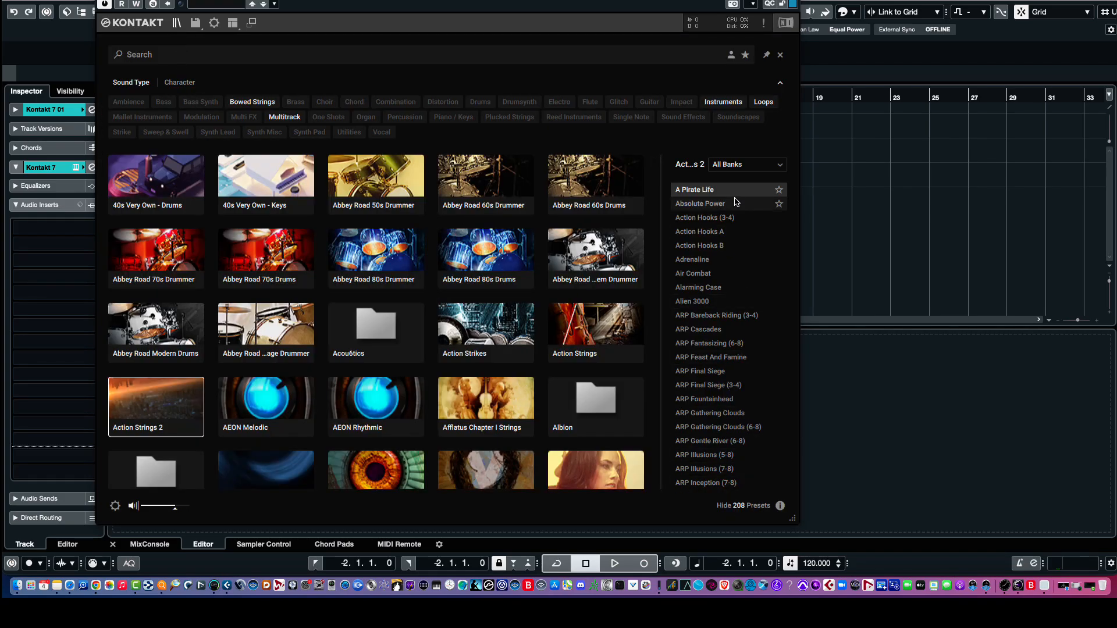
{"action": "mouse_move", "coordinate": [766, 179]}
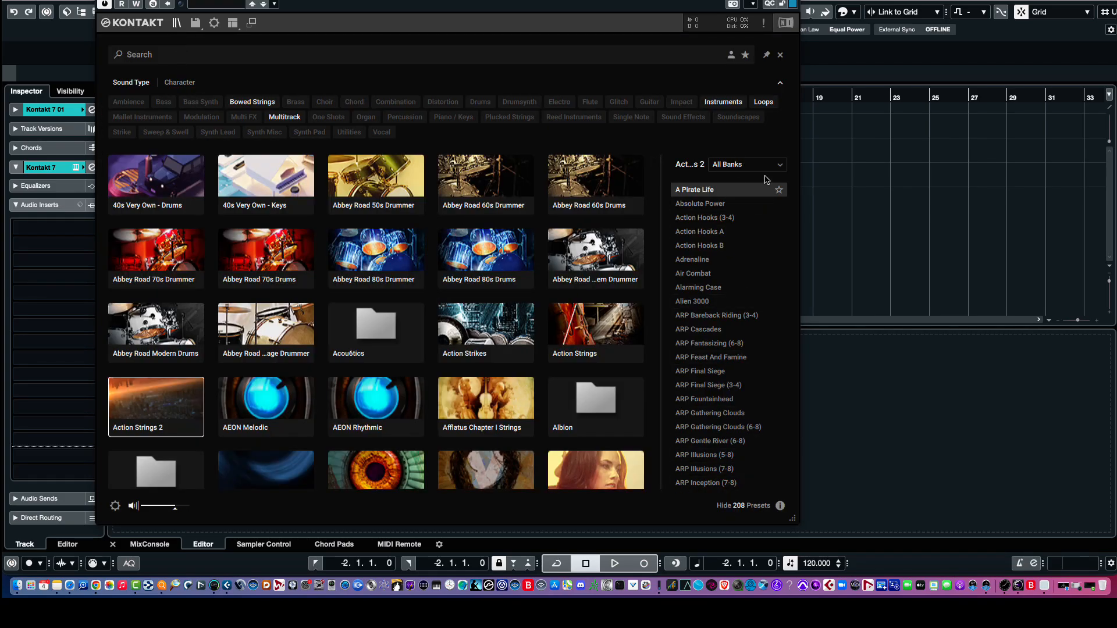
{"action": "left_click", "coordinate": [745, 164]}
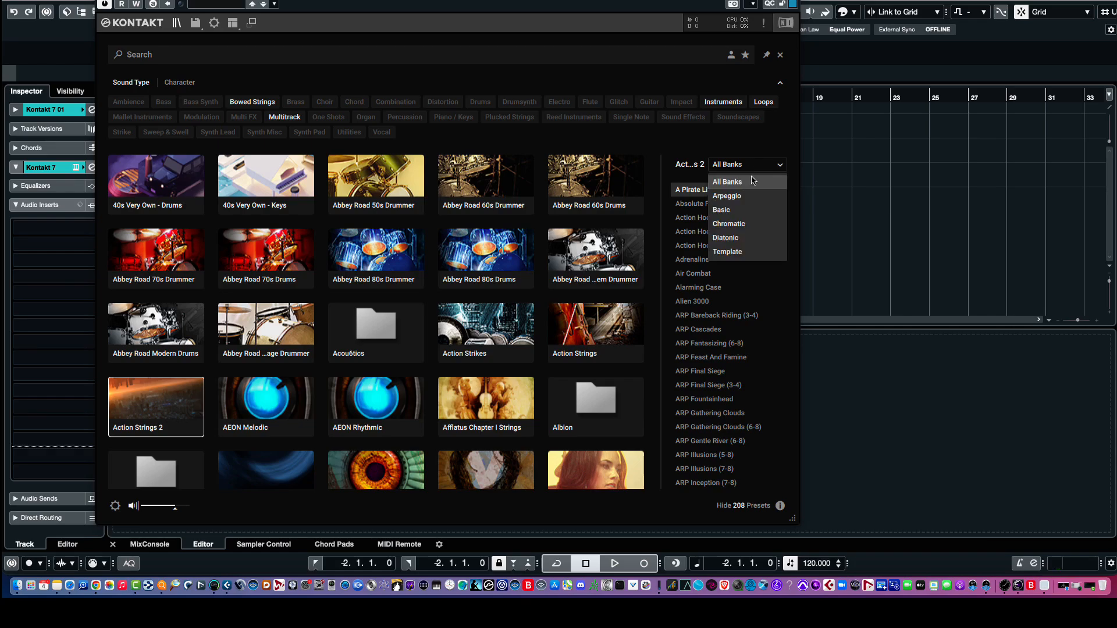
{"action": "left_click", "coordinate": [721, 210]}
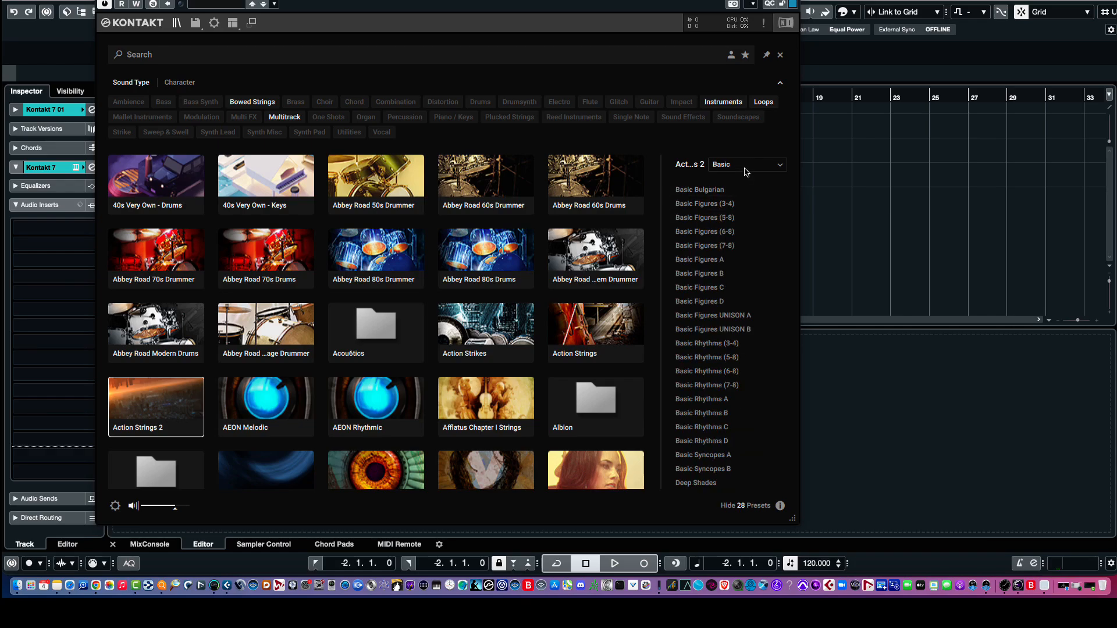
{"action": "left_click", "coordinate": [746, 164]}
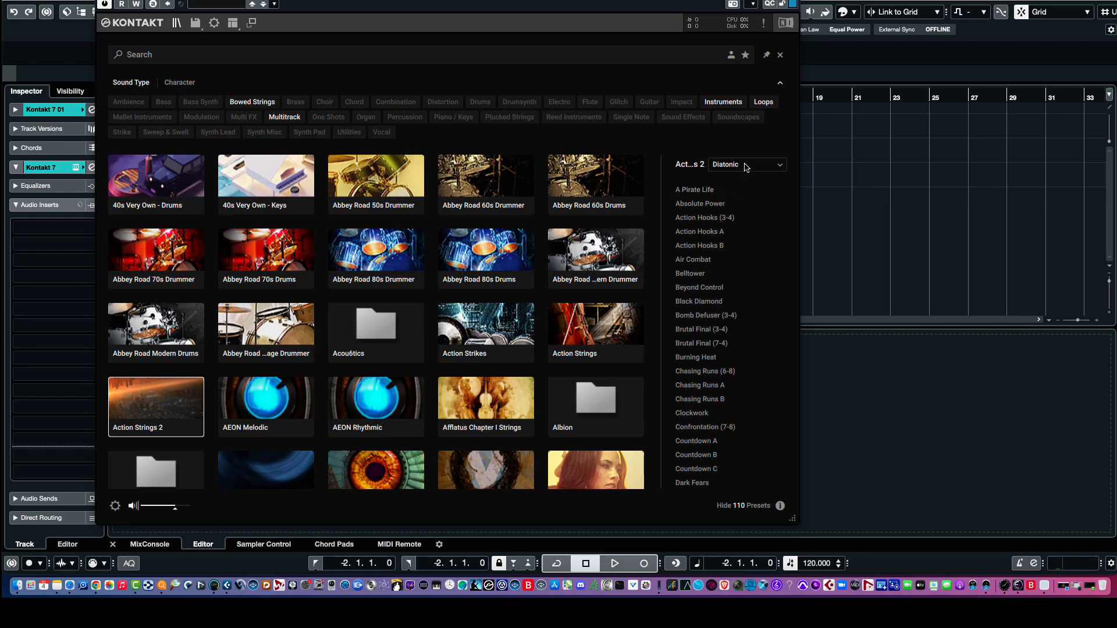
{"action": "left_click", "coordinate": [746, 164]}
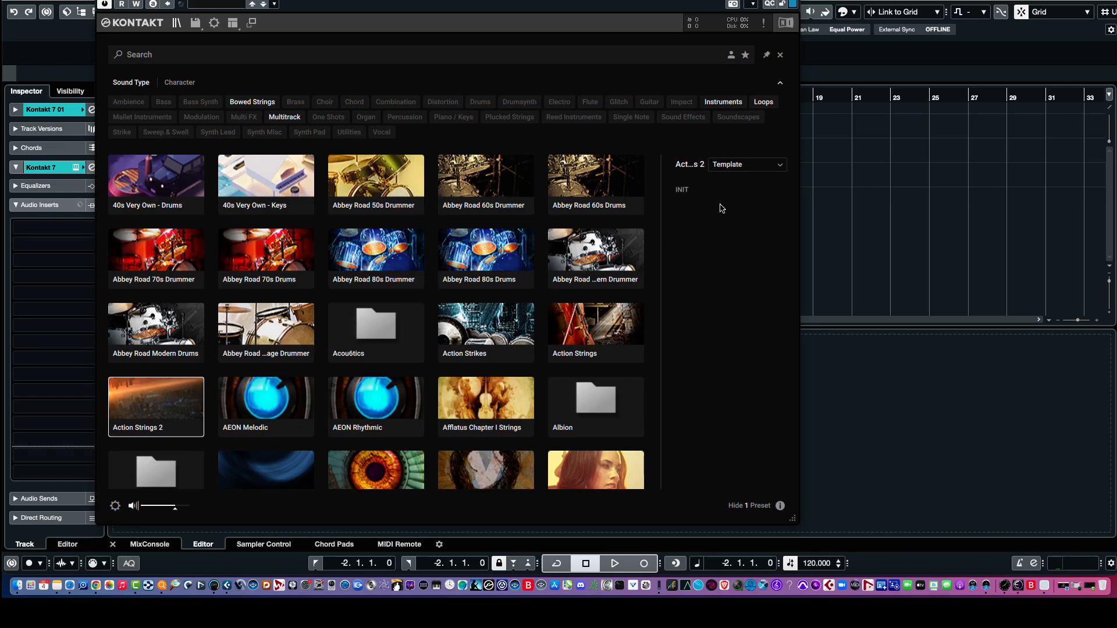
{"action": "left_click", "coordinate": [746, 164]}
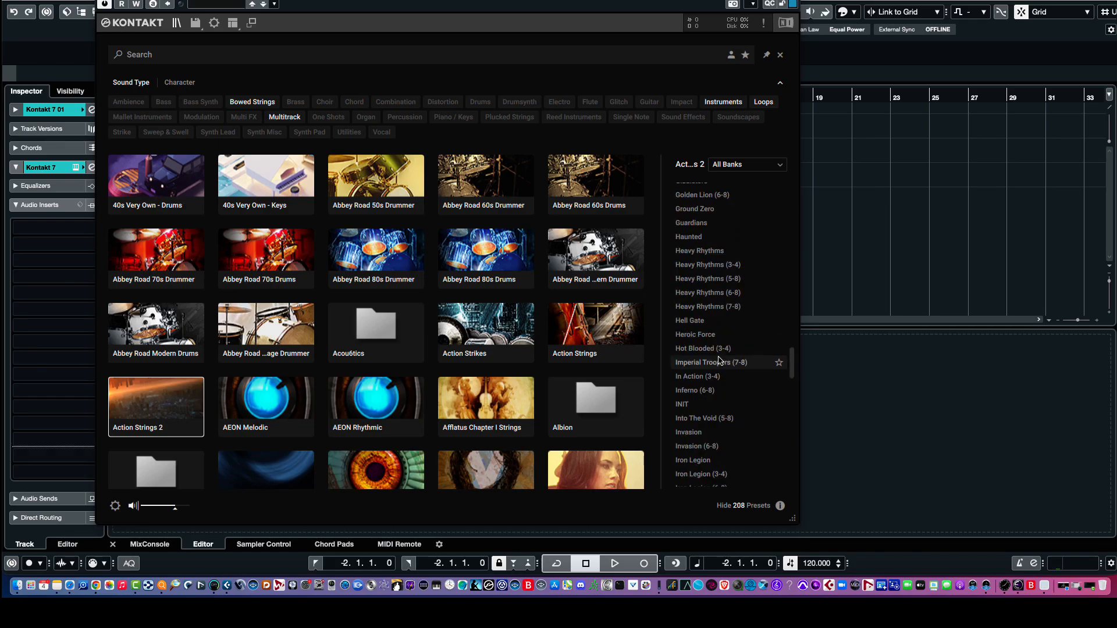
{"action": "scroll", "scroll_direction": "down", "scroll_amount": 3}
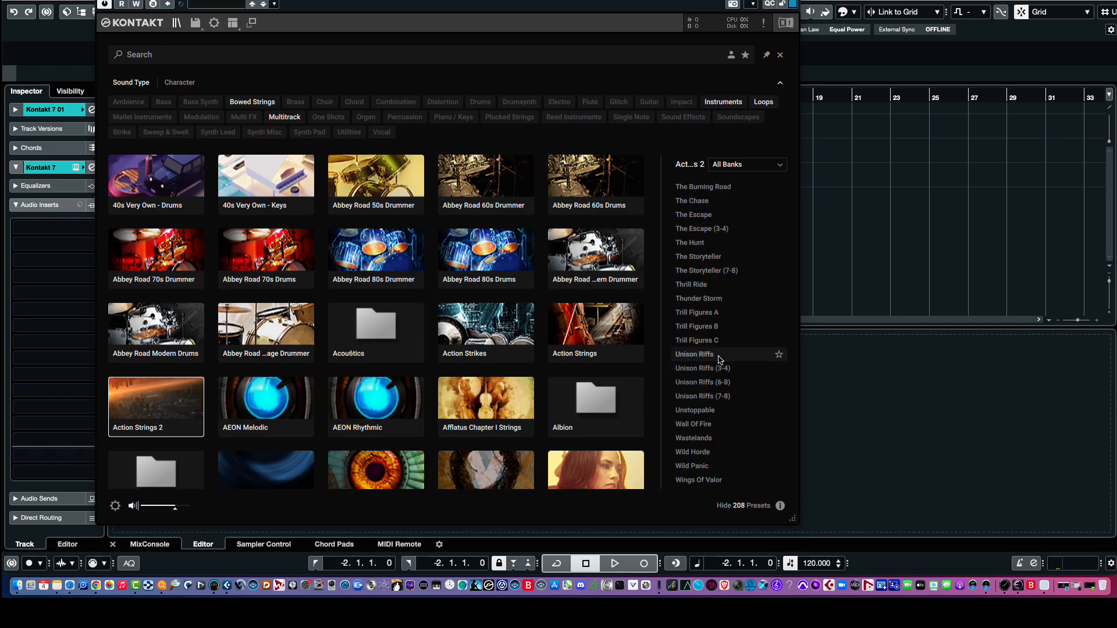
{"action": "mouse_move", "coordinate": [697, 313]}
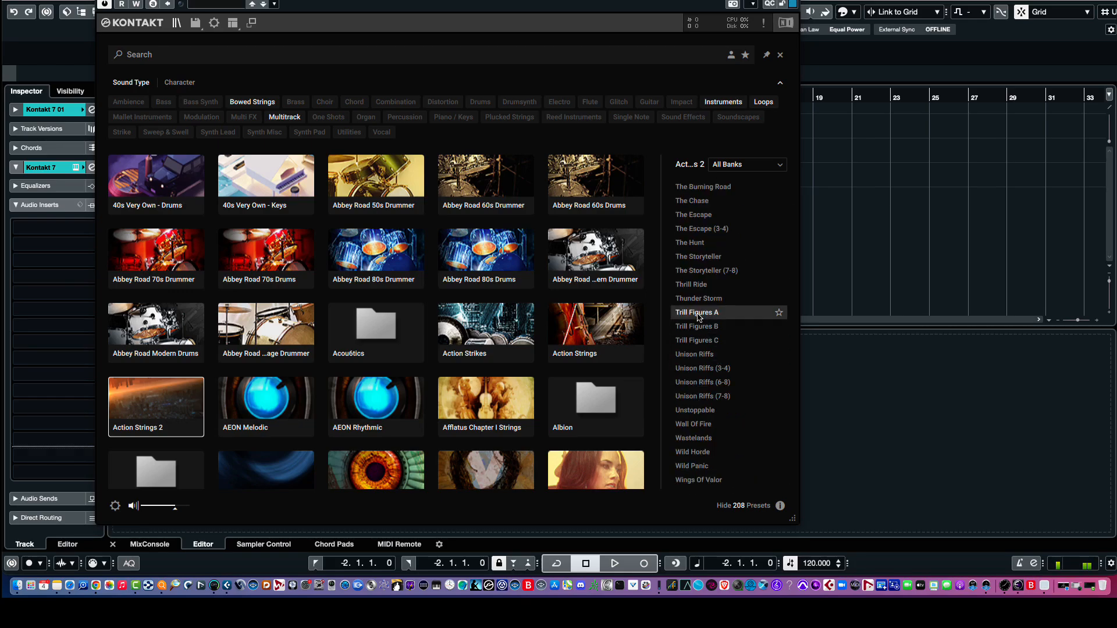
{"action": "mouse_move", "coordinate": [748, 319]}
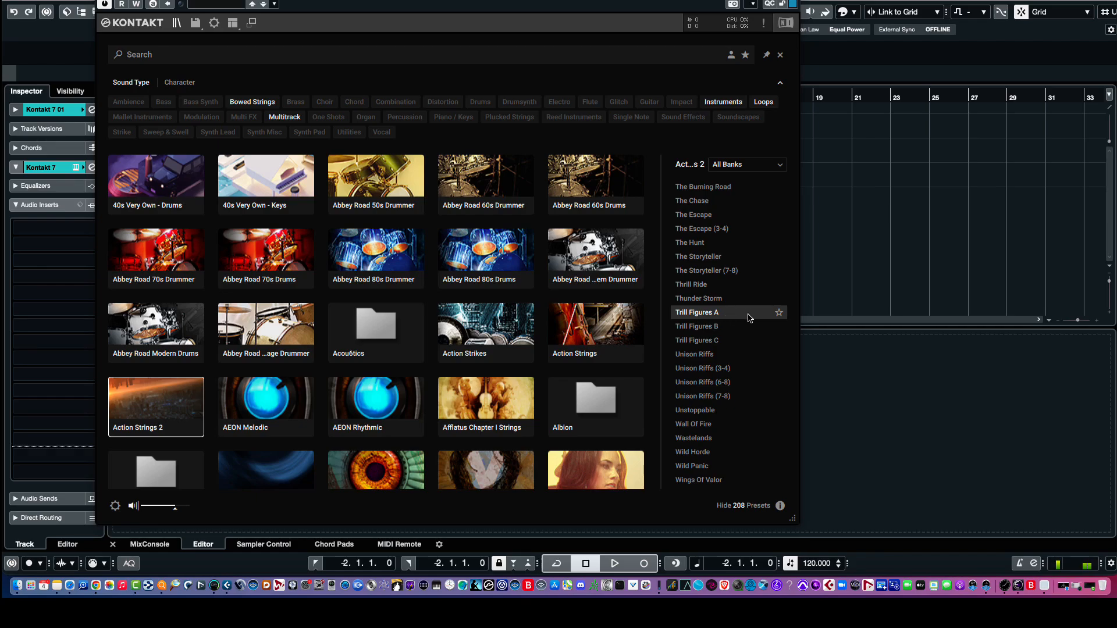
{"action": "mouse_move", "coordinate": [749, 369]}
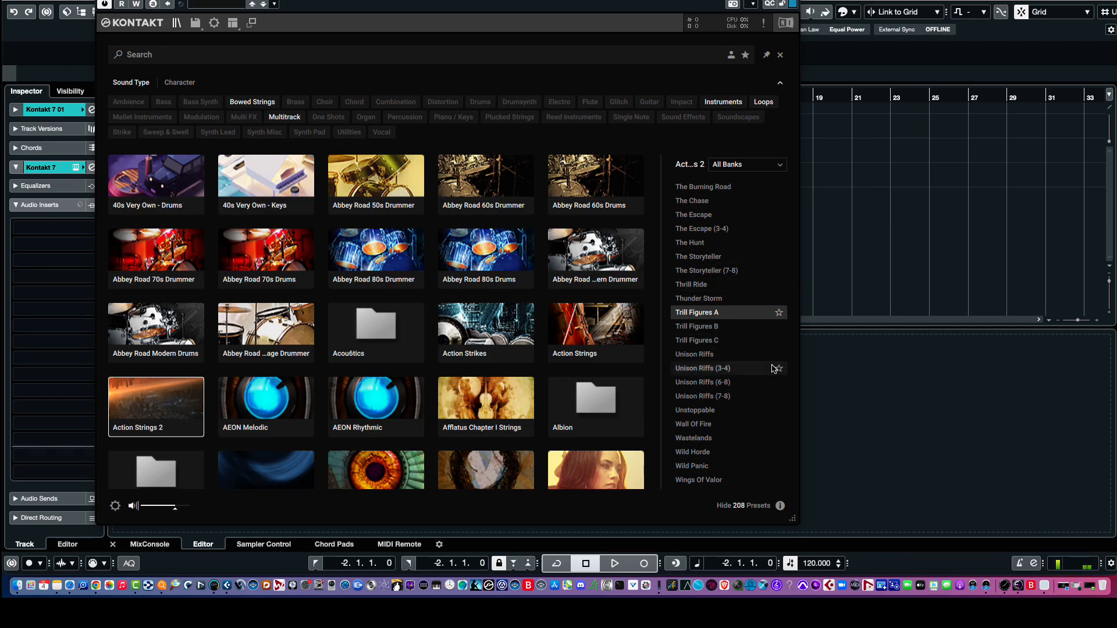
{"action": "mouse_move", "coordinate": [465, 187]}
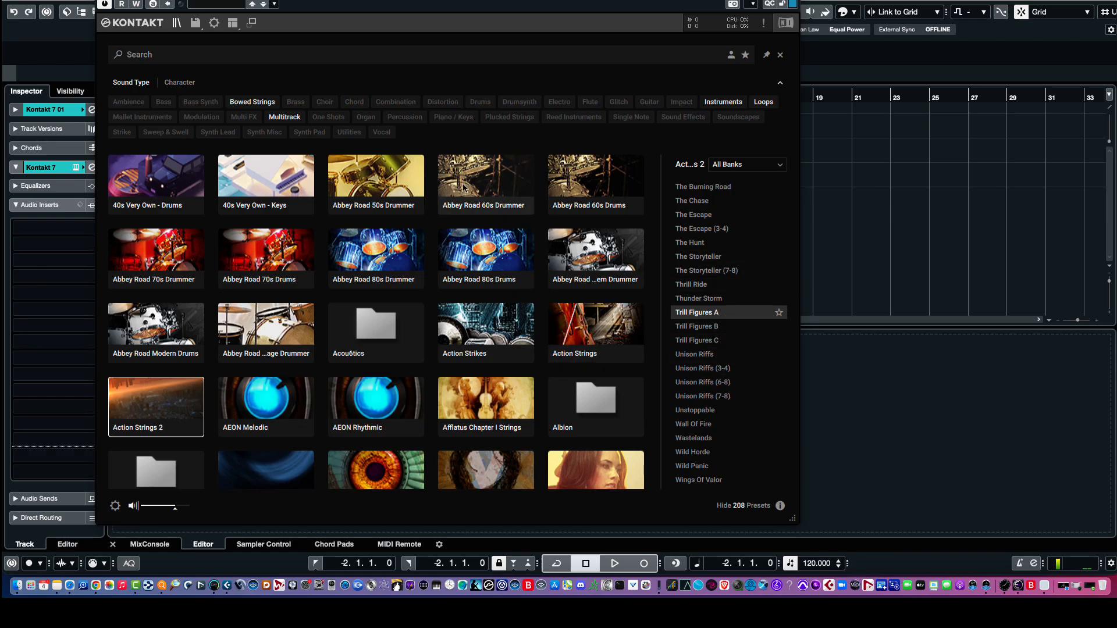
{"action": "mouse_move", "coordinate": [449, 299]}
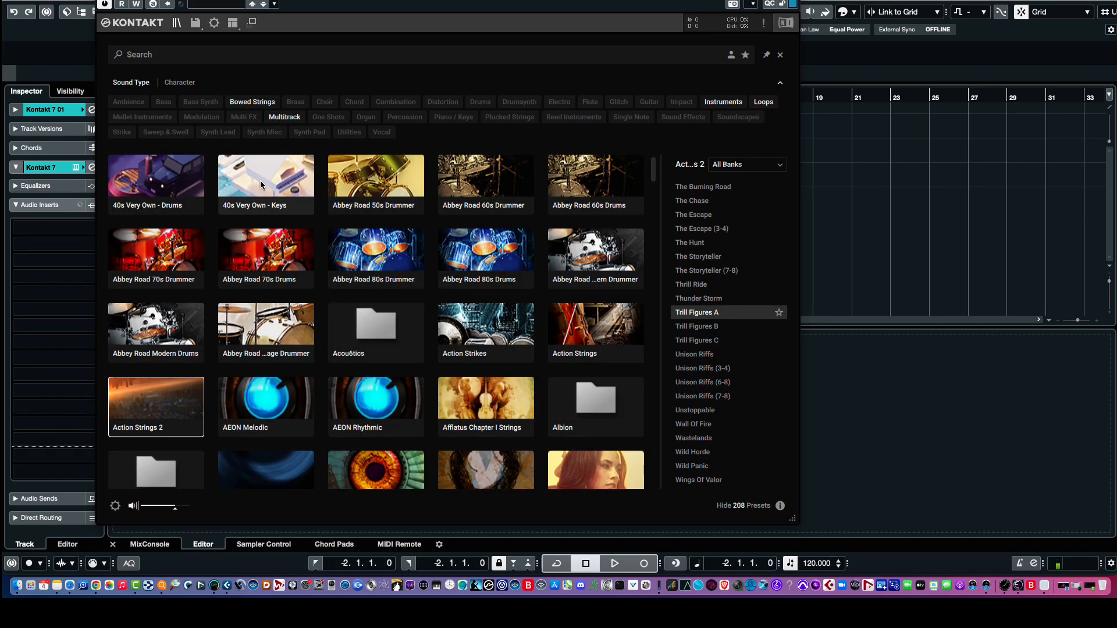
Apply the Organ sound-type tag and scroll the organ-capable libraries and 480 presets
{"action": "left_click", "coordinate": [366, 116]}
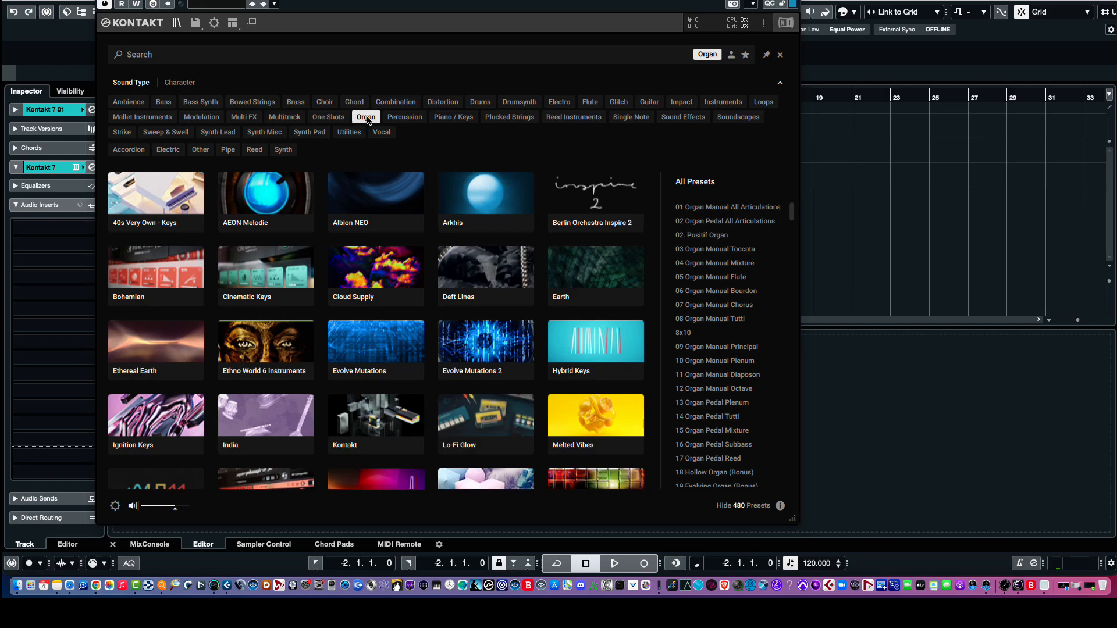
{"action": "scroll", "scroll_direction": "down", "scroll_amount": 3}
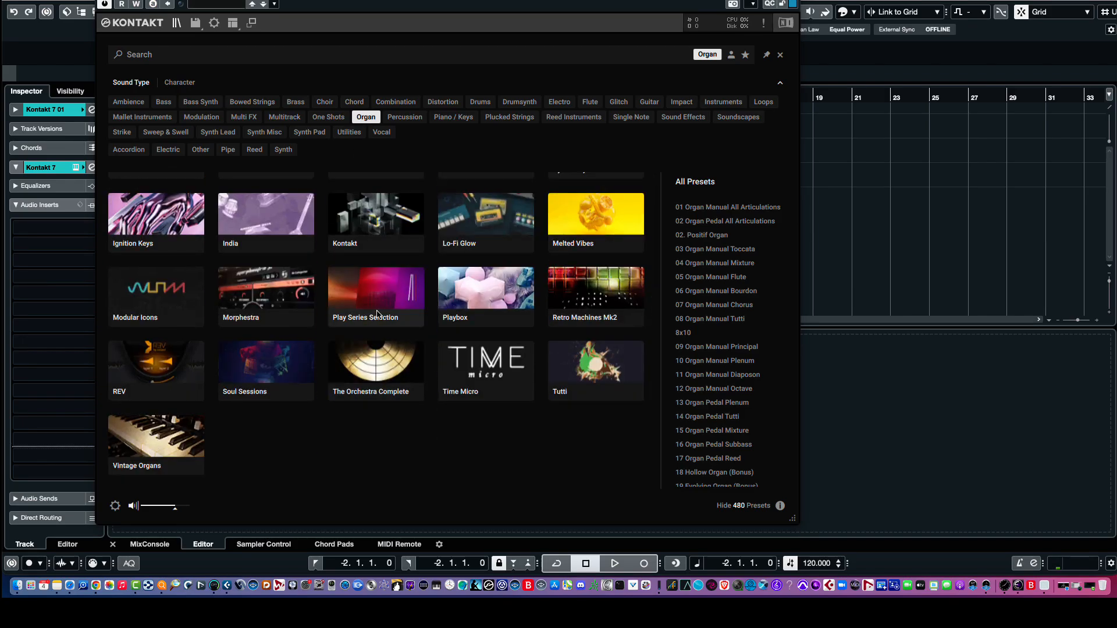
{"action": "mouse_move", "coordinate": [742, 500]}
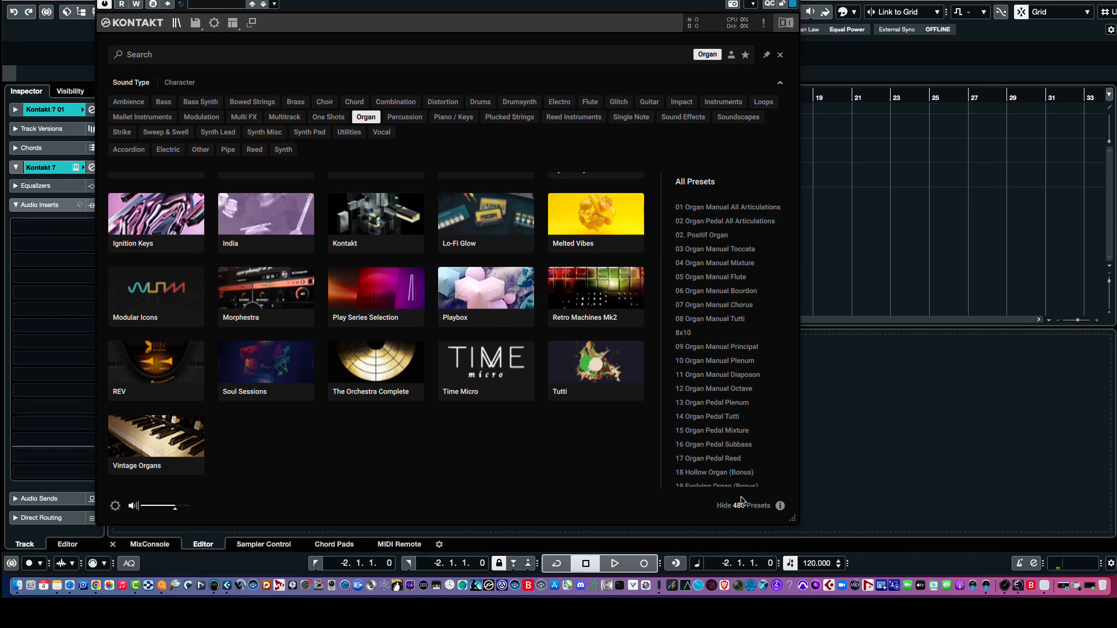
{"action": "mouse_move", "coordinate": [622, 487]}
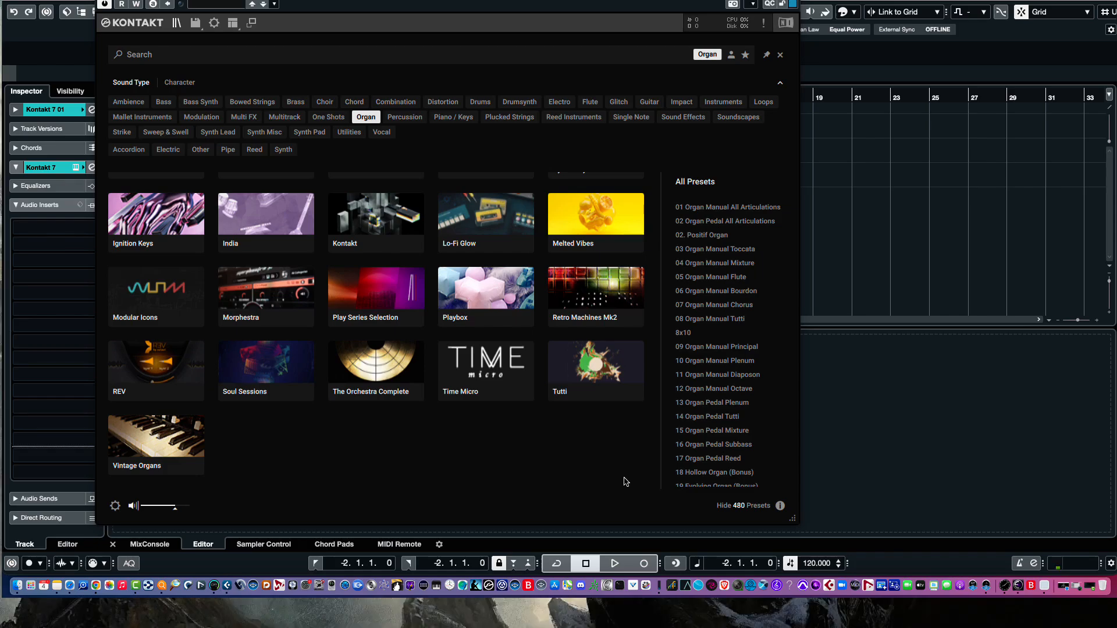
{"action": "mouse_move", "coordinate": [372, 373]}
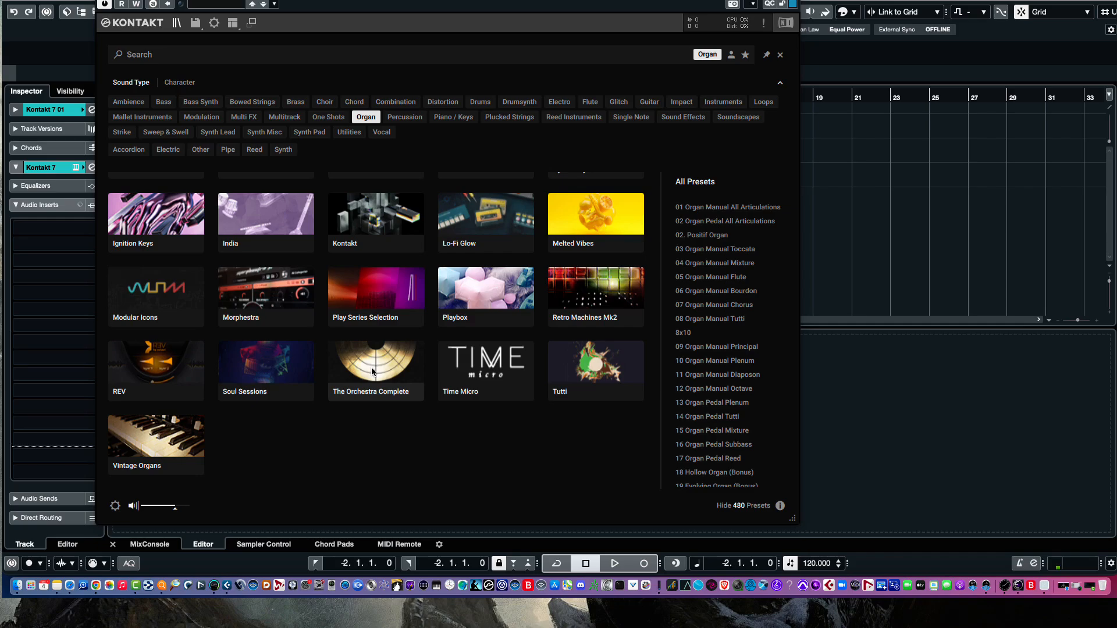
{"action": "left_click", "coordinate": [376, 363]}
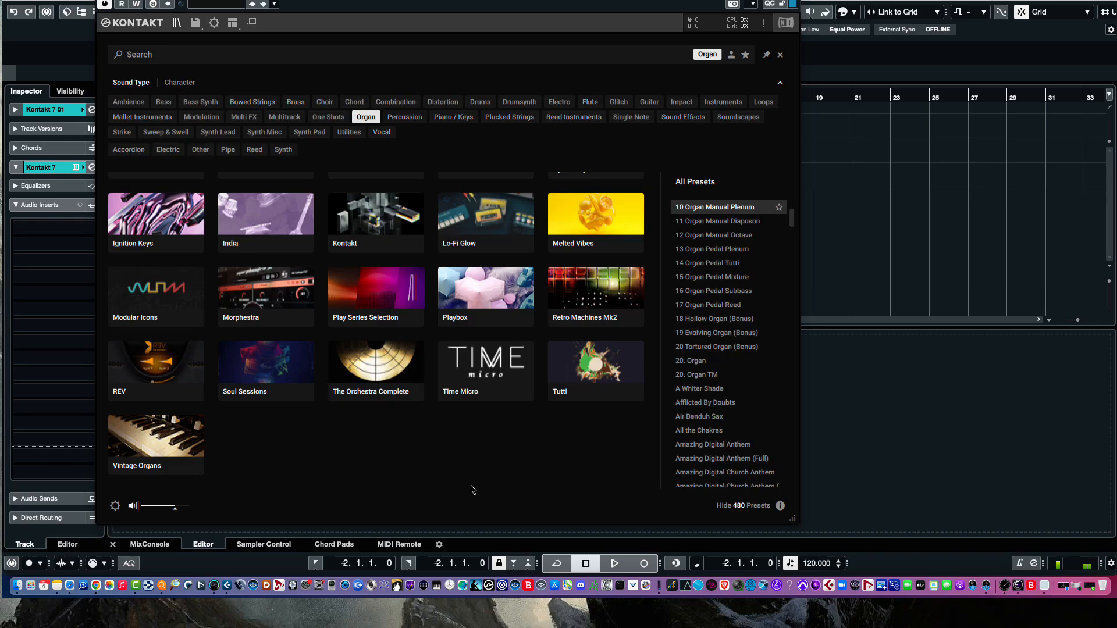
{"action": "mouse_move", "coordinate": [431, 145]}
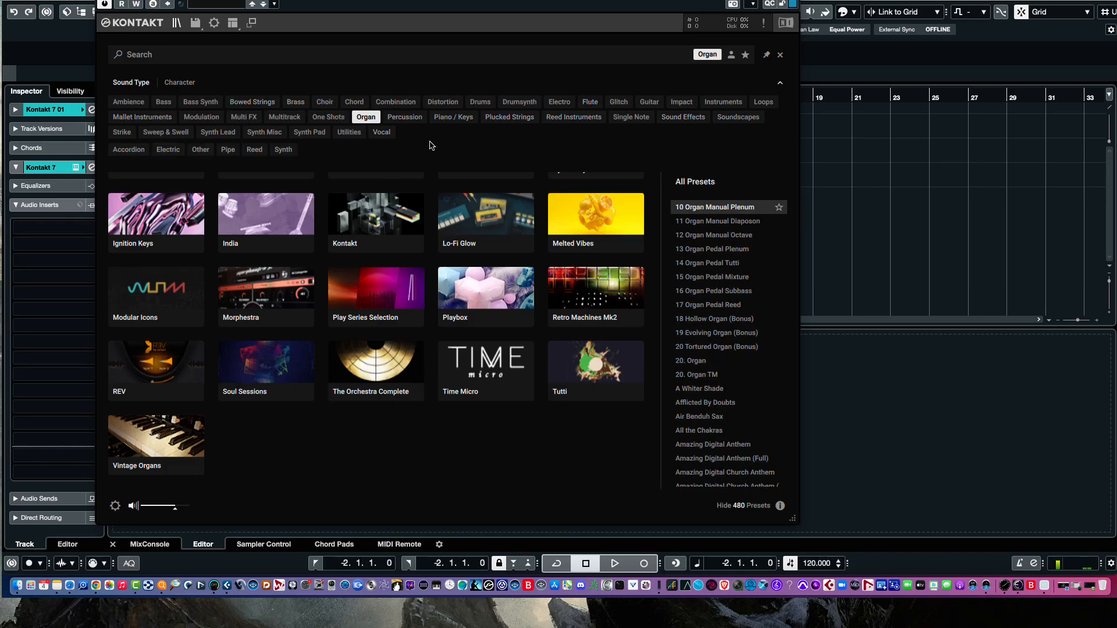
{"action": "mouse_move", "coordinate": [449, 453]}
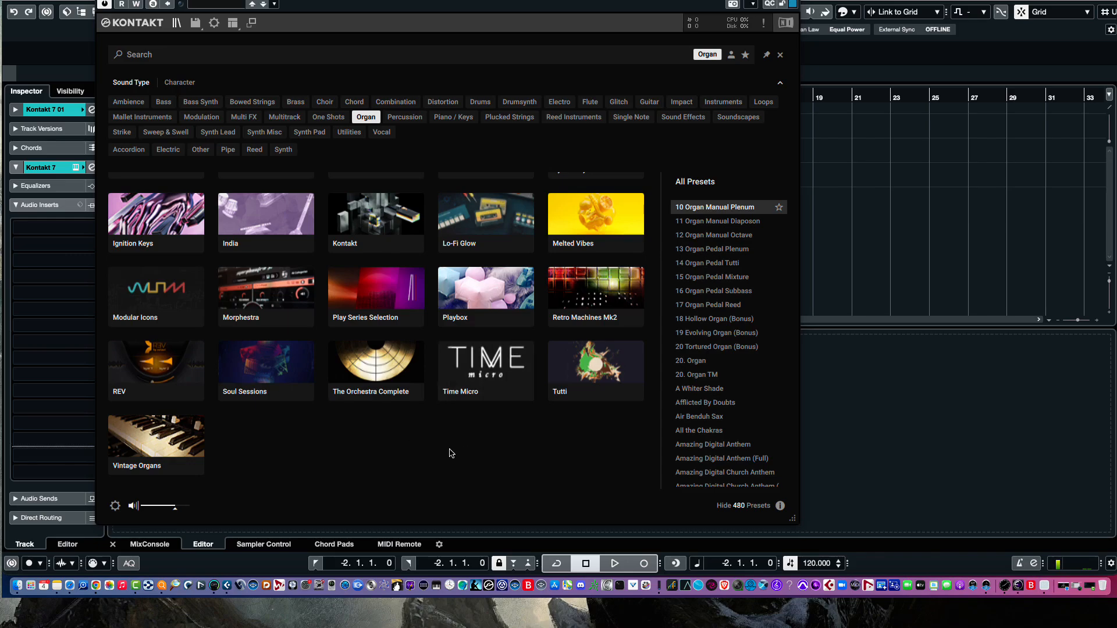
{"action": "mouse_move", "coordinate": [427, 459]}
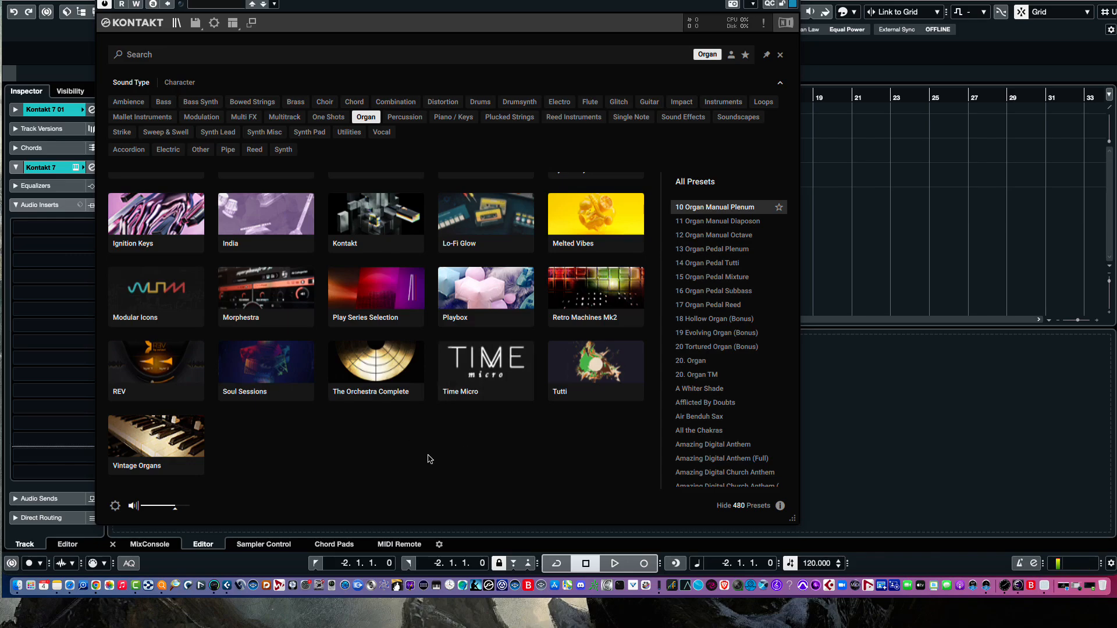
{"action": "mouse_move", "coordinate": [426, 440]}
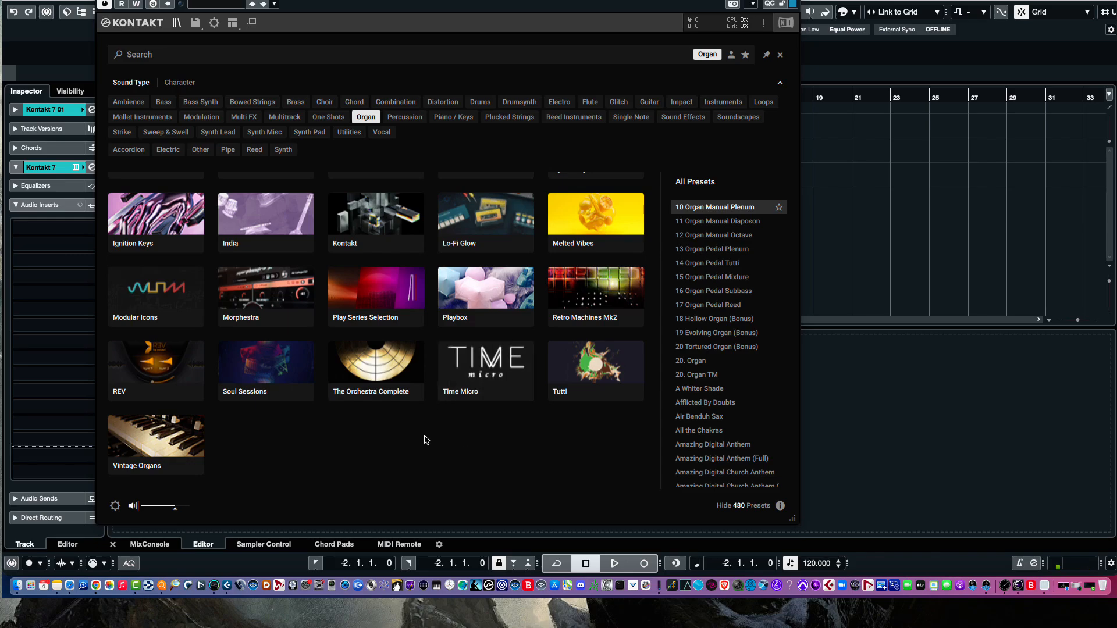
{"action": "mouse_move", "coordinate": [399, 439]}
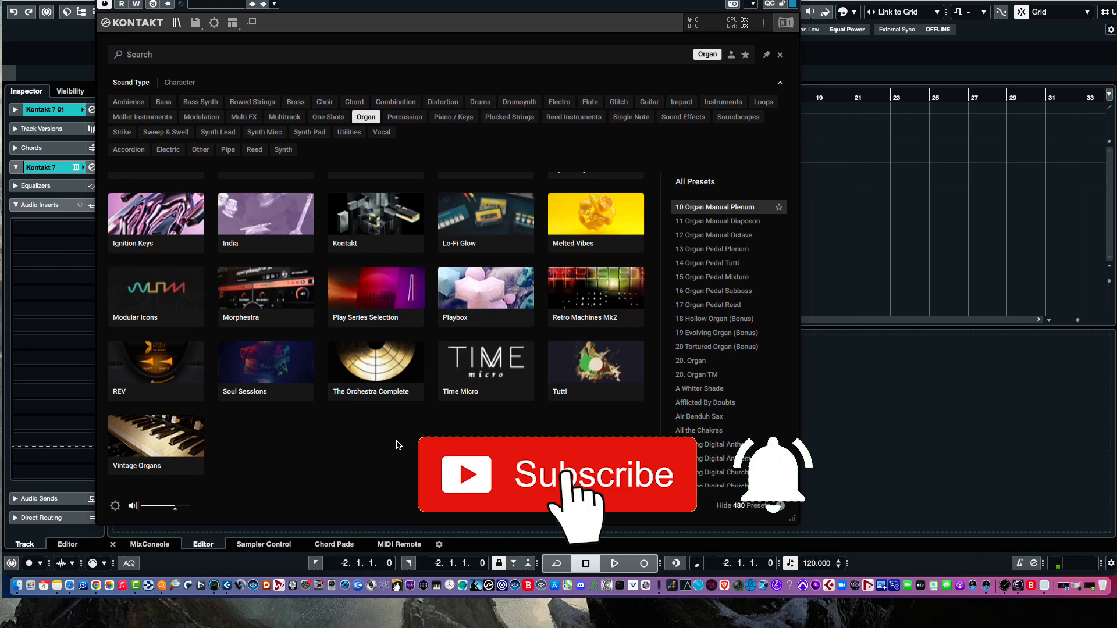
{"action": "mouse_move", "coordinate": [403, 444]}
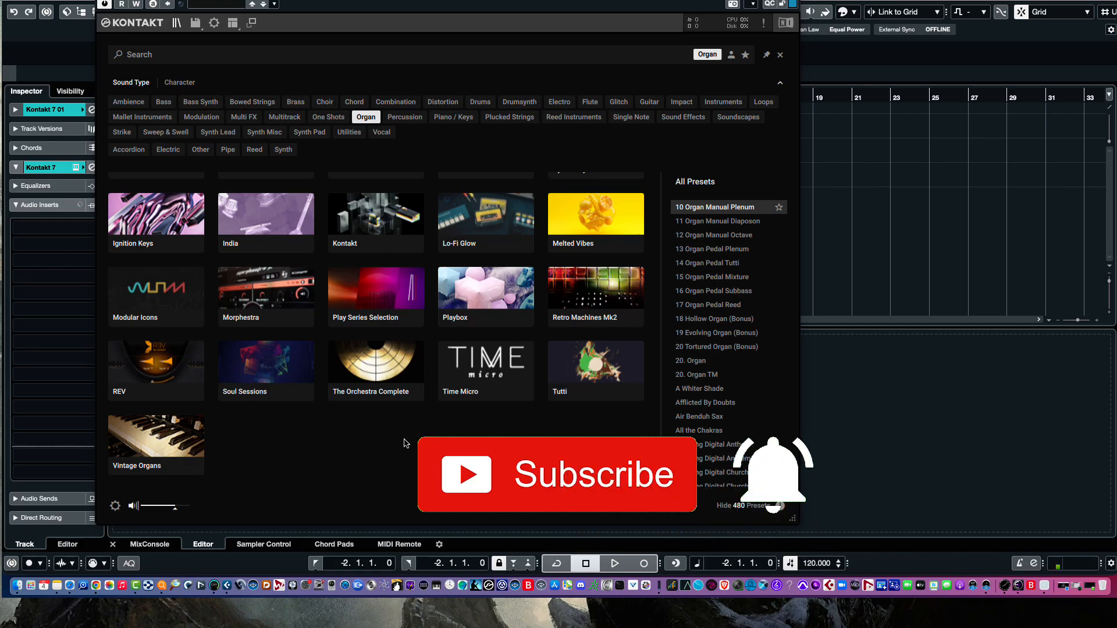